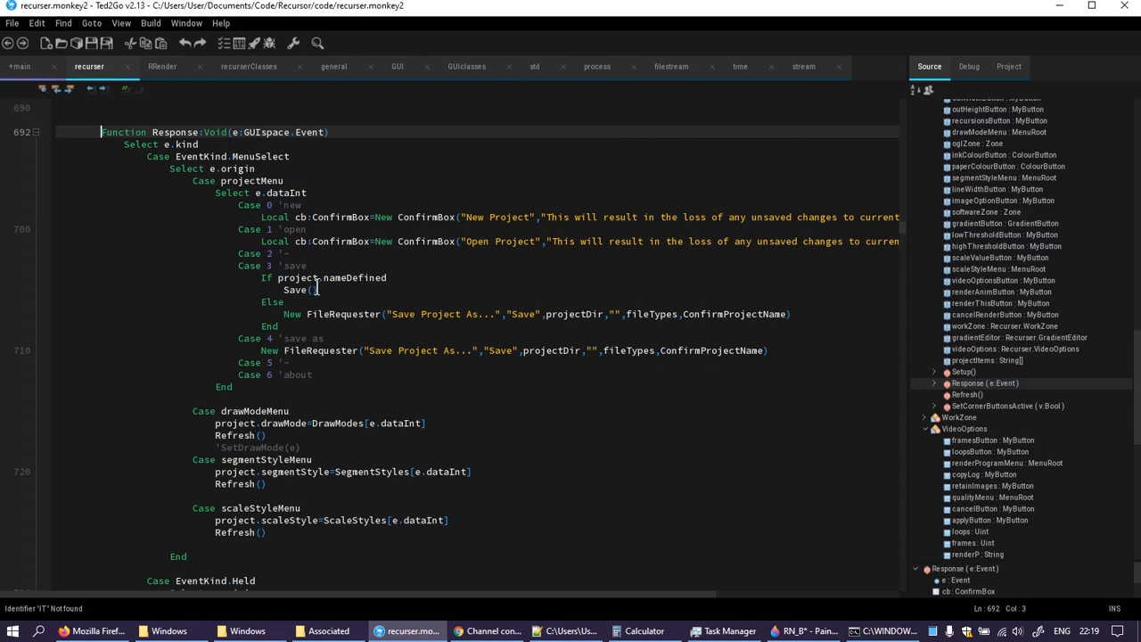
mouse_move(330, 279)
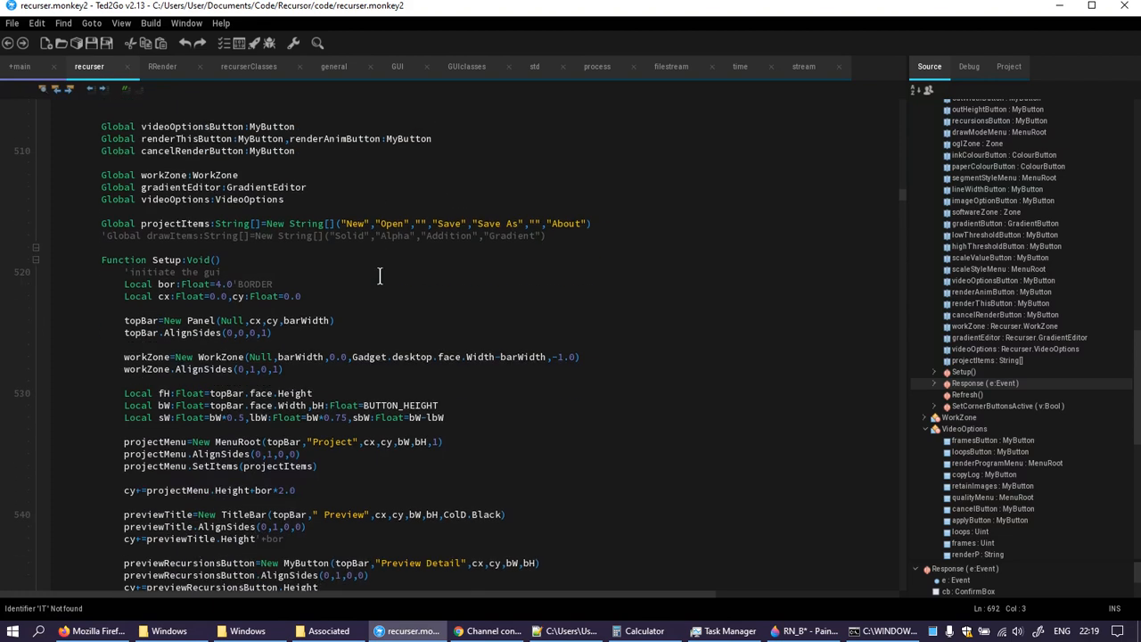
- Scroll to the ConfirmImageName function and select the whole function
scroll(up, 3)
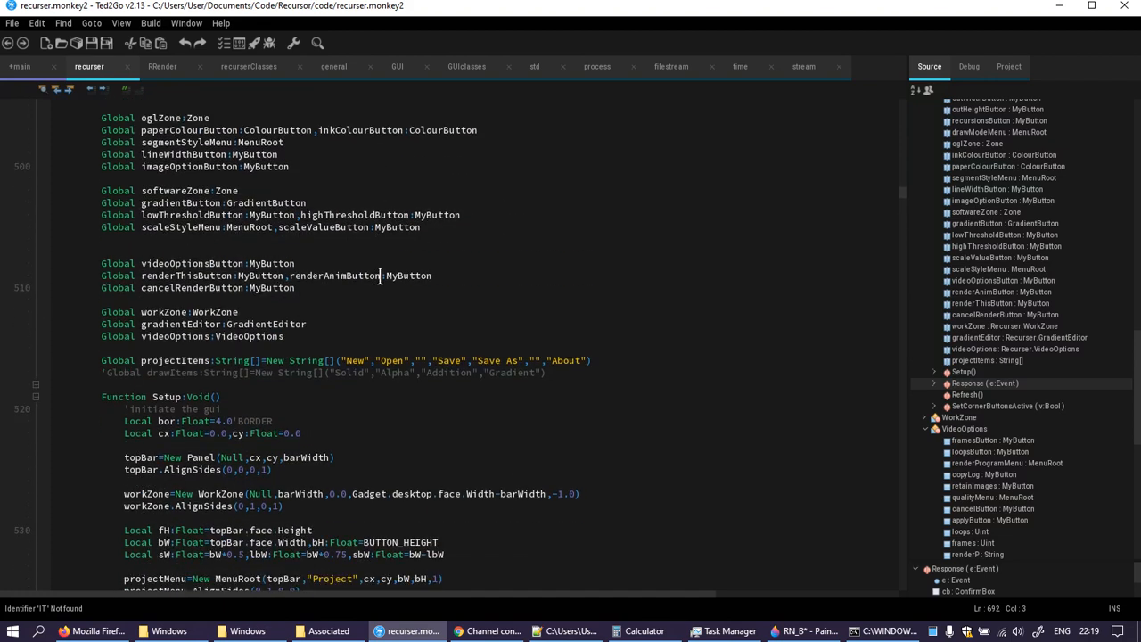
scroll(down, 3)
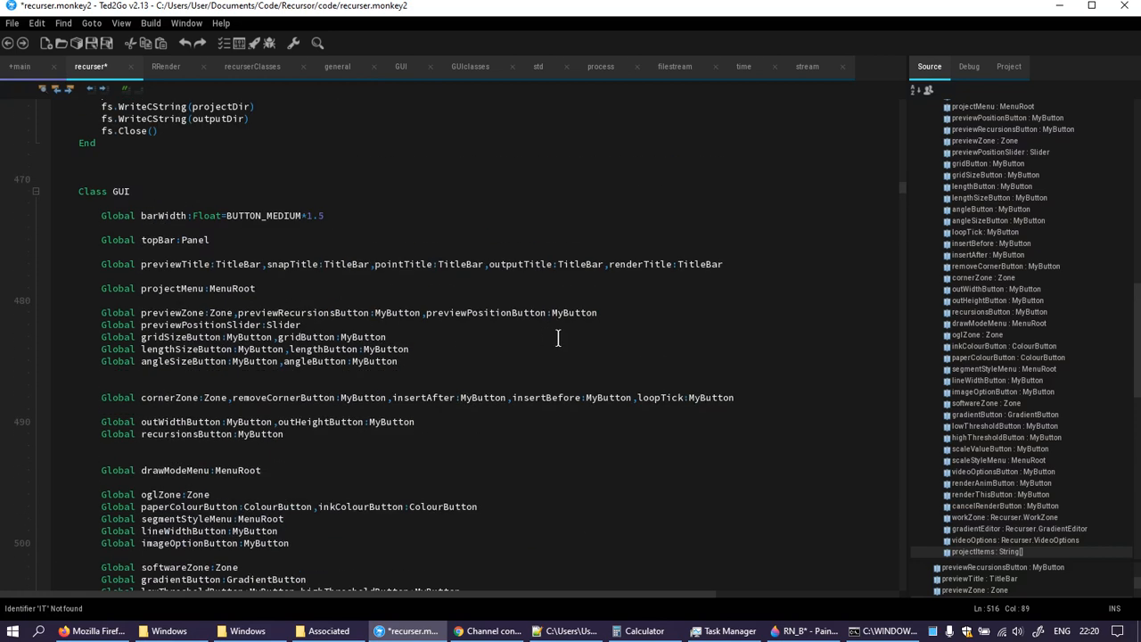
mouse_move(531, 331)
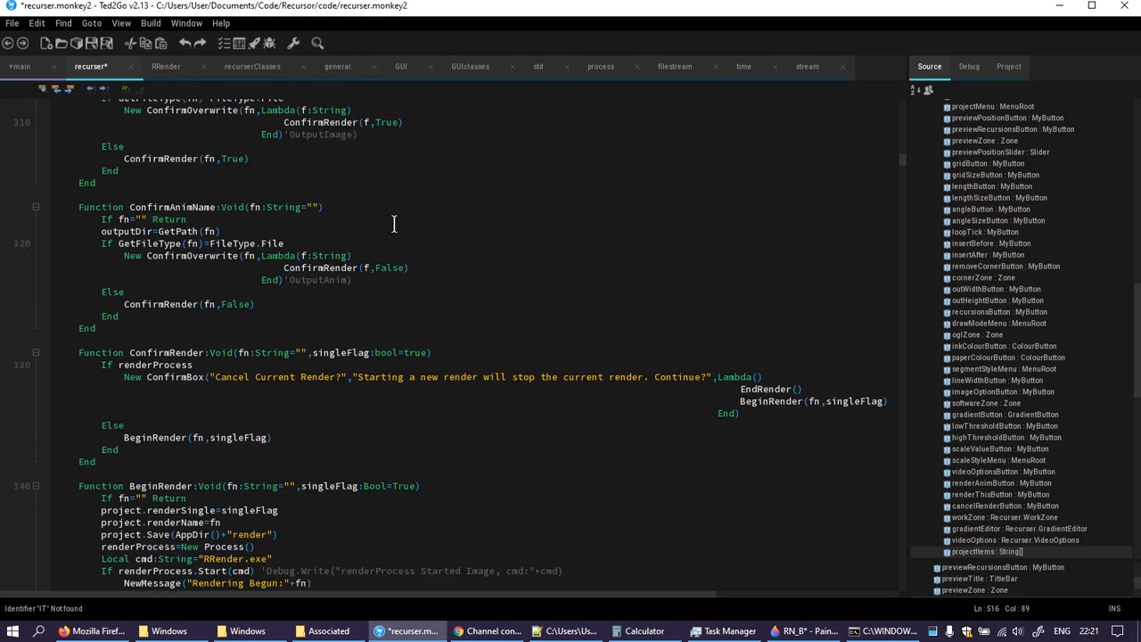
scroll(down, 3)
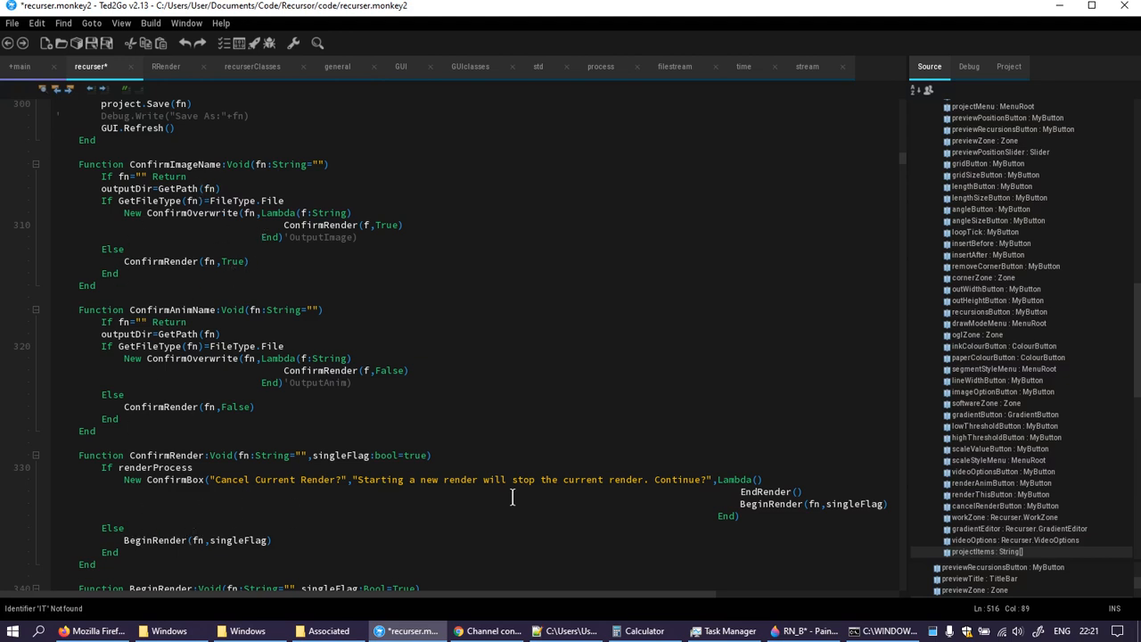
mouse_move(799, 503)
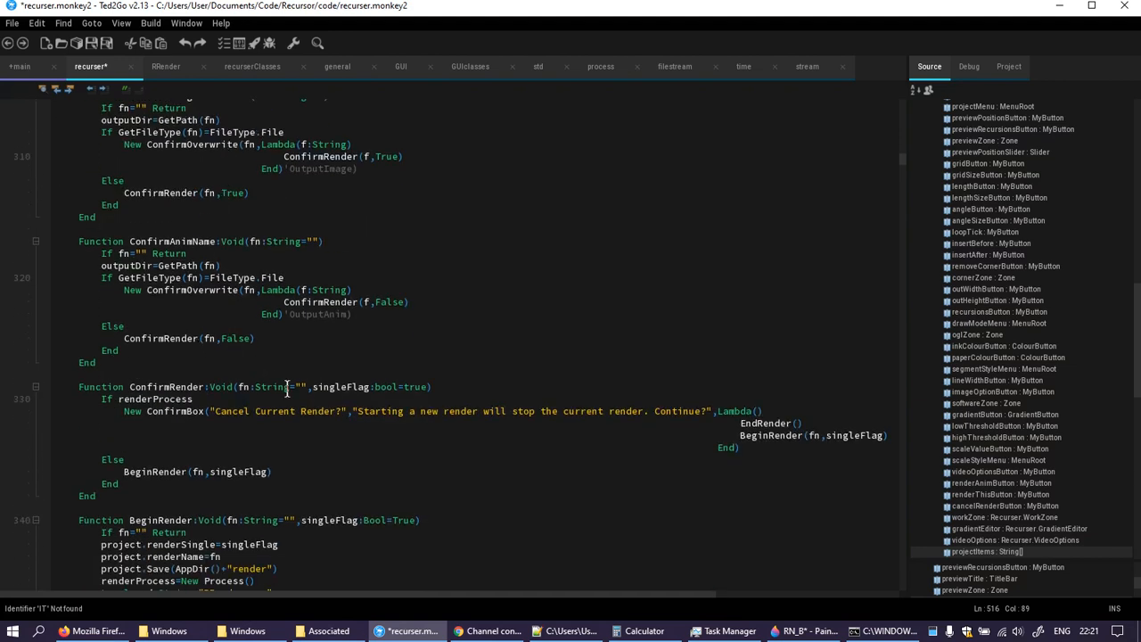
mouse_move(392, 386)
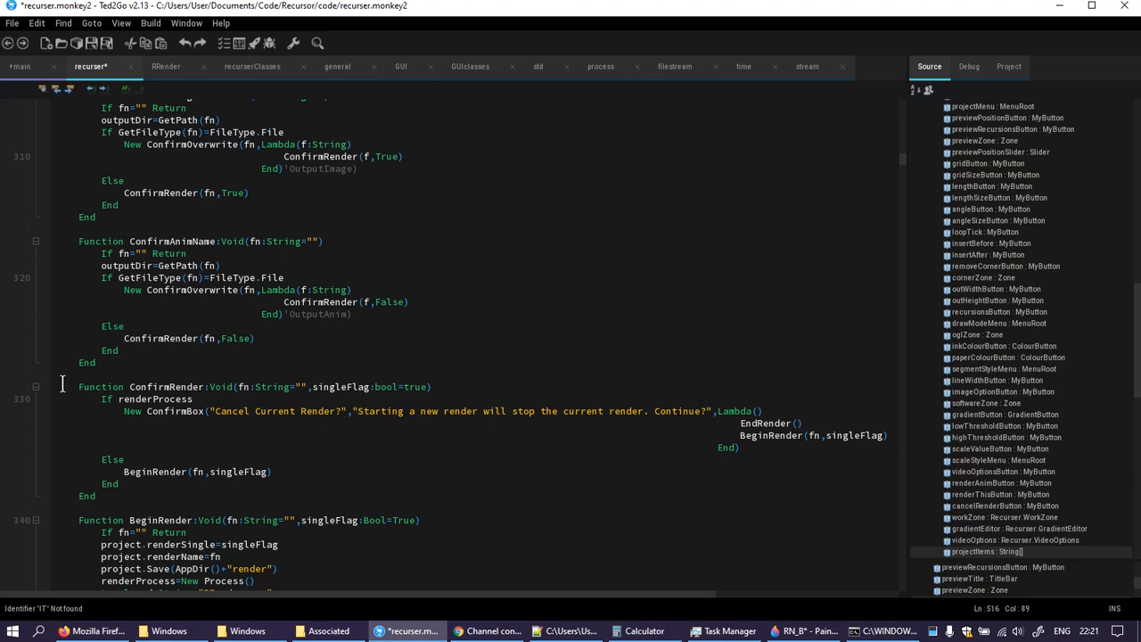
scroll(down, 3)
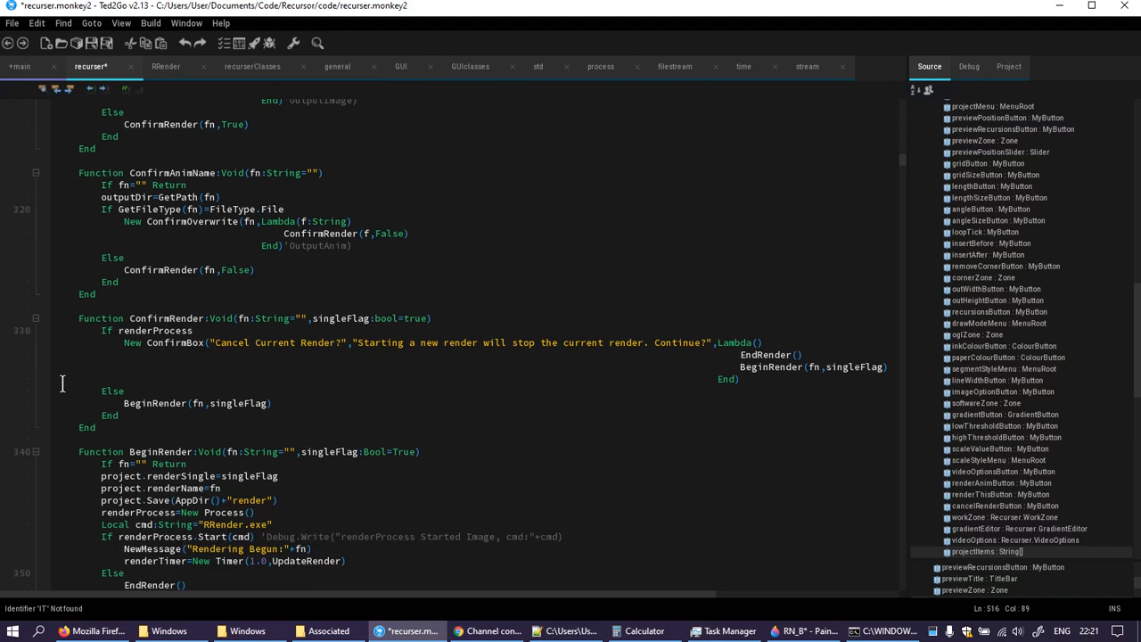
scroll(down, 3)
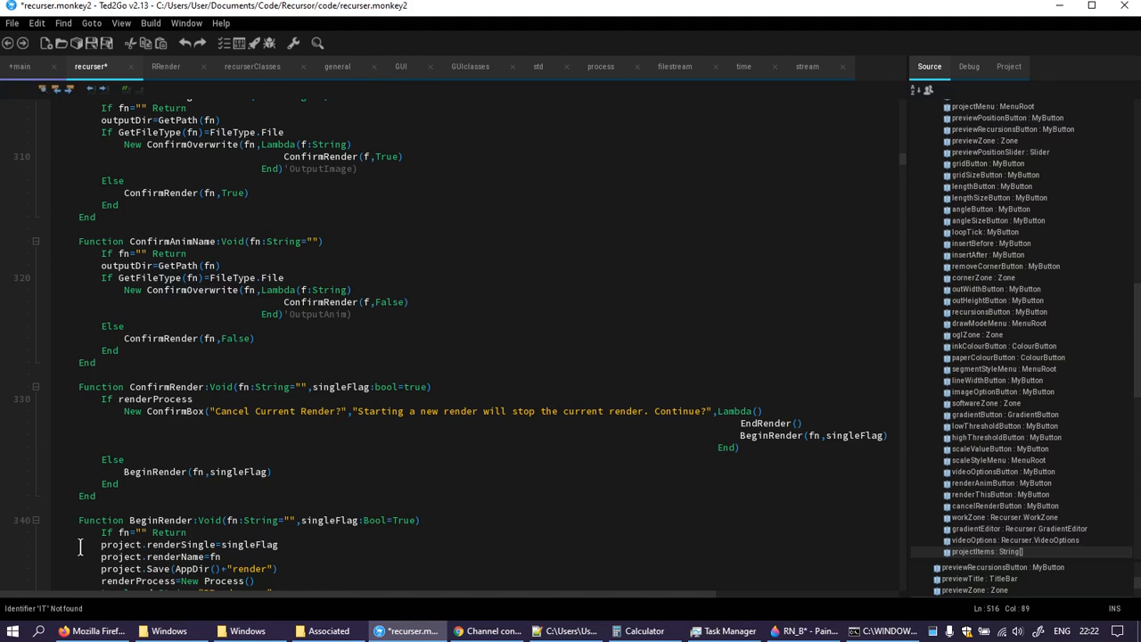
mouse_move(160, 390)
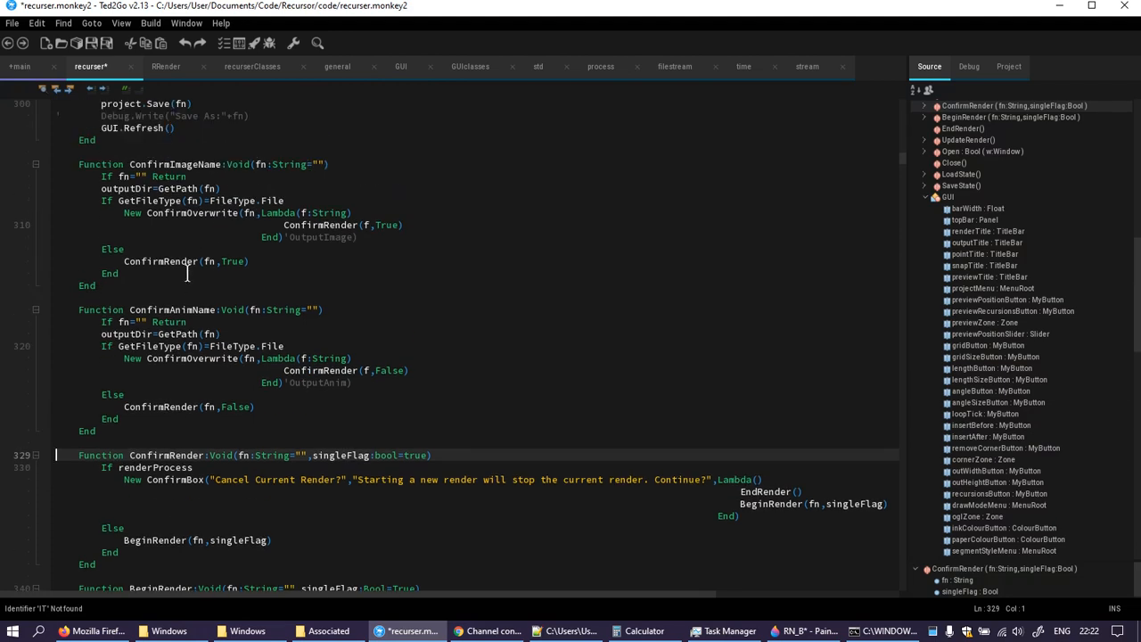
mouse_move(175, 395)
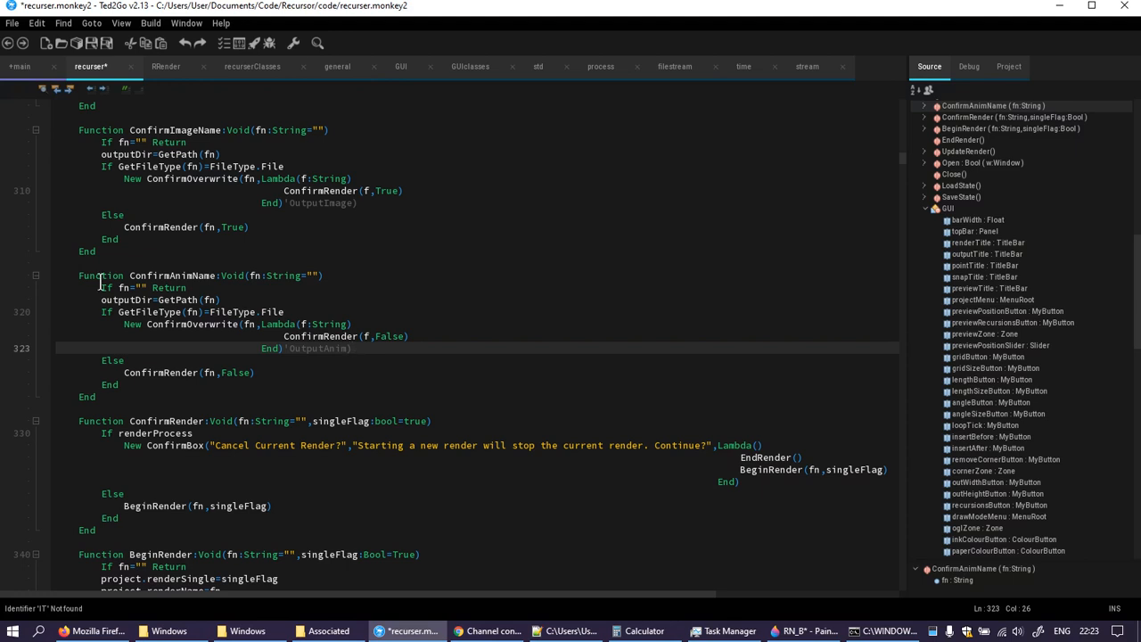
scroll(down, 3)
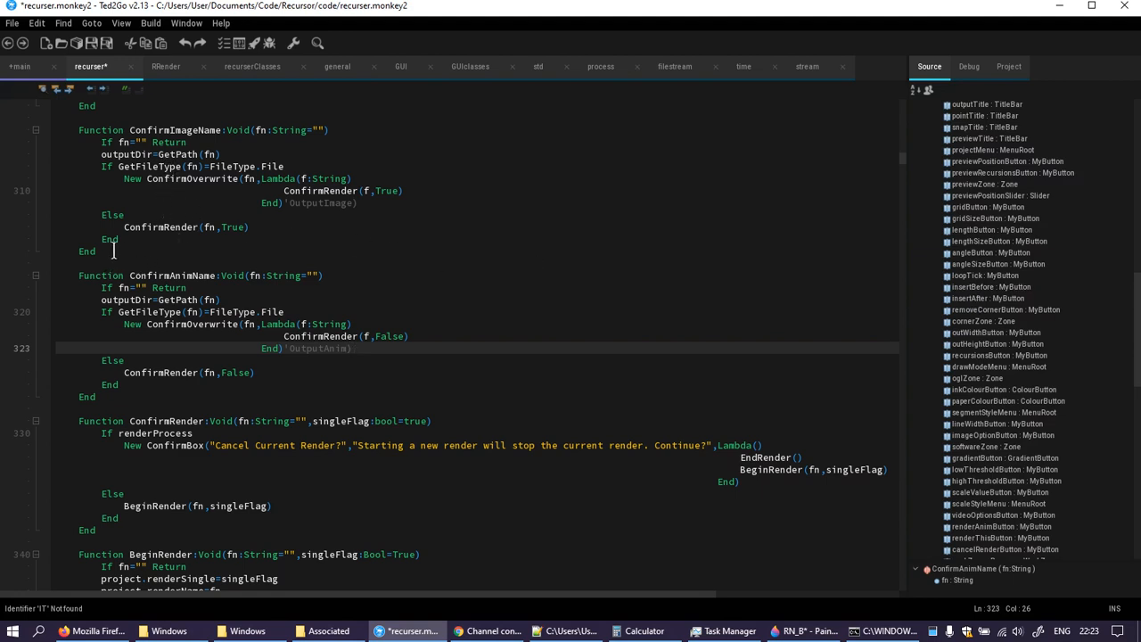
click(107, 239)
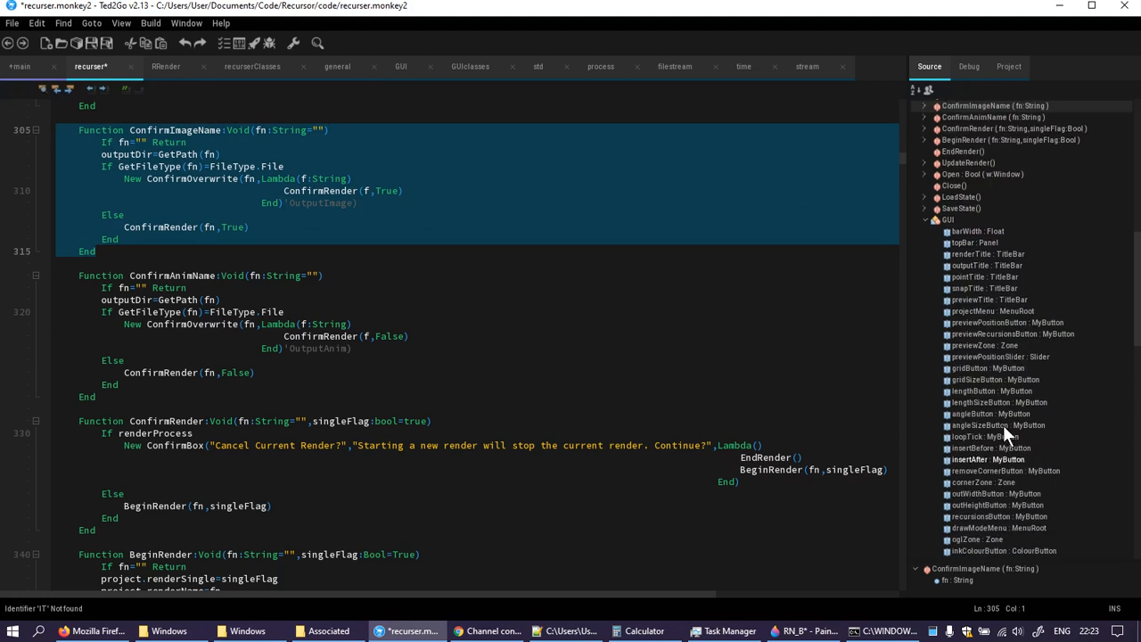
- Jump to the Response handler from the Source outline and scroll below it
scroll(down, 3)
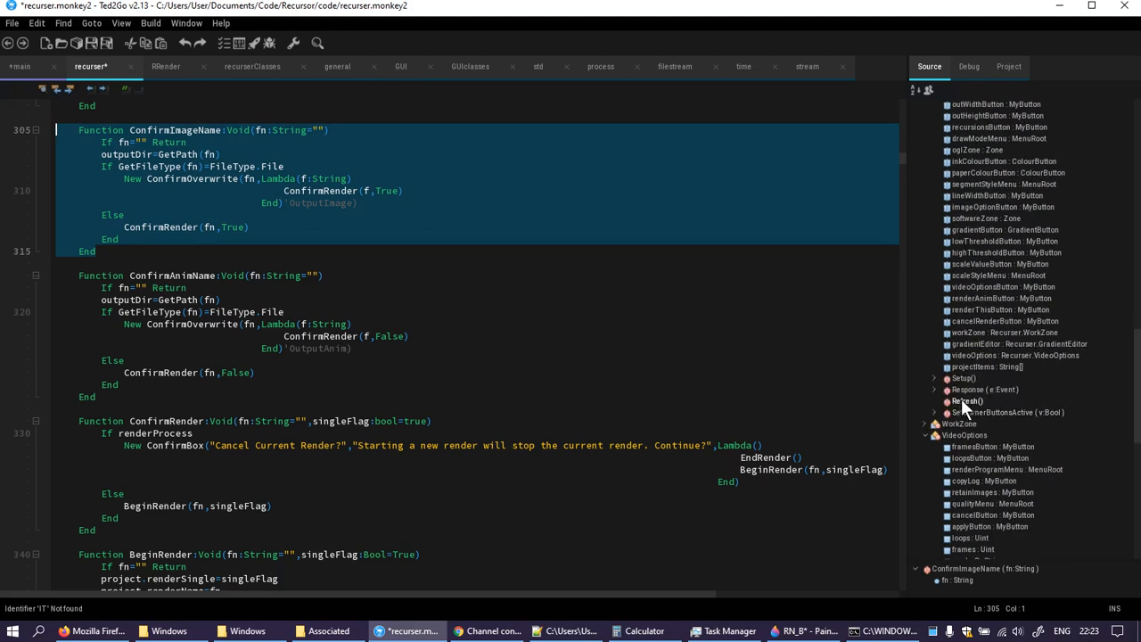
click(934, 390)
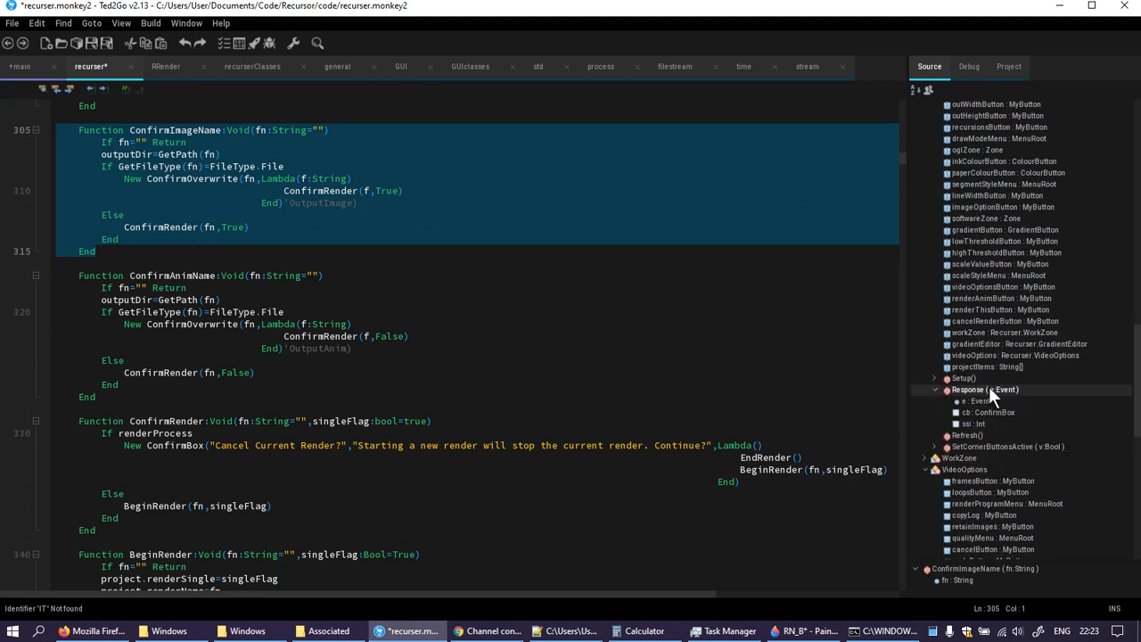
click(984, 390)
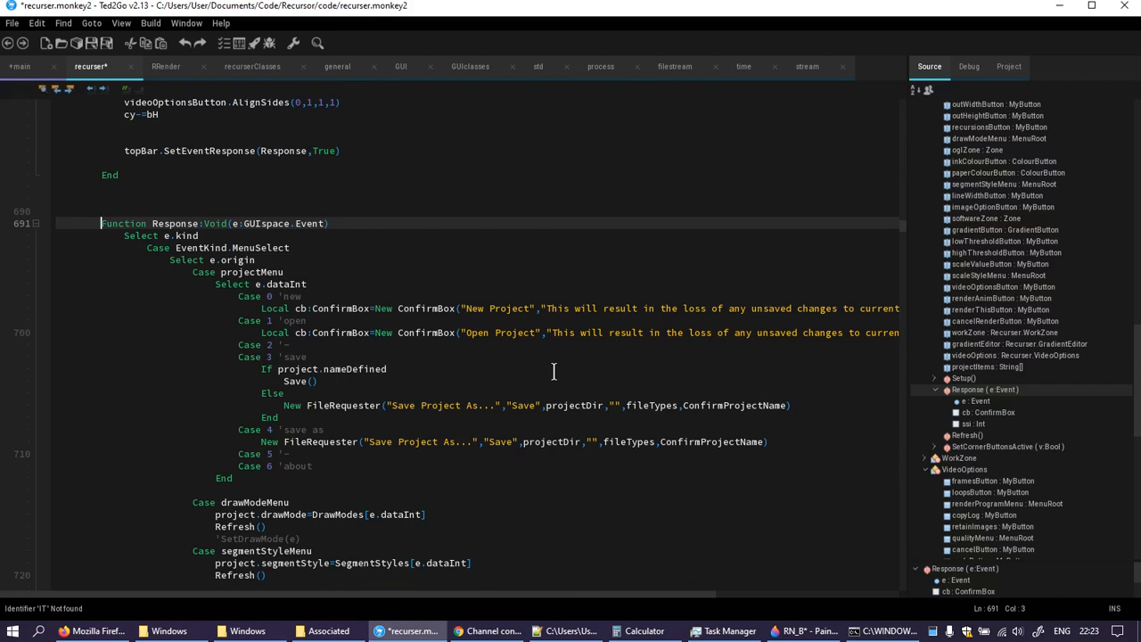
scroll(down, 3)
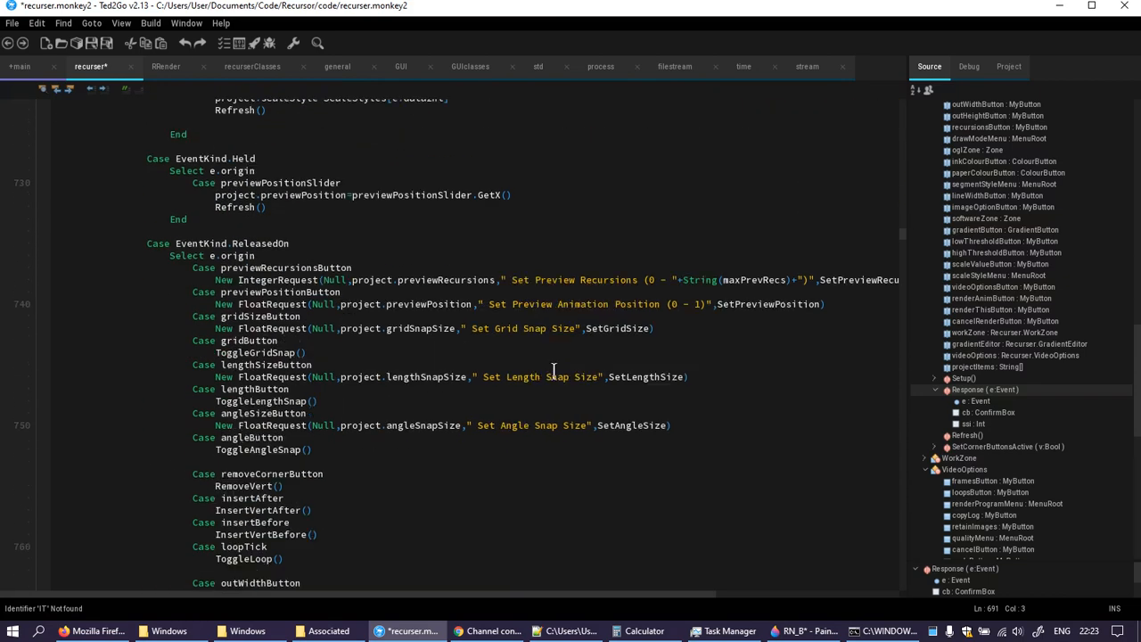
scroll(down, 3)
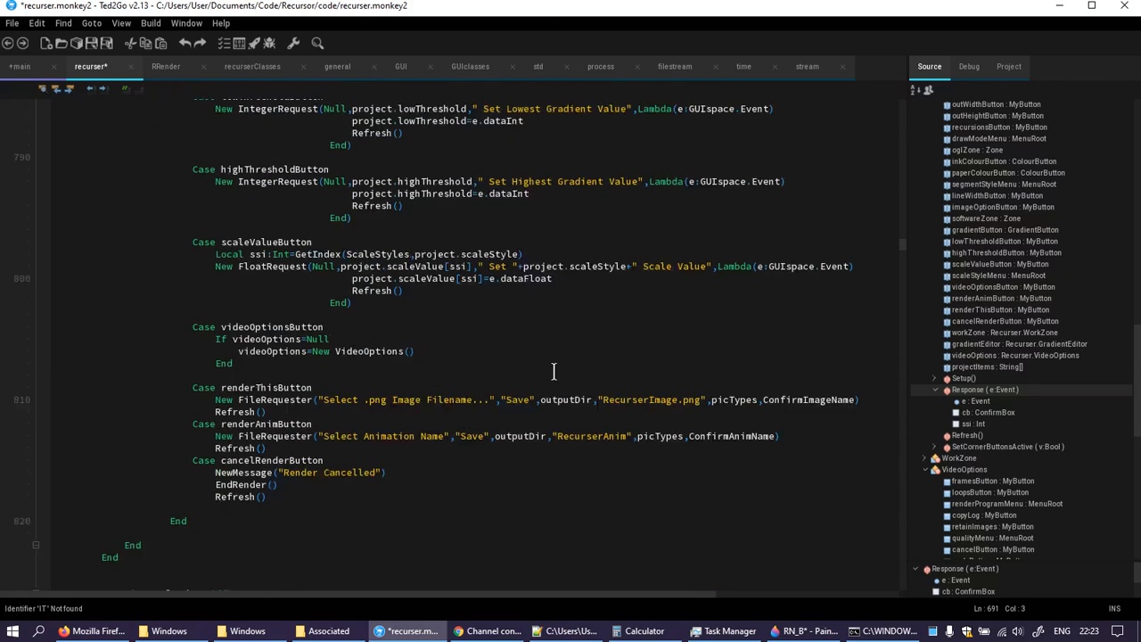
scroll(down, 3)
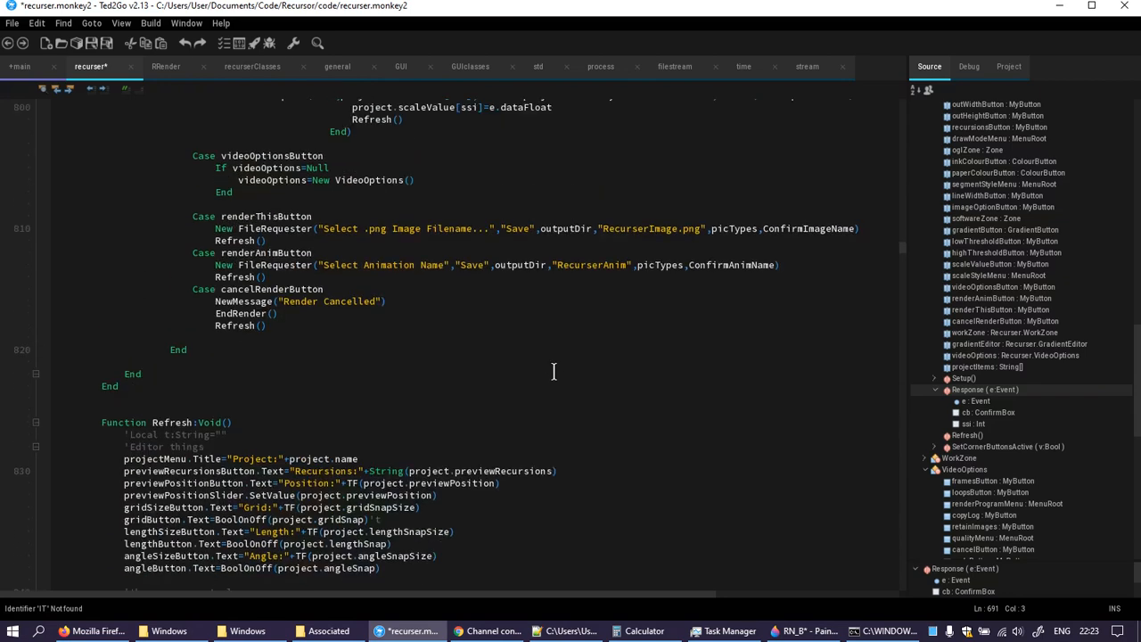
scroll(down, 3)
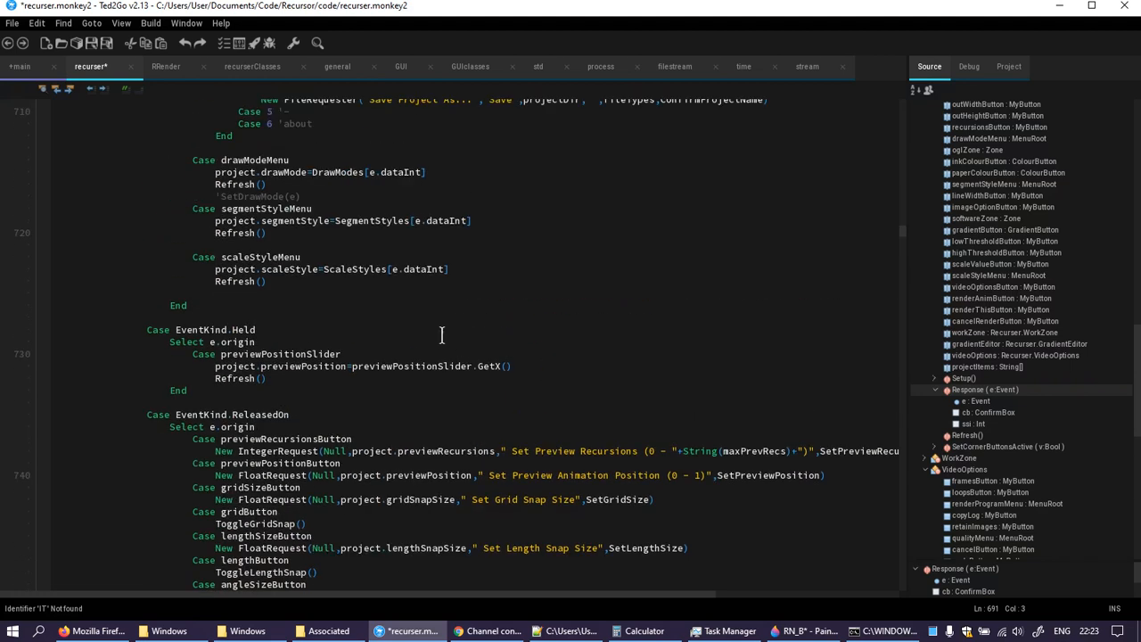
scroll(down, 3)
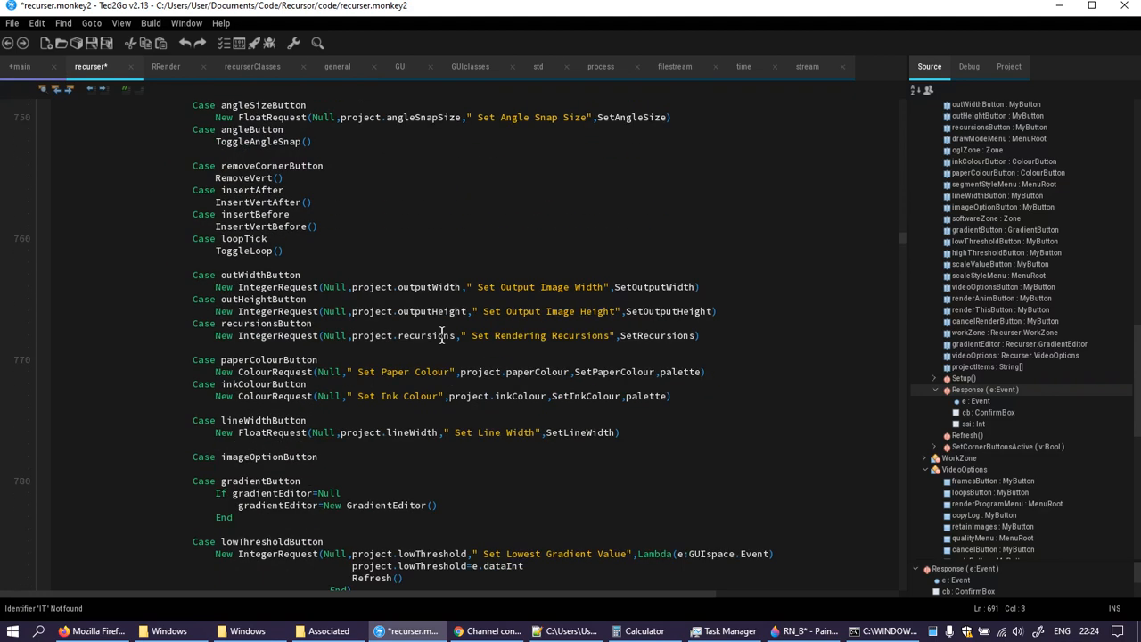
scroll(down, 3)
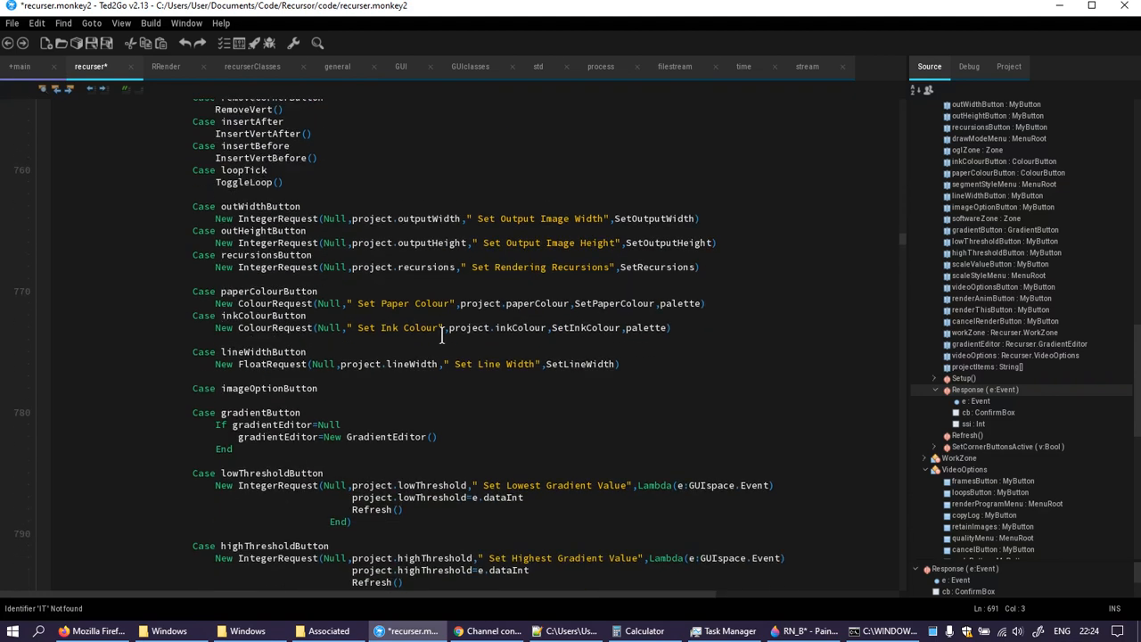
scroll(down, 3)
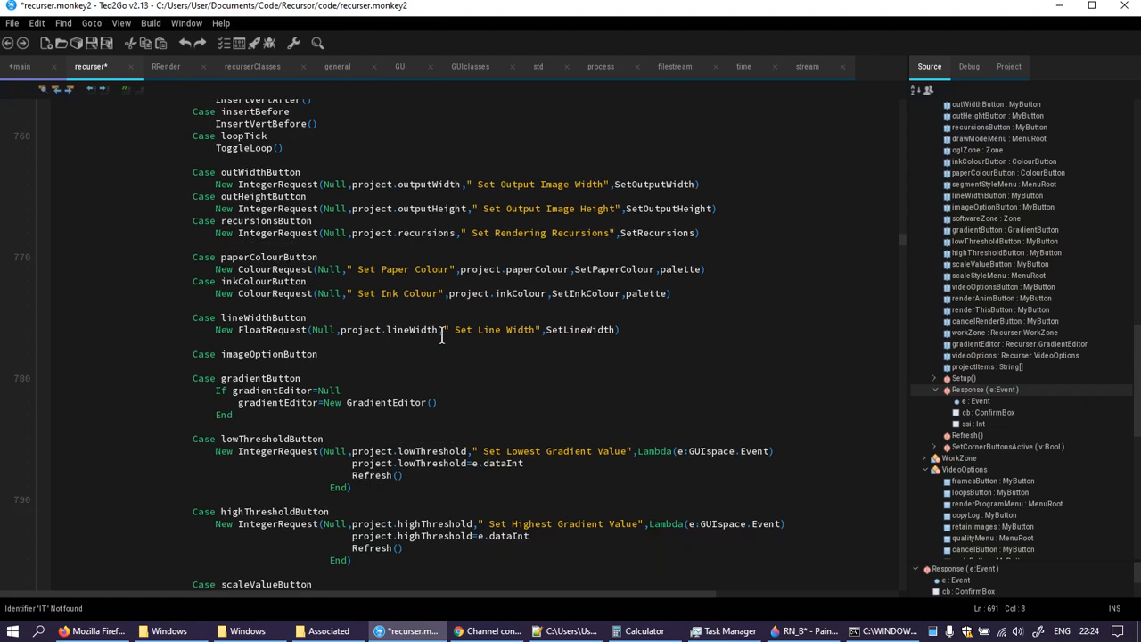
scroll(down, 3)
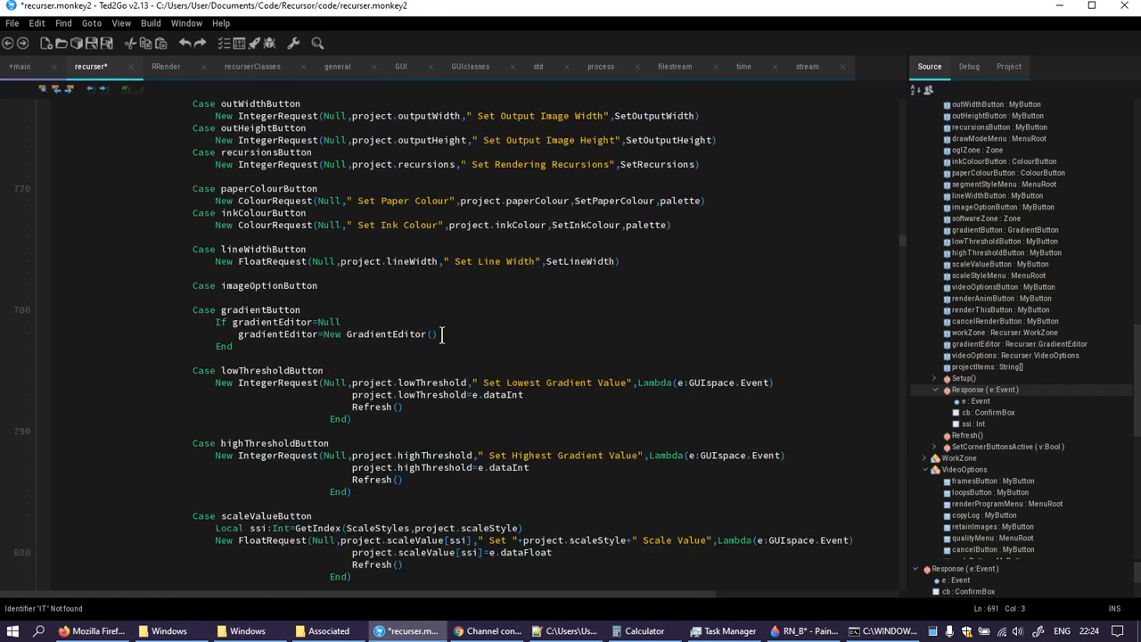
scroll(down, 3)
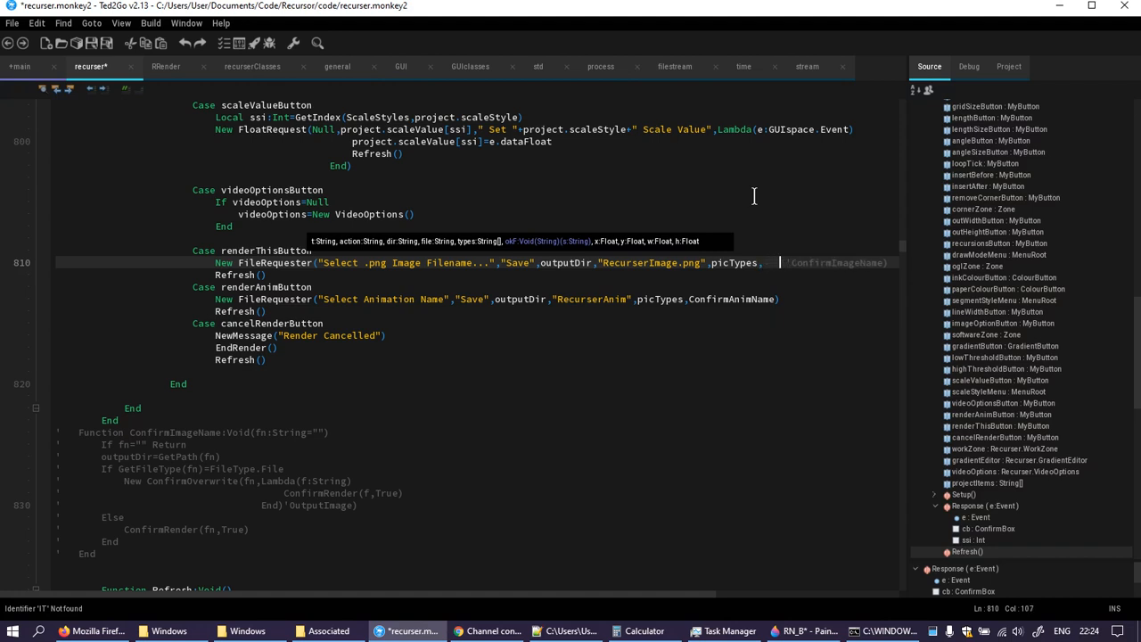
- Replace the ConfirmImageName callback with Lambda(fn:String) returning on empty fn and setting outputDir=GetPath(fn)
text(Lambda(fn:String)
text(If fn)
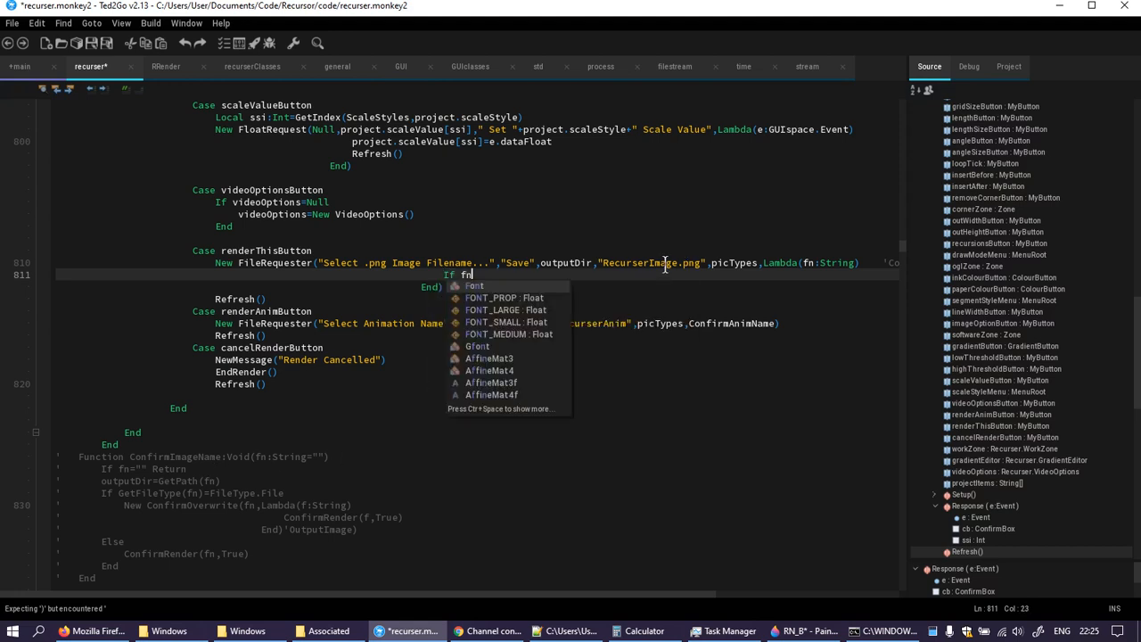
text(re)
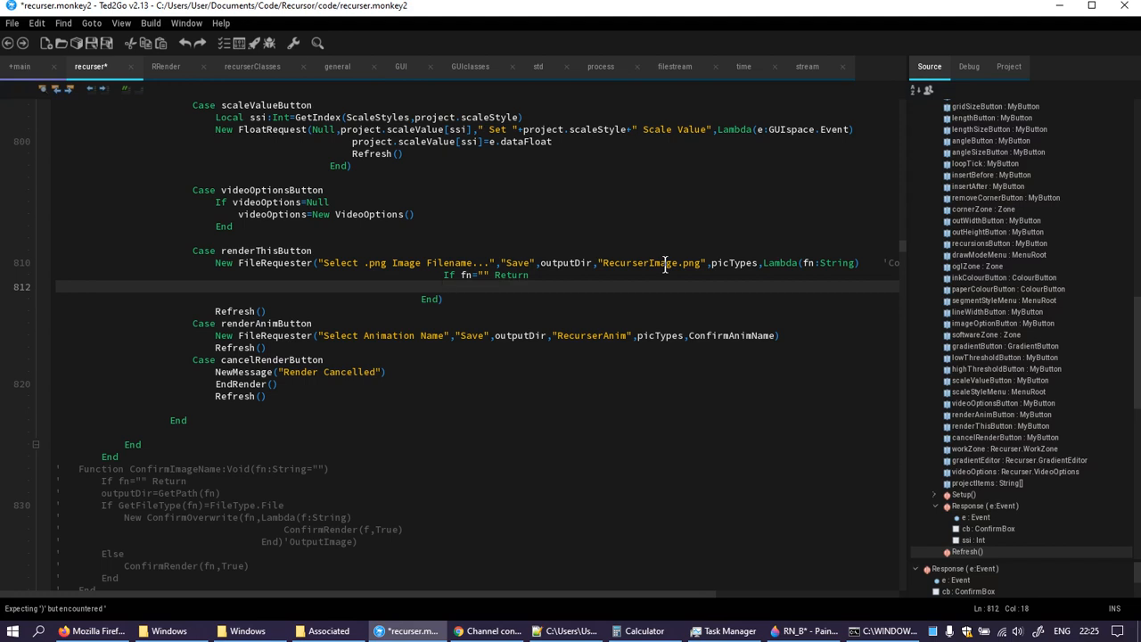
text(outputDir=)
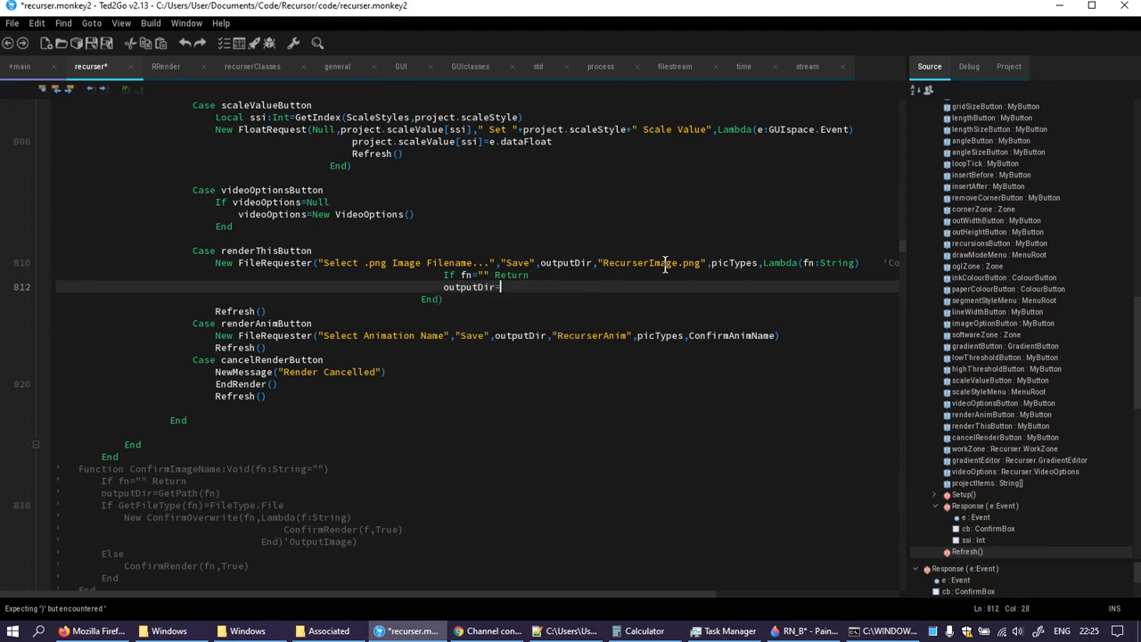
text(GetP)
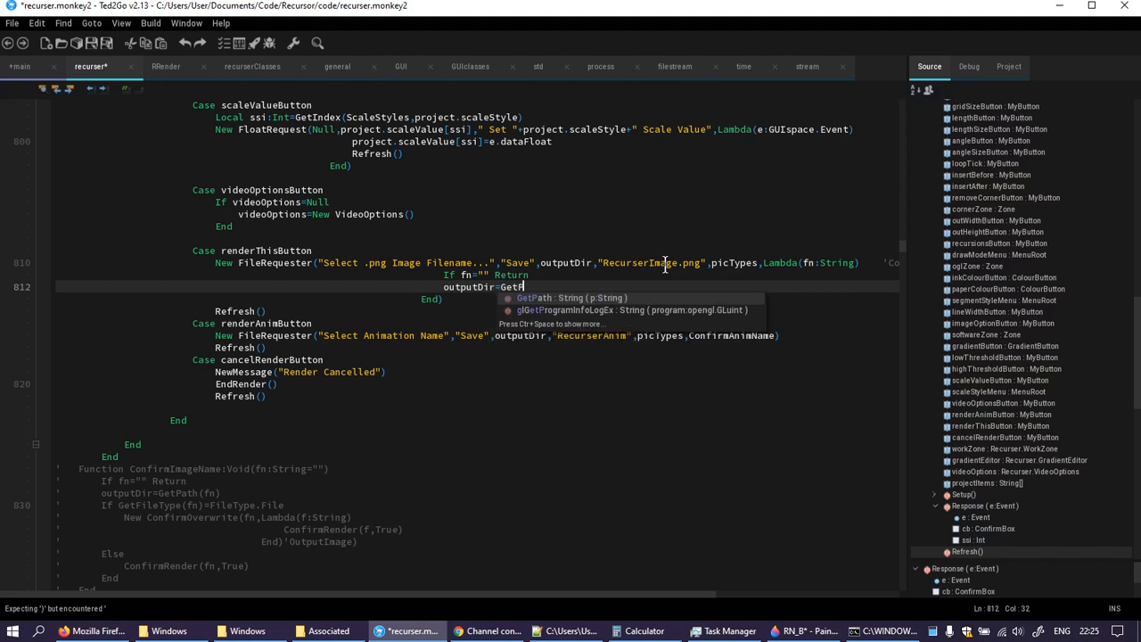
text(Path(fn))
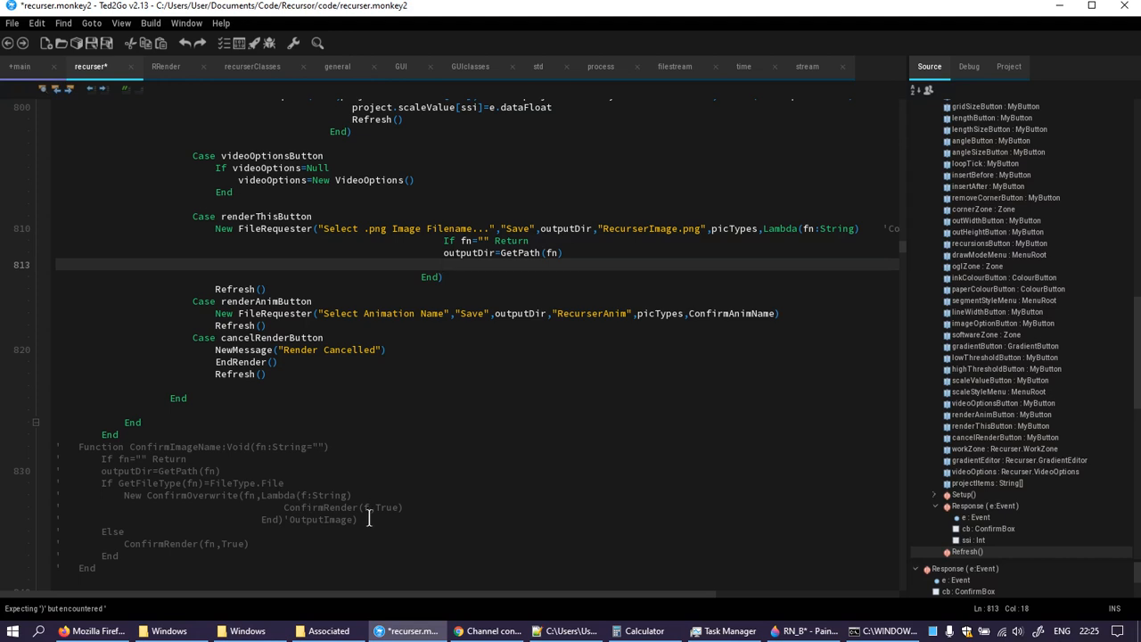
scroll(down, 3)
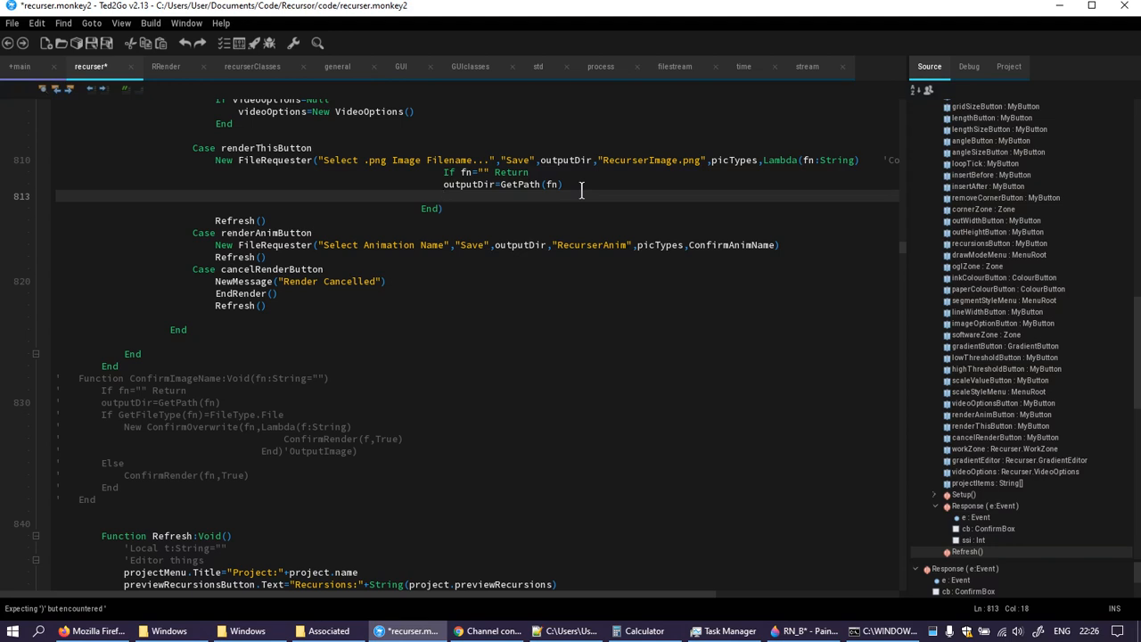
- Add fn=StripExt(fn) and fn+=".png" lines to the inline image callback
text(fn)
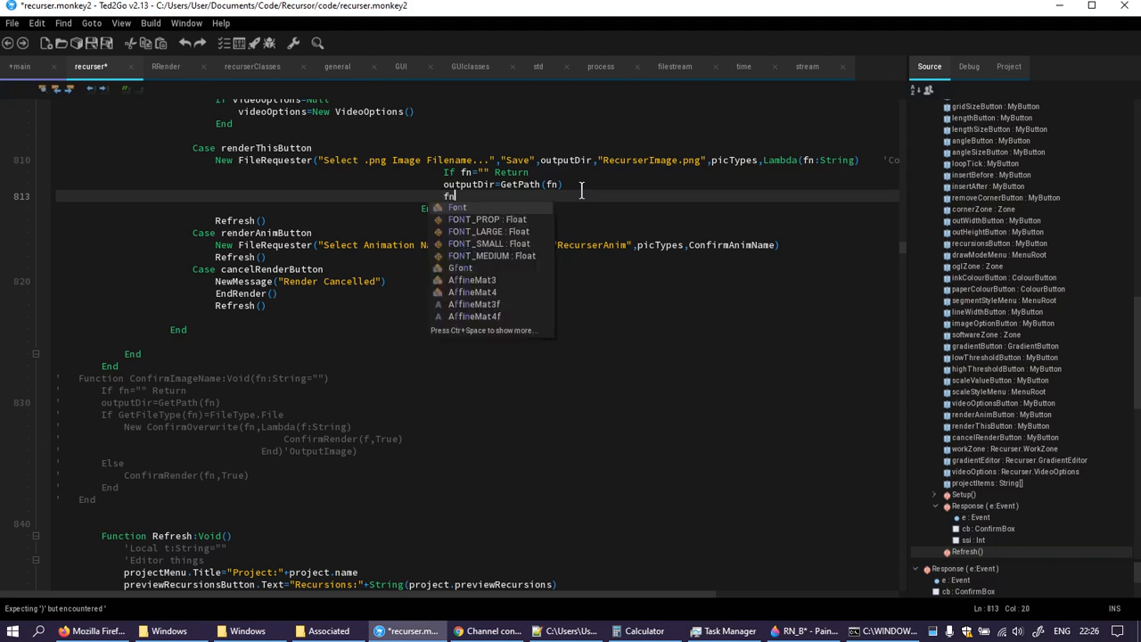
text(=fn)
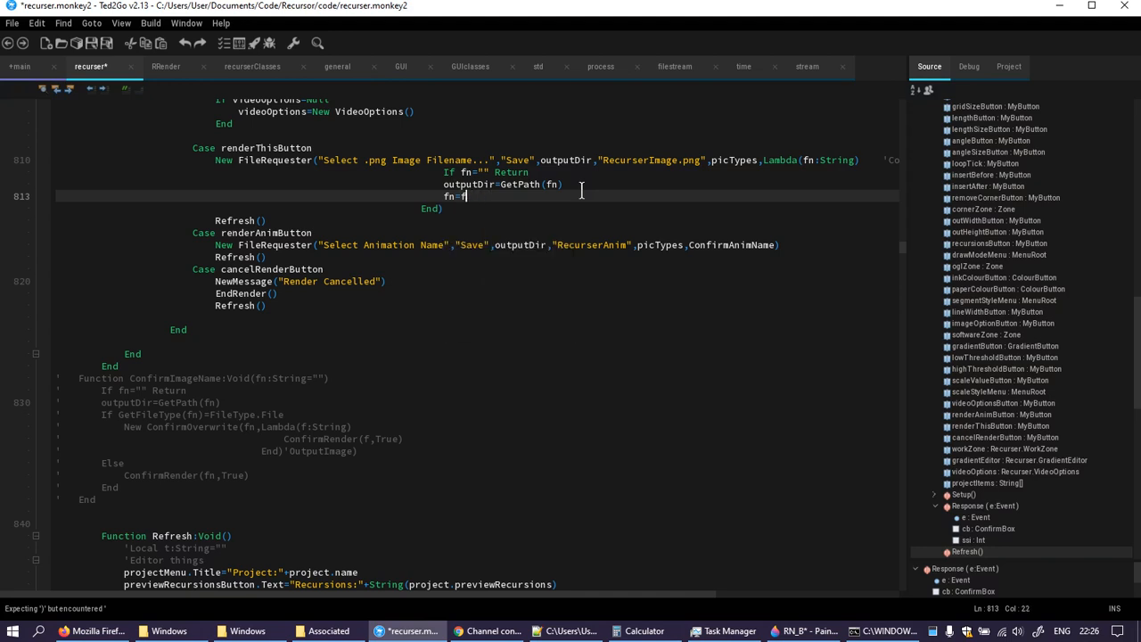
key(BackSpace)
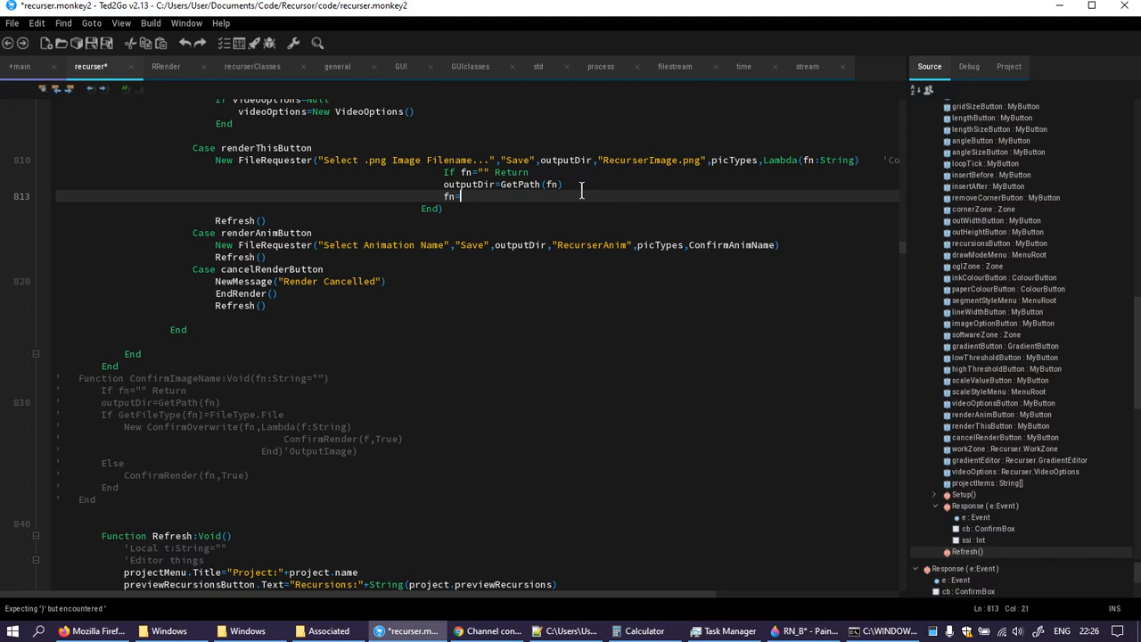
text(String)
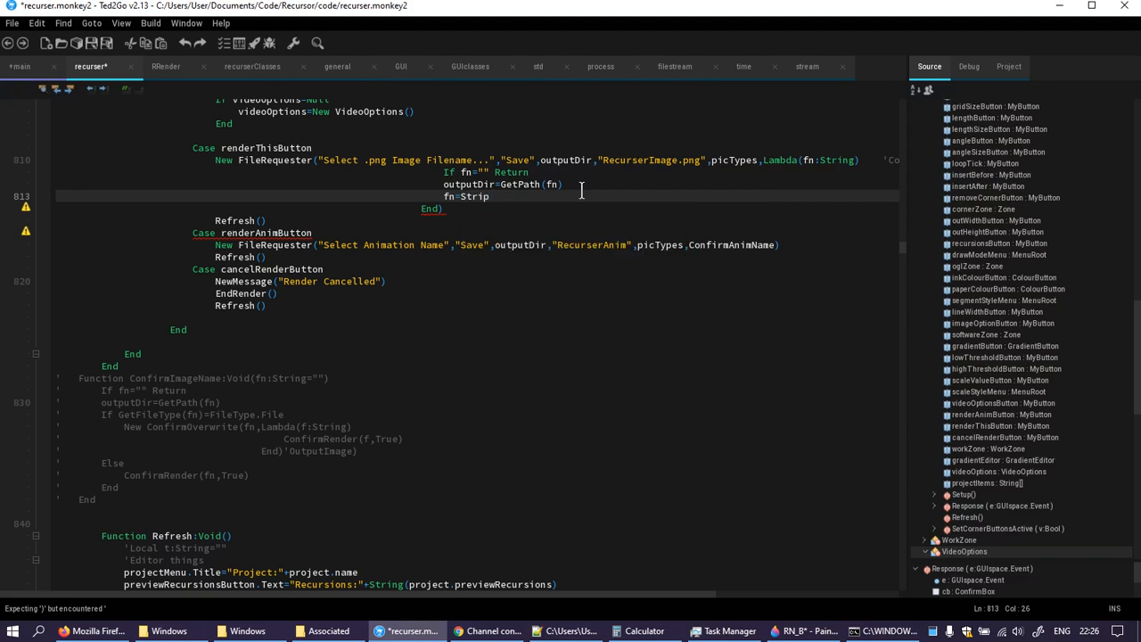
text(Ext()
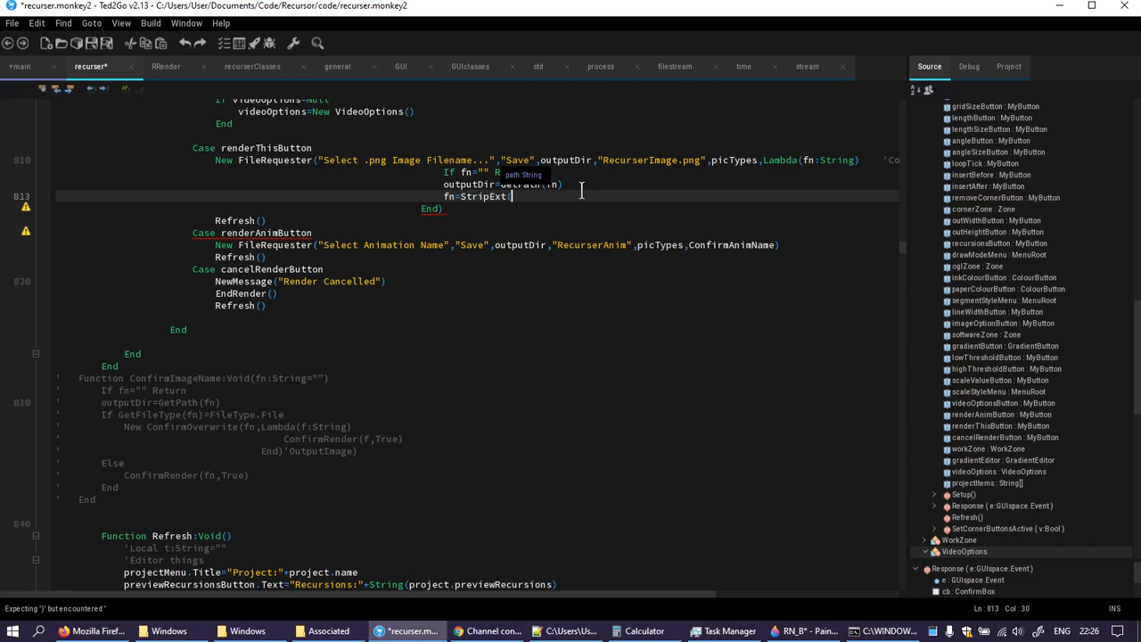
text(fn))
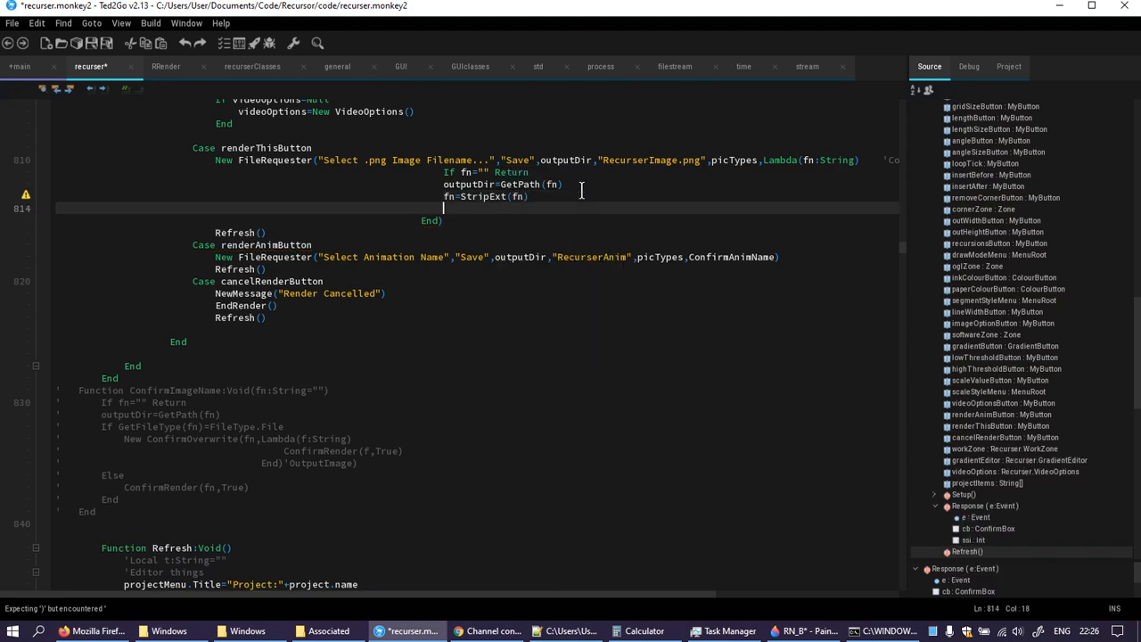
text(fn+=".)
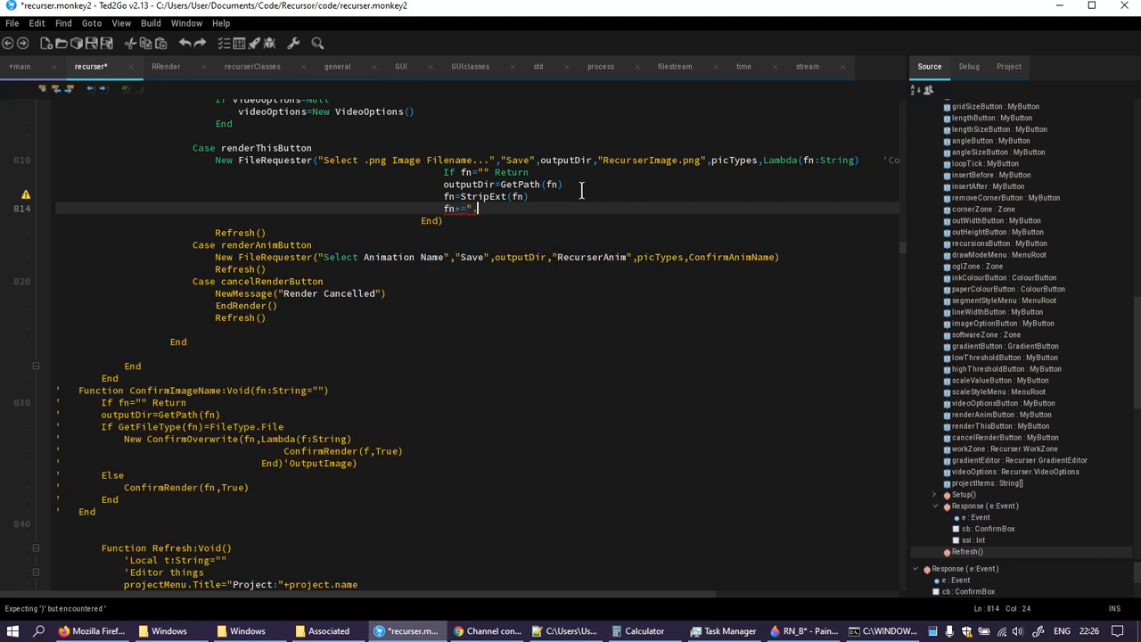
text(png")
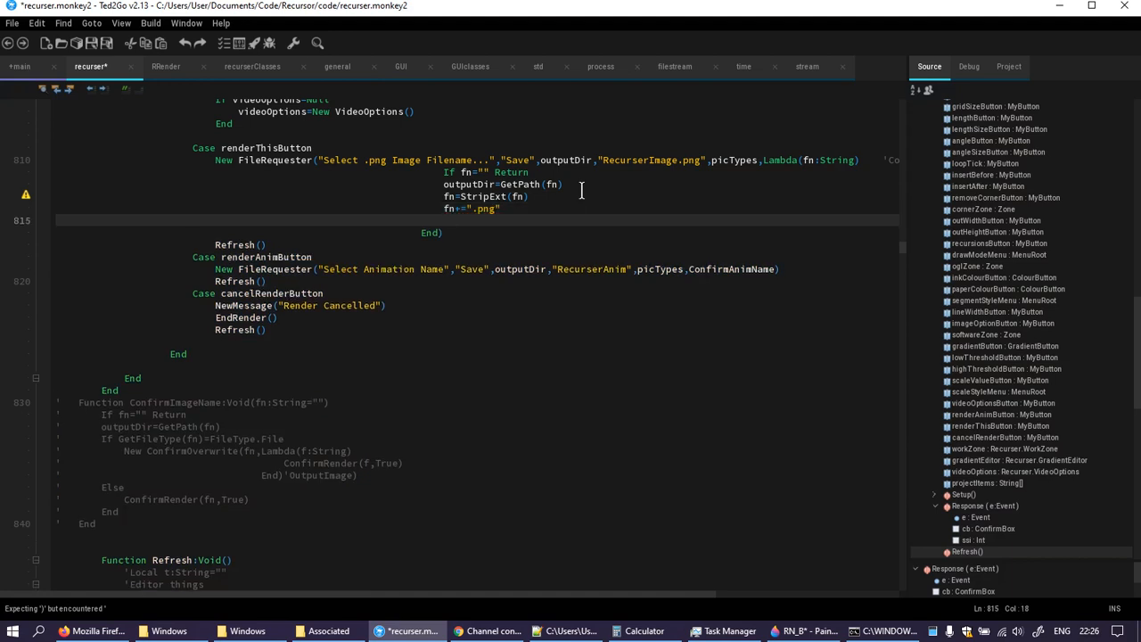
- Add an If GetFileType(fn)=FileType.File block with an empty Else, and review ConfirmRender
text(If GetFileType()
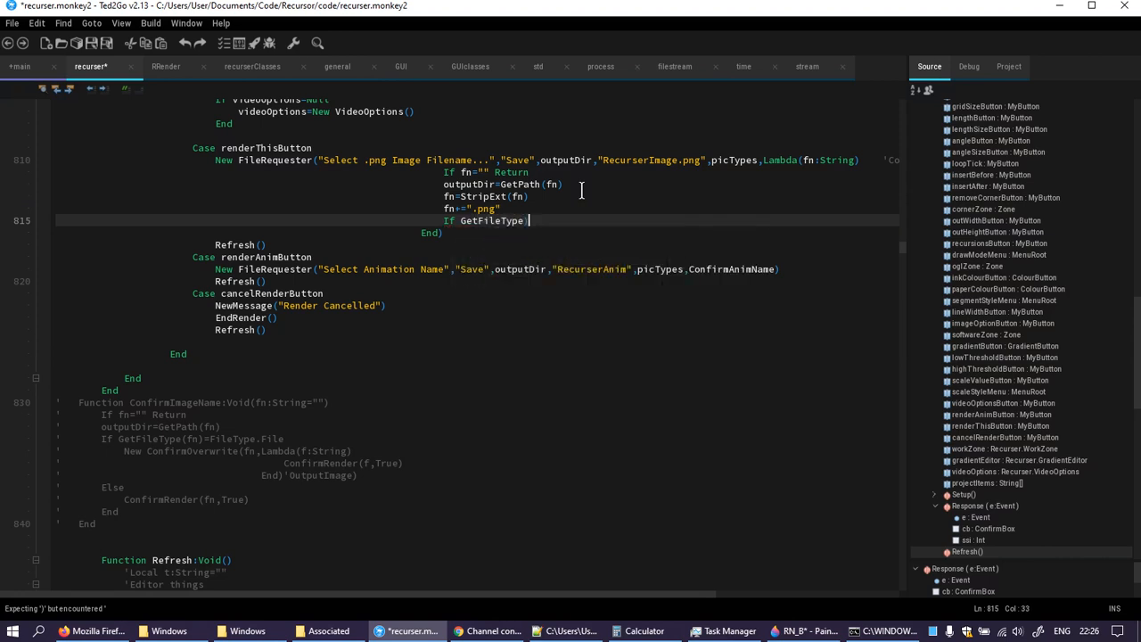
text(f)
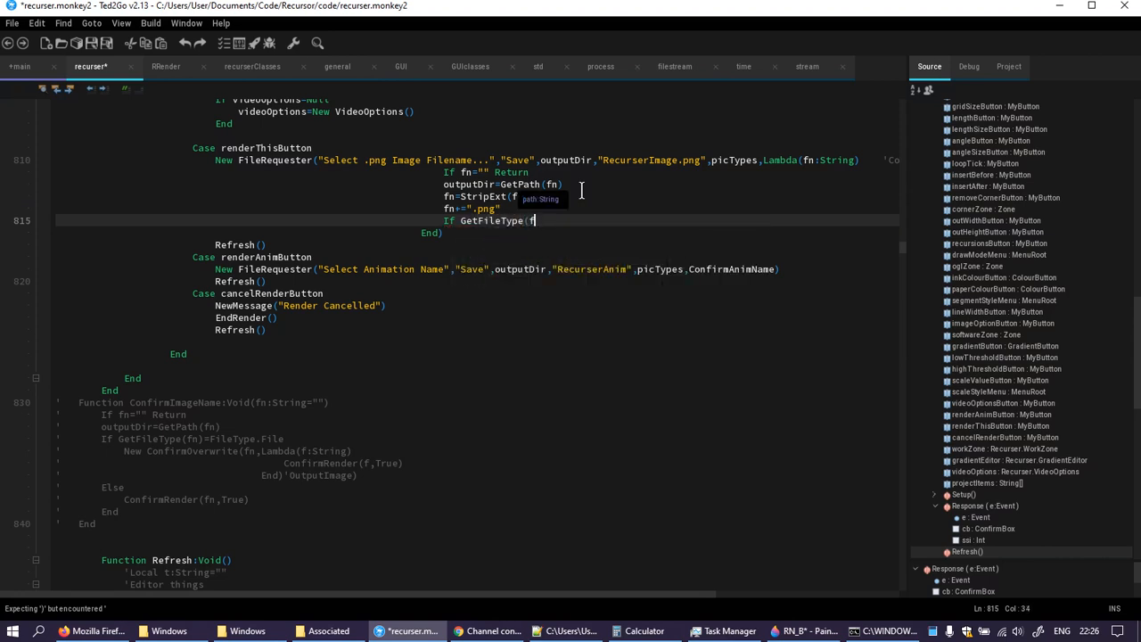
text(n)
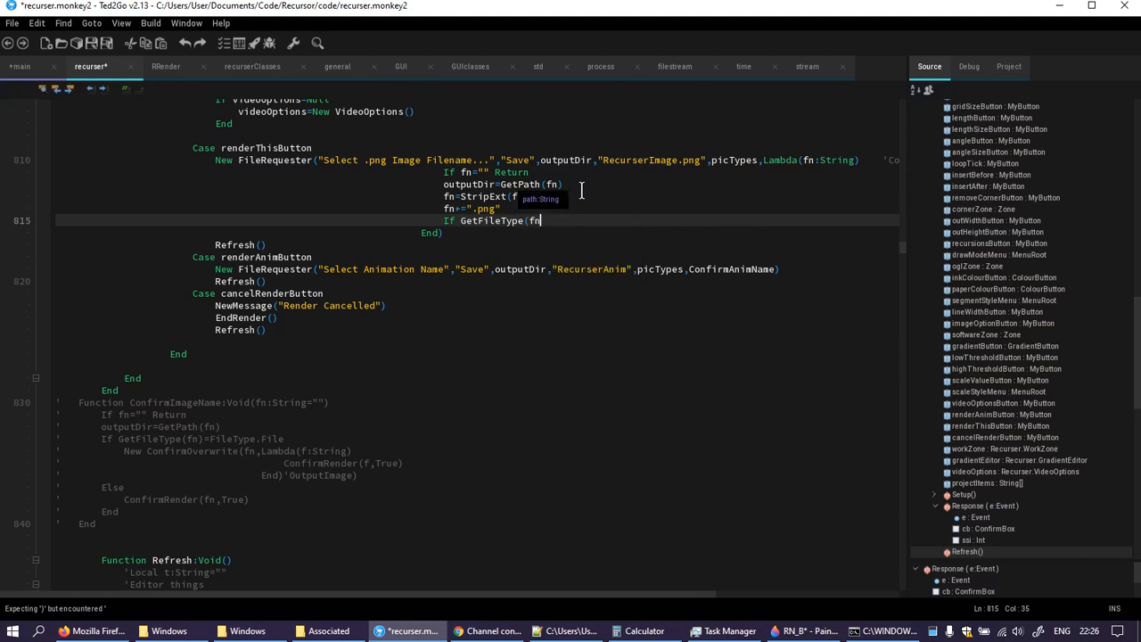
text()=)
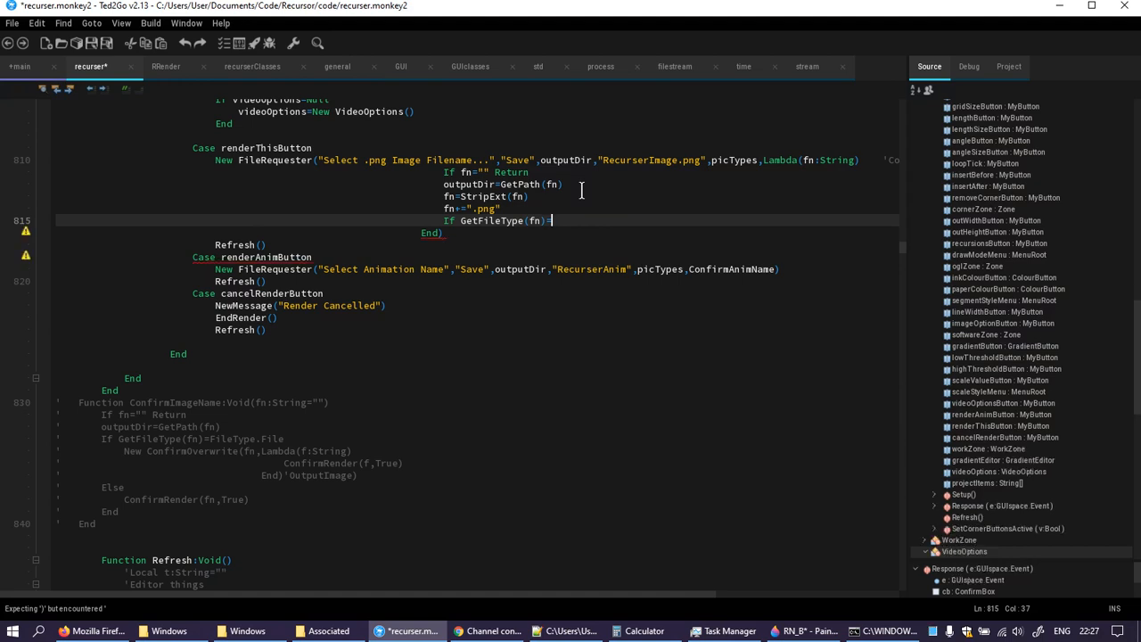
text(FileType.File)
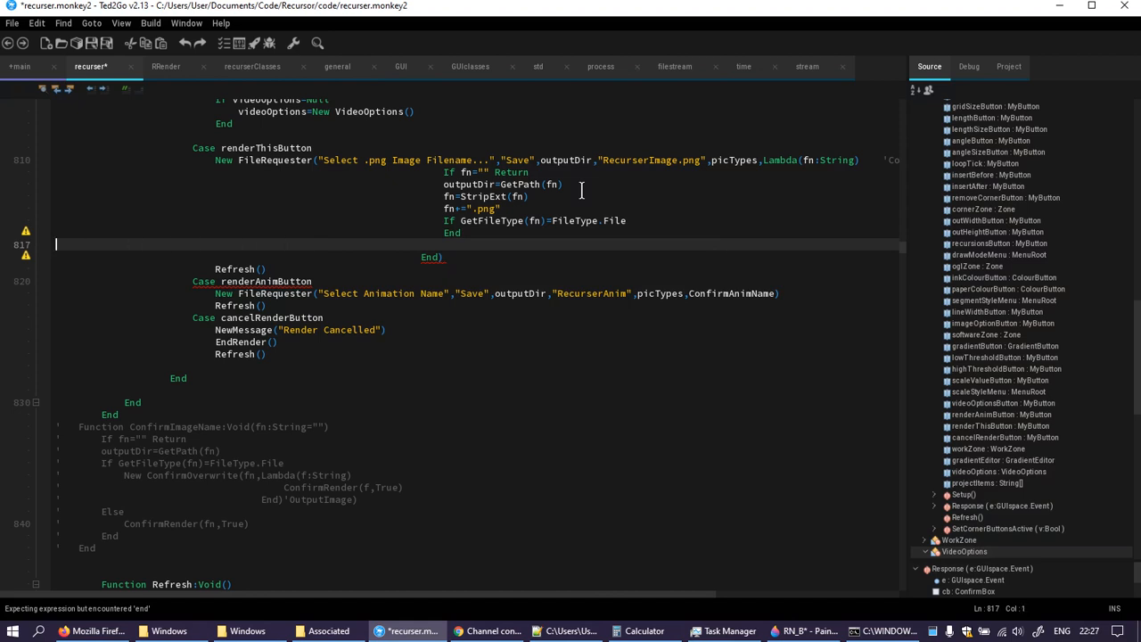
text(End)
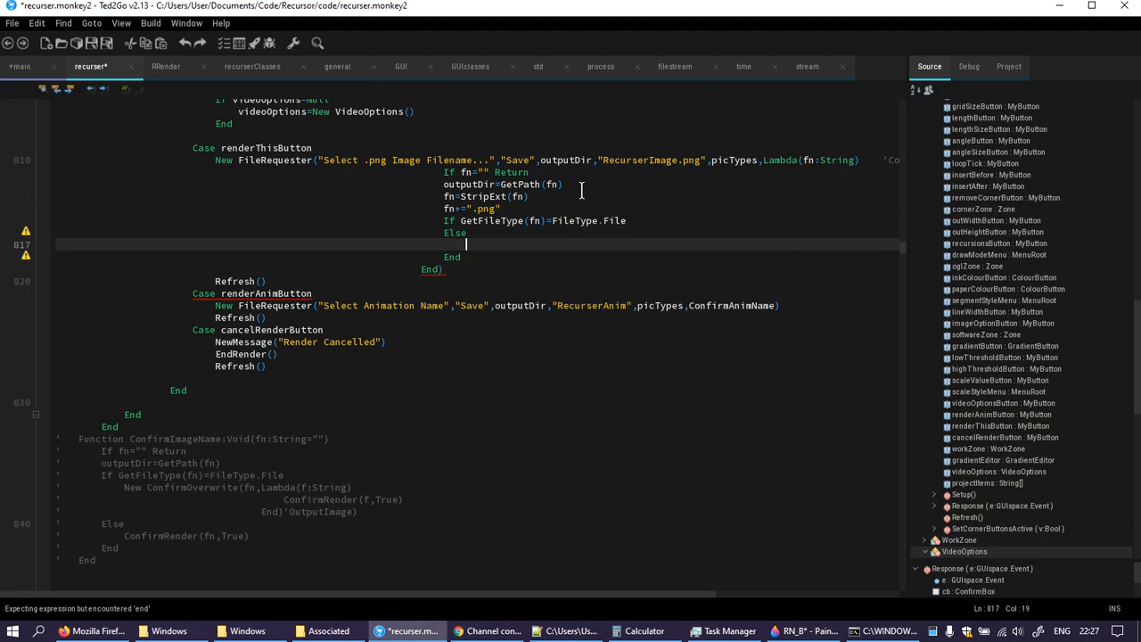
mouse_move(1077, 196)
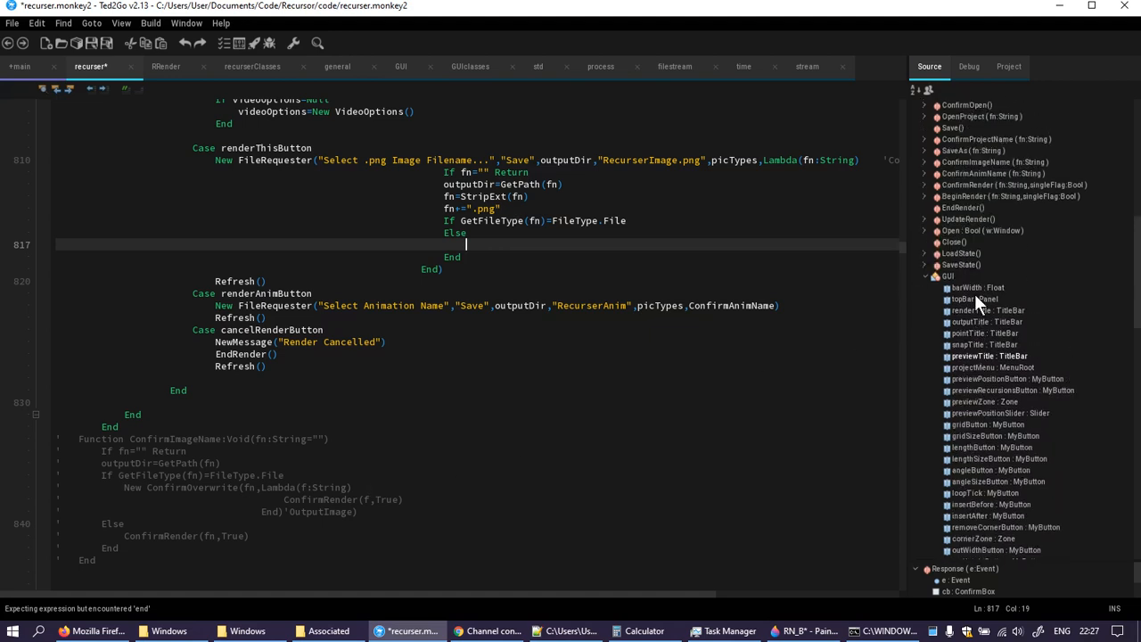
click(1014, 184)
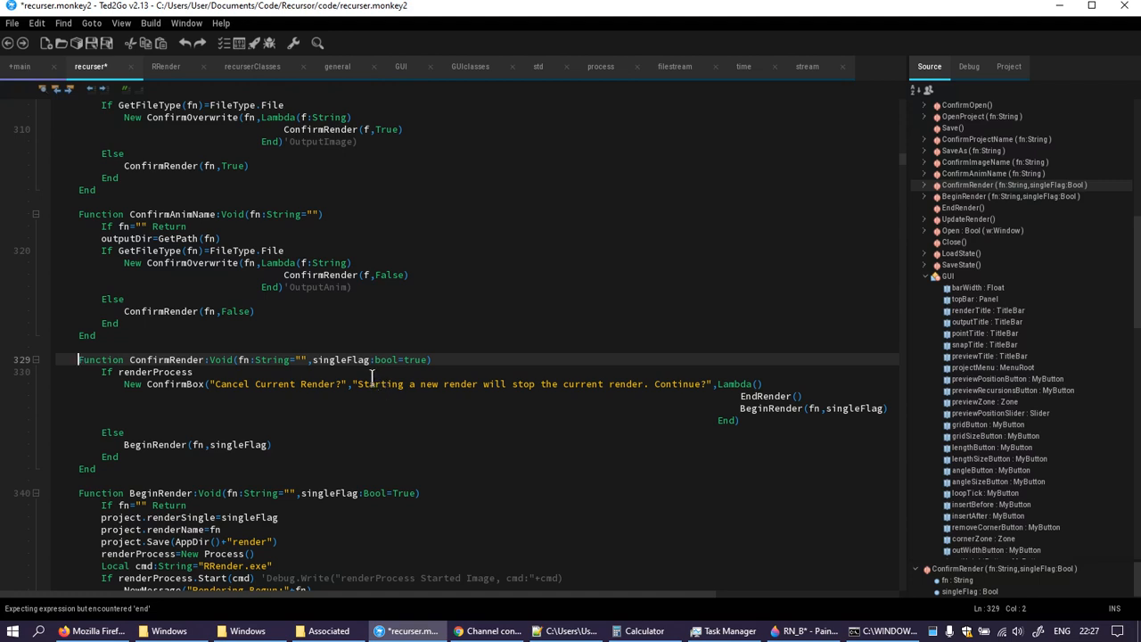
mouse_move(248, 344)
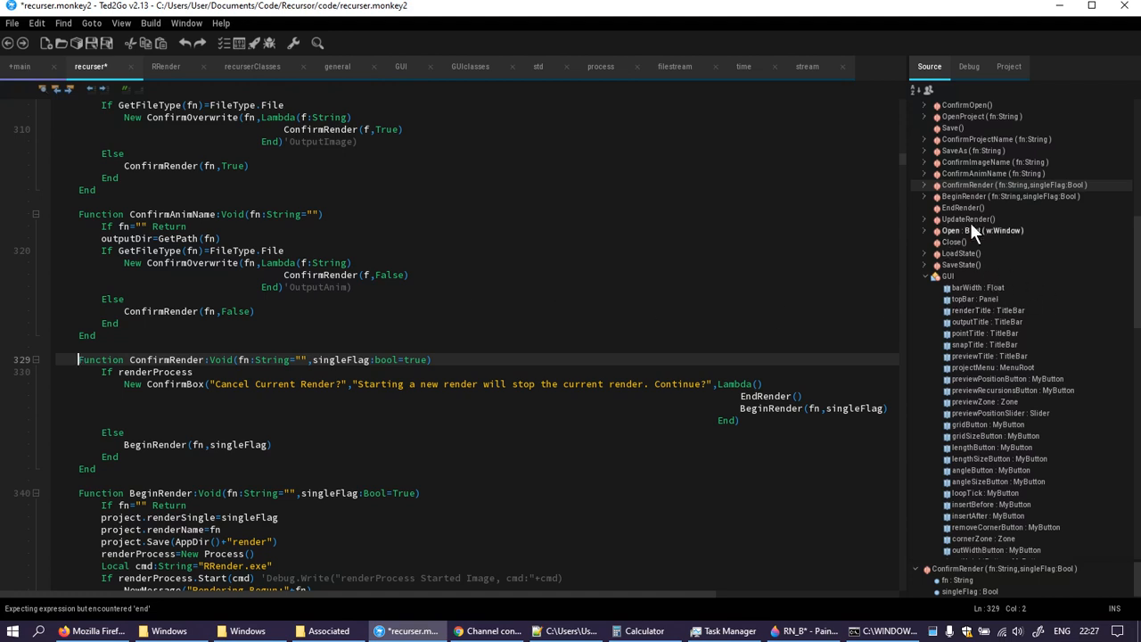
scroll(down, 3)
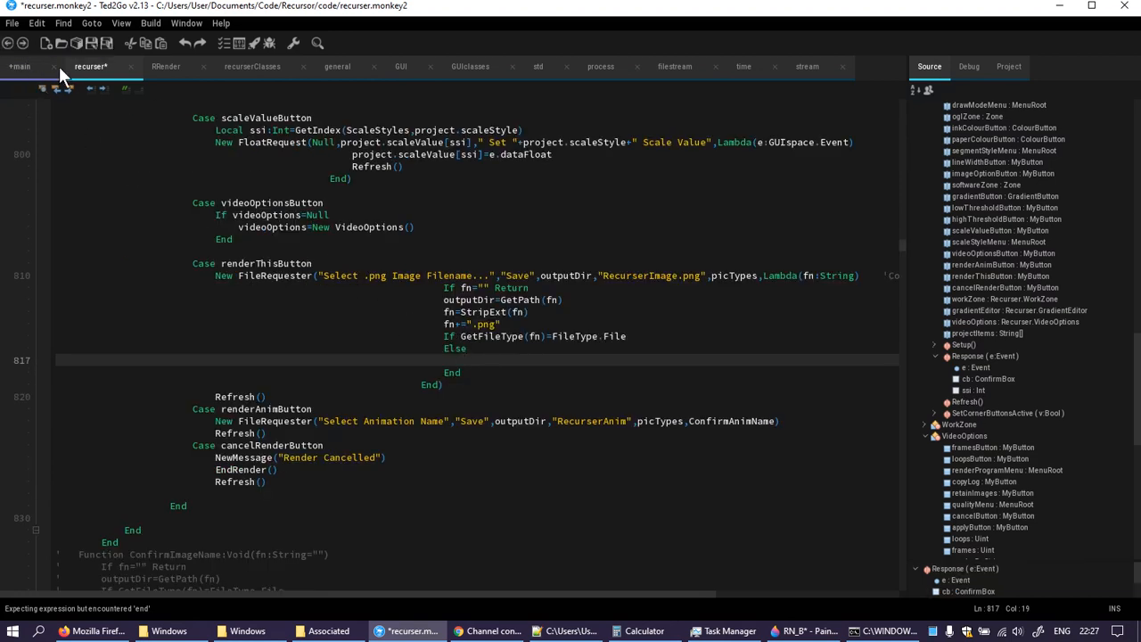
- Call BeginRender(fn,True) in the Else branch
click(515, 353)
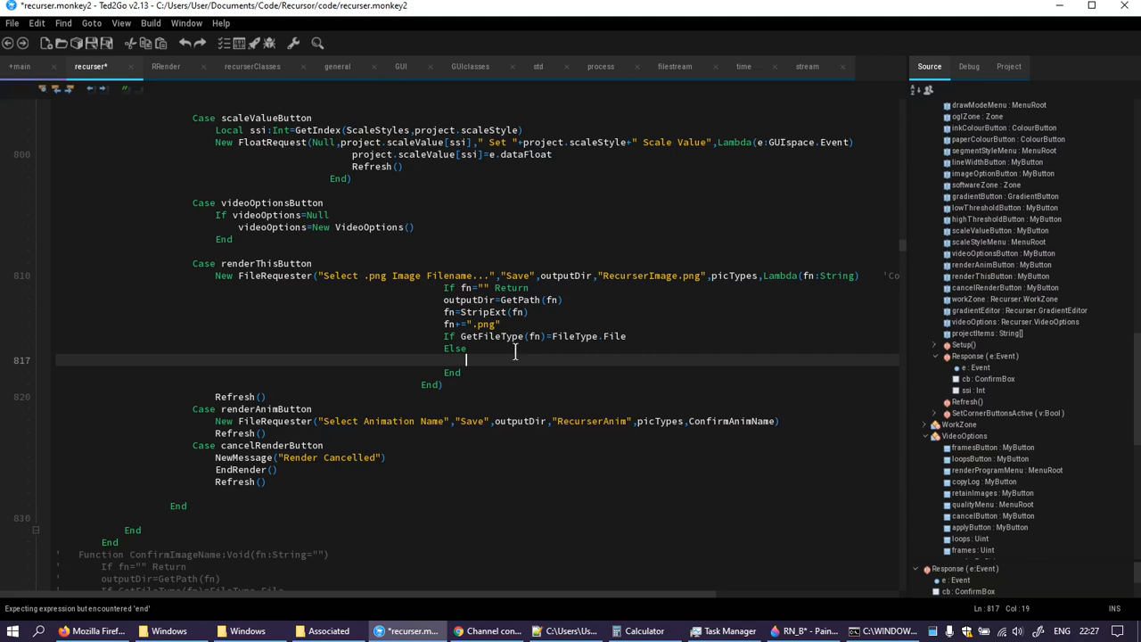
text(e)
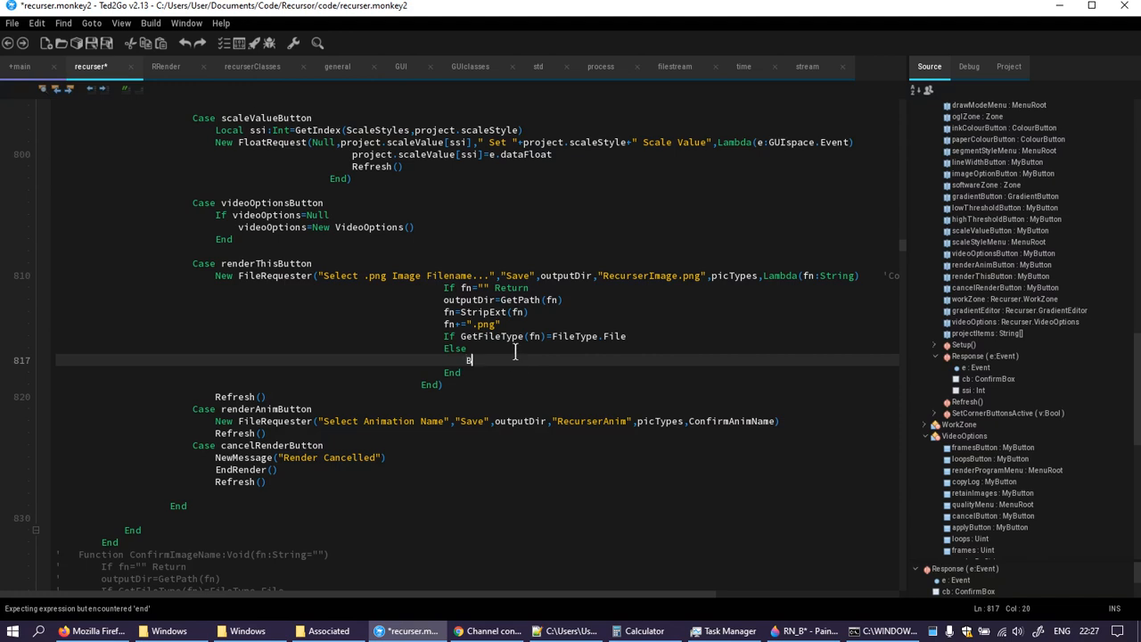
text(BeginRender(fn,True)
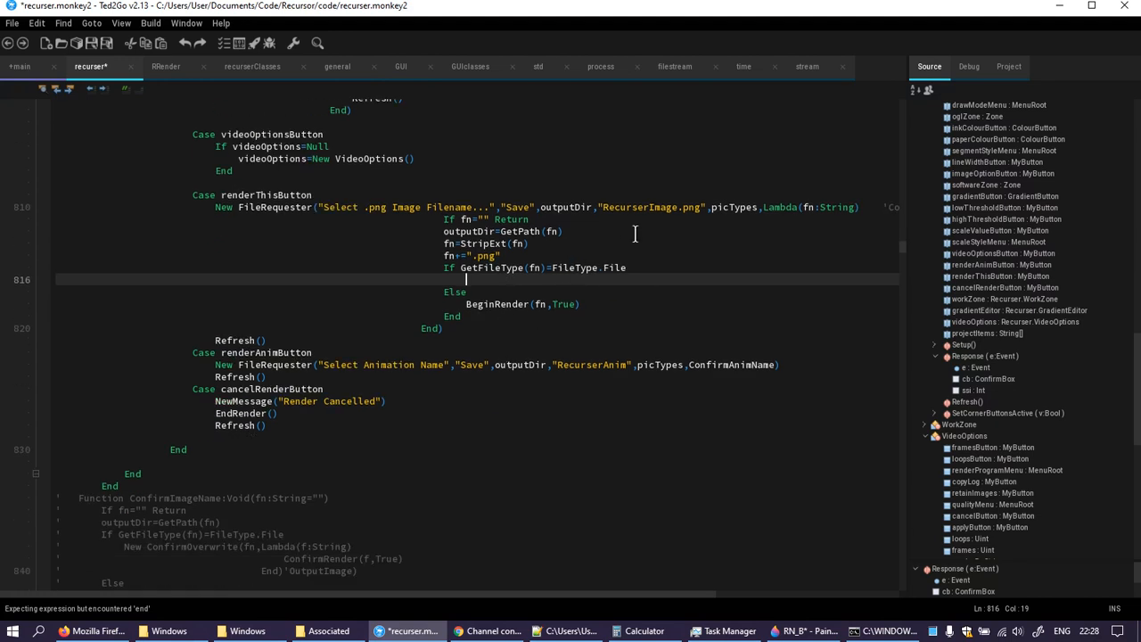
- Call New ConfirmOverwrite(fn,Lambda(f:String) BeginRender(f,True) End) in the If branch
text(New ConfirmOverwrite)
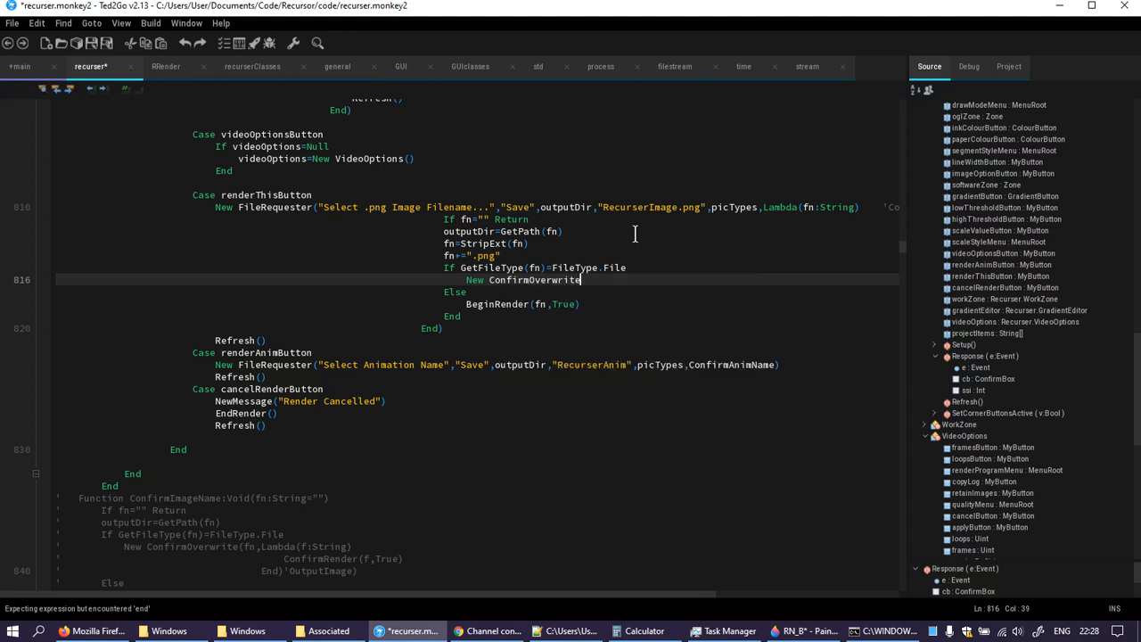
text(()
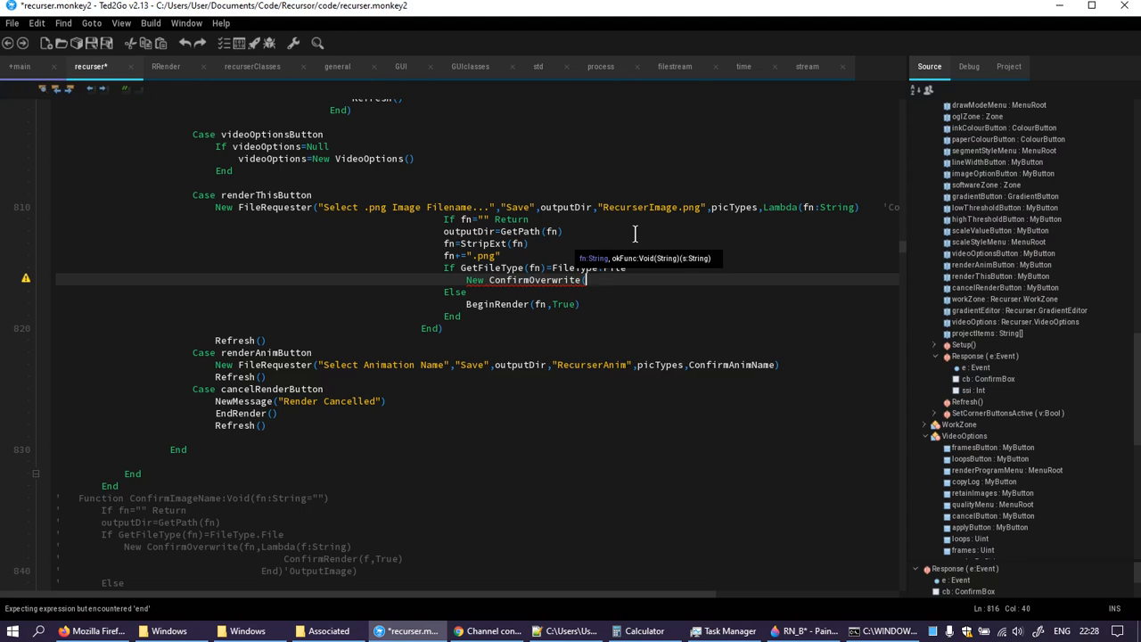
text(fn,)
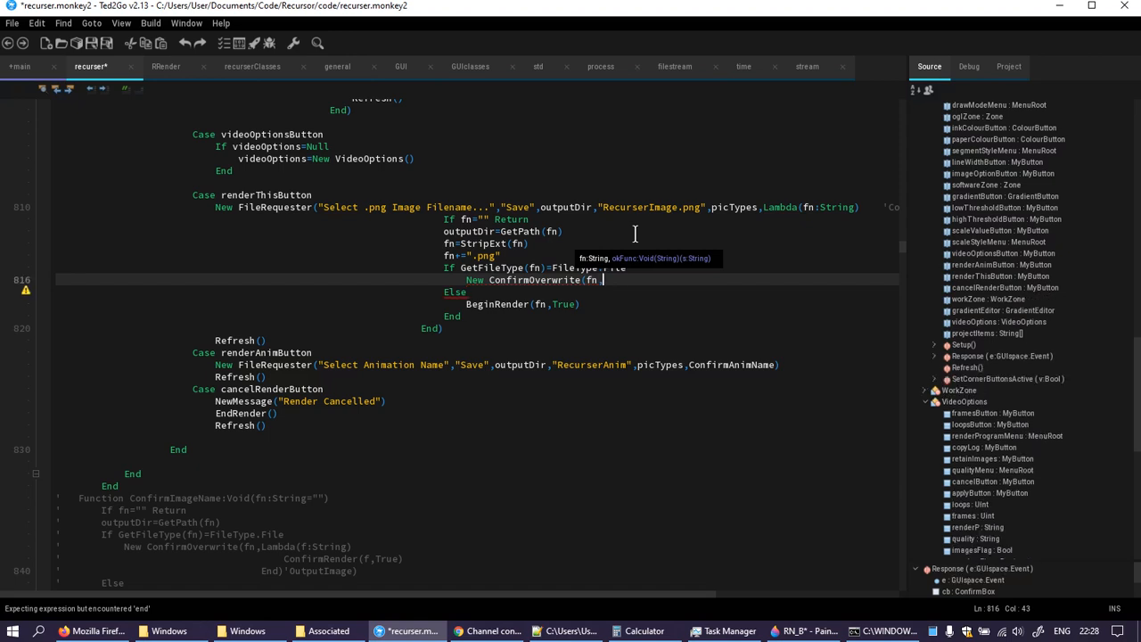
text(Lambda(f:String)
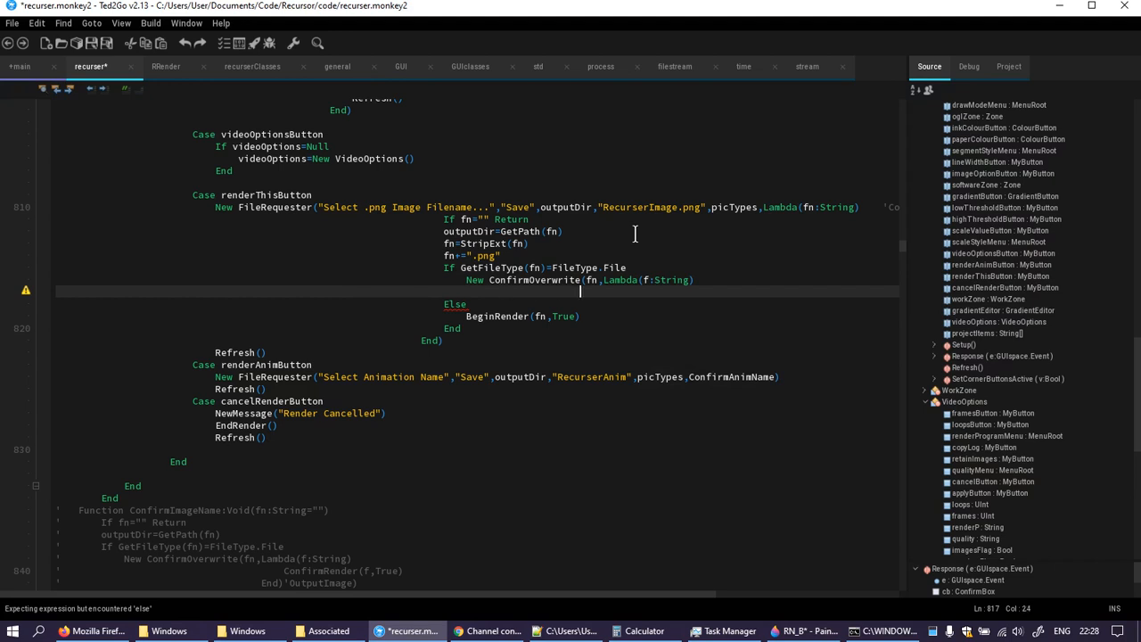
text(end)
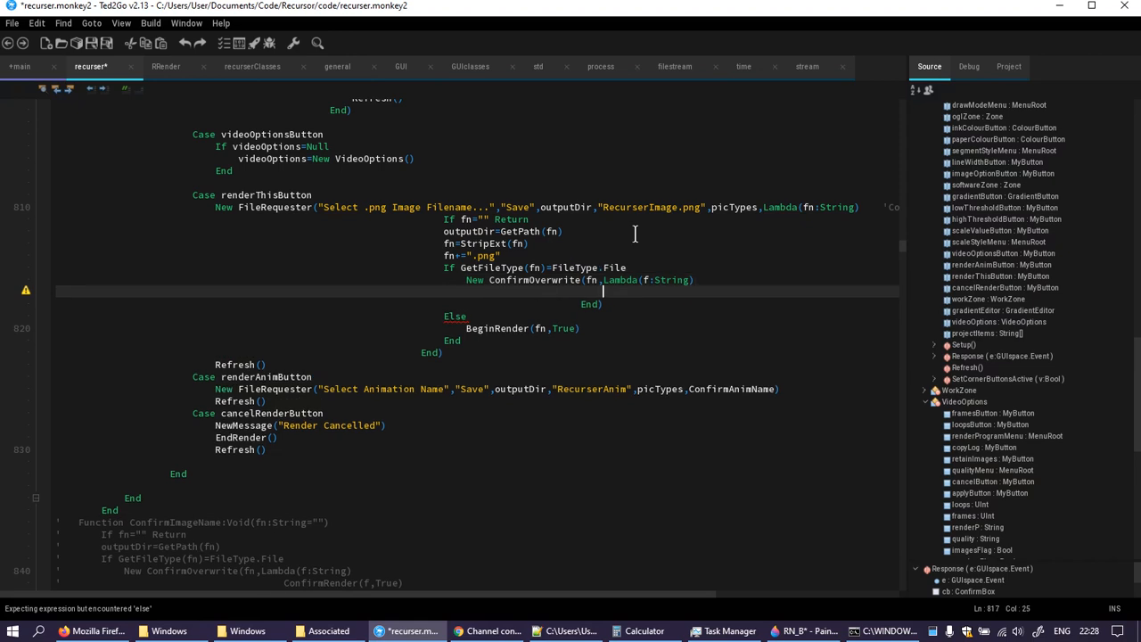
text(BeginRender(f,)
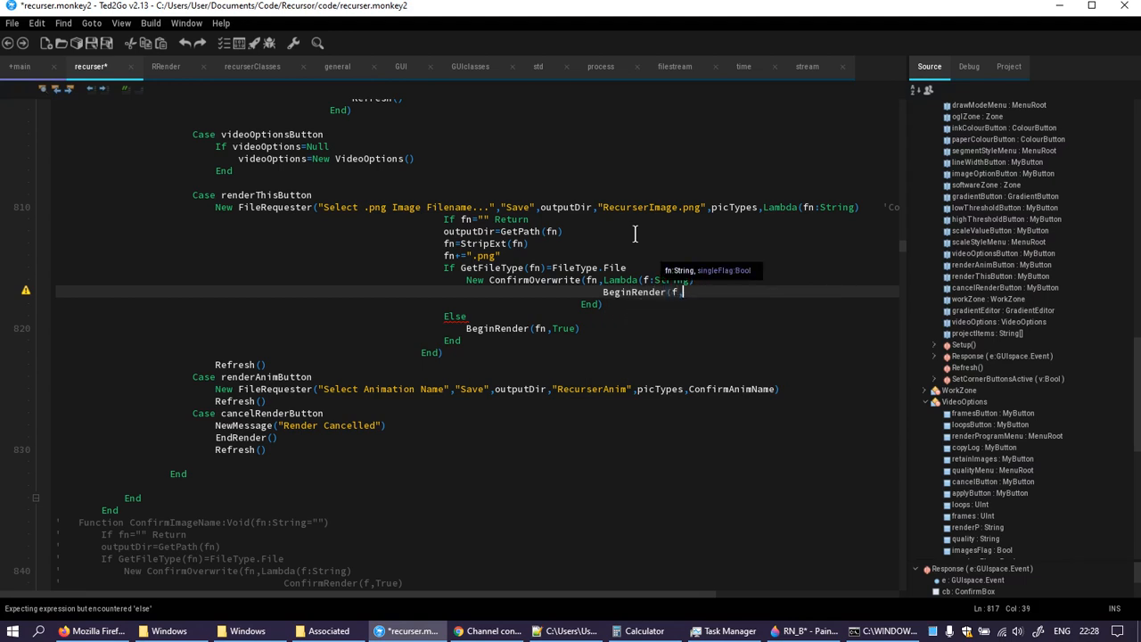
text(true)
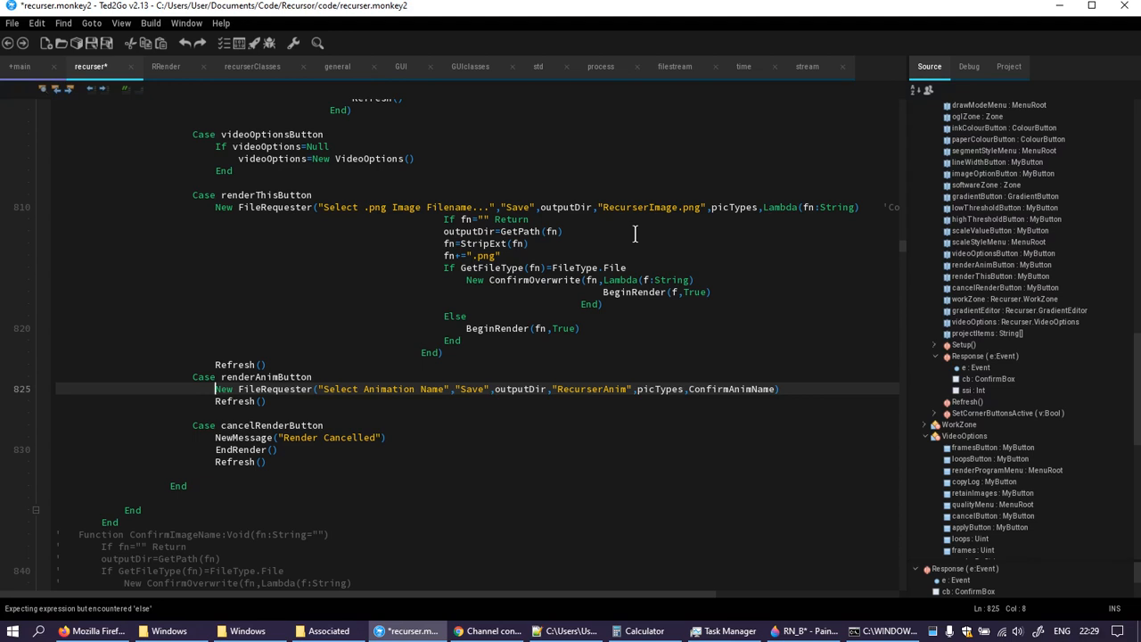
- Replace renderAnimButton's ConfirmAnimName callback with an inline Lambda(fn:String) and begin an If fn= check
scroll(down, 3)
text(   ')
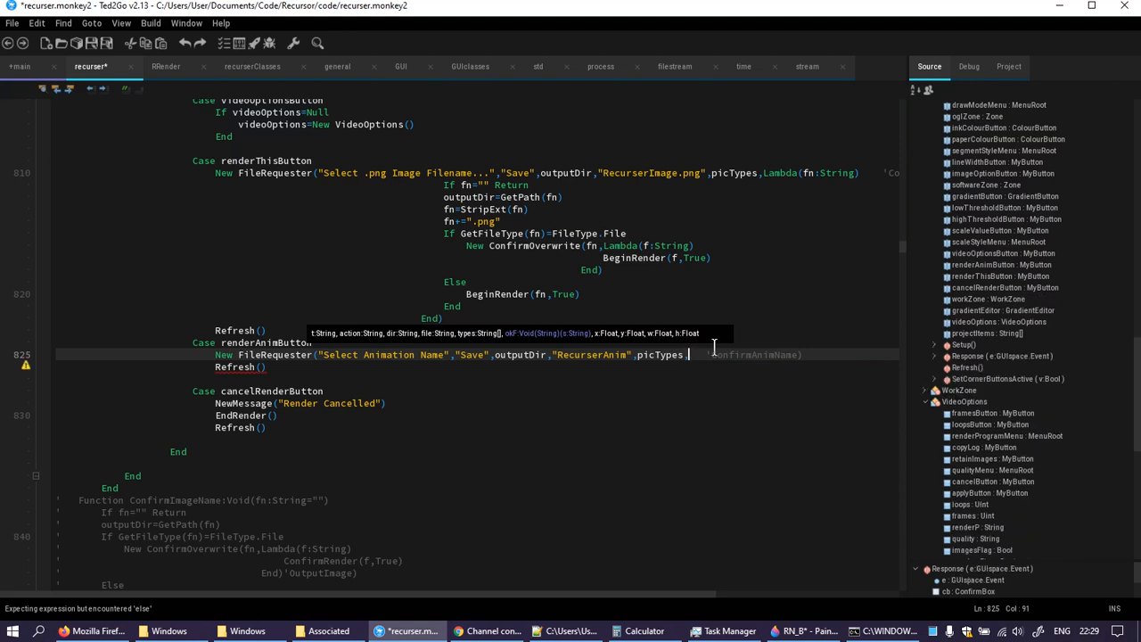
text(Lambda)
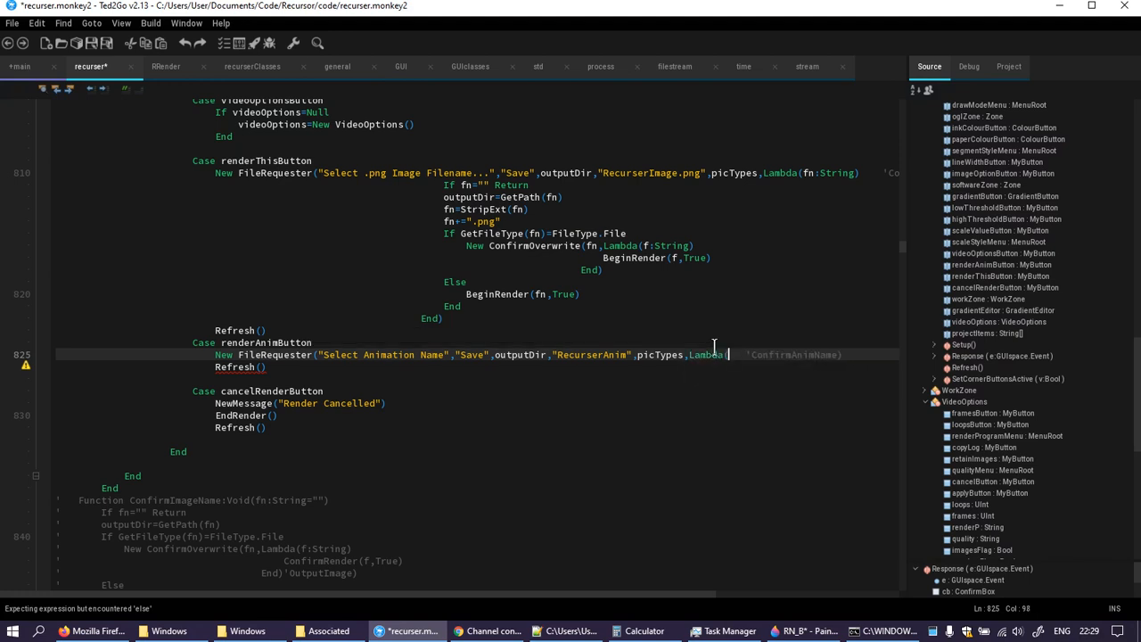
text(st)
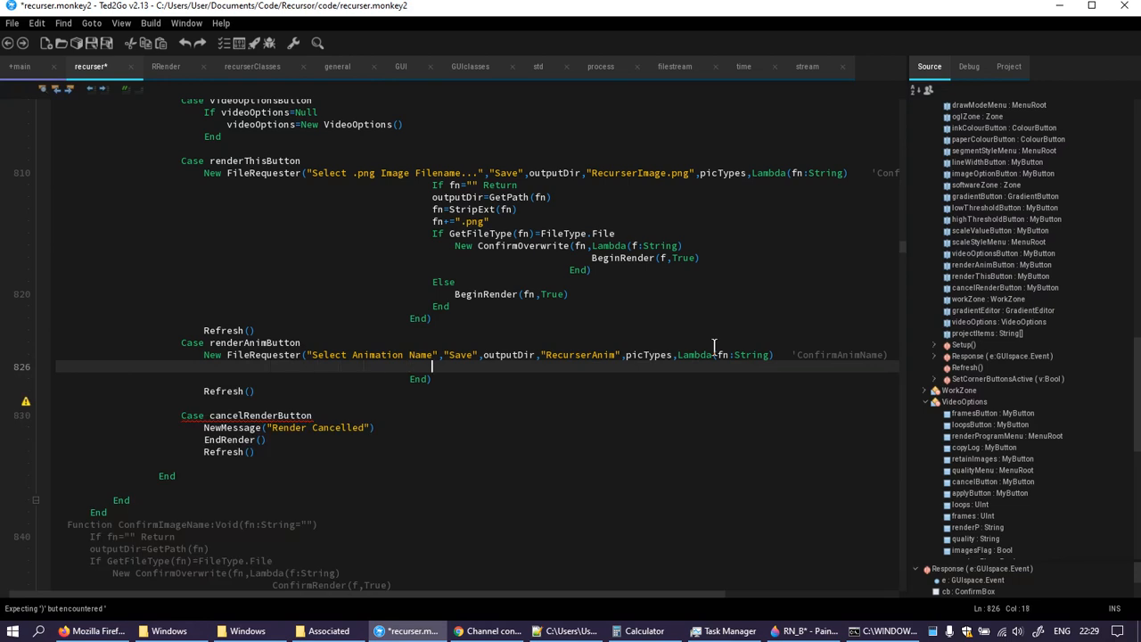
text(If fn=)
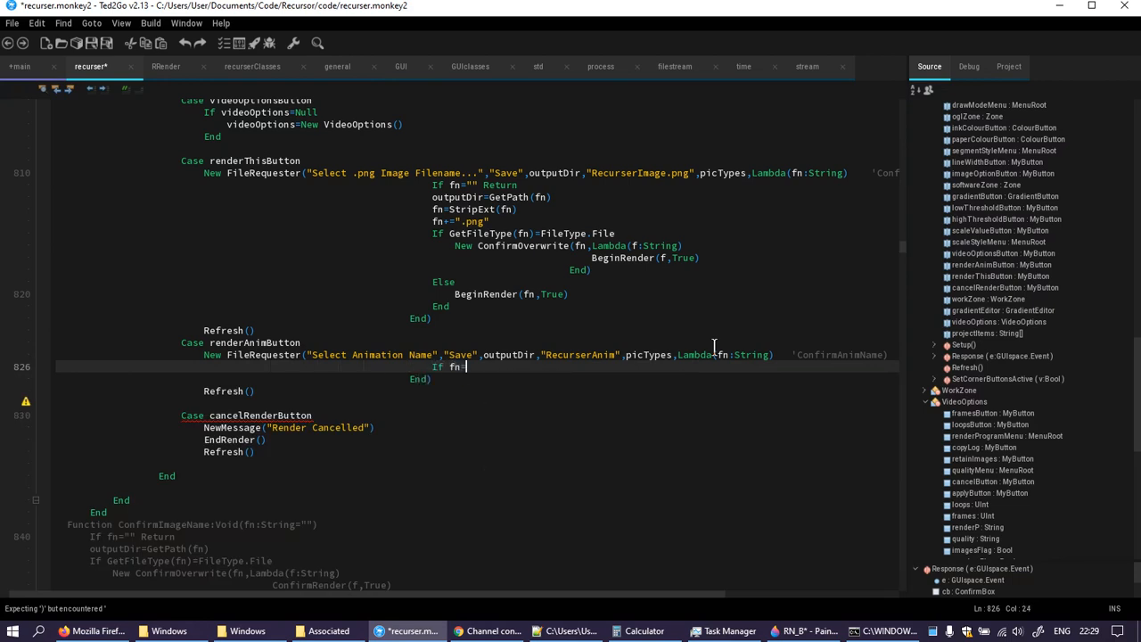
text(tr)
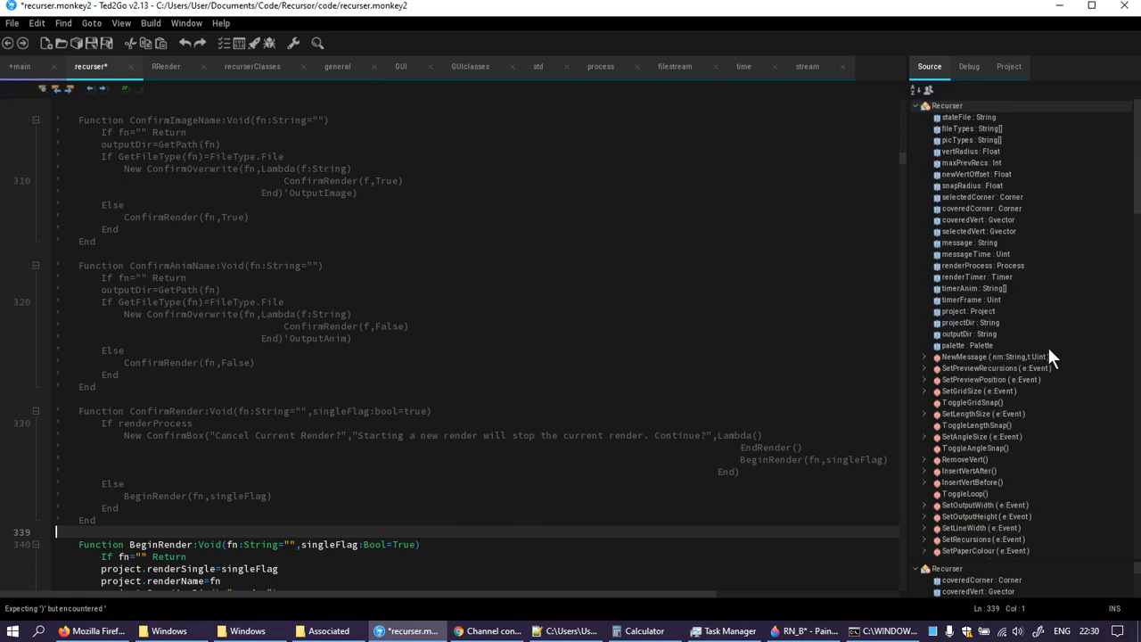
- Add If fn="" Return, outputDir=GetPath(fn), fn=StripExt(fn) and fn+=project.quality to the animation callback
scroll(down, 3)
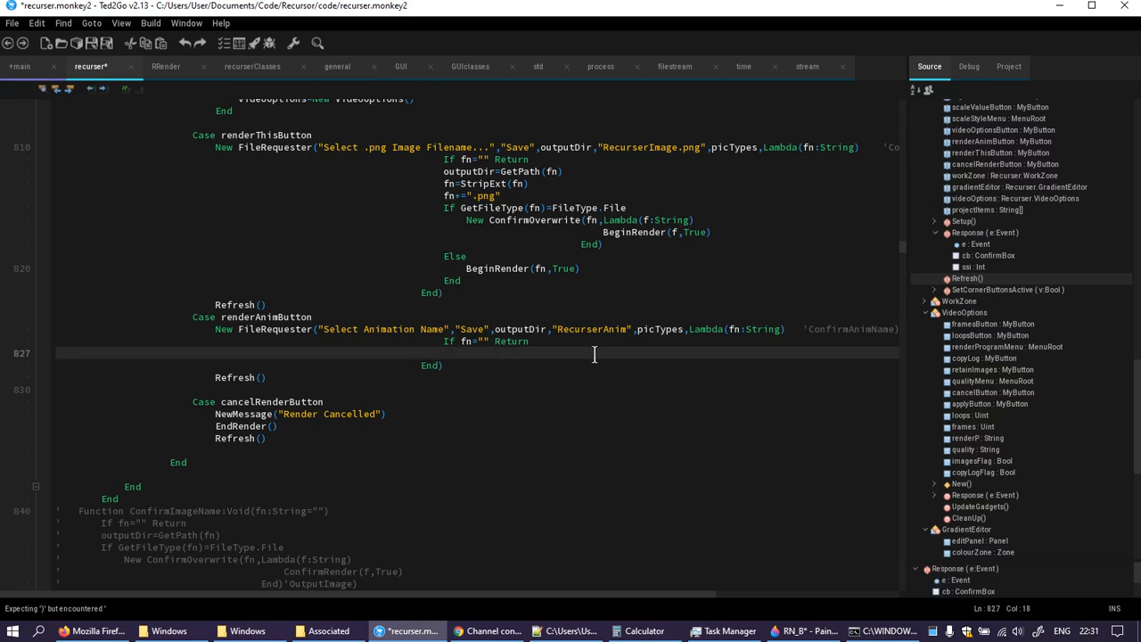
text(outputDir=)
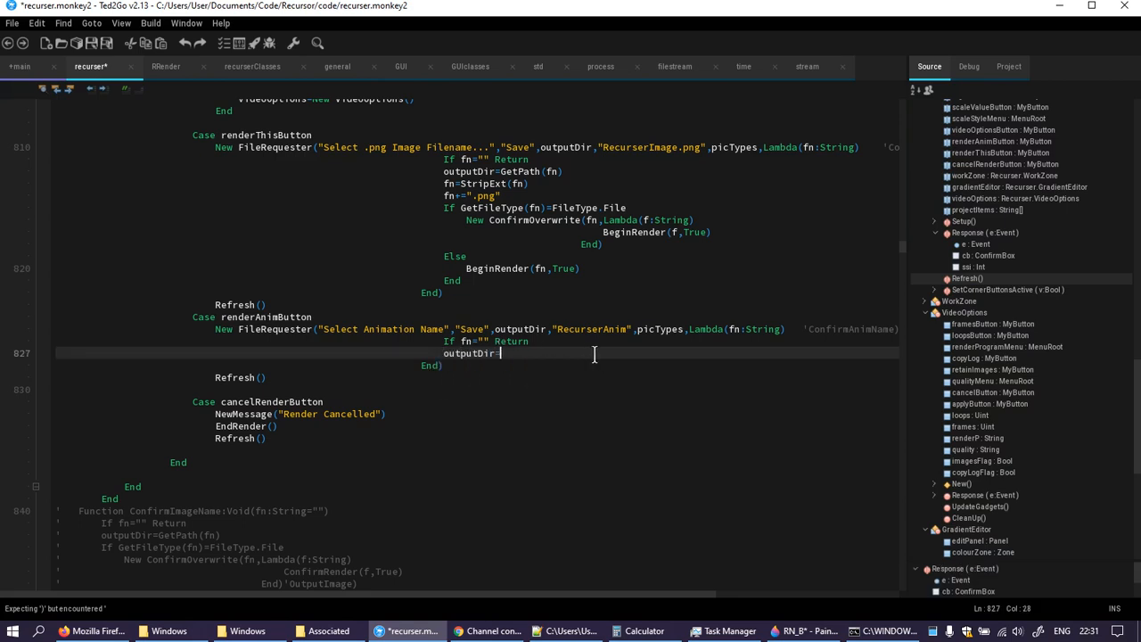
text(G)
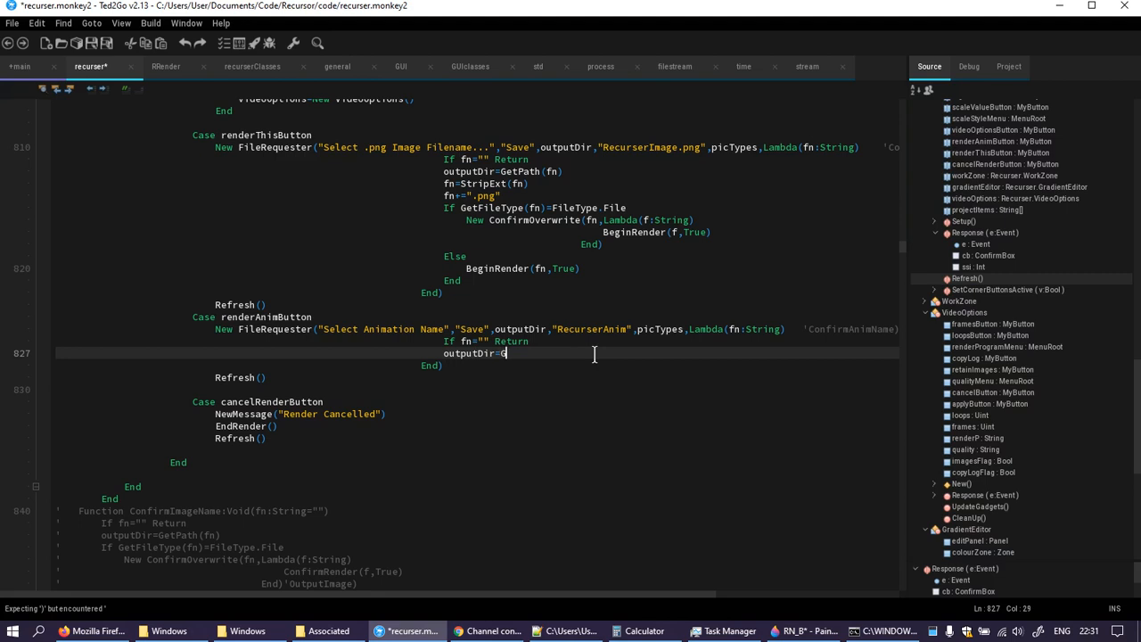
text(G)
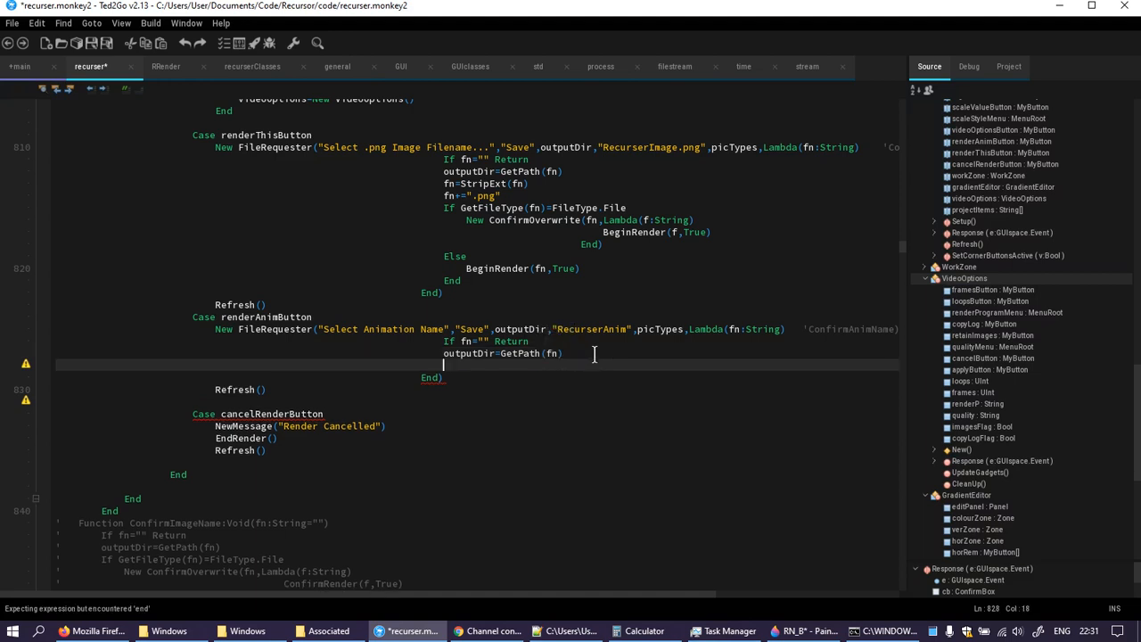
text(fn=StripExt(fn)
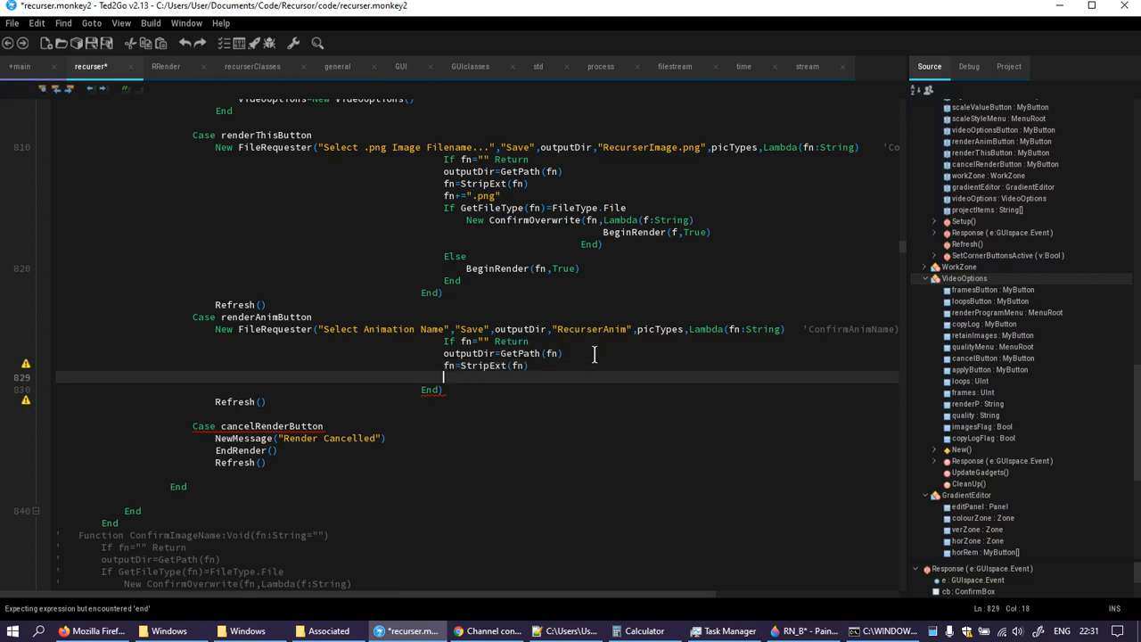
text(fn+=)
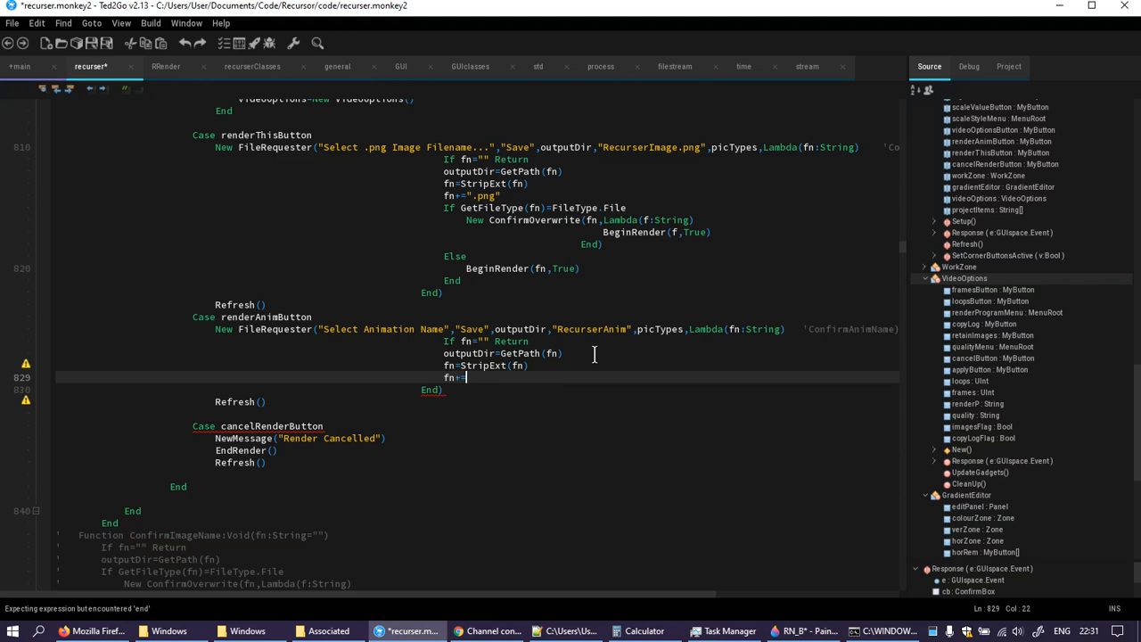
text(proj)
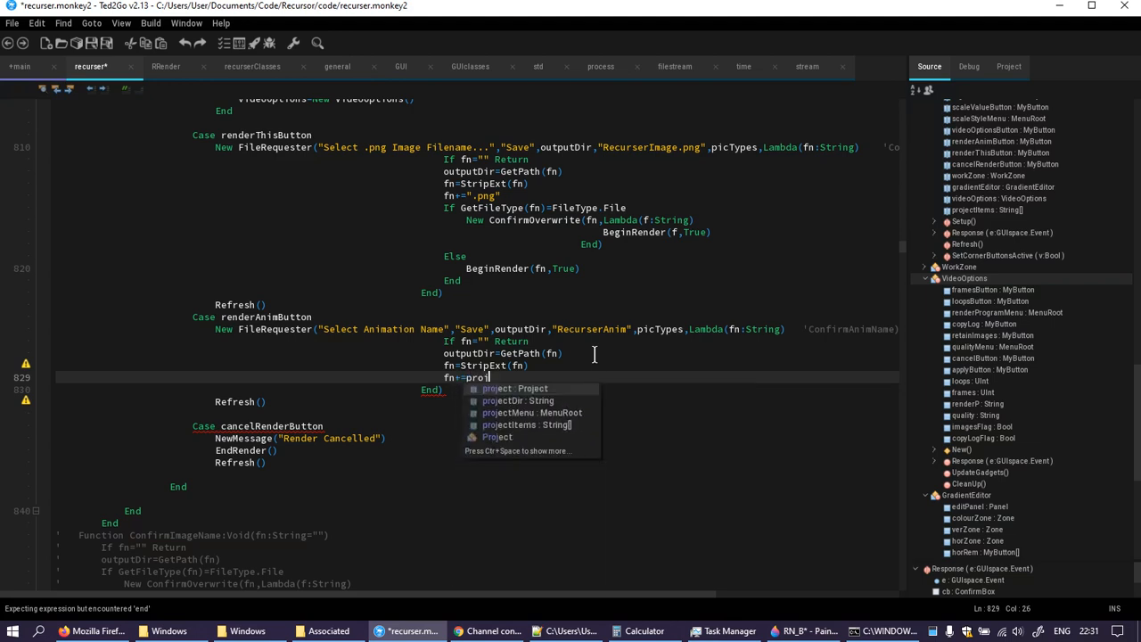
text(ect.)
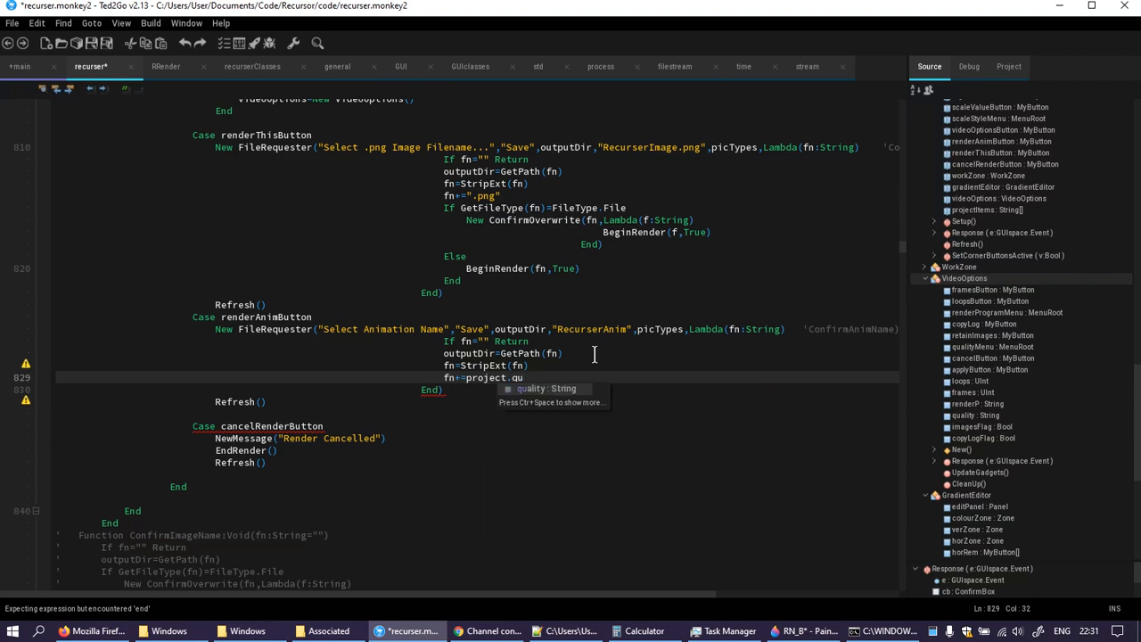
text(quality)
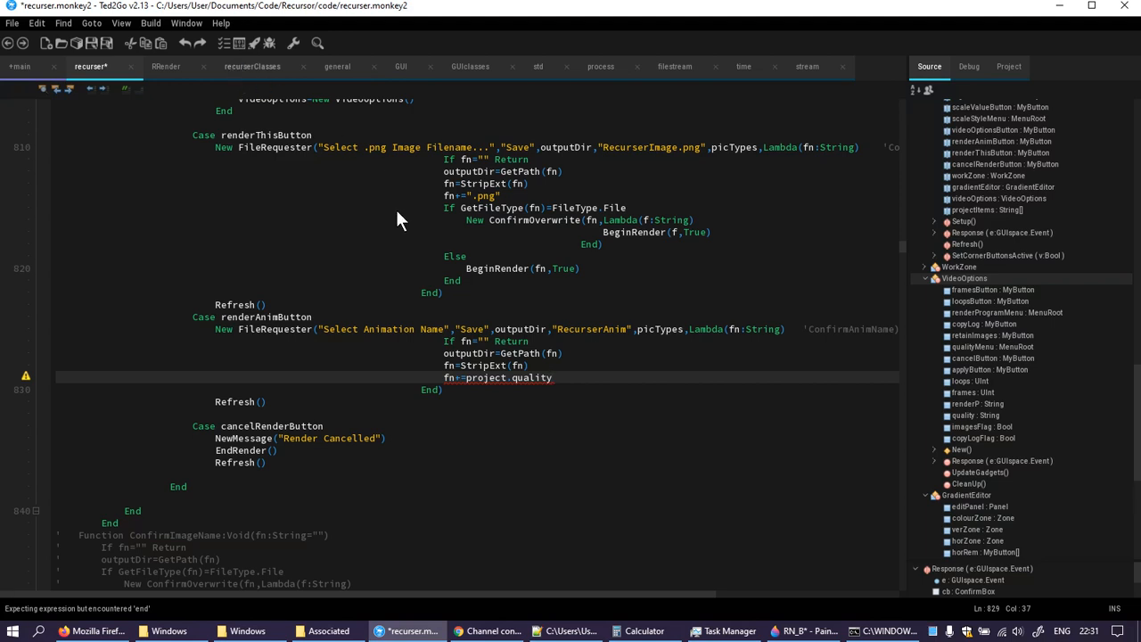
click(253, 66)
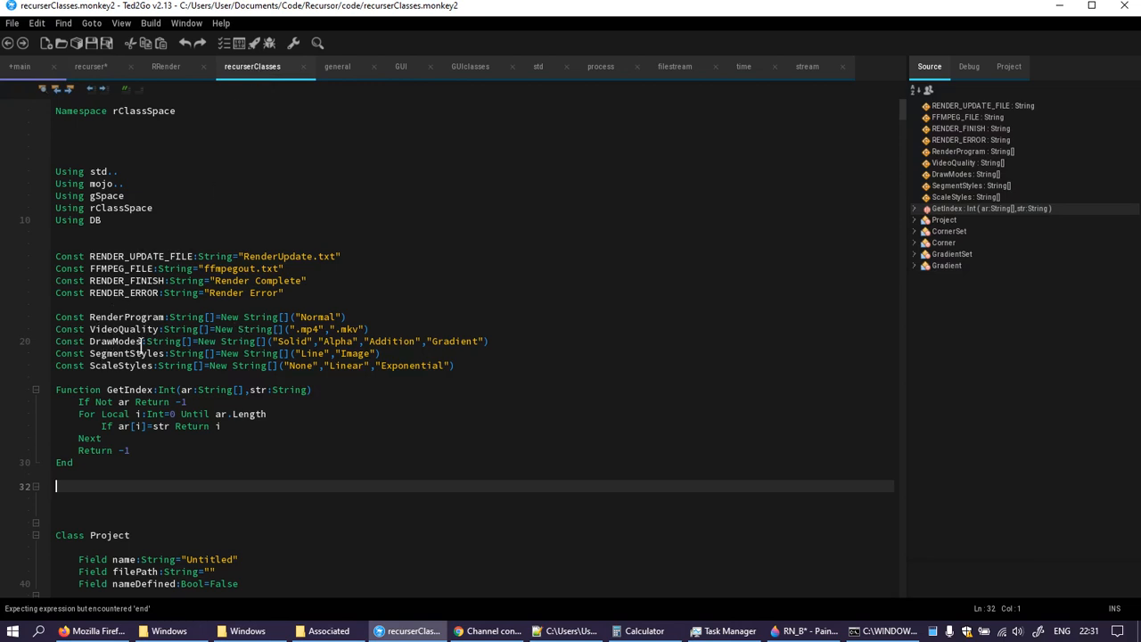
mouse_move(382, 329)
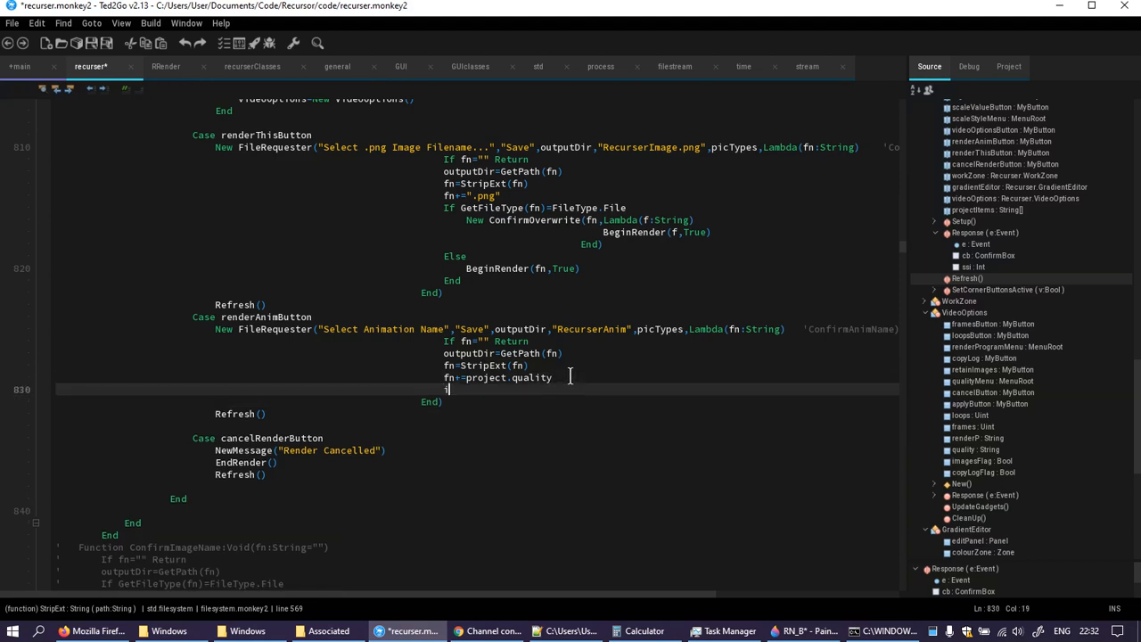
text(If GetFileType()
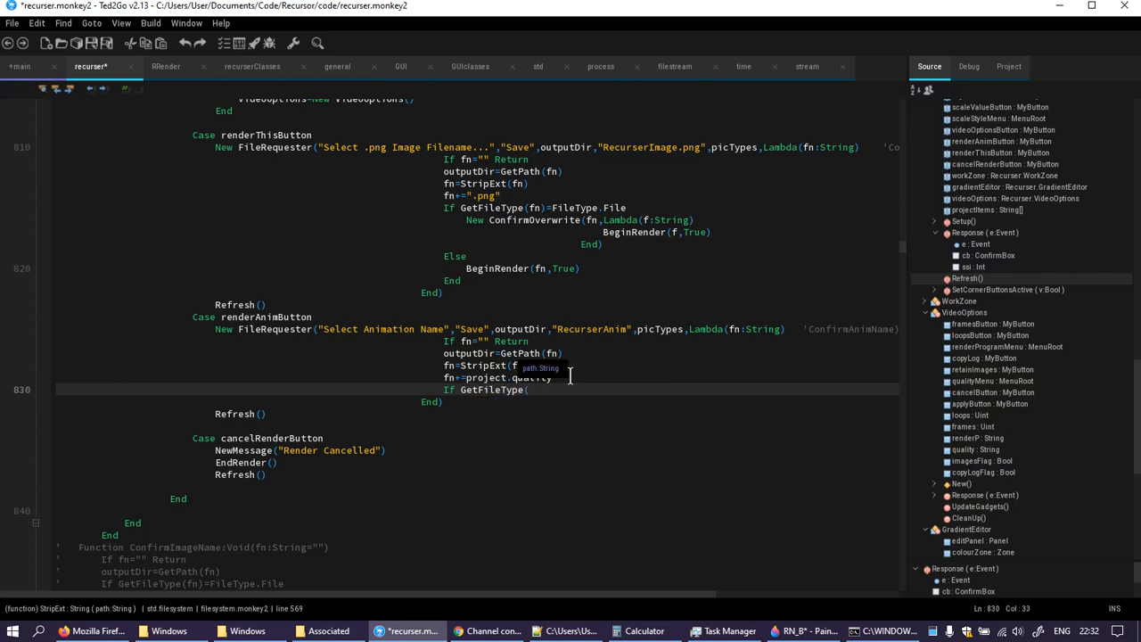
text(FileType.File)
text(end)
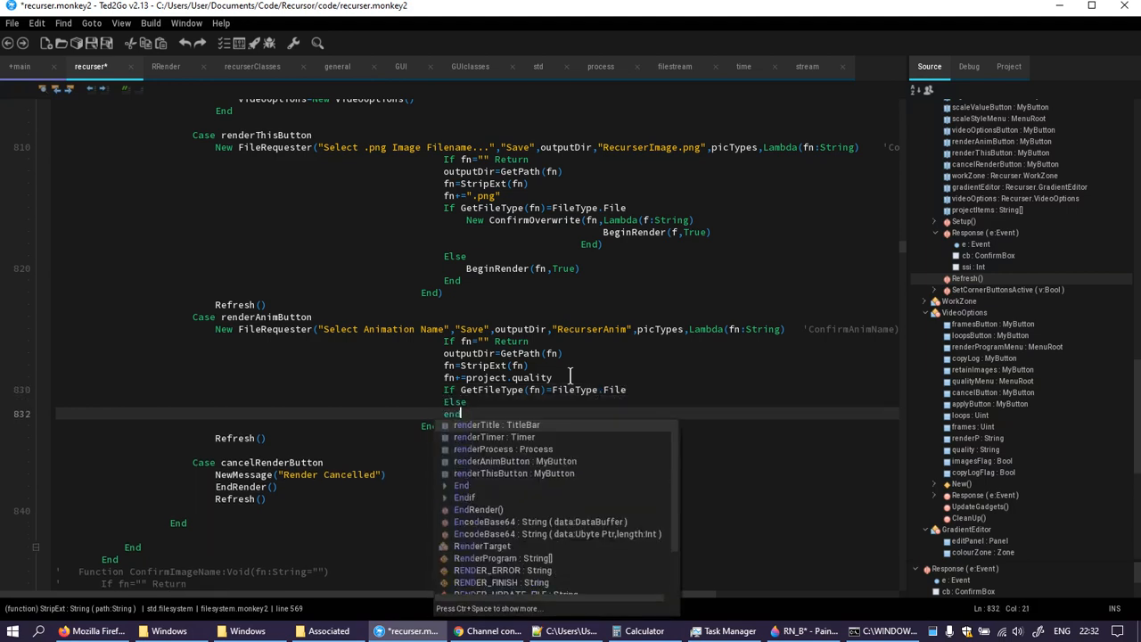
text(BeginR)
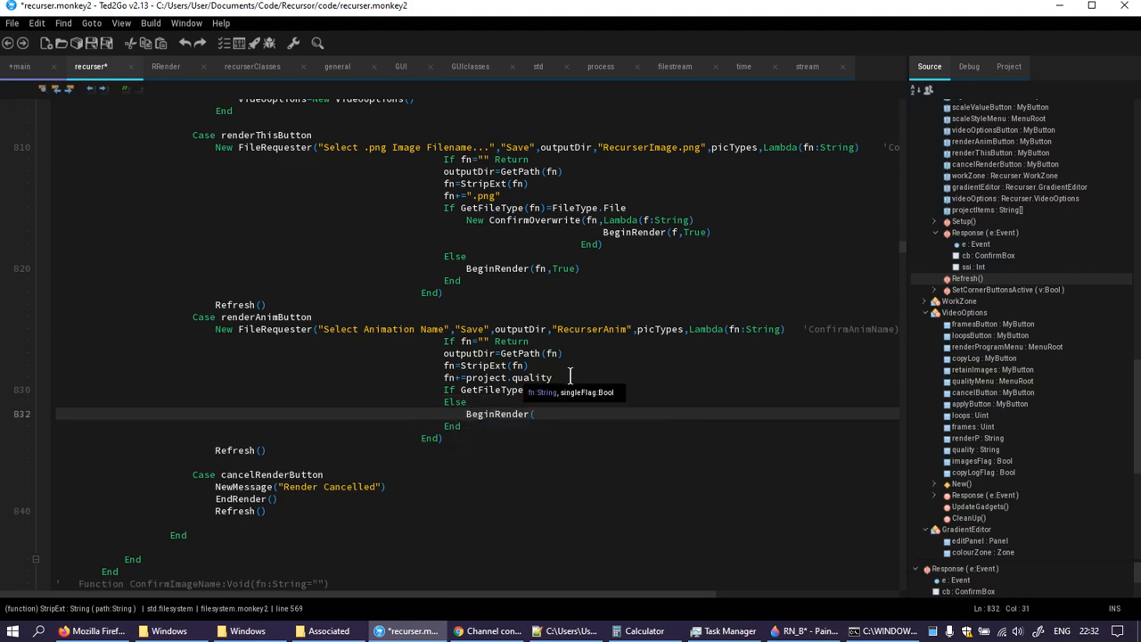
text(fn,fa)
text(New)
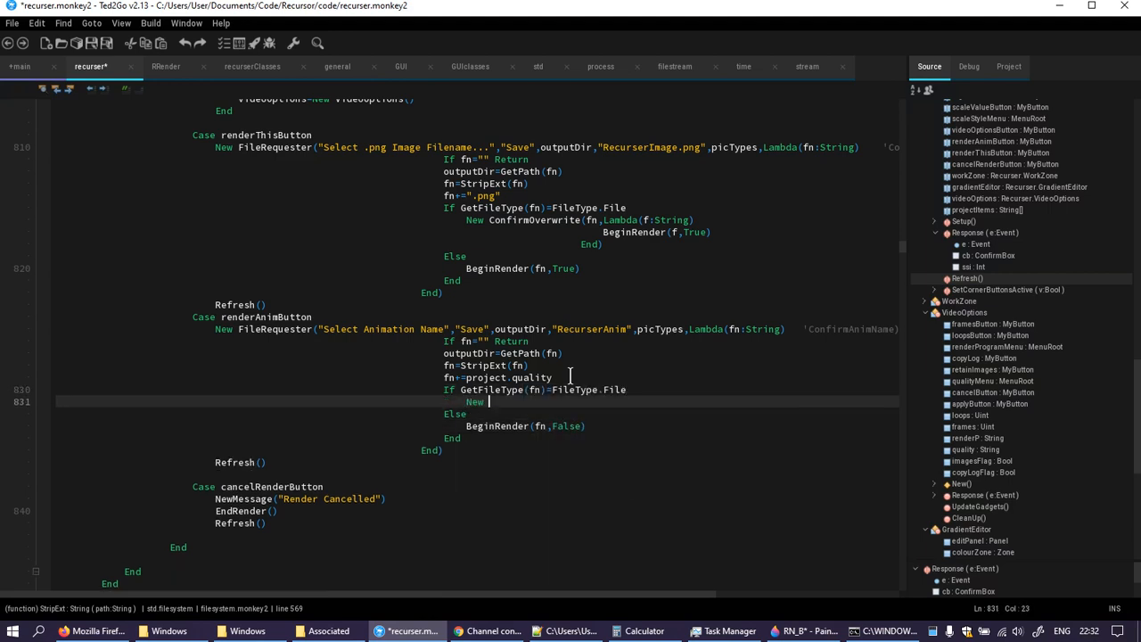
text(ConfirmOverwrite(fn,)
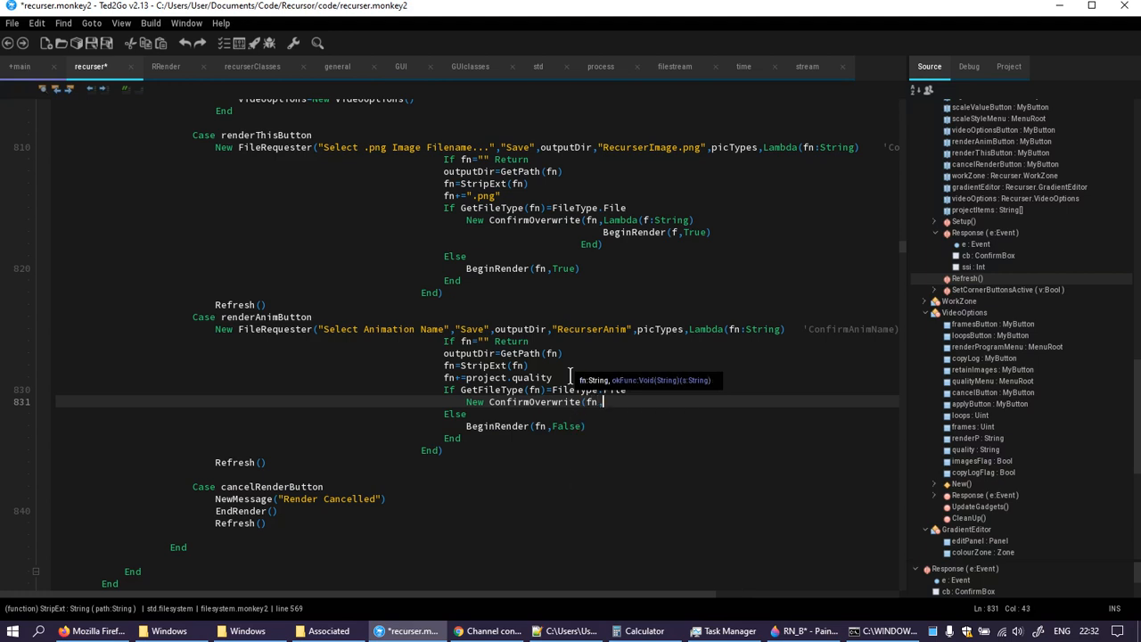
text(Lambda)
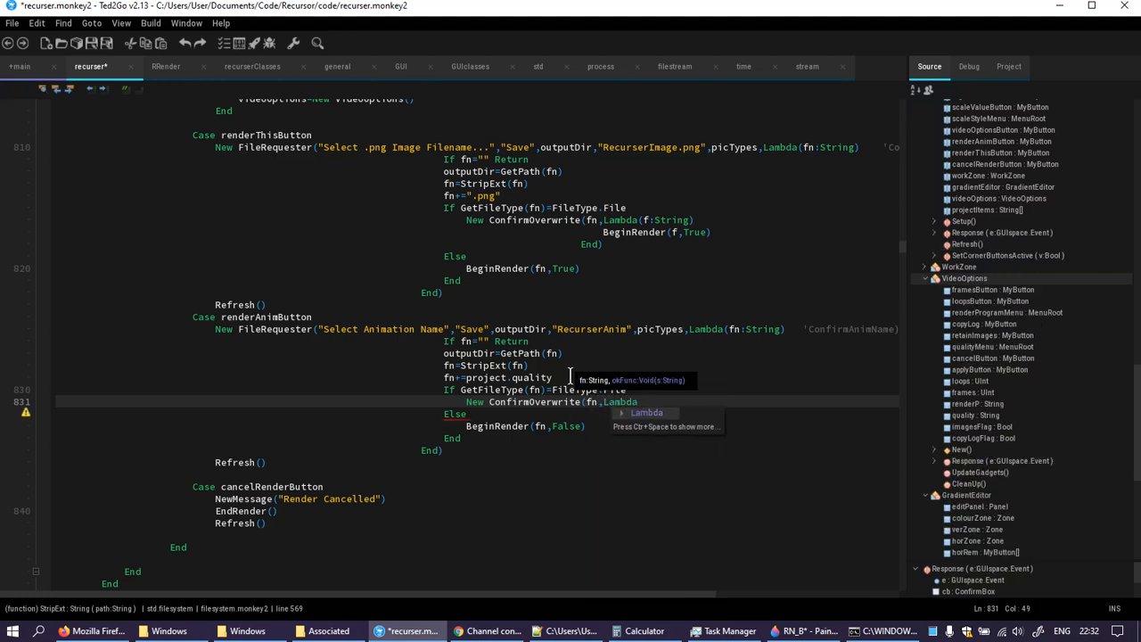
text(st)
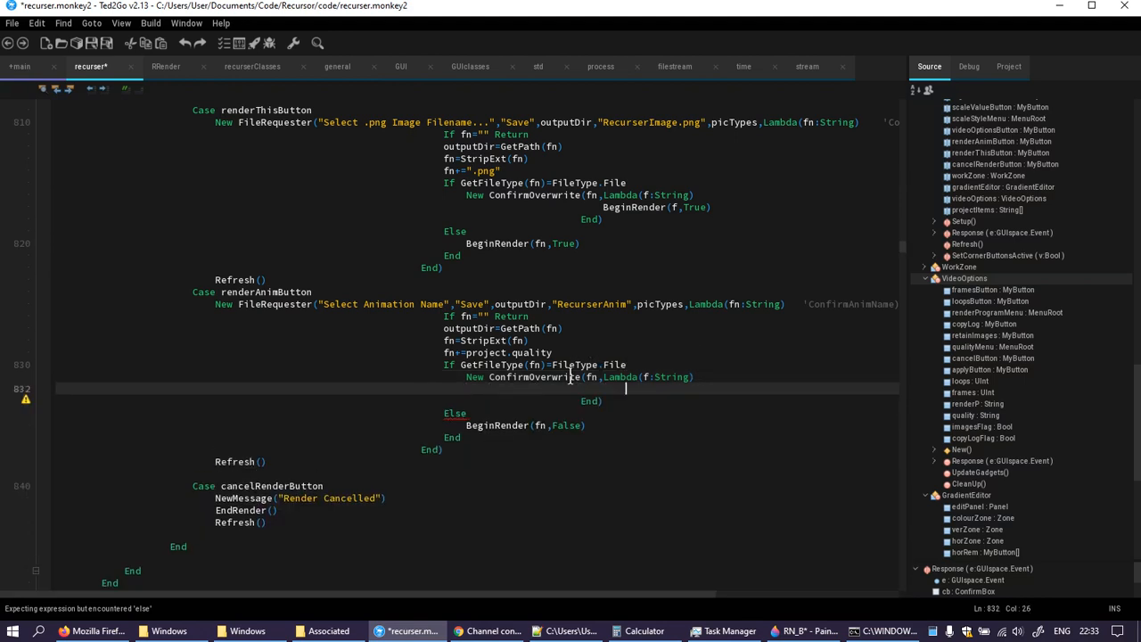
text(BeginR)
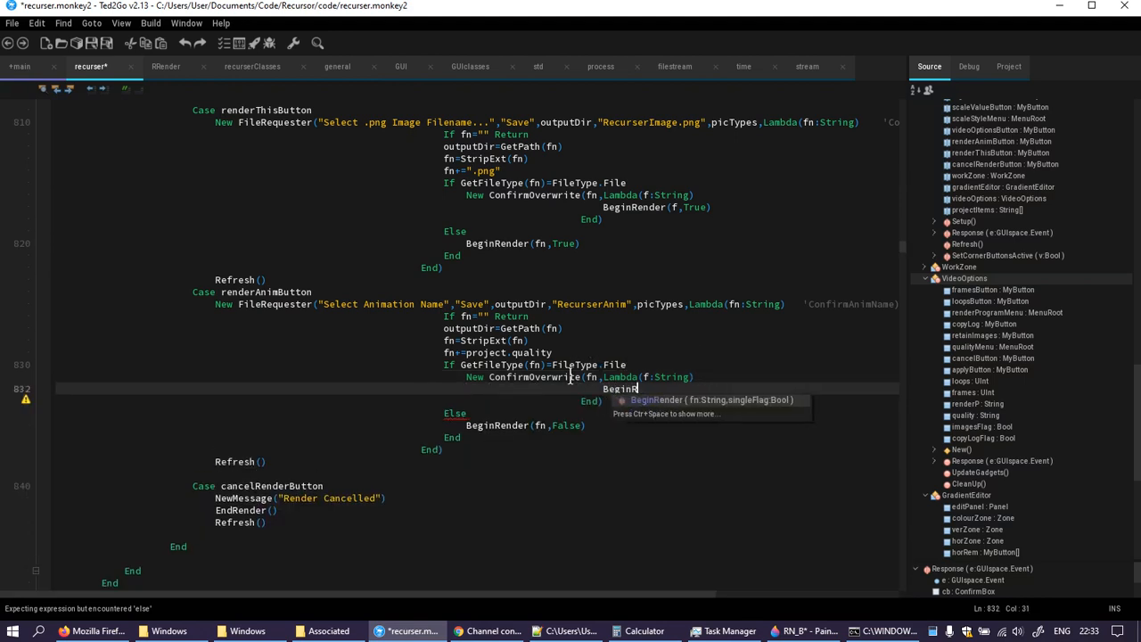
text(()
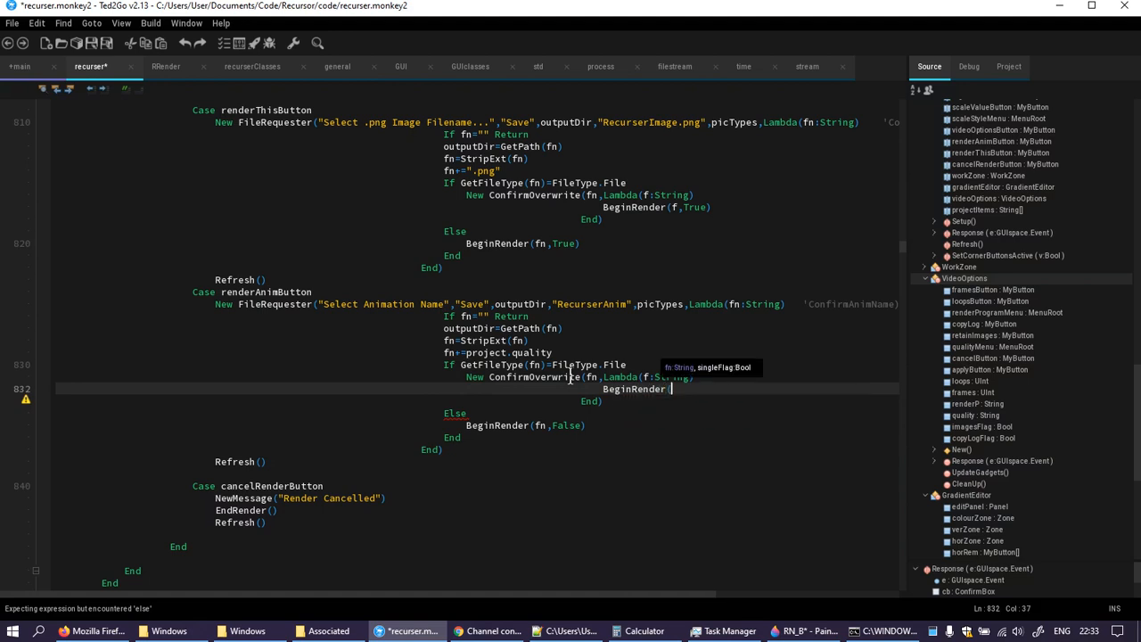
text(f()
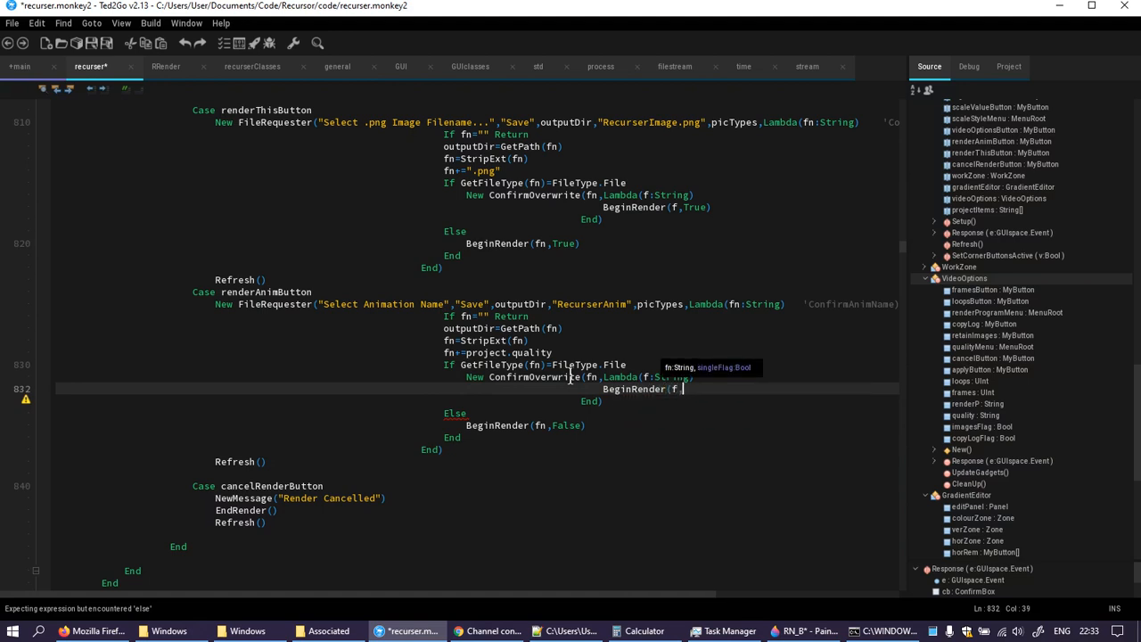
text(,False))
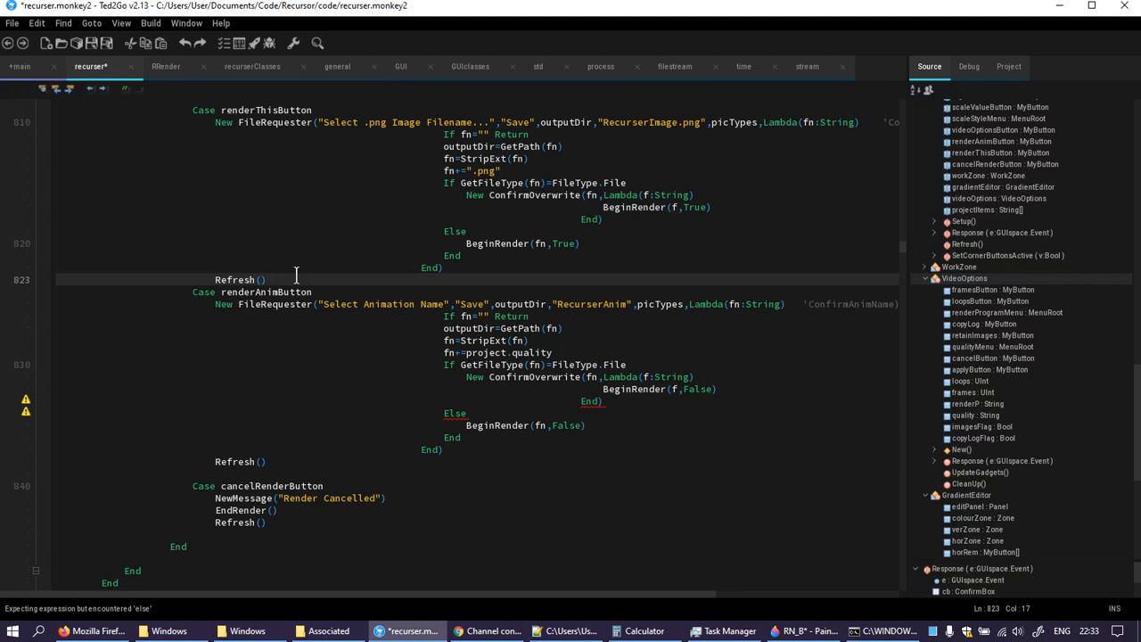
scroll(down, 3)
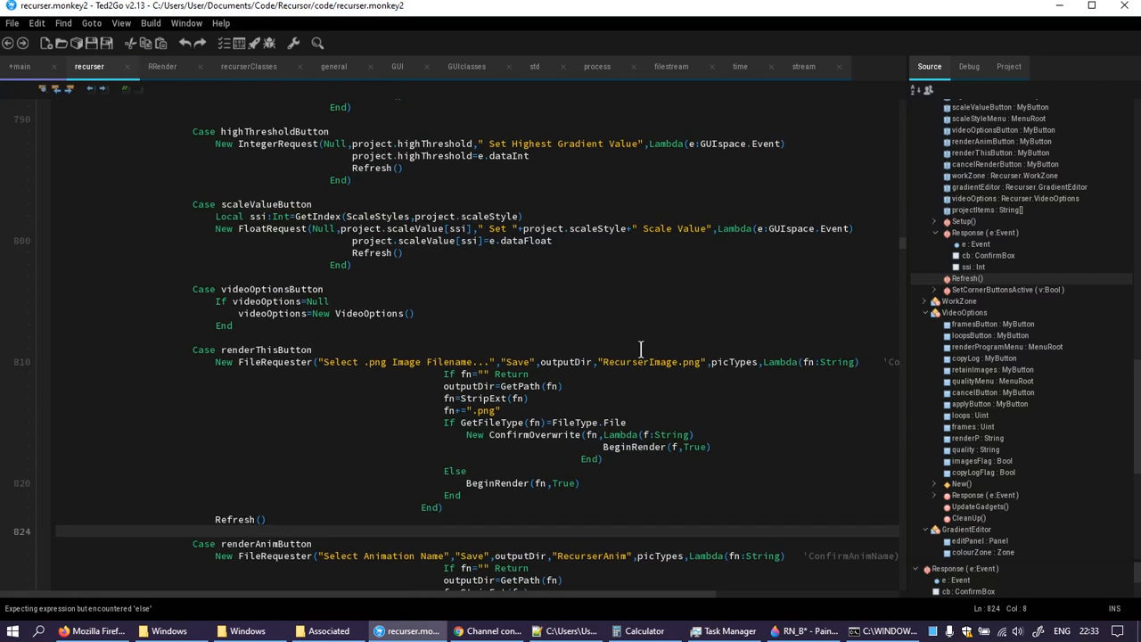
click(883, 632)
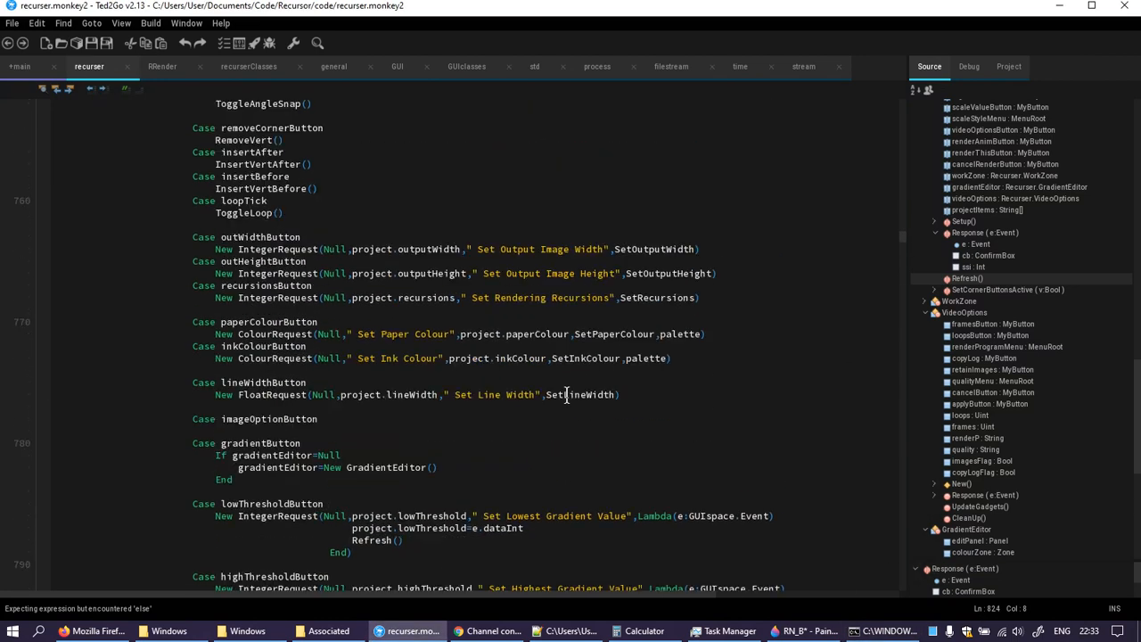
scroll(down, 3)
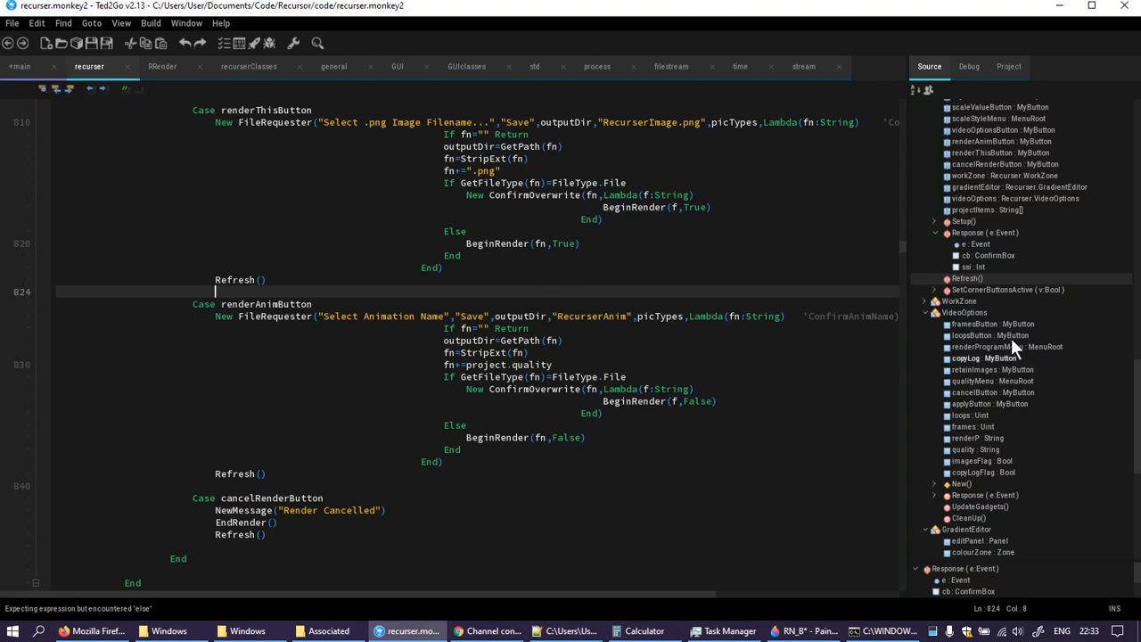
scroll(down, 3)
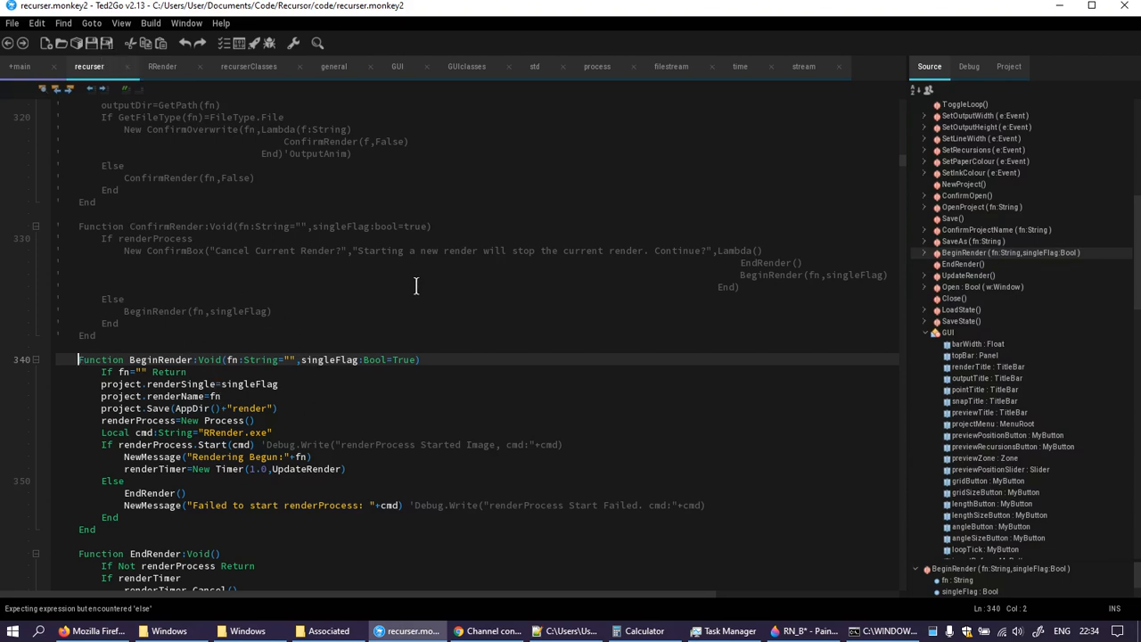
scroll(down, 3)
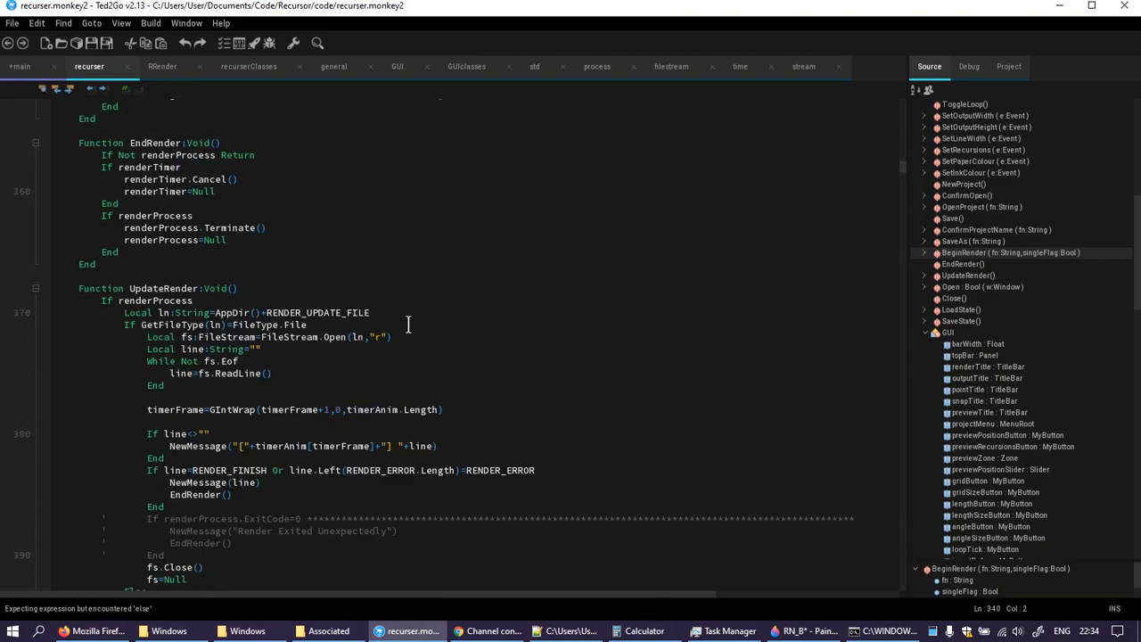
scroll(down, 3)
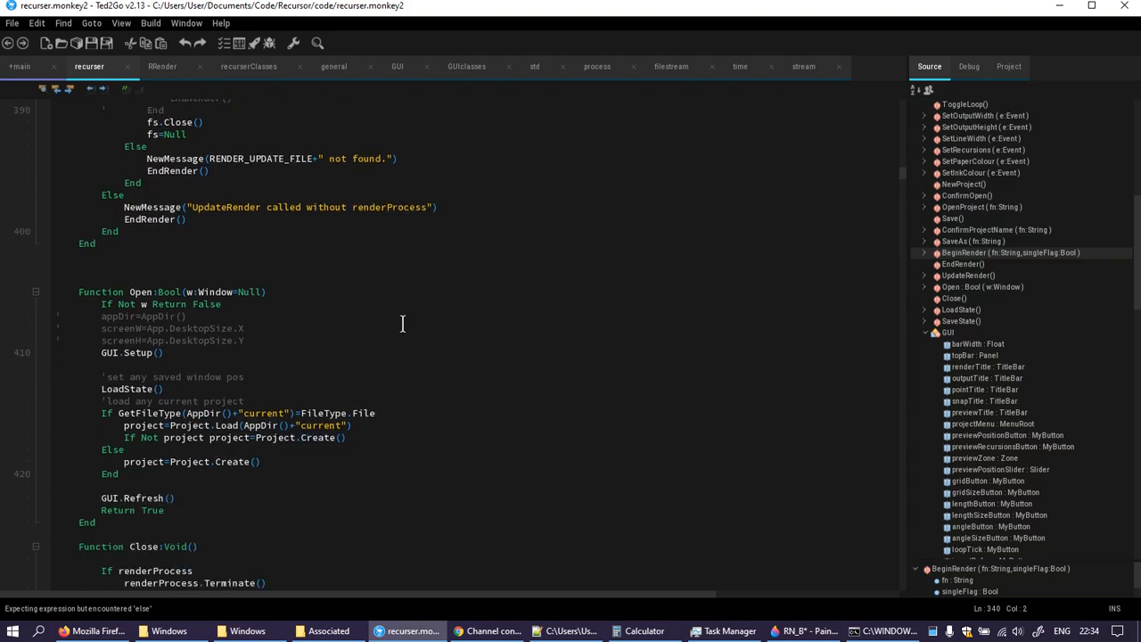
scroll(down, 3)
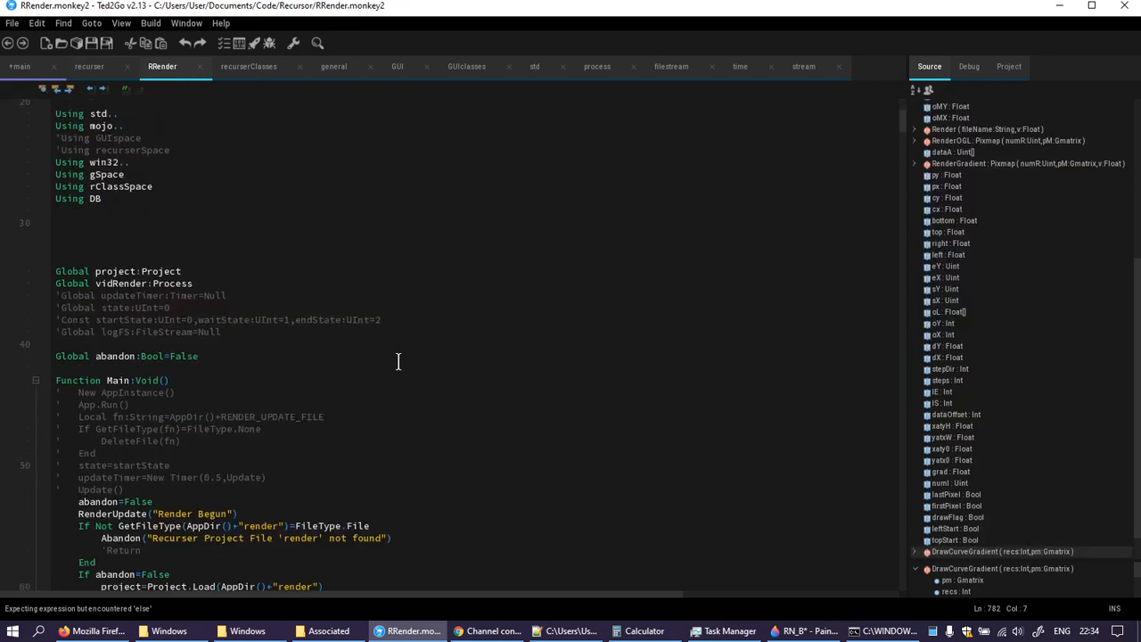
- Scroll through RRender.monkey2 down to Function OutputAnim
scroll(down, 3)
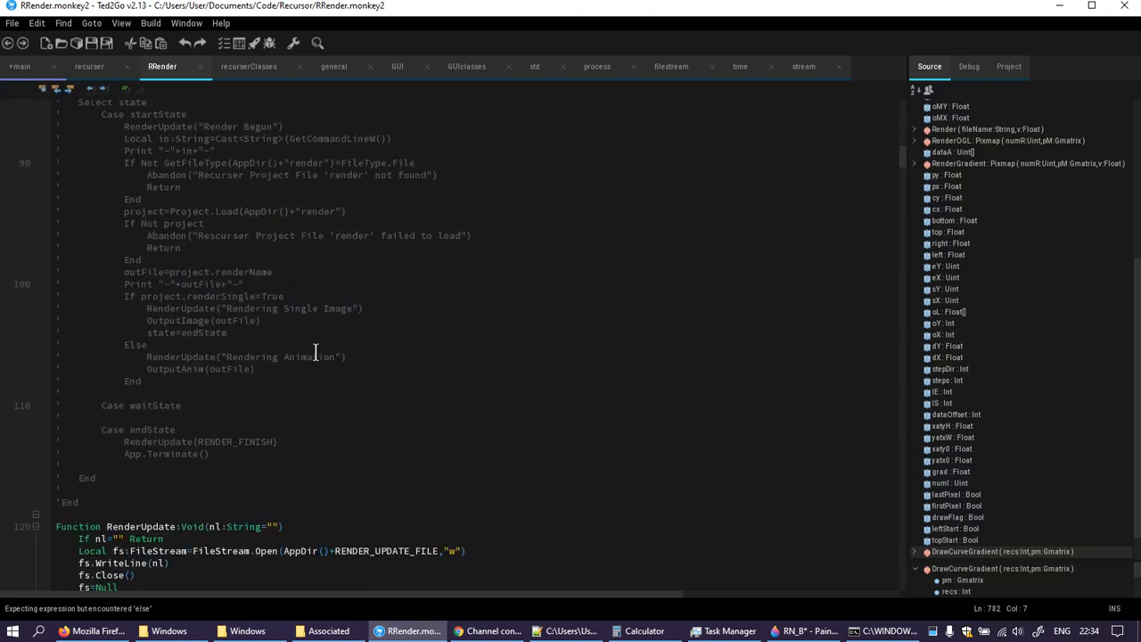
scroll(down, 3)
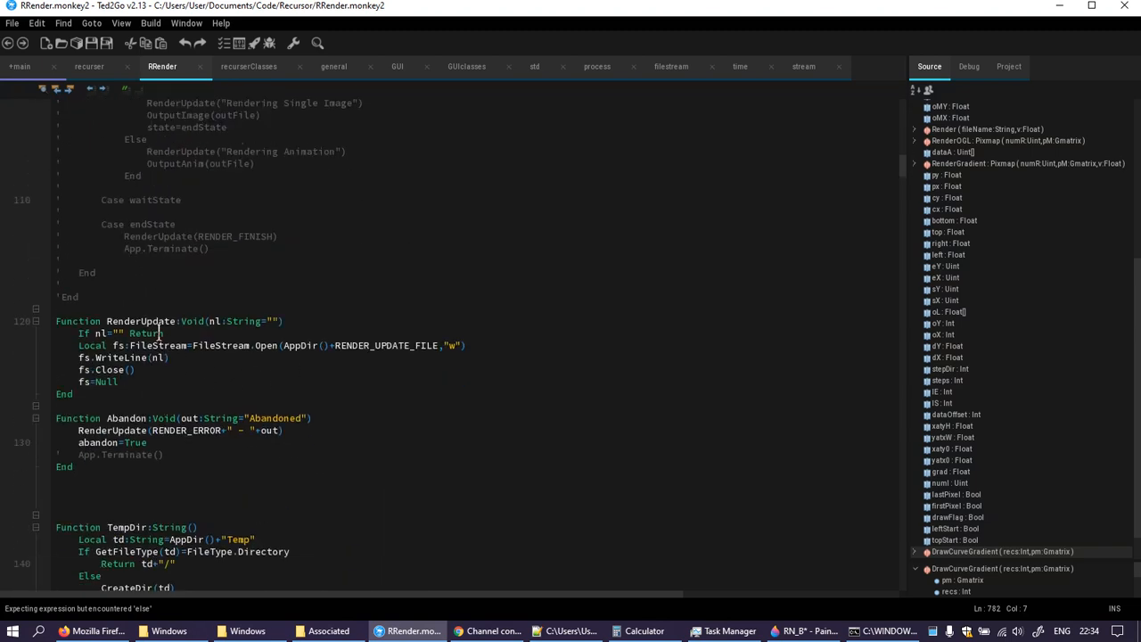
scroll(down, 3)
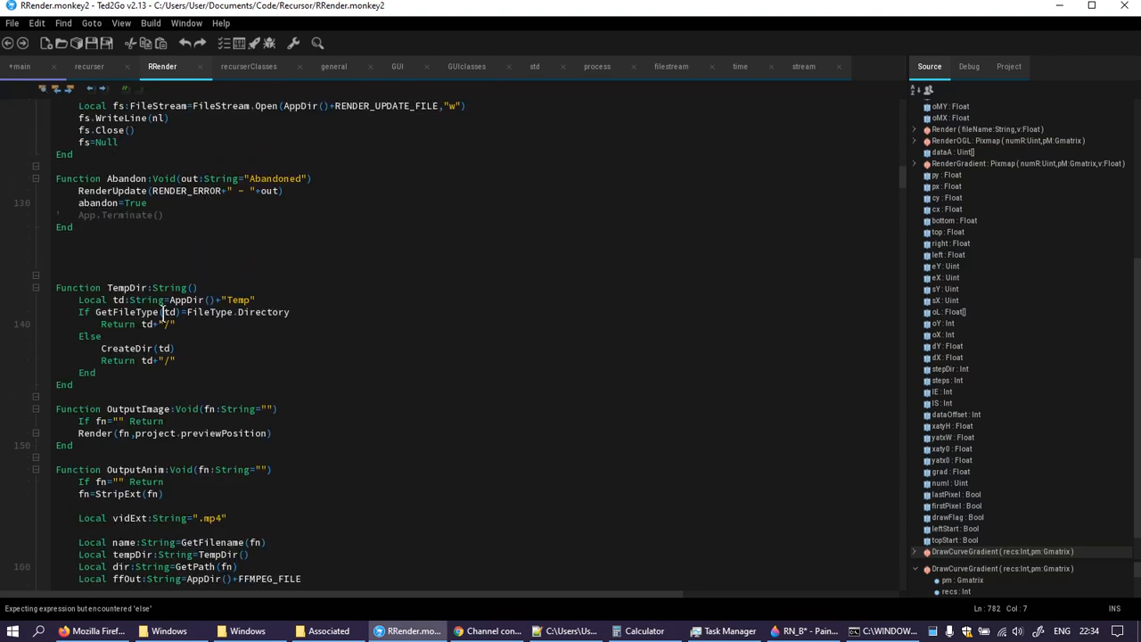
scroll(down, 3)
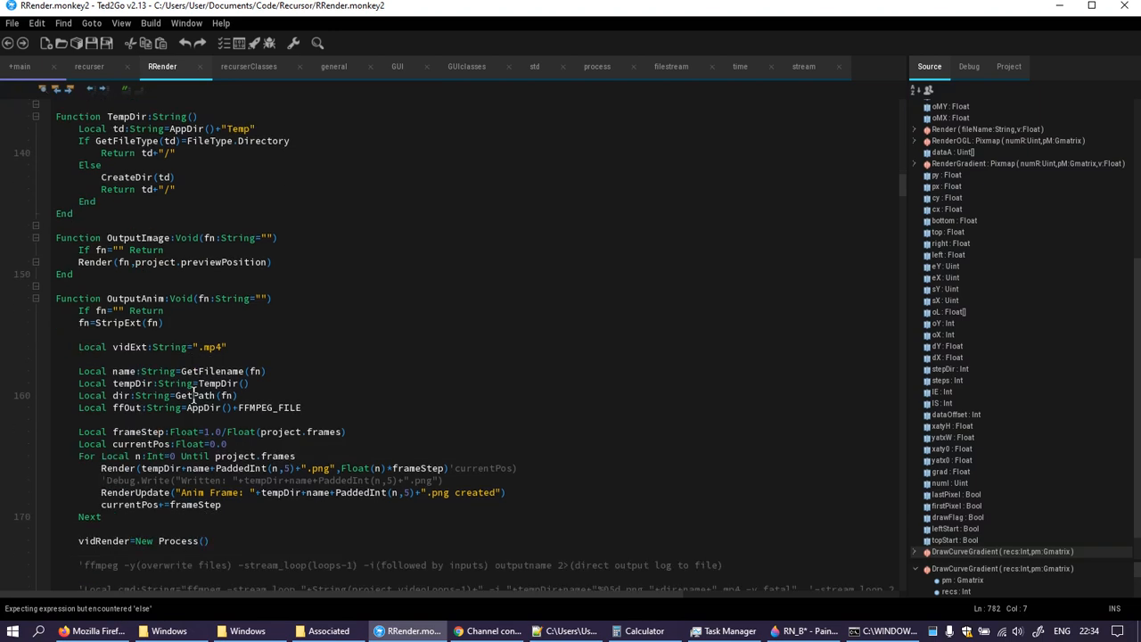
mouse_move(113, 346)
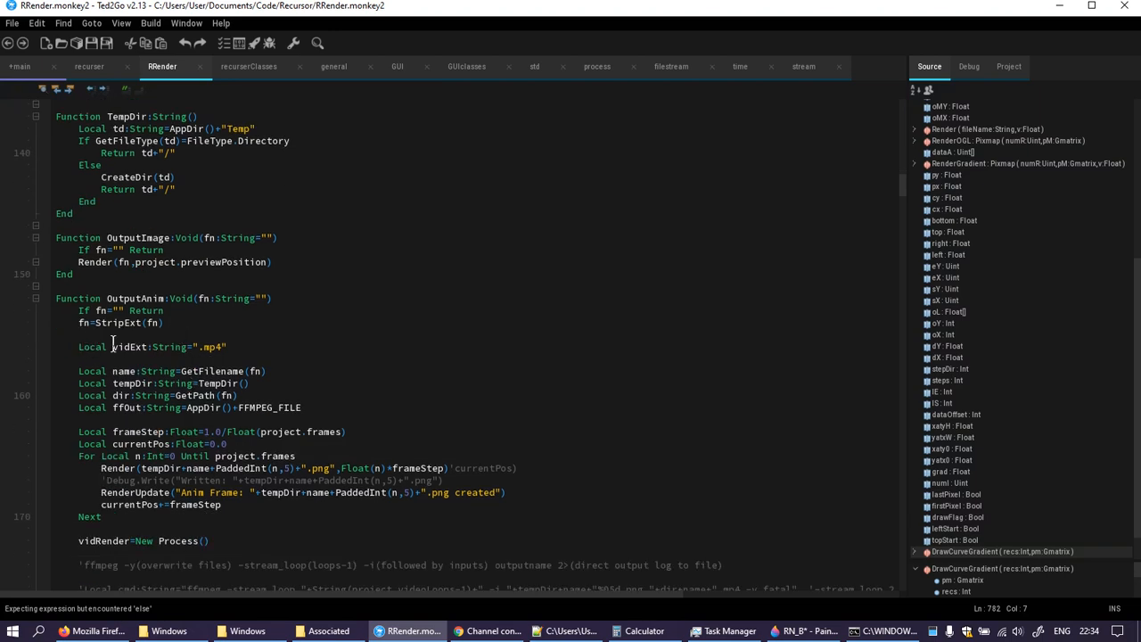
mouse_move(218, 346)
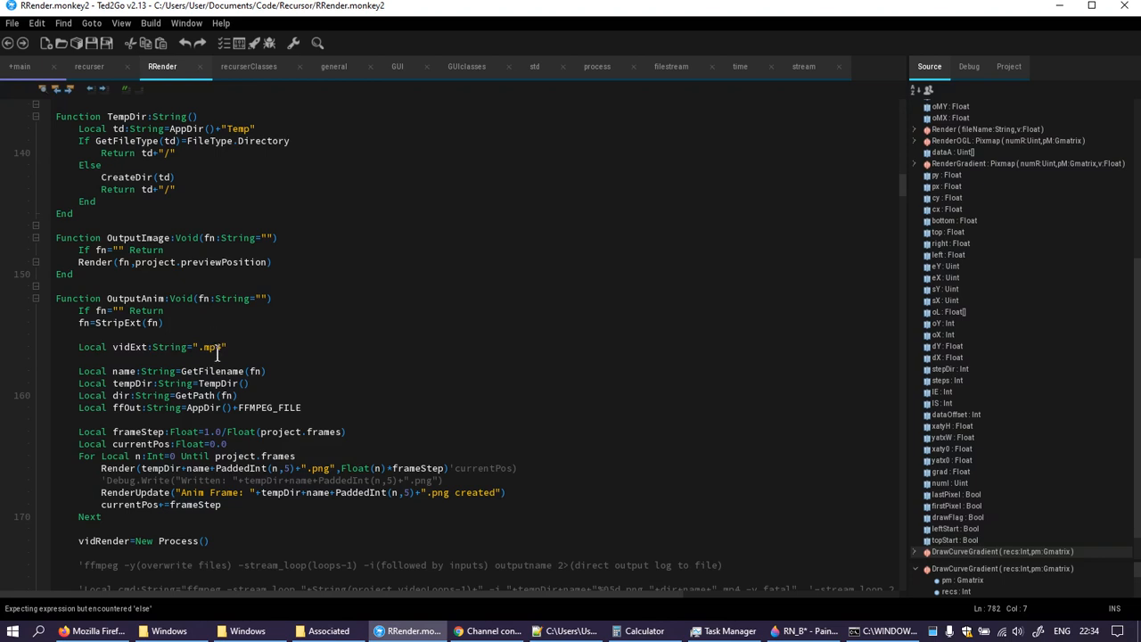
scroll(down, 3)
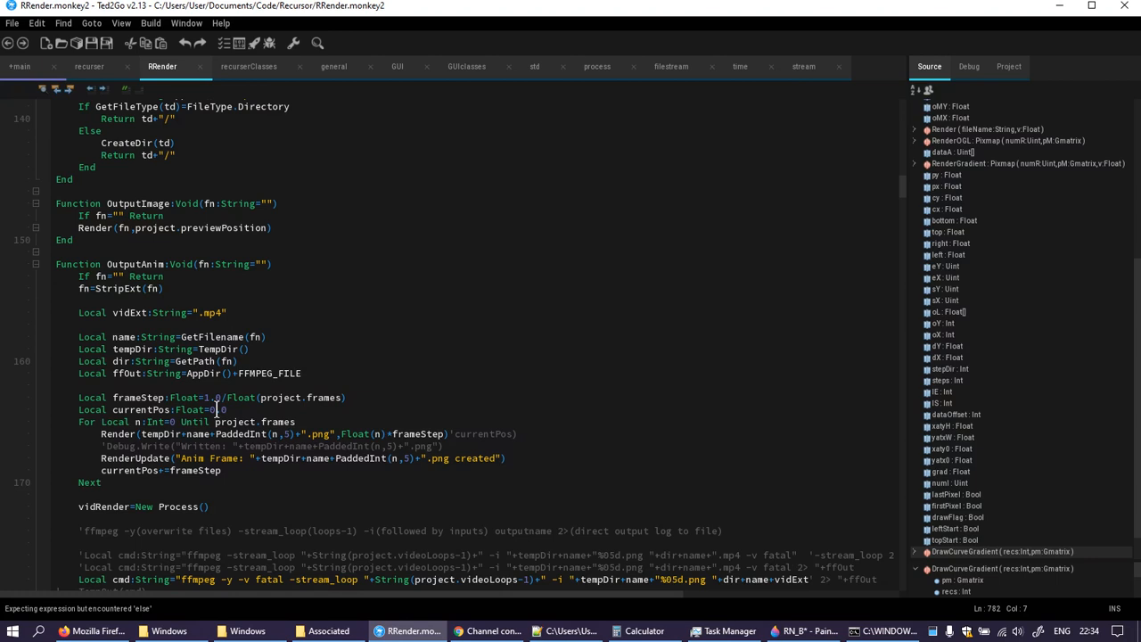
scroll(down, 3)
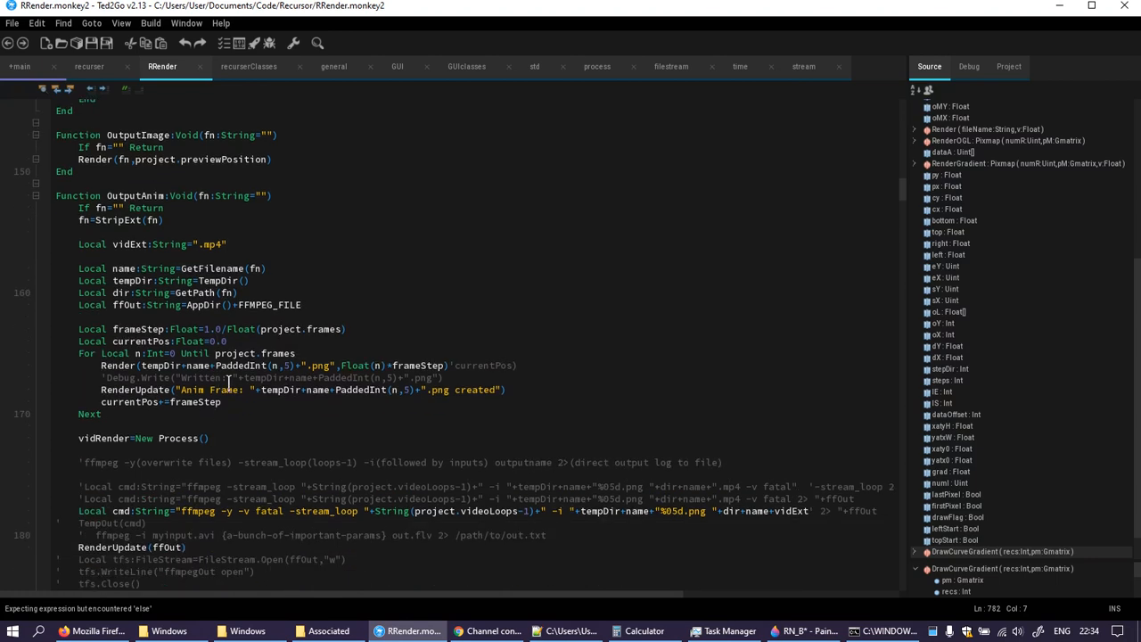
mouse_move(268, 354)
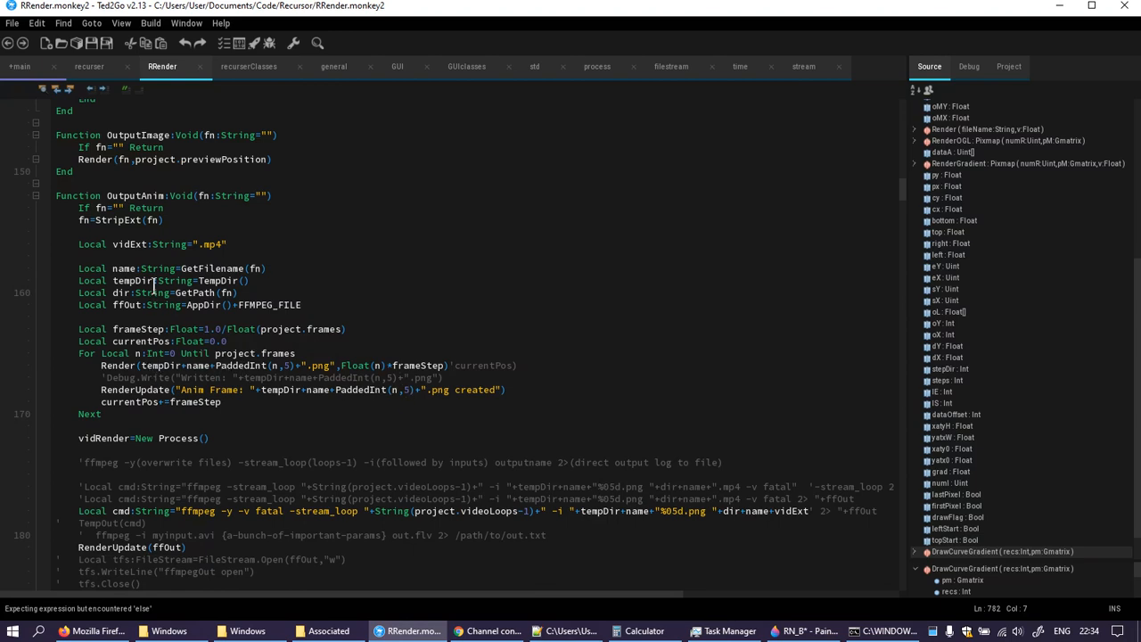
mouse_move(230, 360)
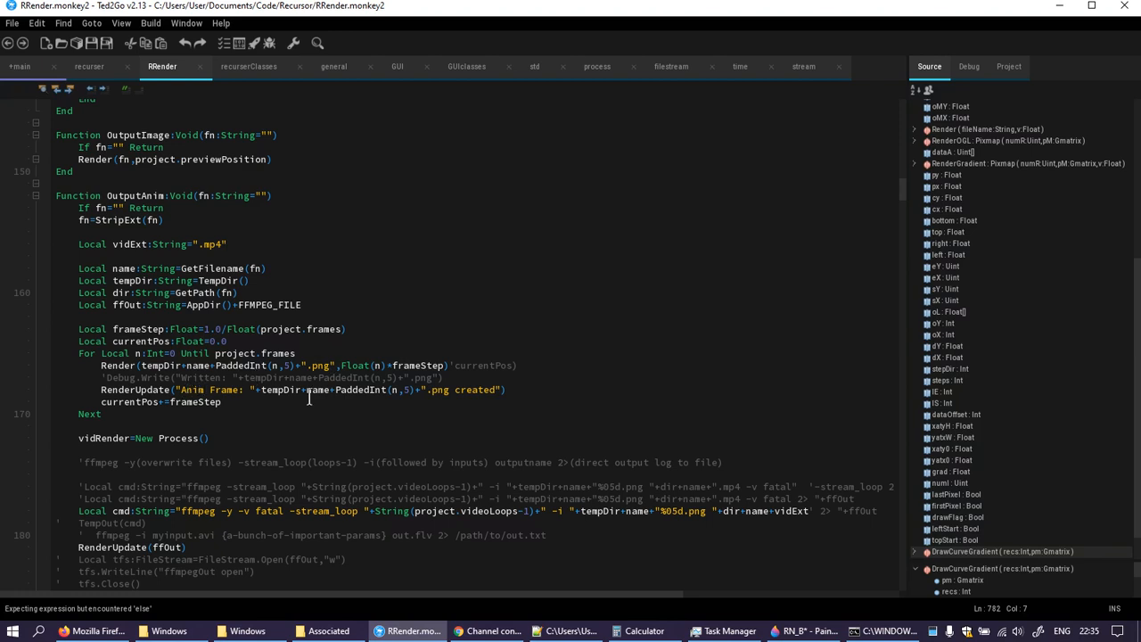
mouse_move(203, 275)
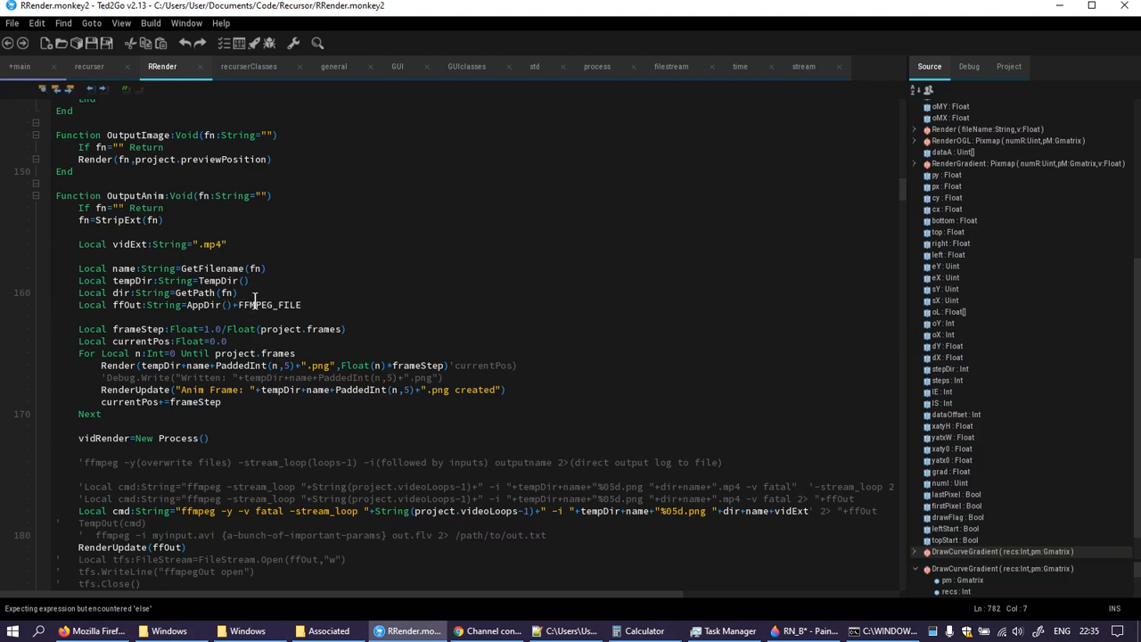
mouse_move(332, 296)
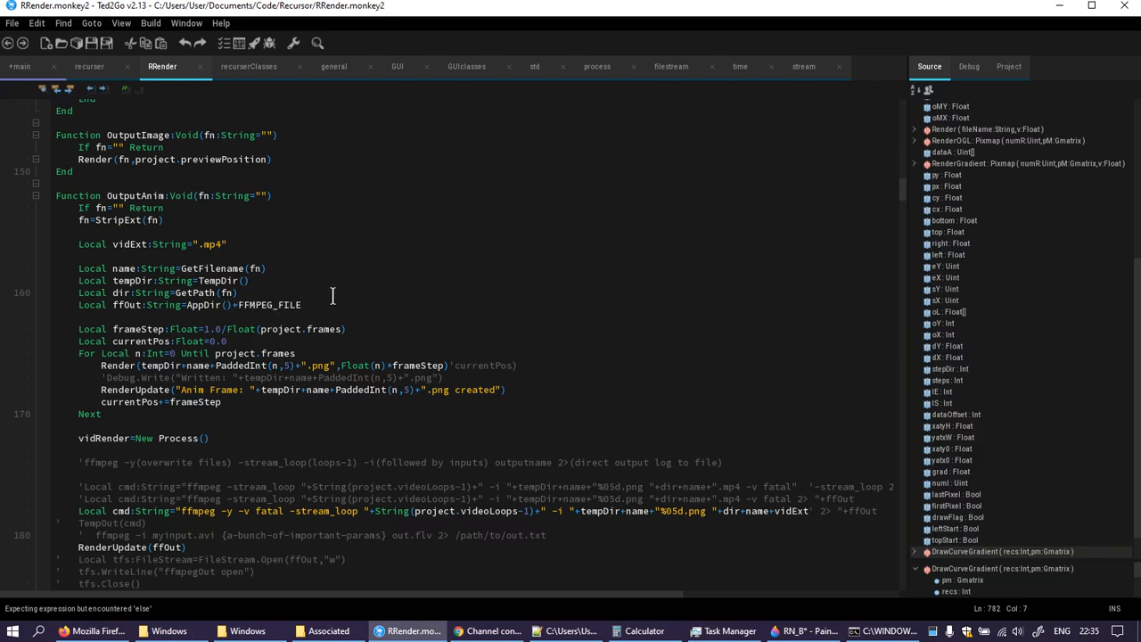
mouse_move(331, 296)
text(' )
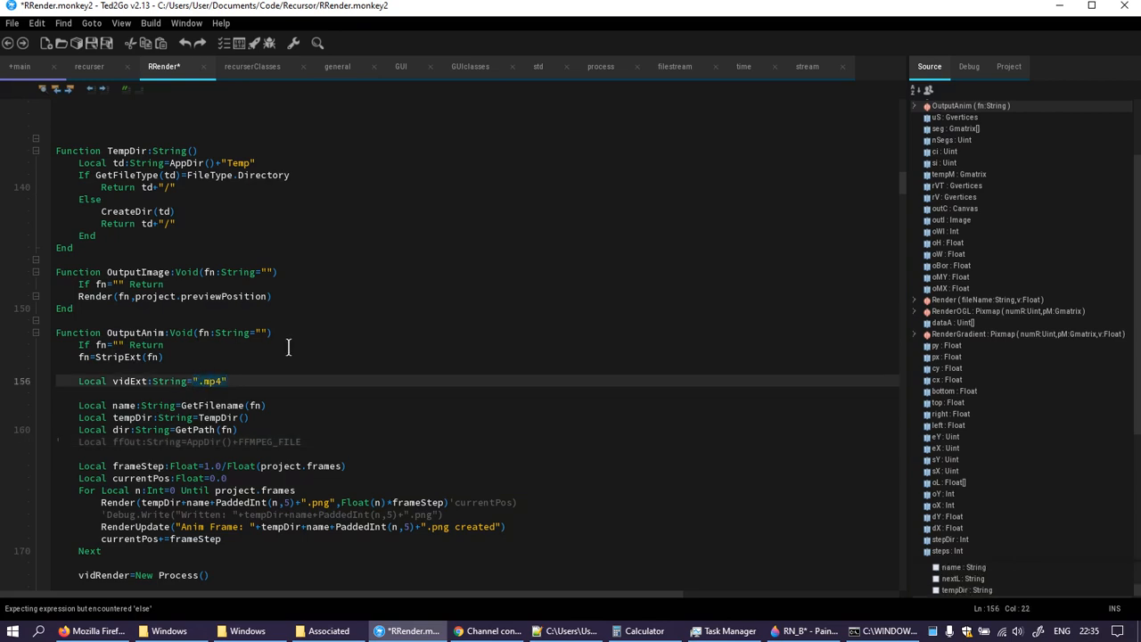
- Replace ".mp4" with project.quality in OutputAnim and comment out the ffOut lines
text(project.)
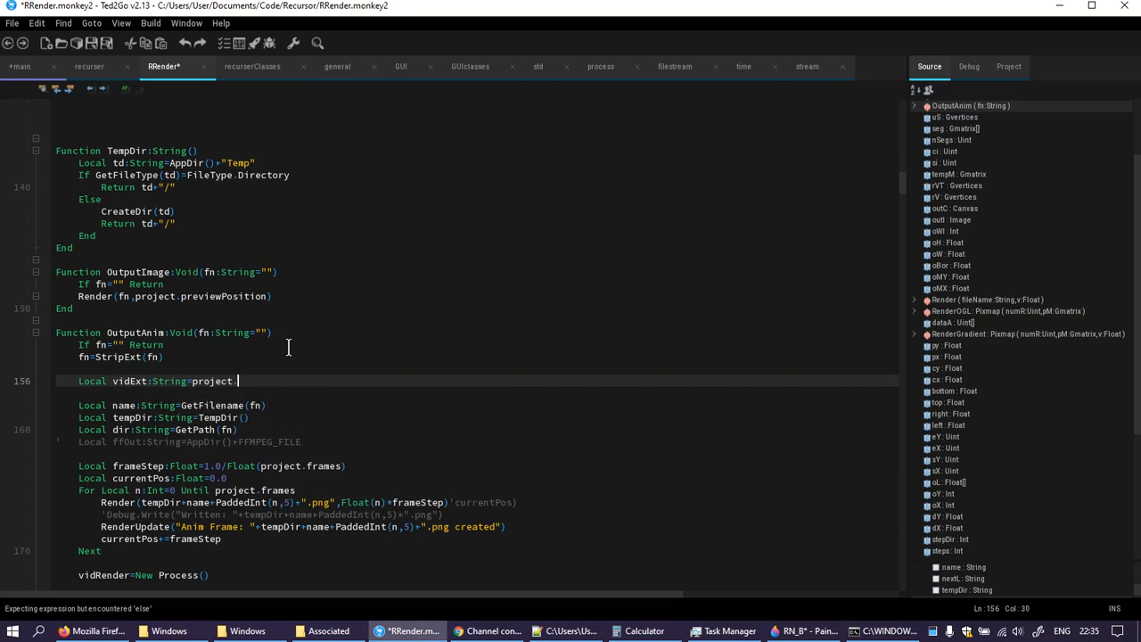
text(quality)
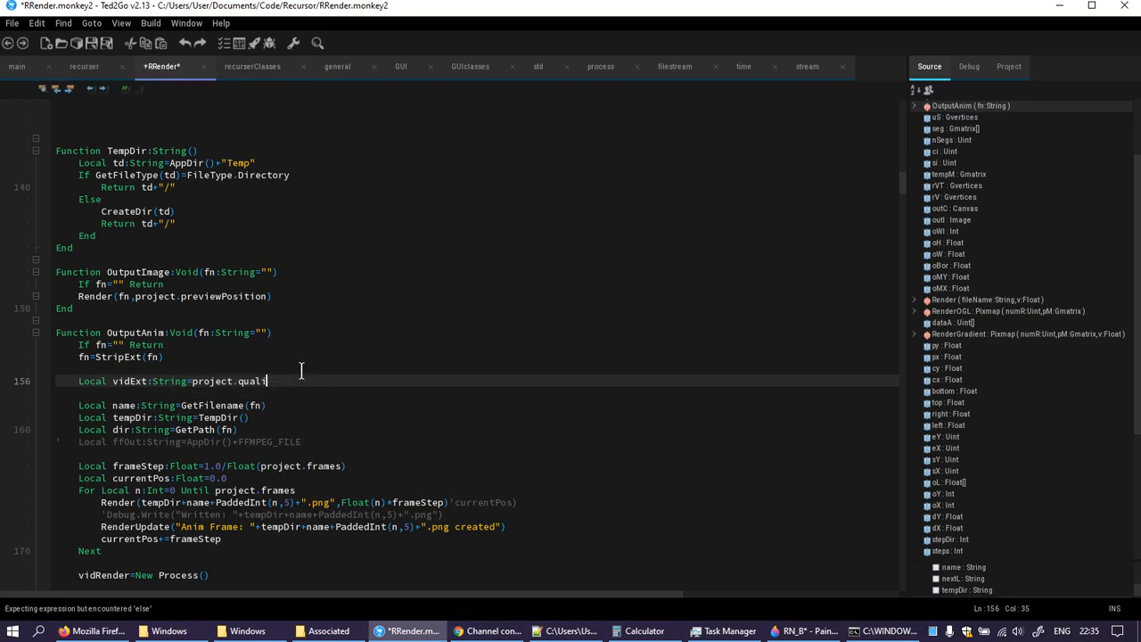
text(ty)
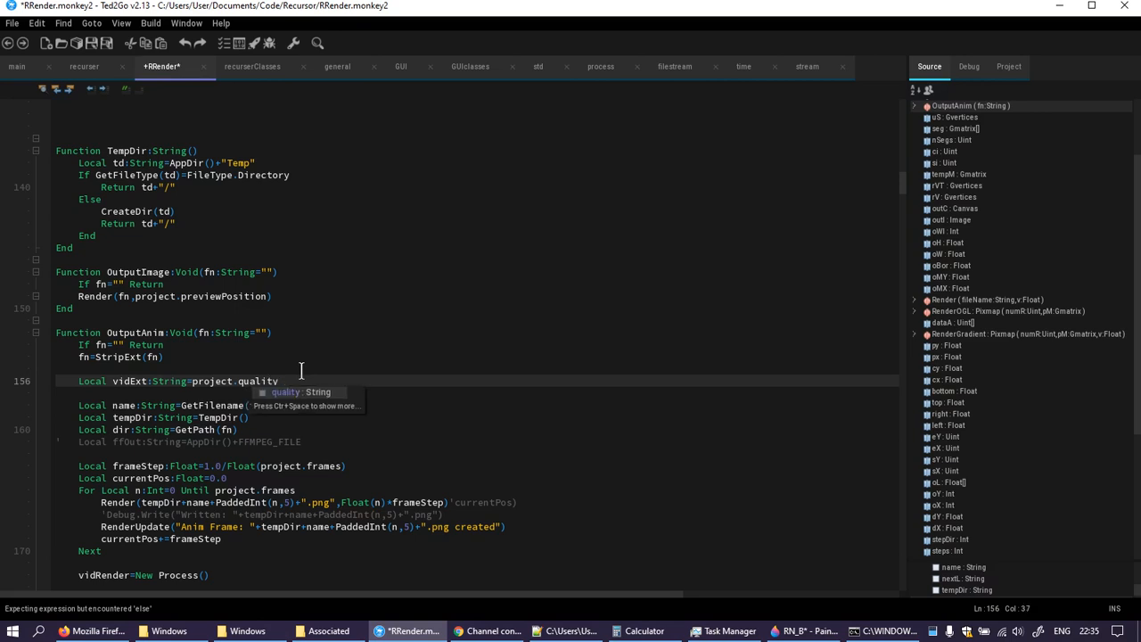
scroll(down, 3)
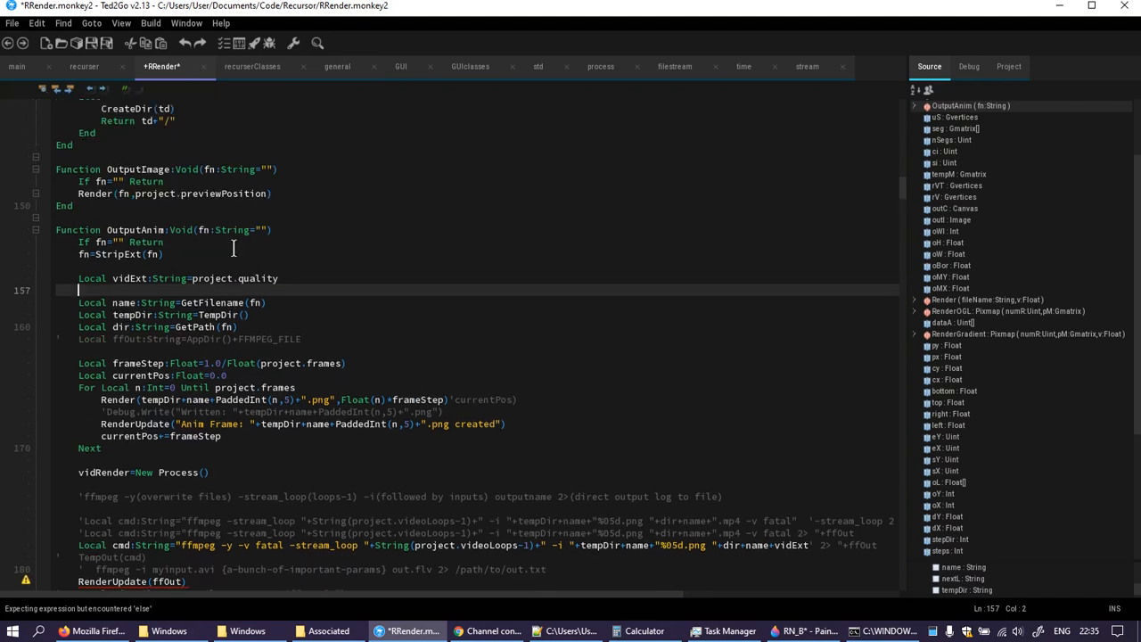
mouse_move(315, 257)
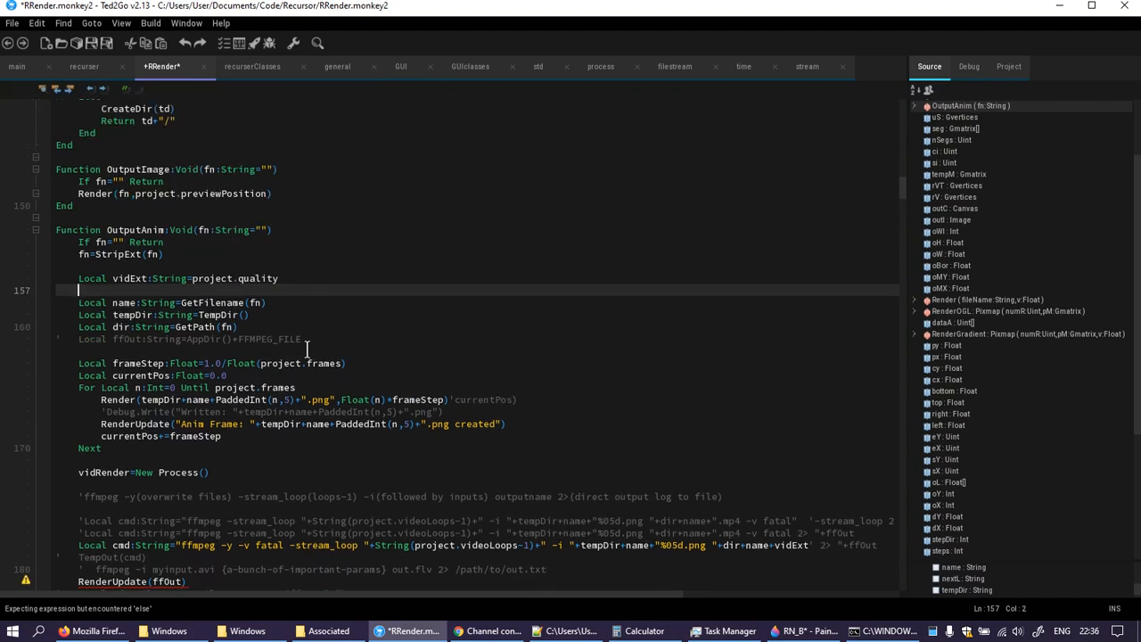
scroll(down, 3)
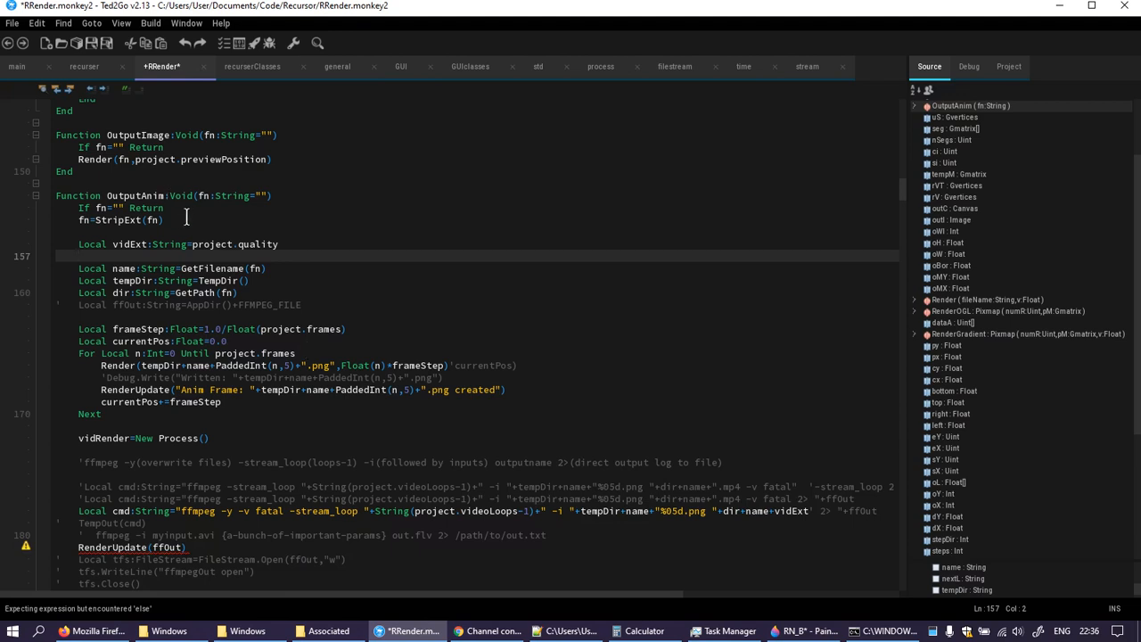
scroll(down, 3)
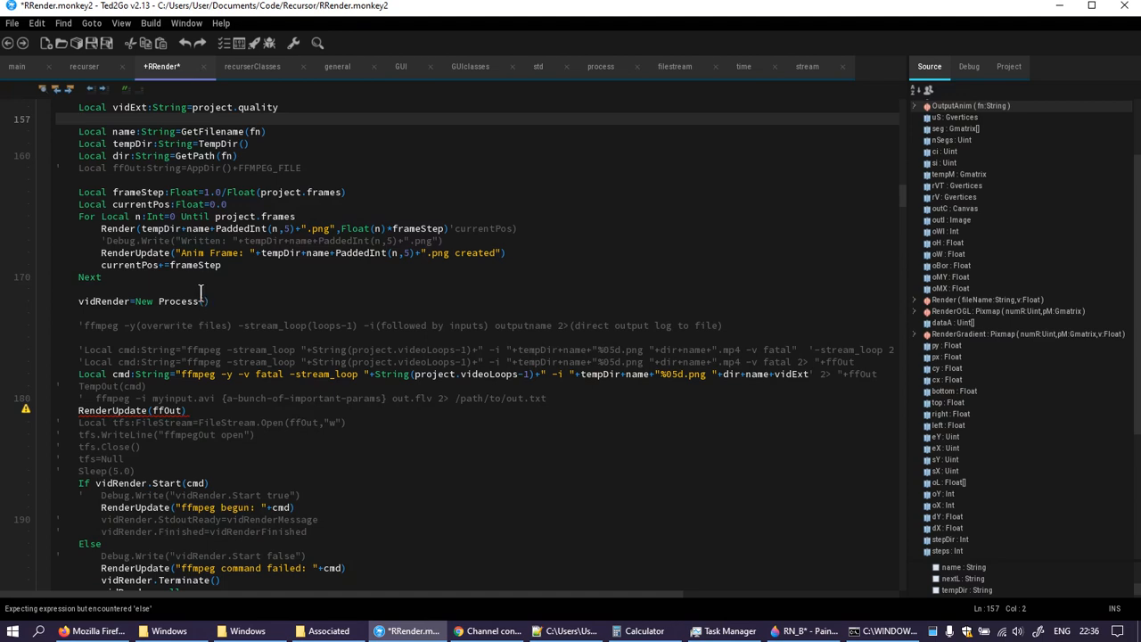
scroll(down, 3)
text(')
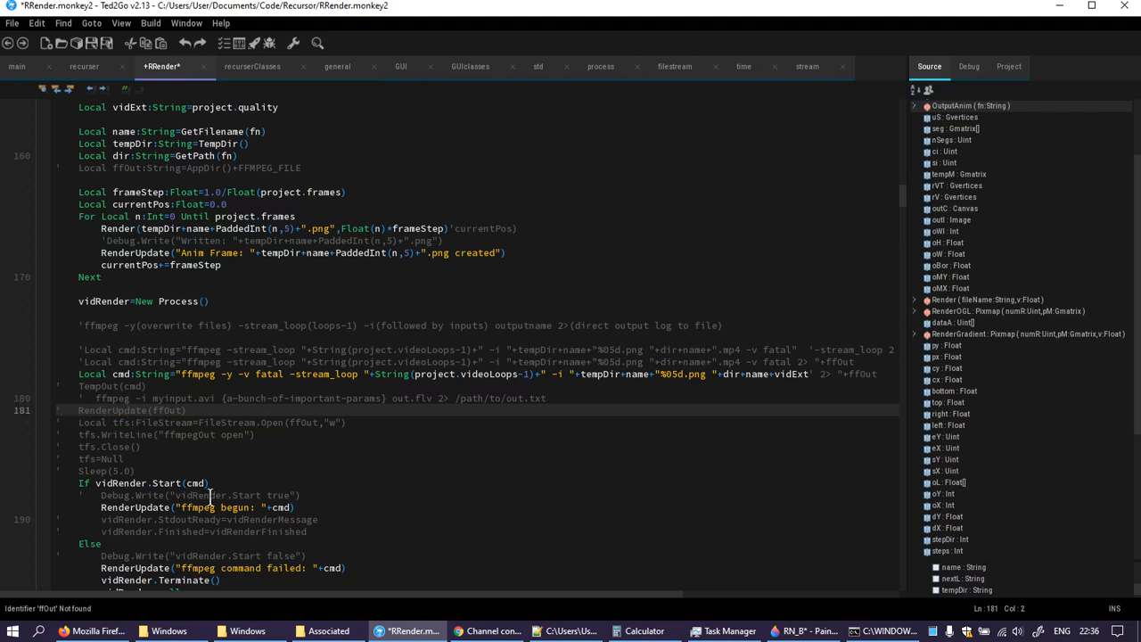
scroll(down, 3)
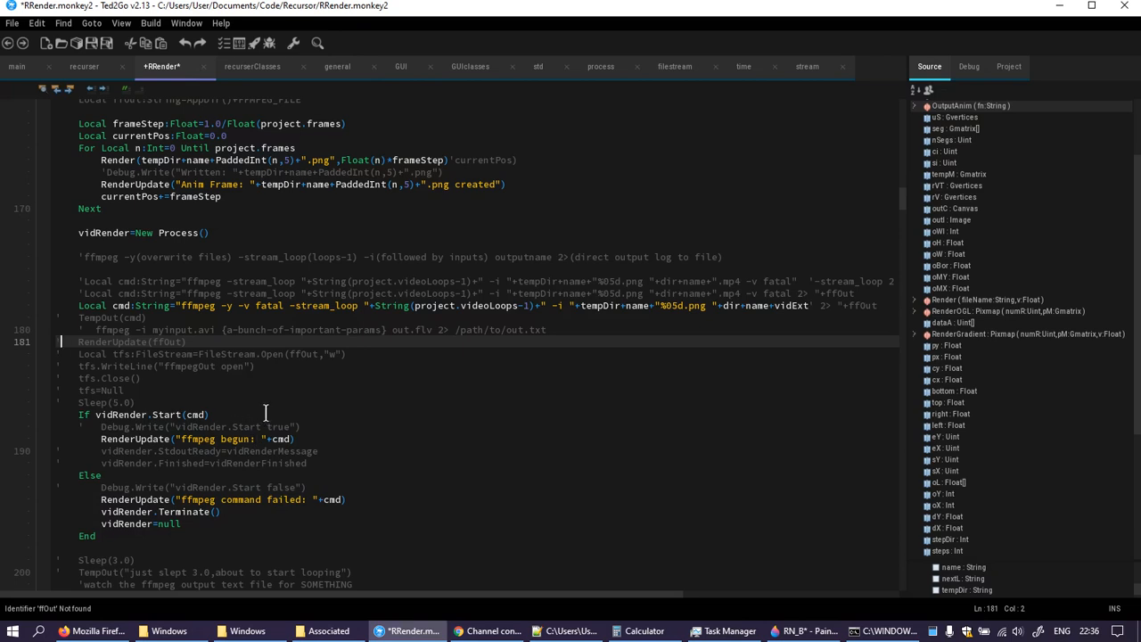
scroll(down, 3)
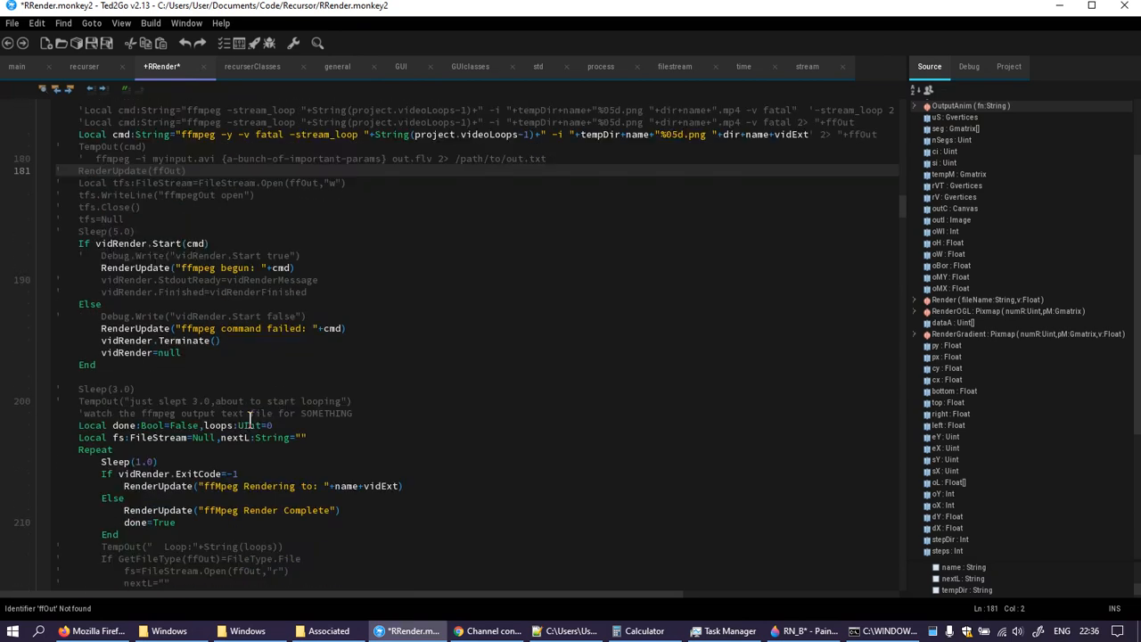
scroll(down, 3)
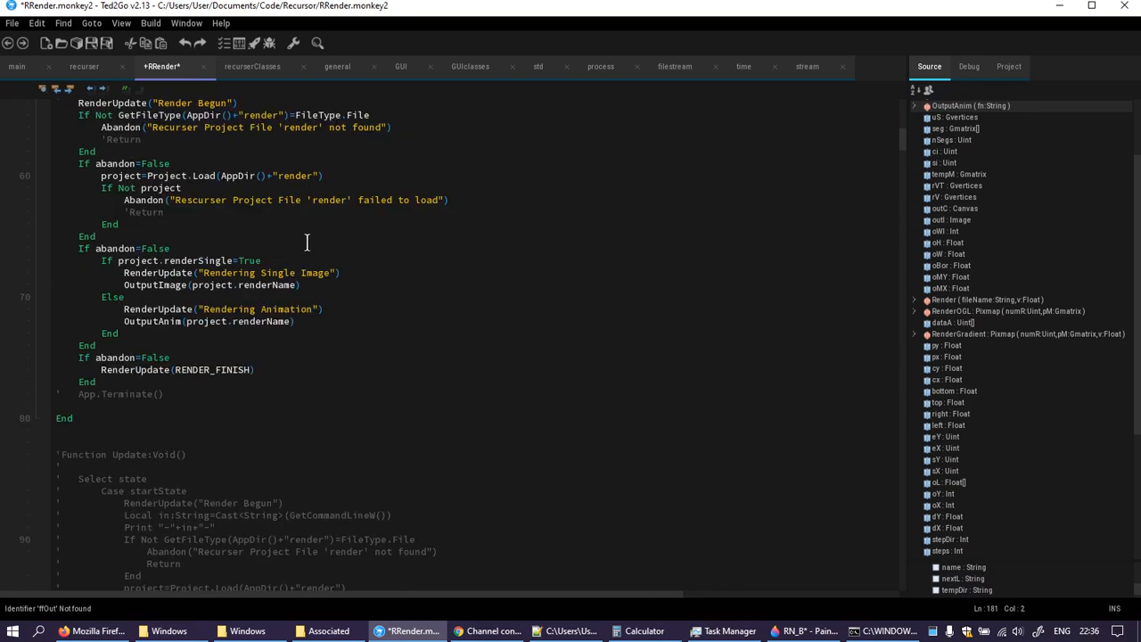
mouse_move(330, 269)
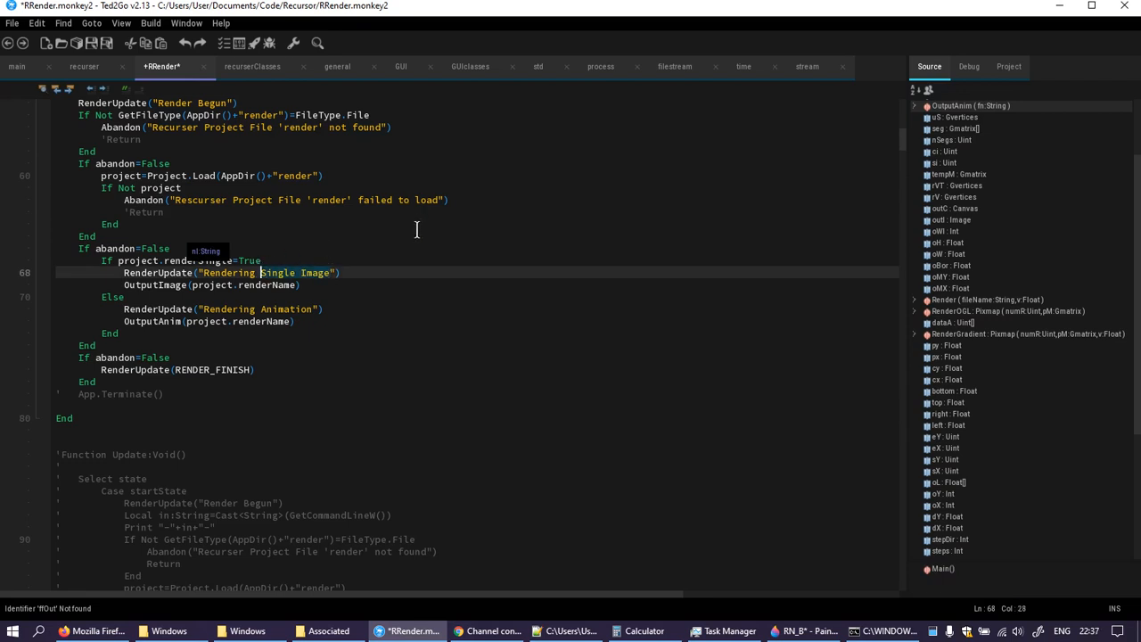
- Append +project.renderName to the Rendering Image and Rendering Animation status strings
scroll(up, 3)
text(:)
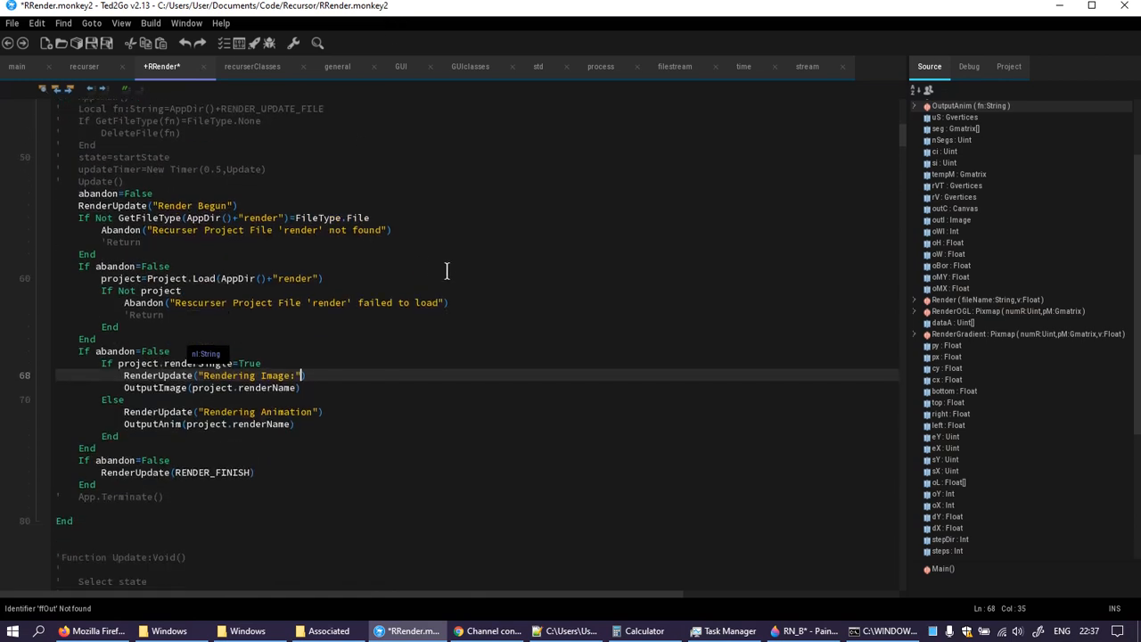
text(project.)
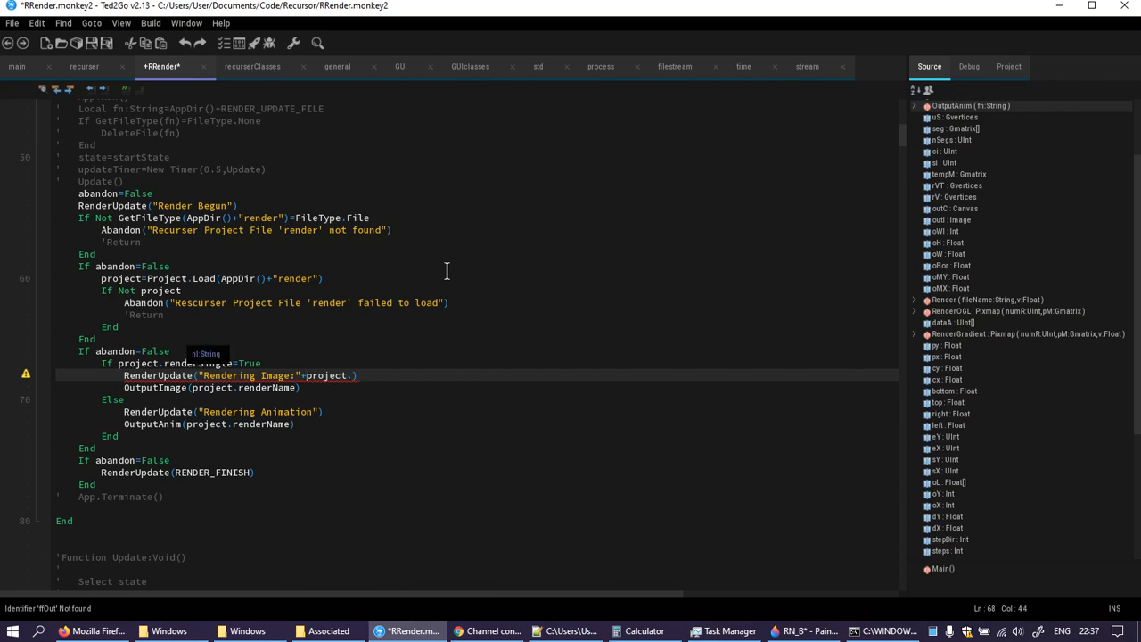
text(renderName)
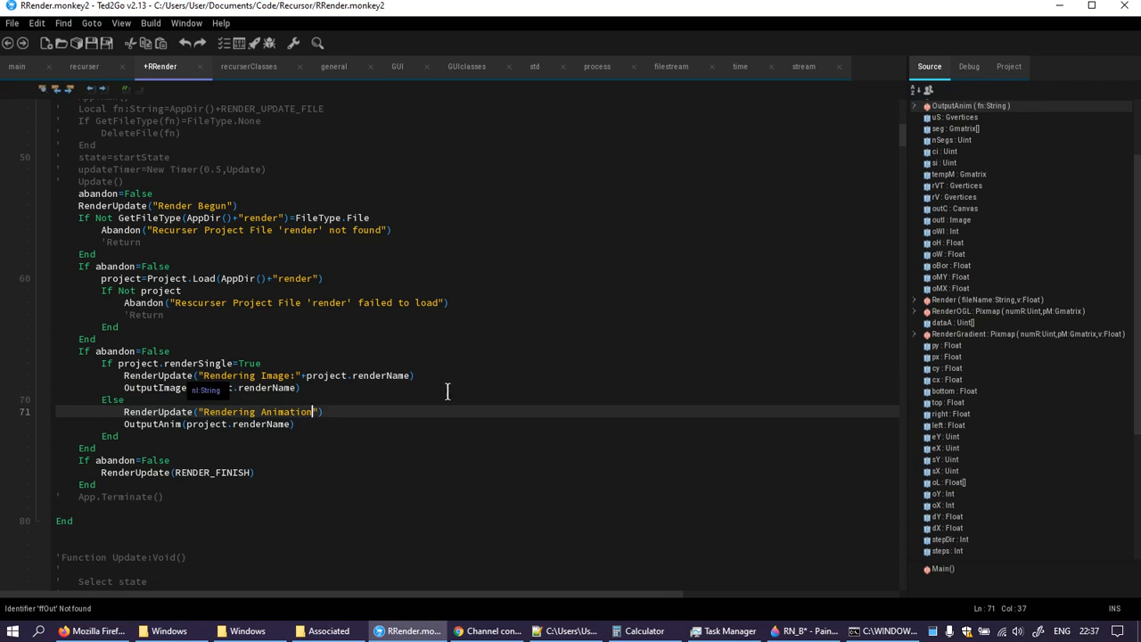
text(!)
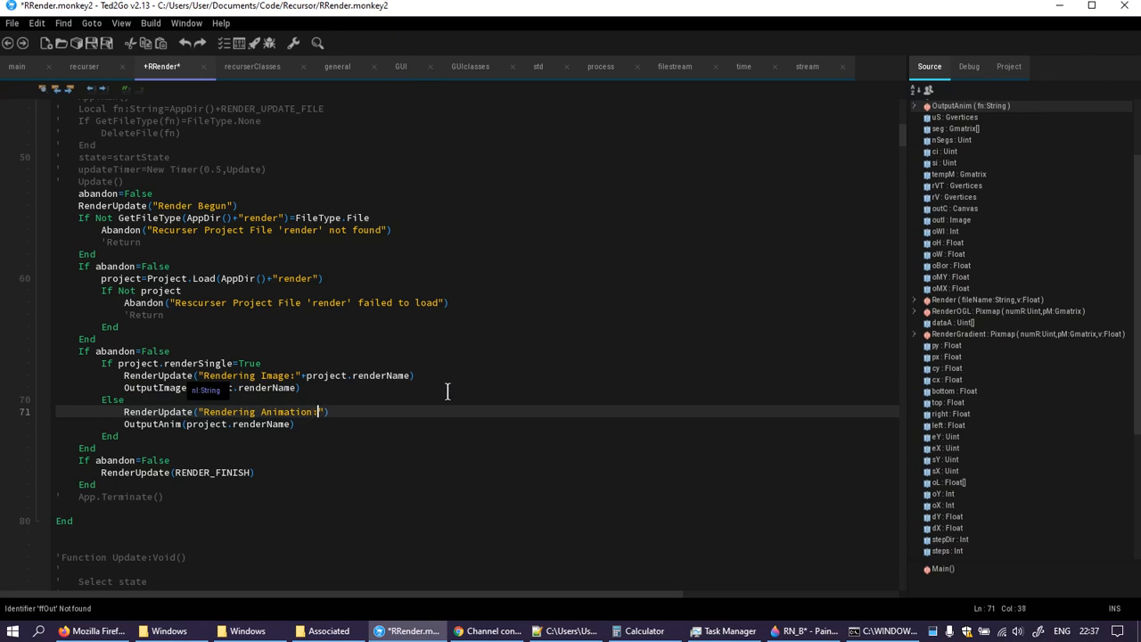
text(:)
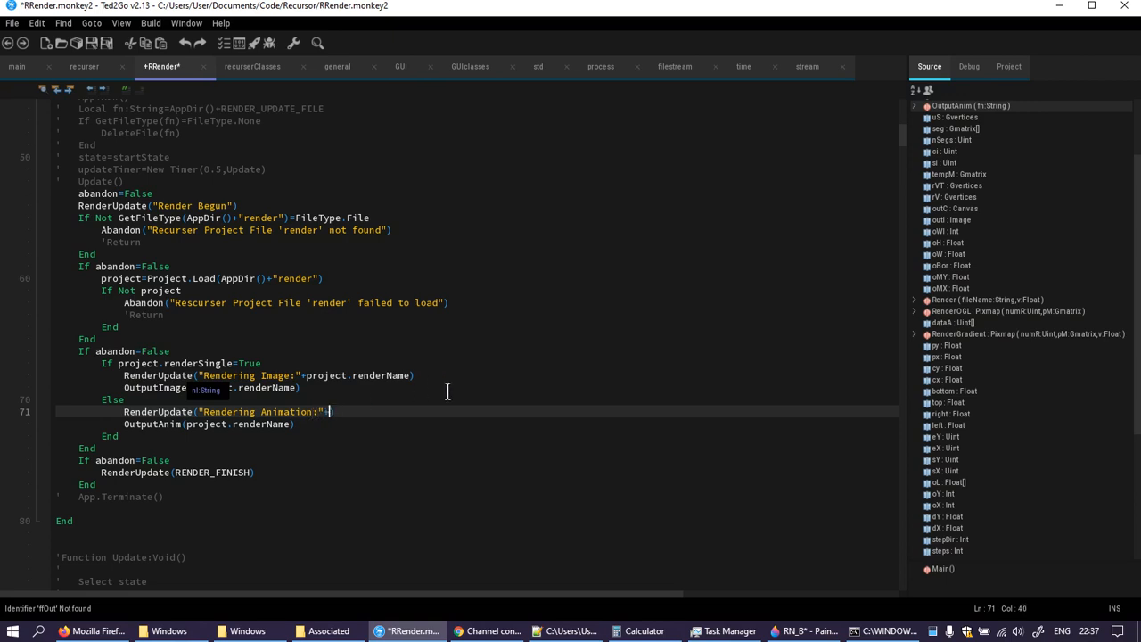
text(pro)
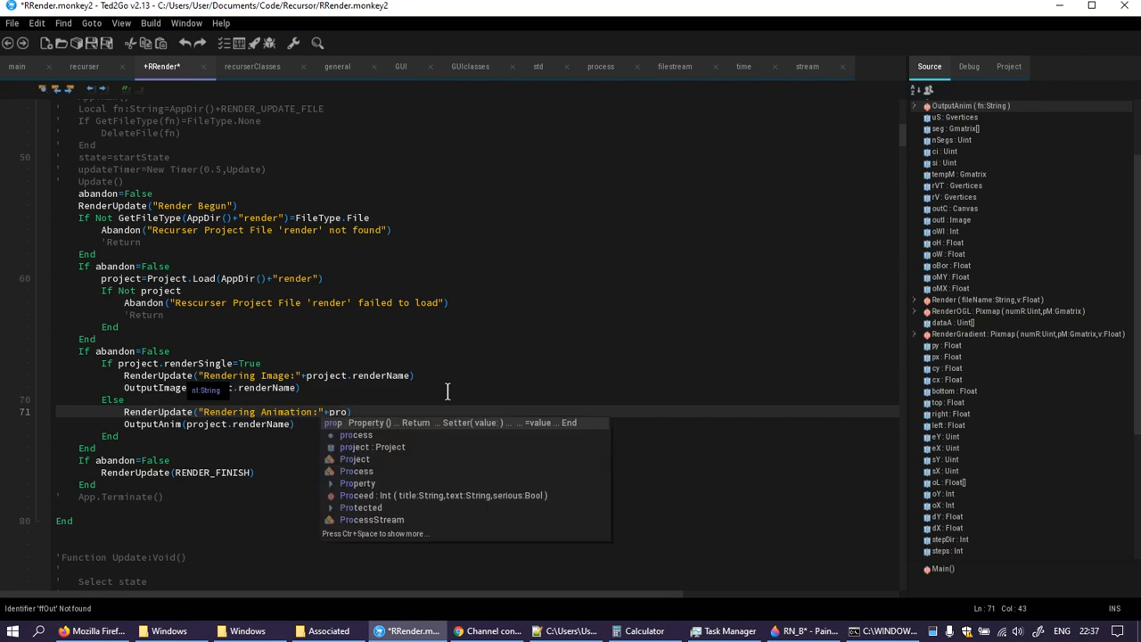
text(renderName)
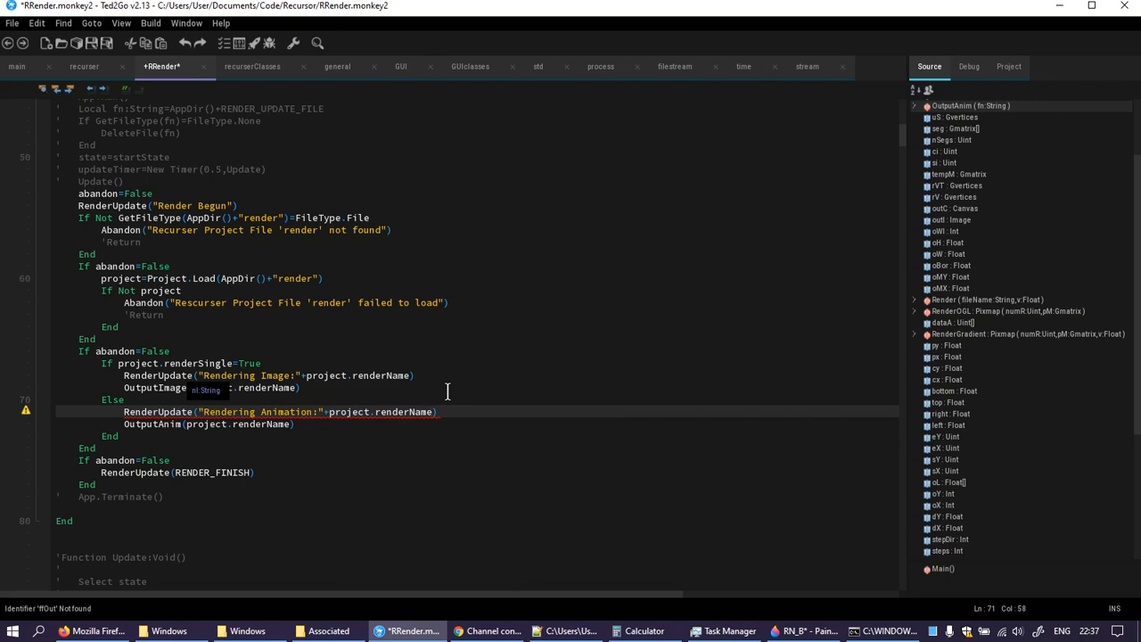
- Scroll through OutputAnim and Render down to the project.drawMode Select
scroll(down, 3)
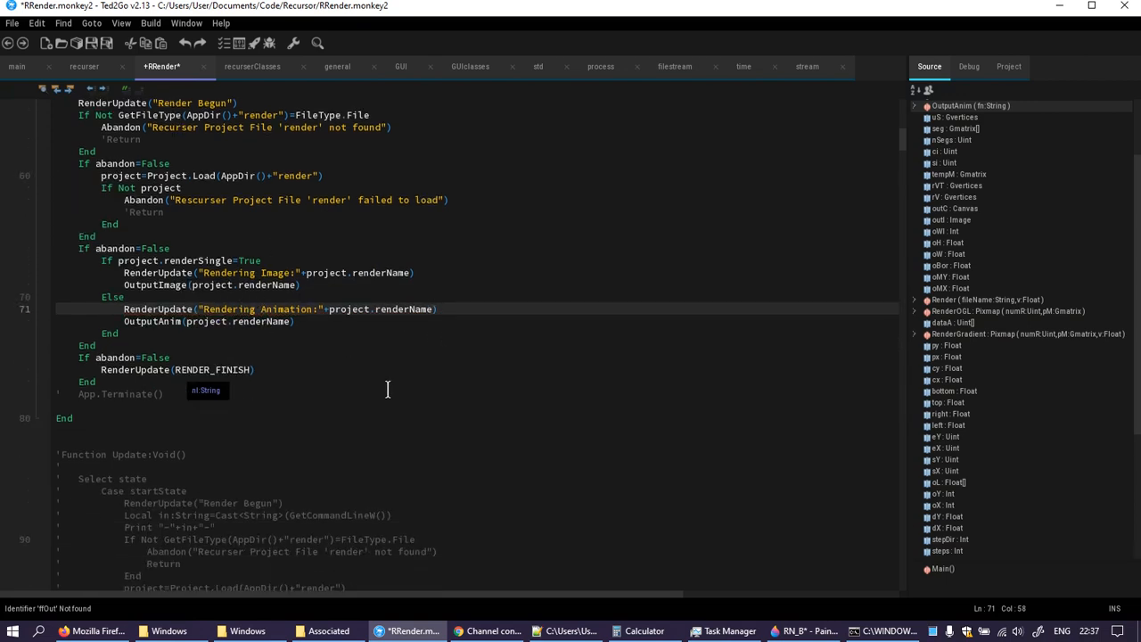
scroll(down, 3)
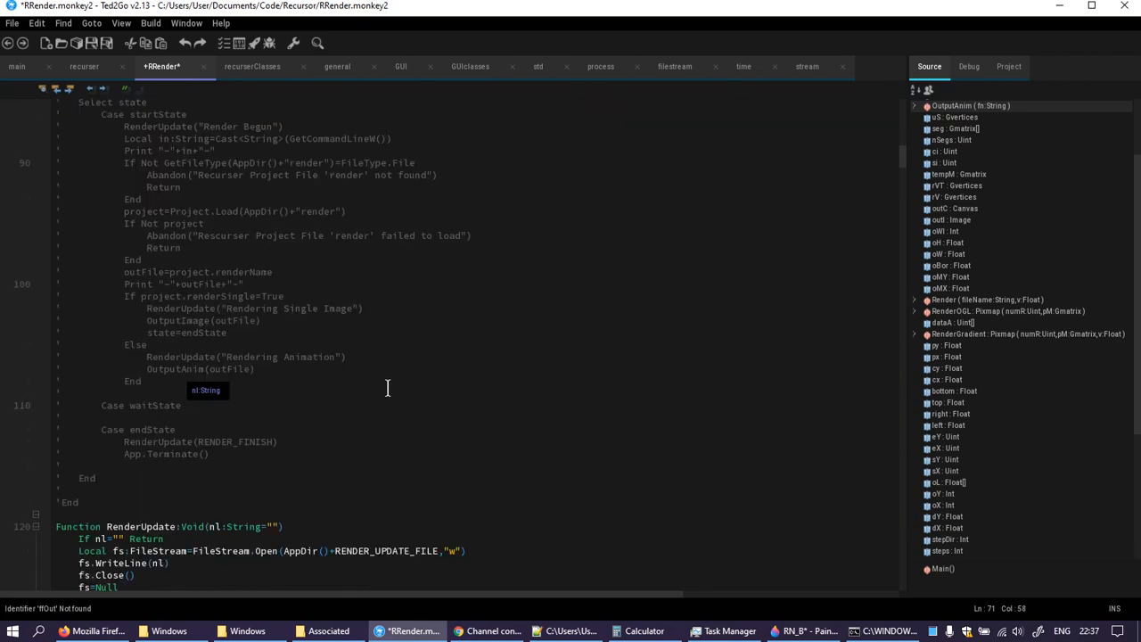
scroll(down, 3)
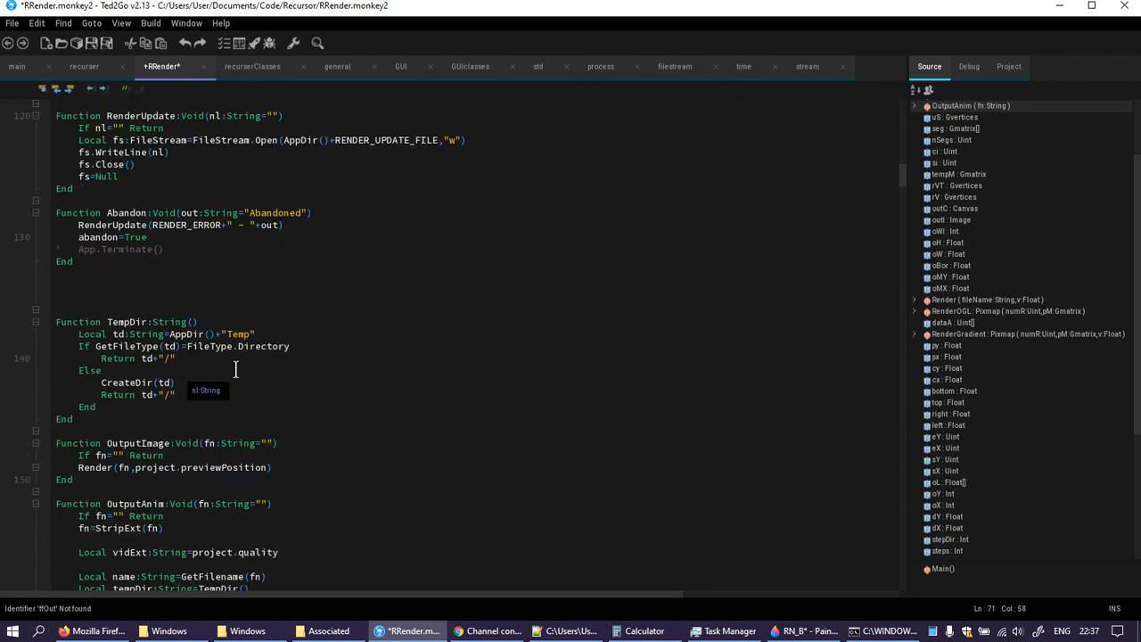
scroll(down, 3)
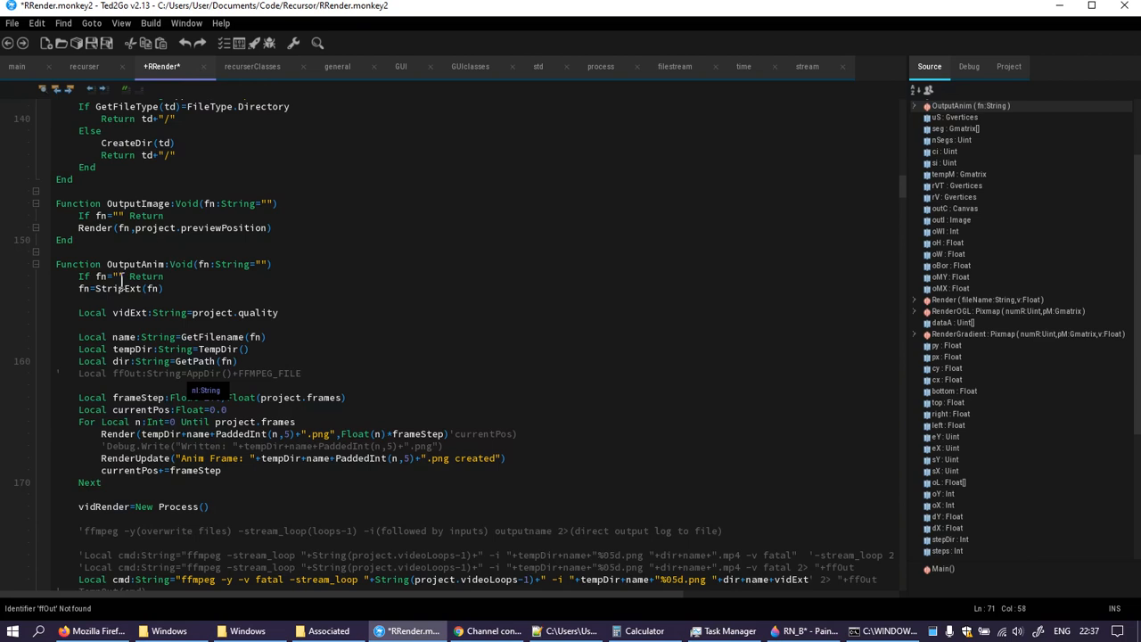
scroll(down, 3)
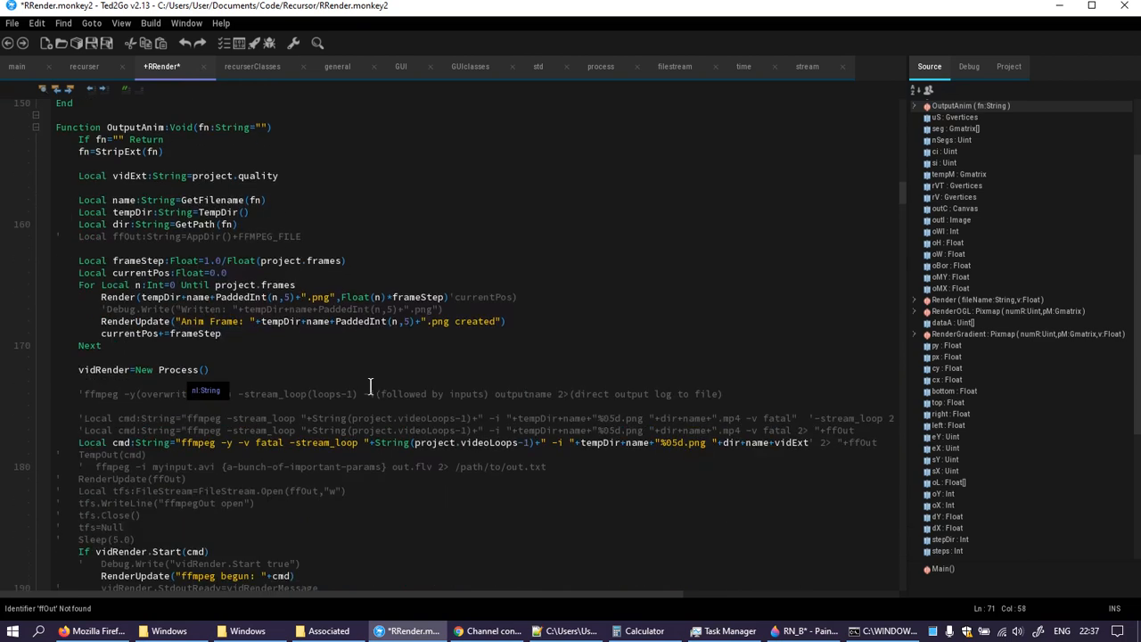
mouse_move(371, 381)
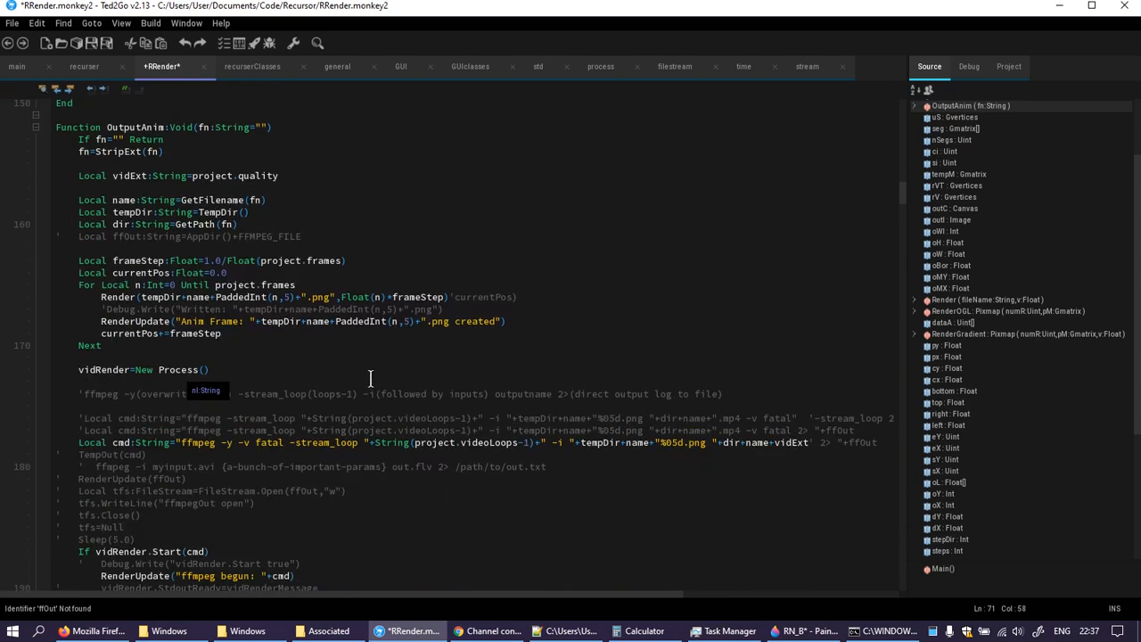
scroll(down, 3)
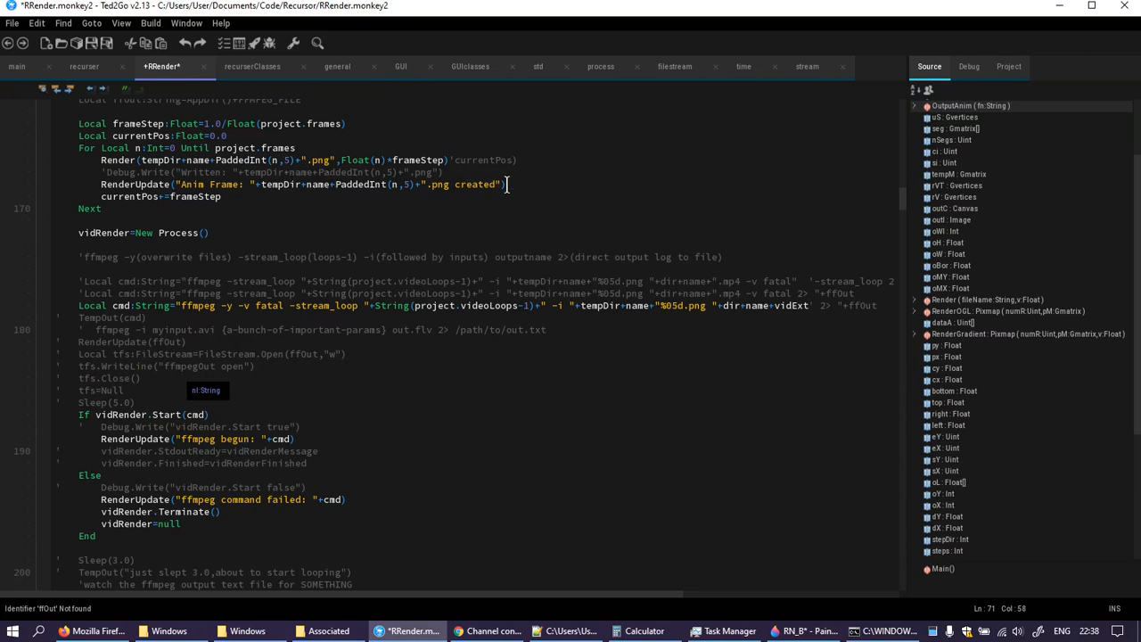
mouse_move(435, 188)
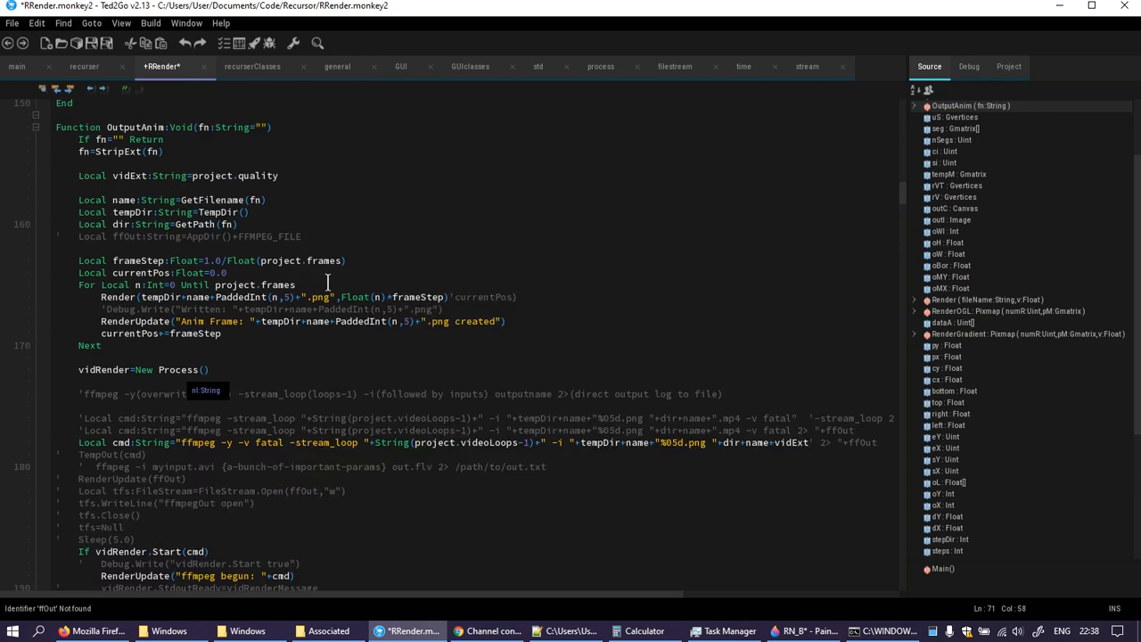
click(295, 285)
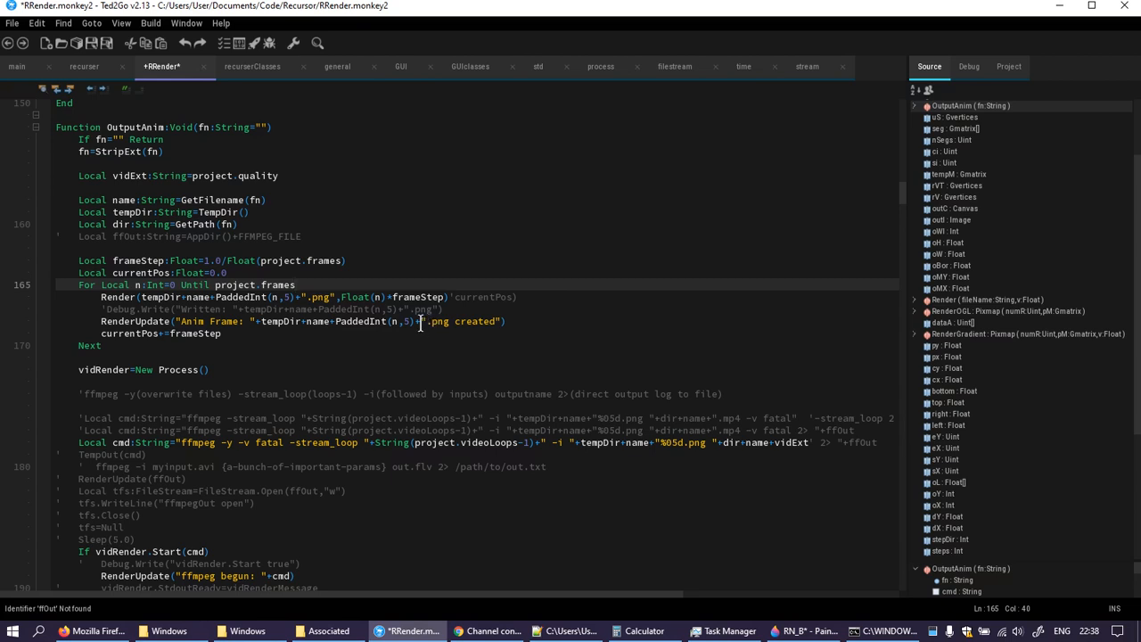
scroll(down, 3)
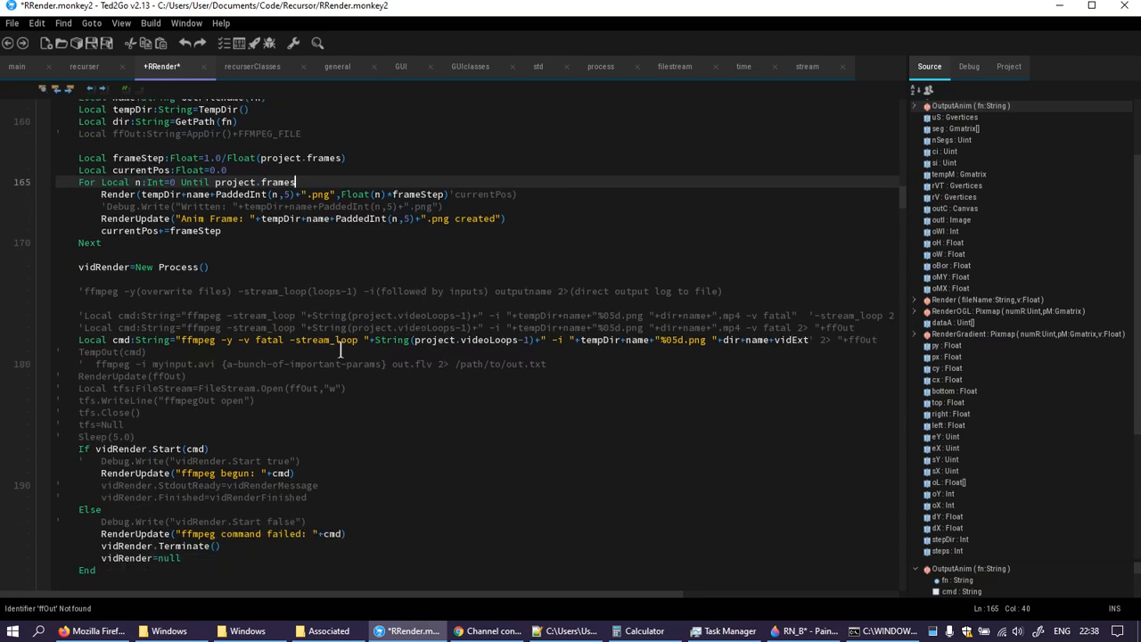
scroll(down, 3)
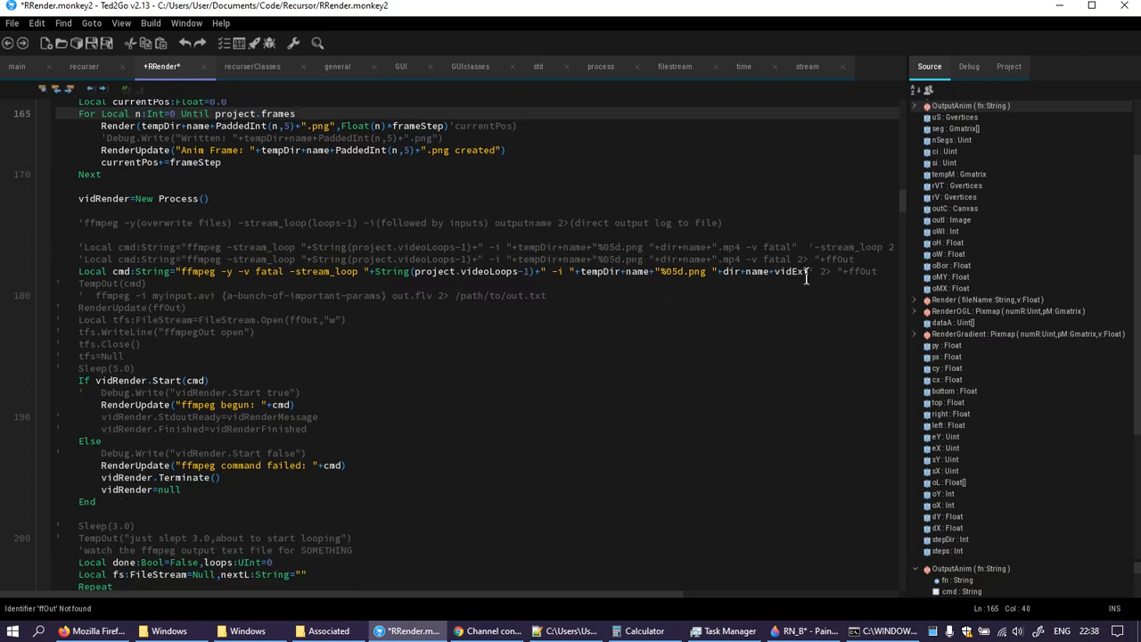
scroll(down, 3)
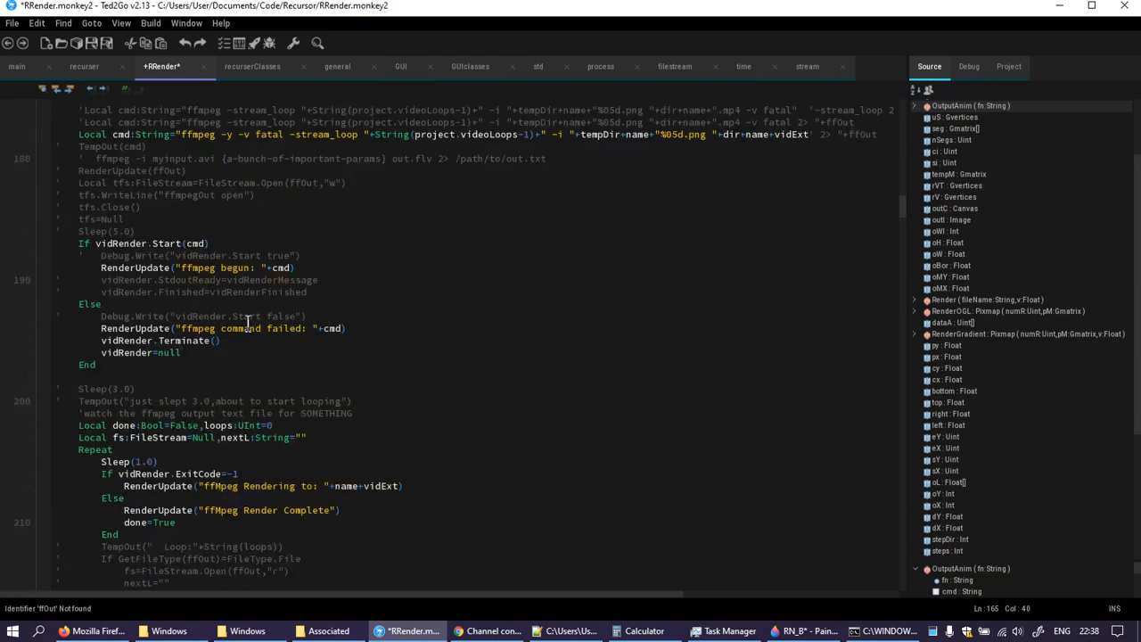
scroll(down, 3)
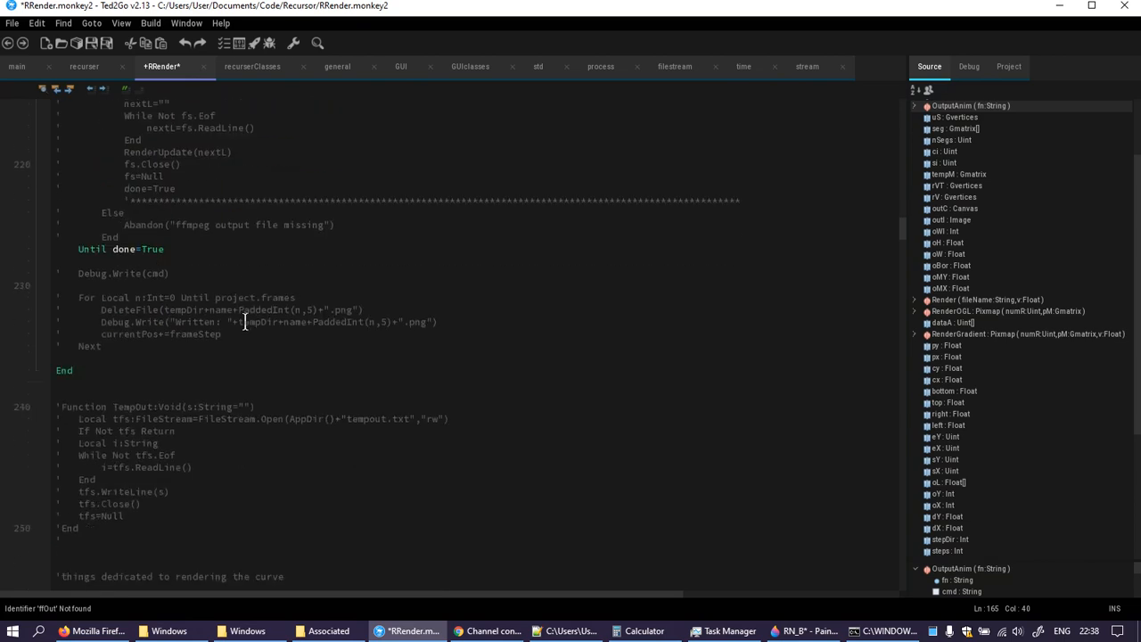
scroll(down, 3)
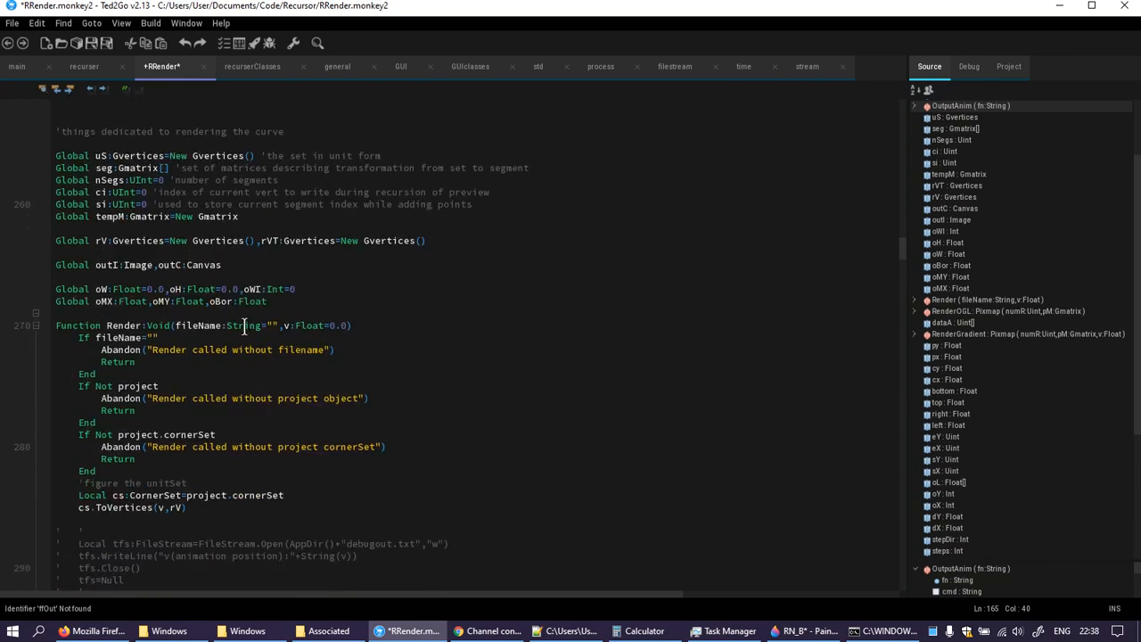
scroll(down, 3)
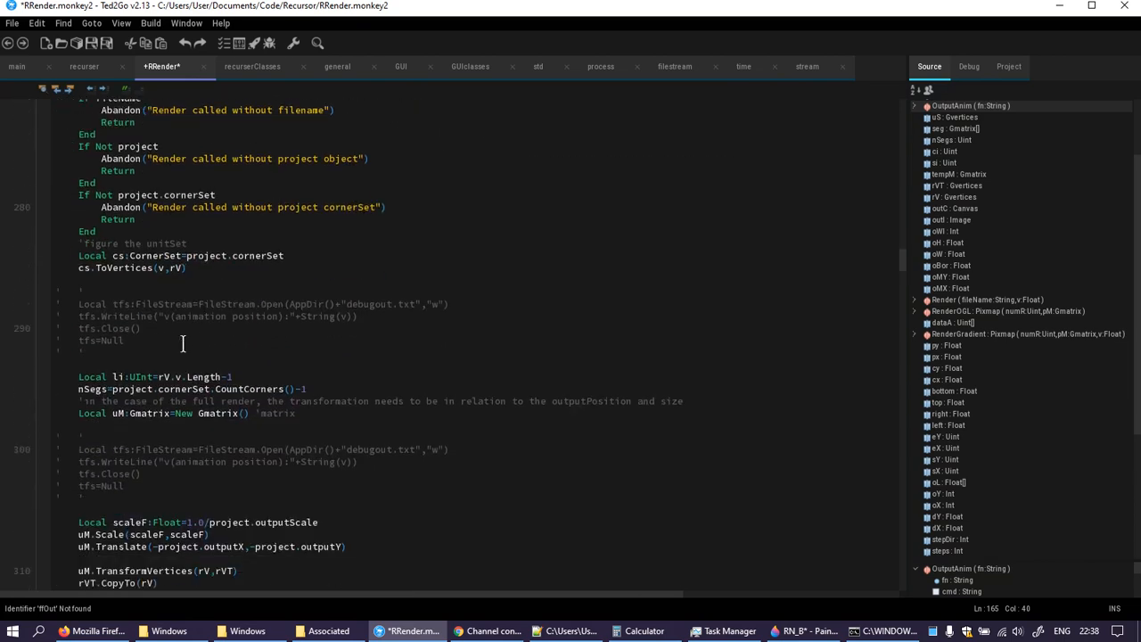
scroll(down, 3)
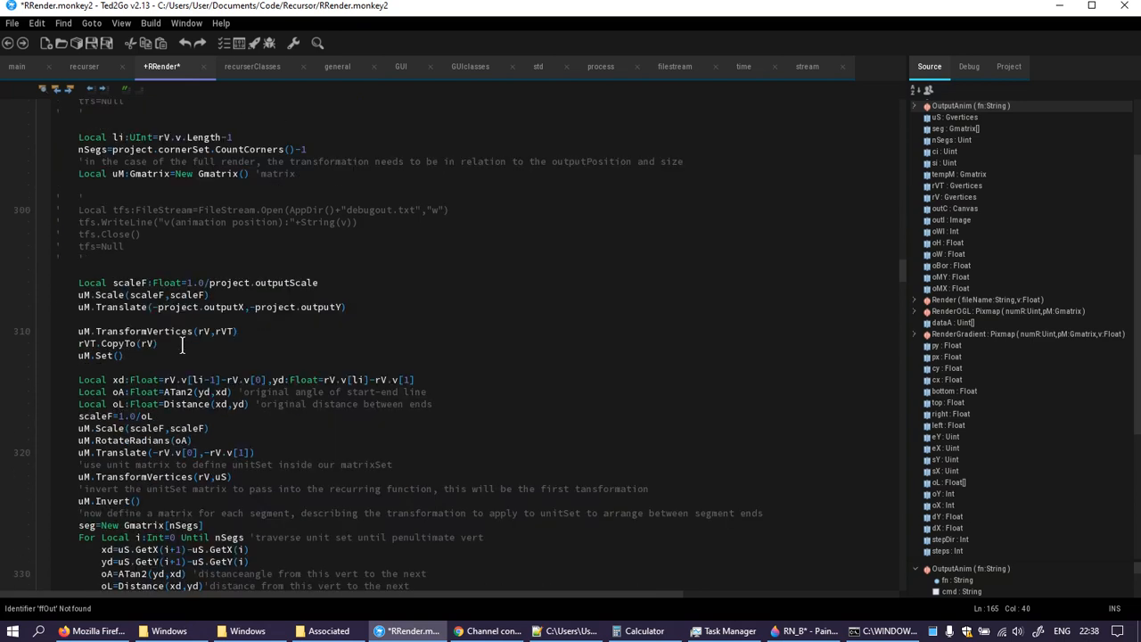
scroll(down, 3)
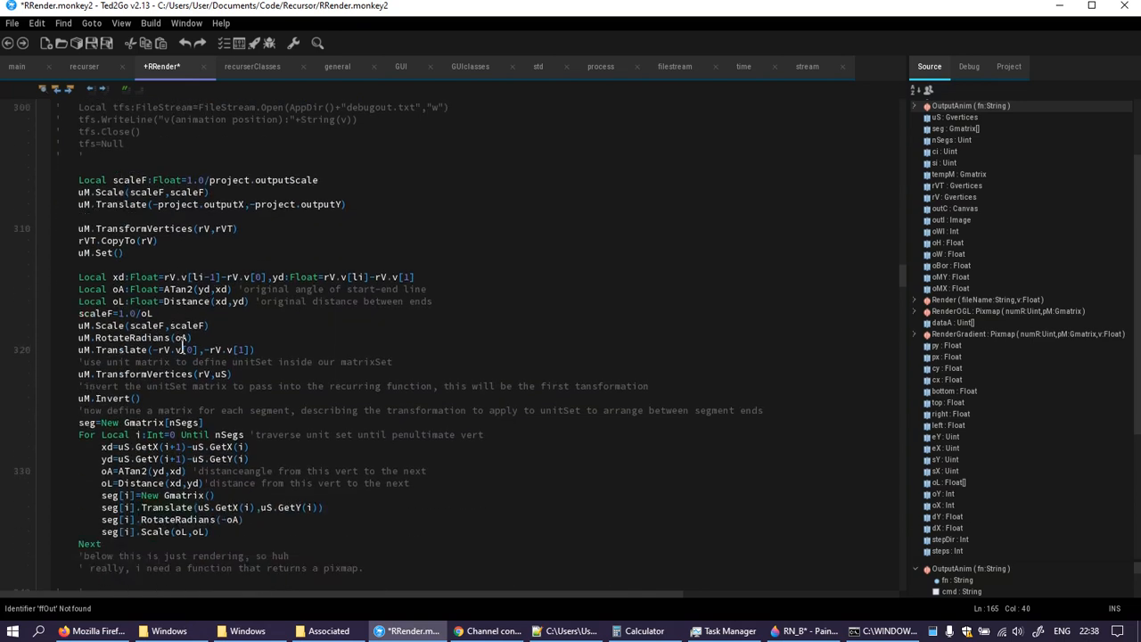
scroll(down, 3)
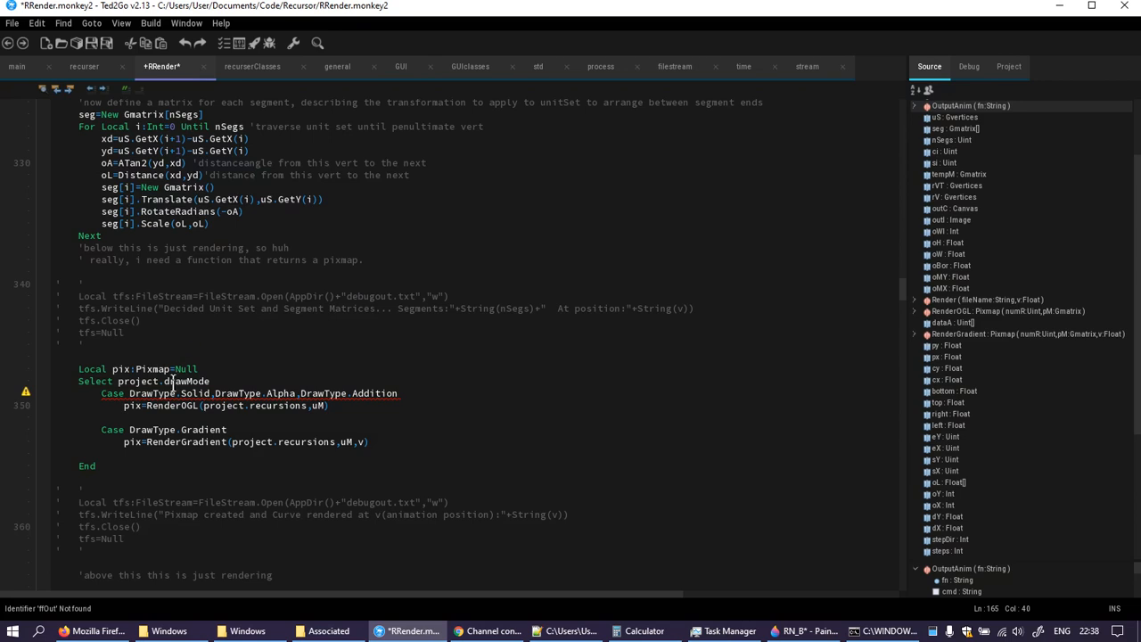
mouse_move(245, 340)
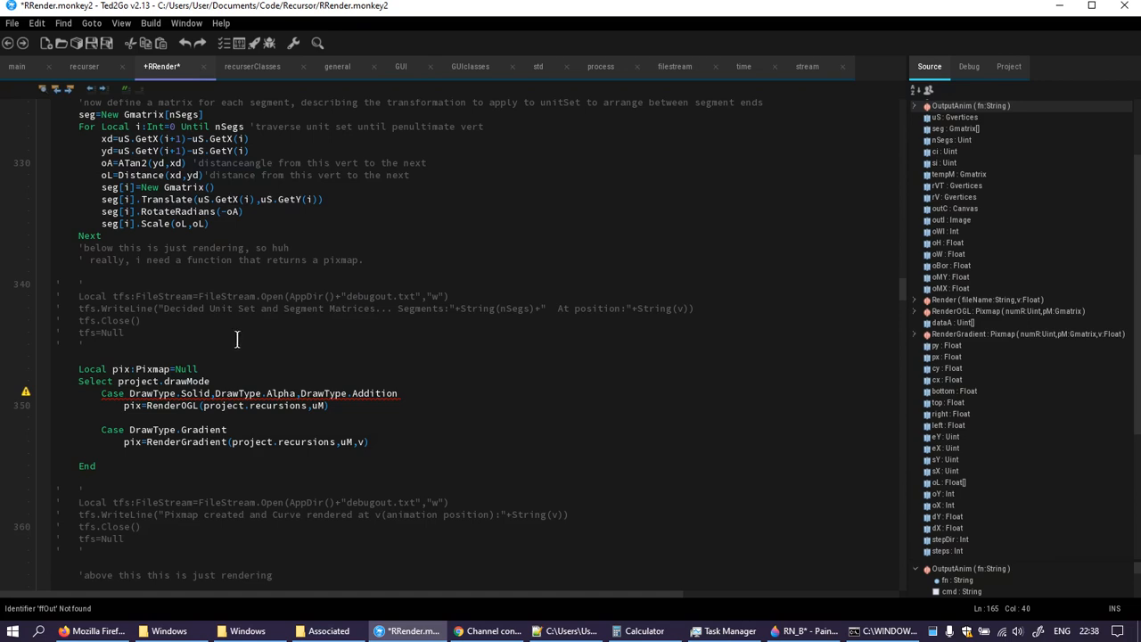
- Change Render's DrawType case labels to "Solid", "Alpha", "Addition" and "Gradient", commenting out old values
click(127, 393)
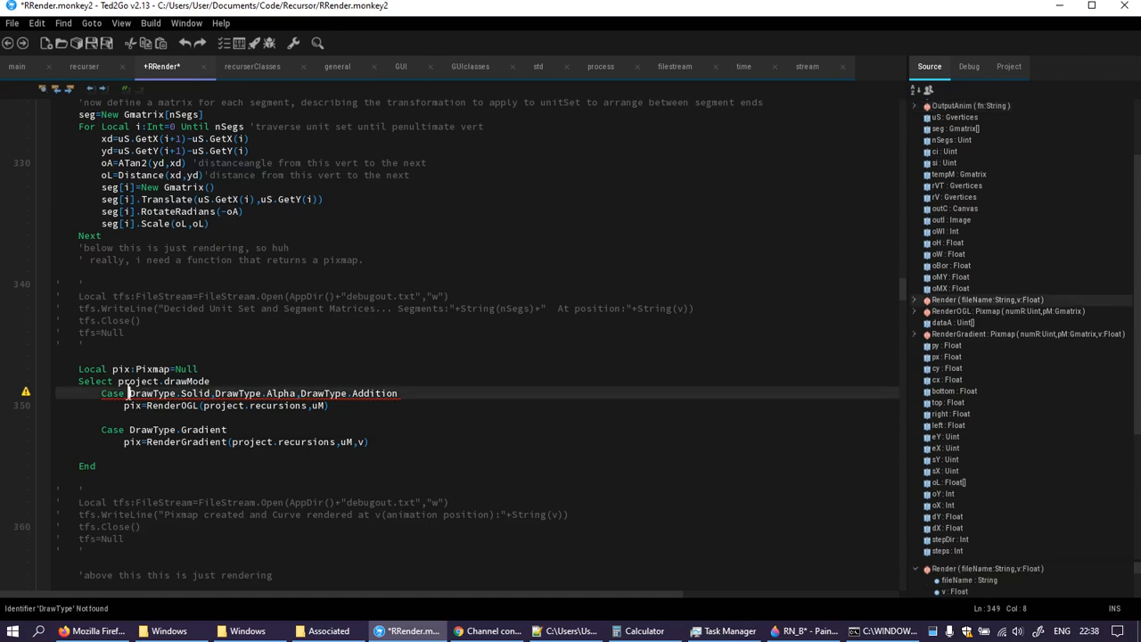
mouse_move(459, 367)
text("Solid"')
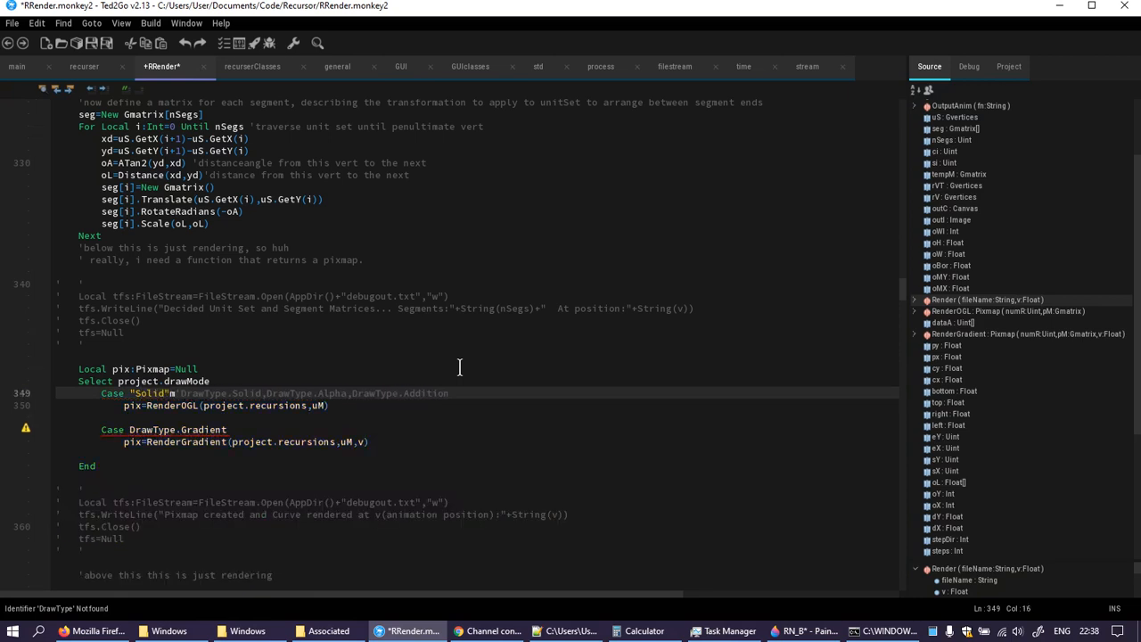
text(")
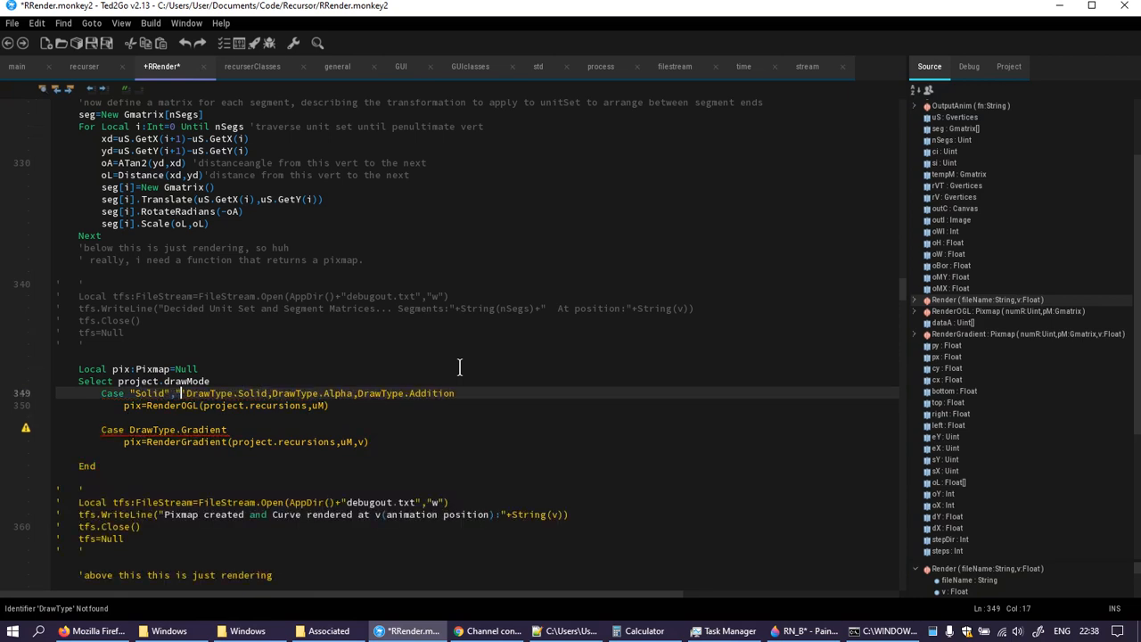
text(Slp)
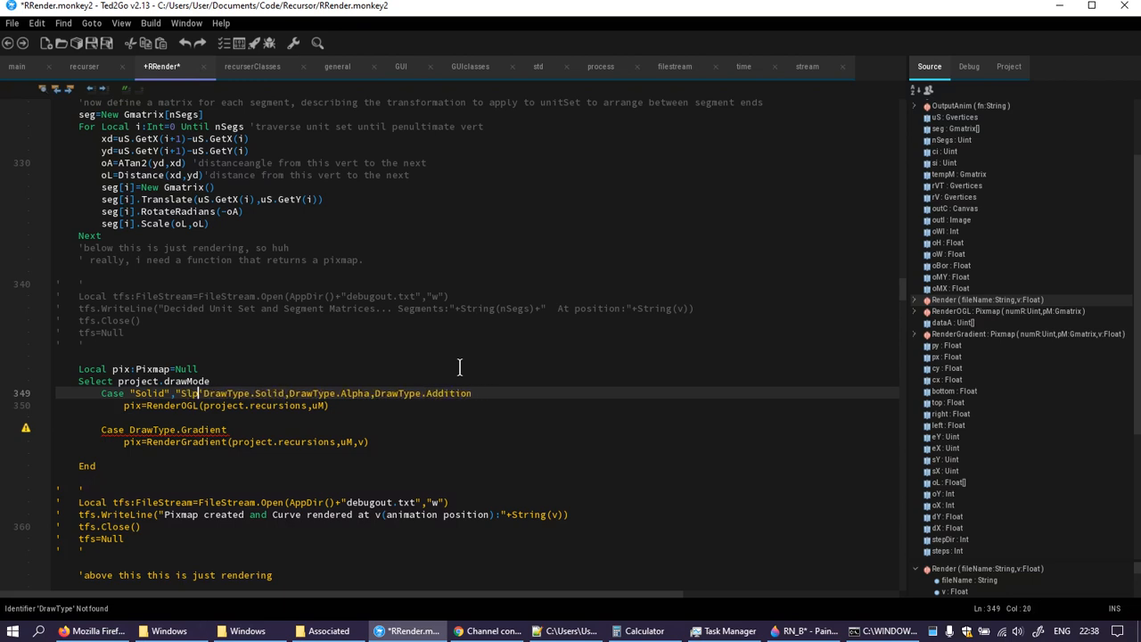
text(Alpha",)
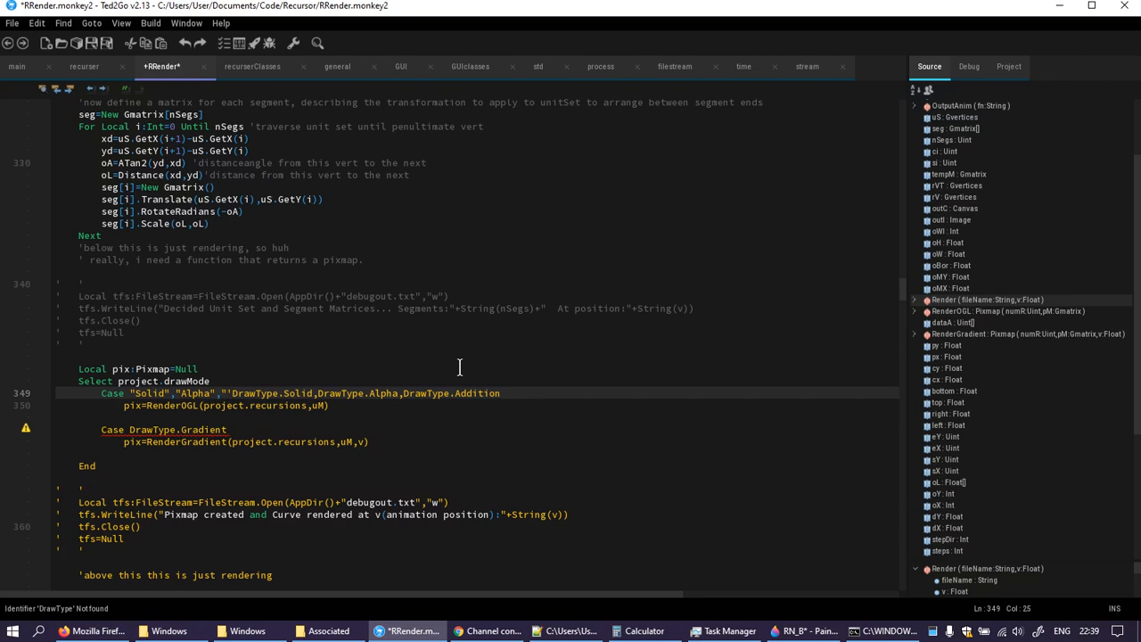
text("Addition")
click(476, 430)
text("Gradient"')
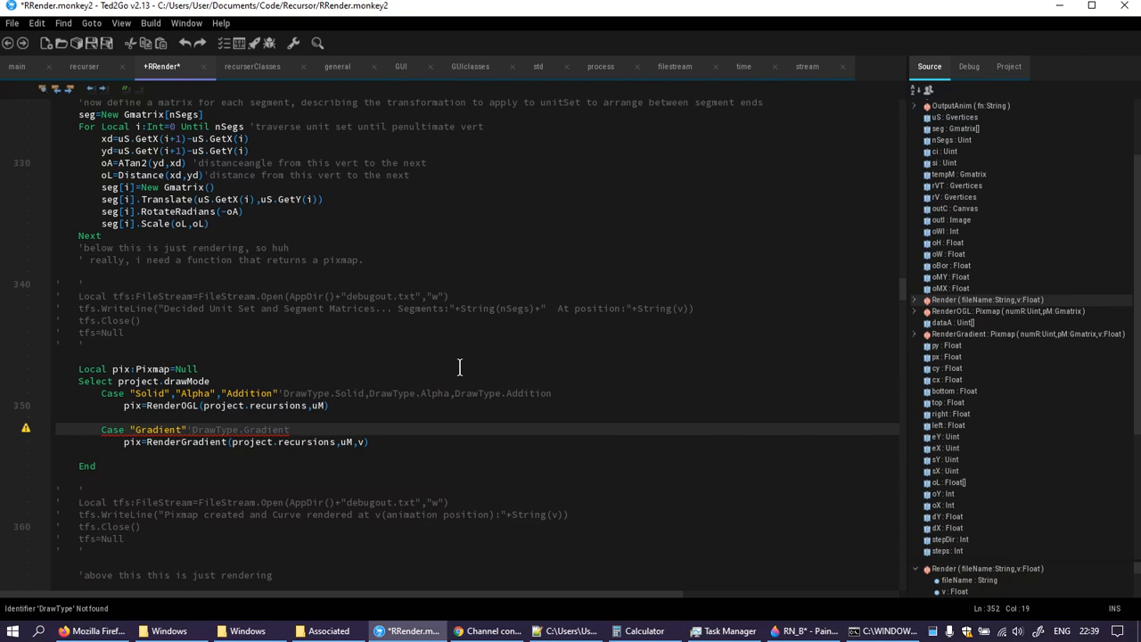
click(252, 66)
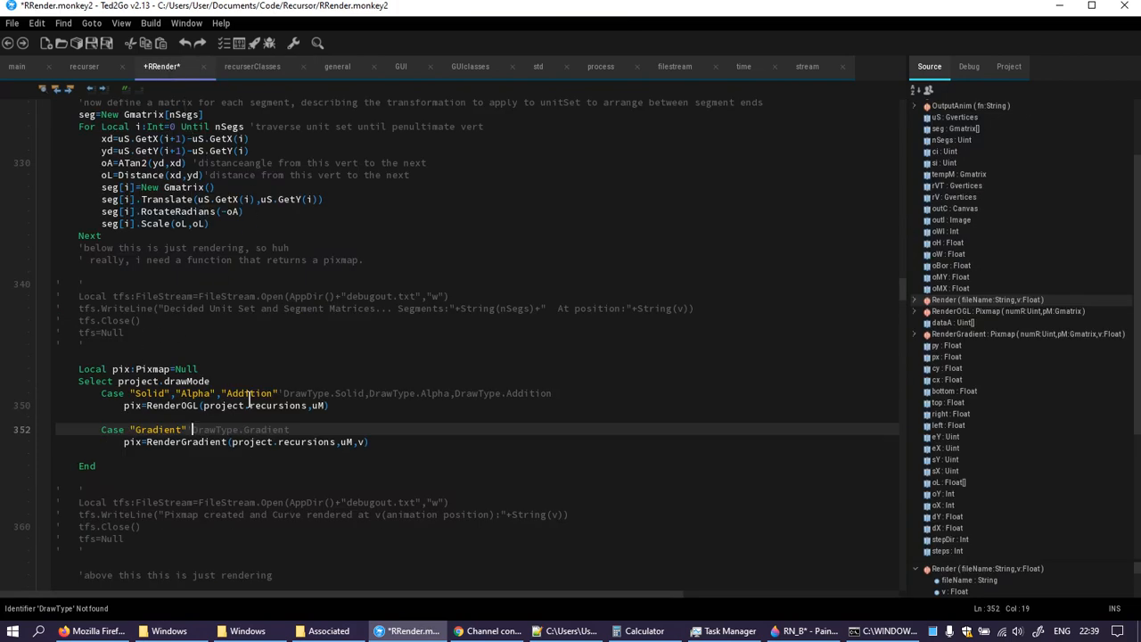
- Change RenderOGL's blend cases to "Solid", "Alpha", "Addition" and save RRender.monkey2
scroll(down, 3)
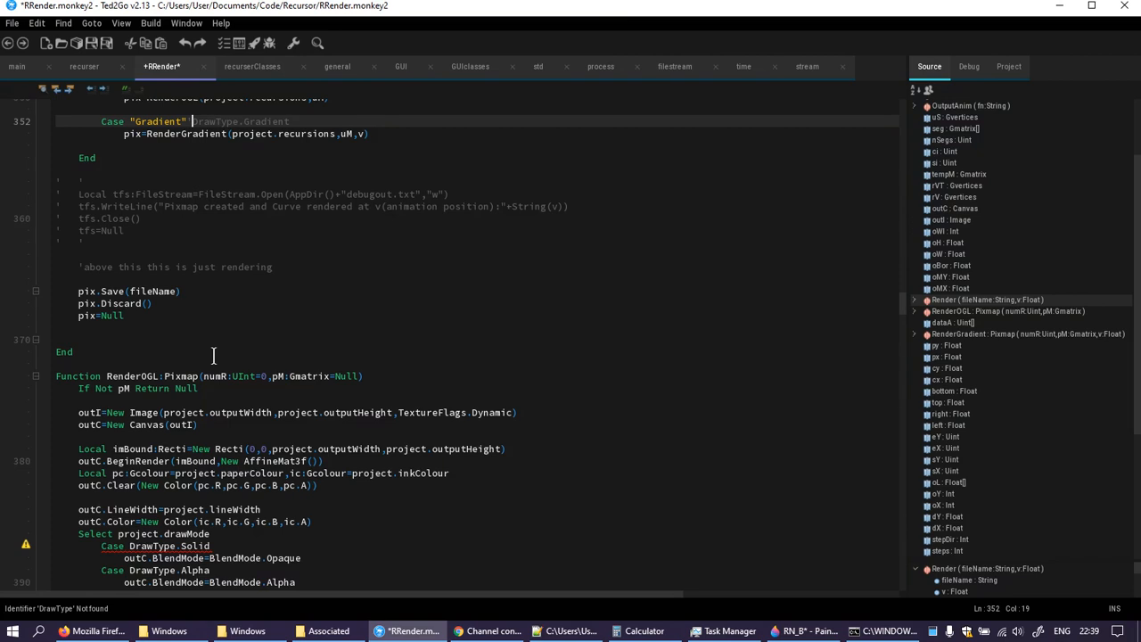
scroll(down, 3)
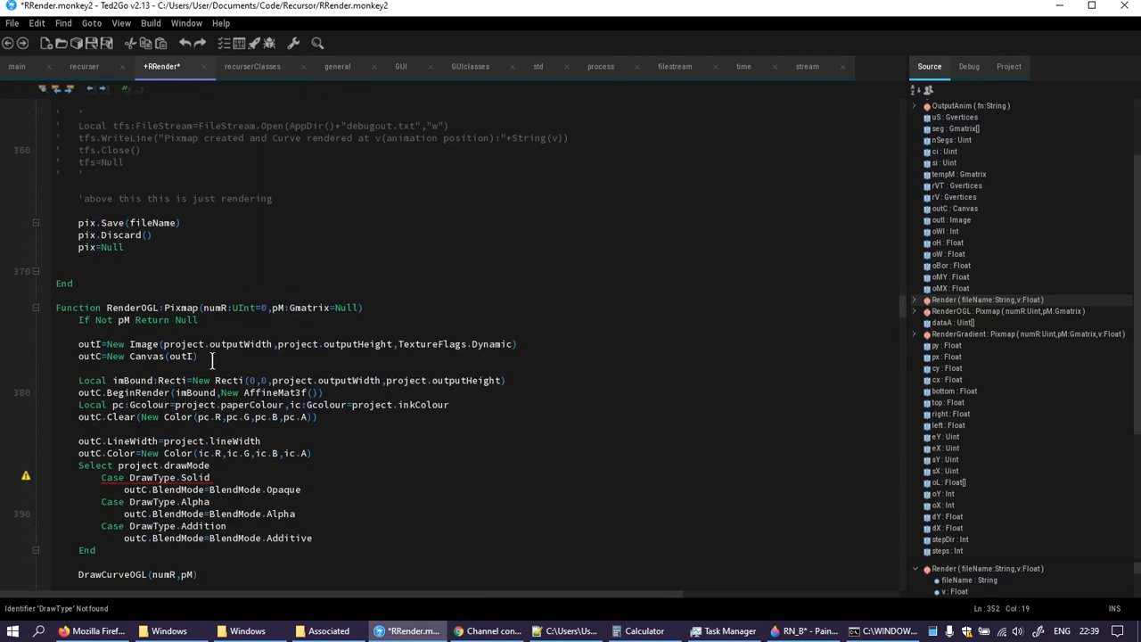
scroll(down, 3)
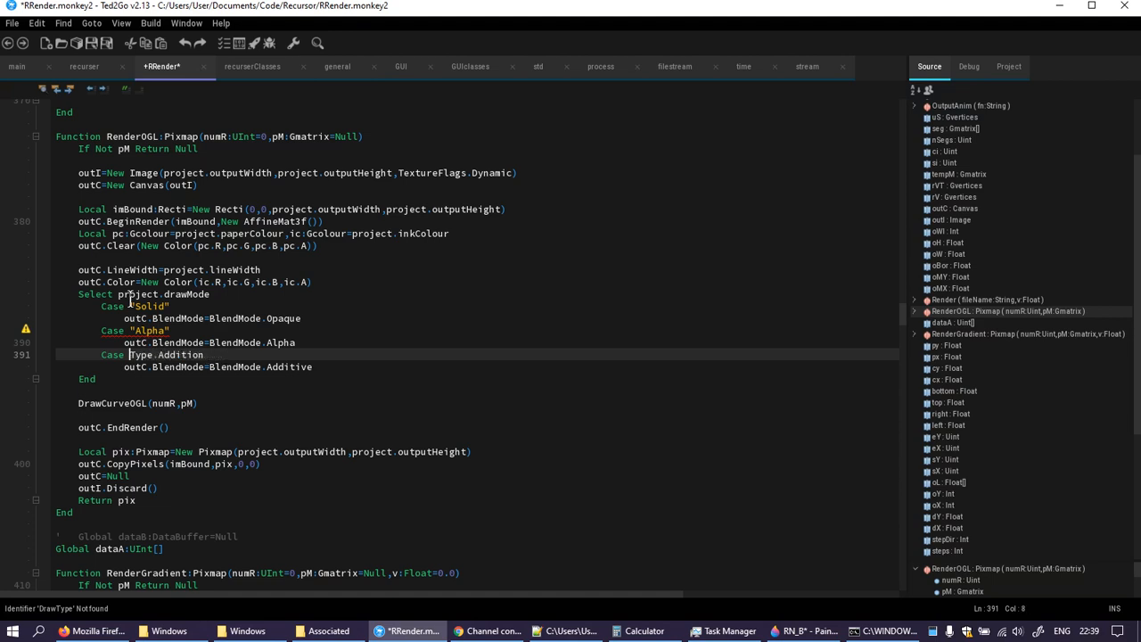
text("Addition")
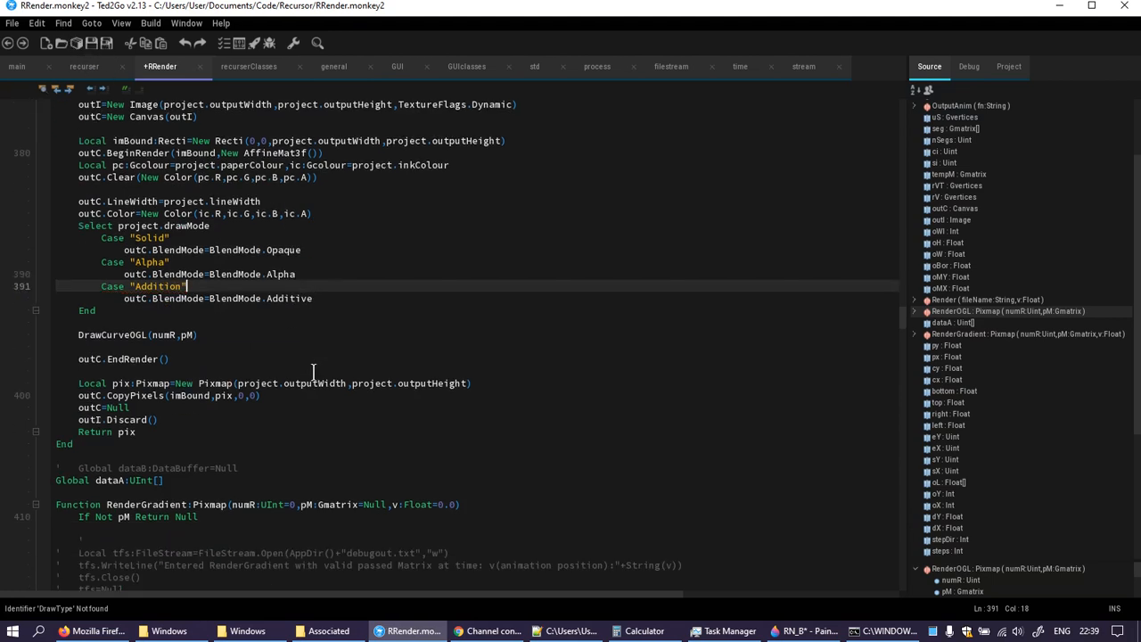
scroll(down, 3)
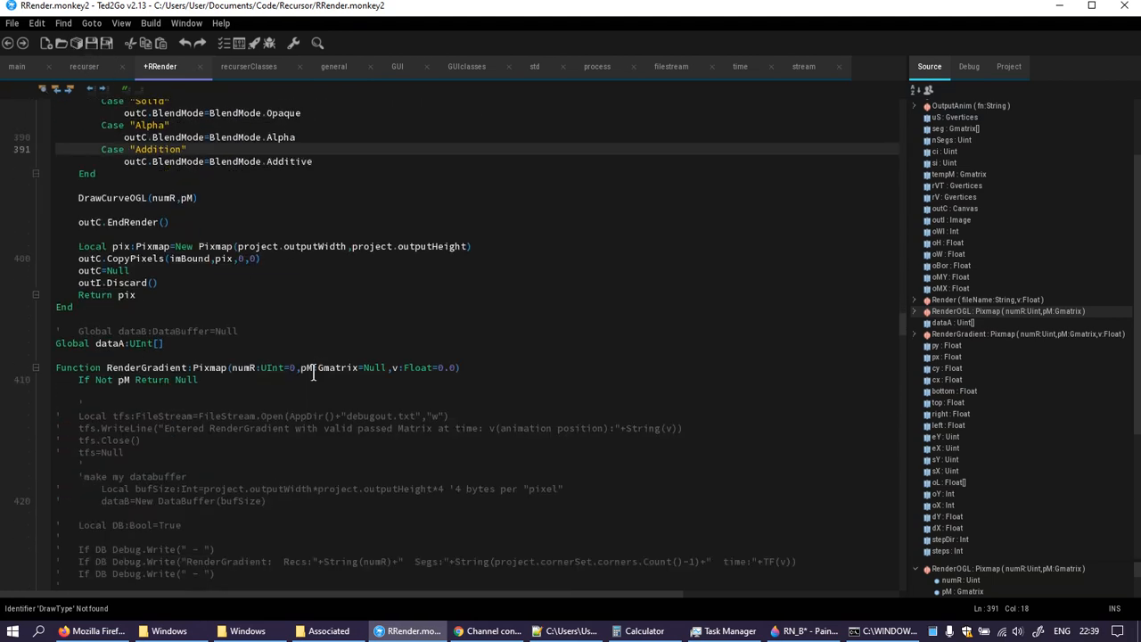
scroll(down, 3)
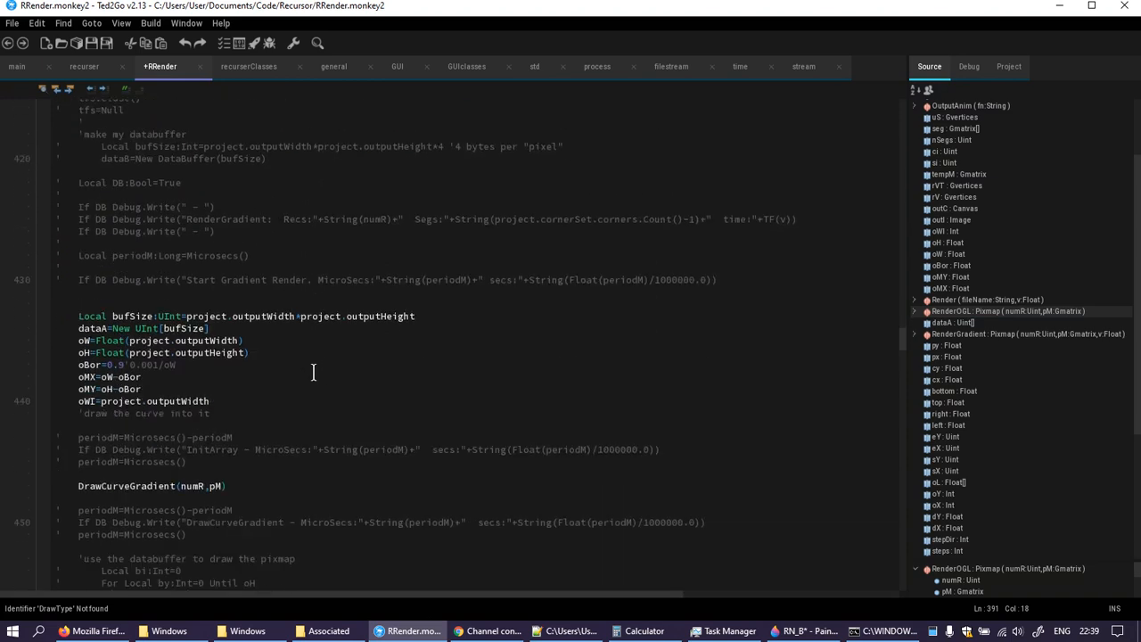
scroll(down, 3)
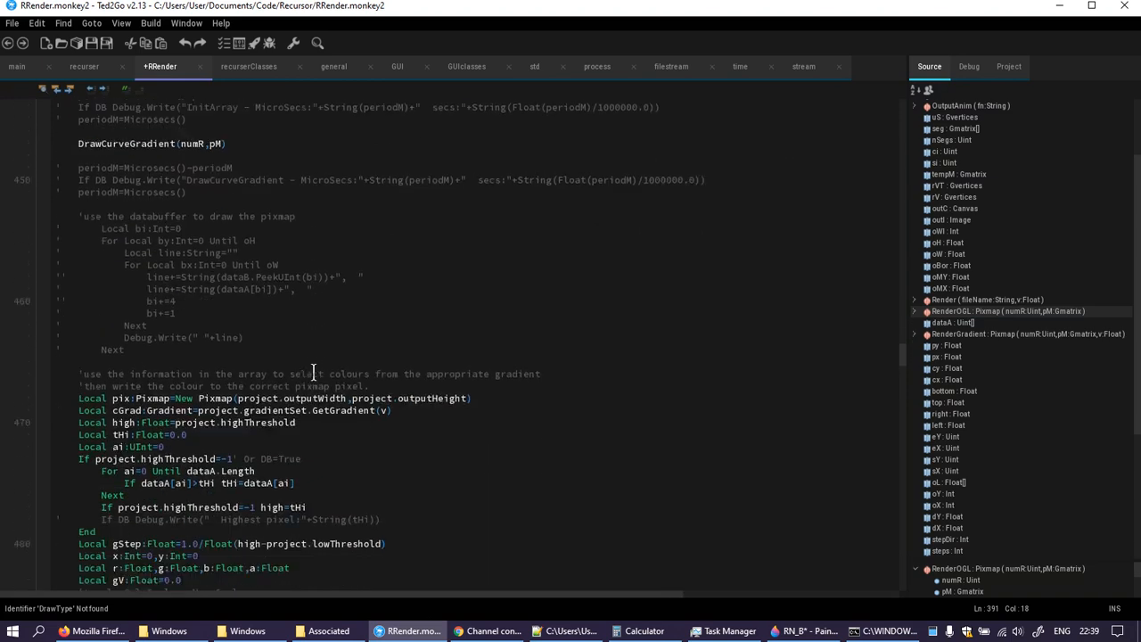
scroll(down, 3)
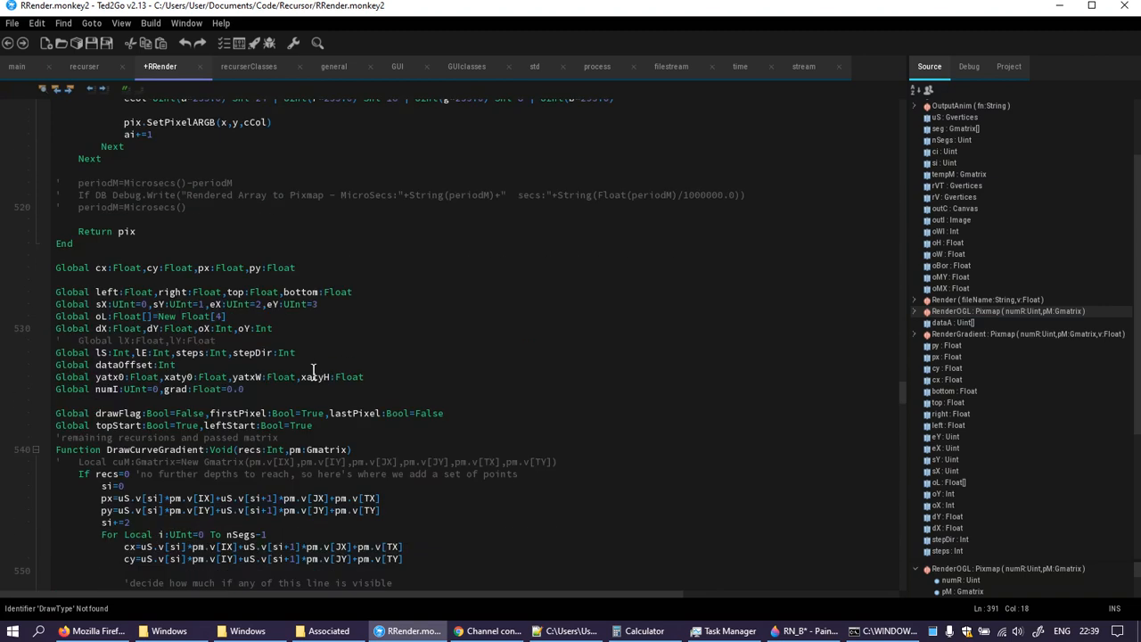
scroll(down, 3)
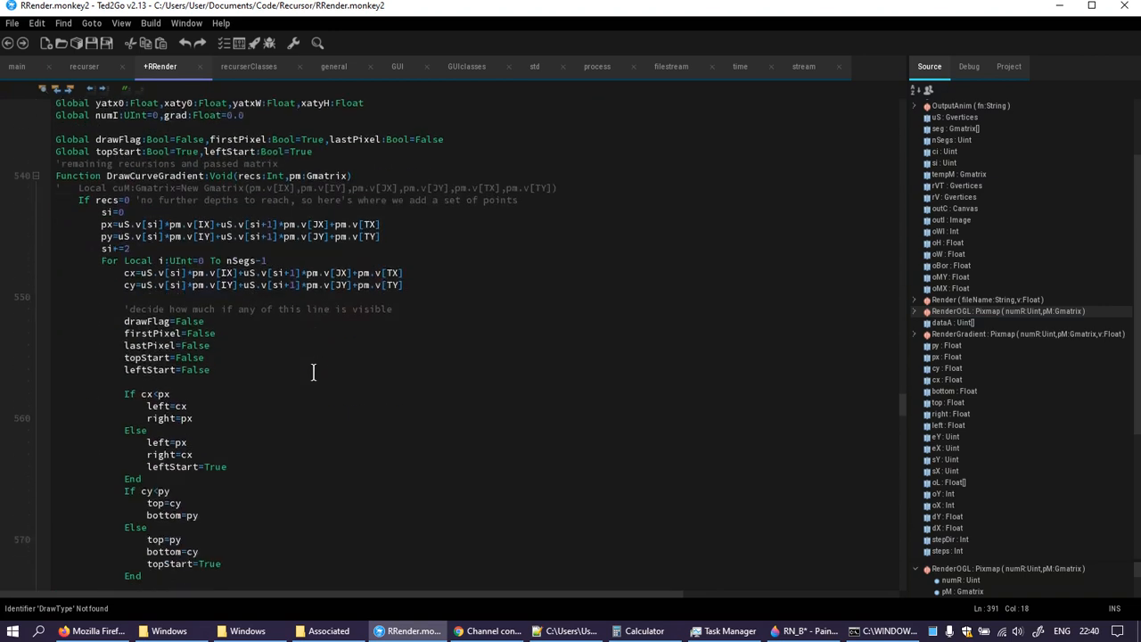
scroll(down, 3)
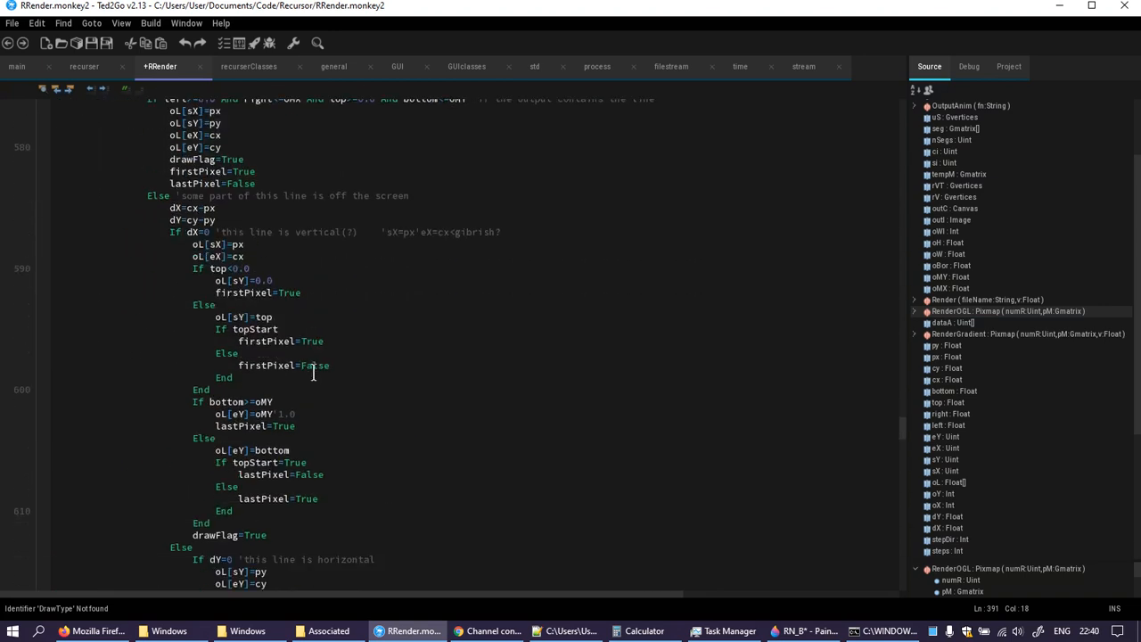
scroll(down, 3)
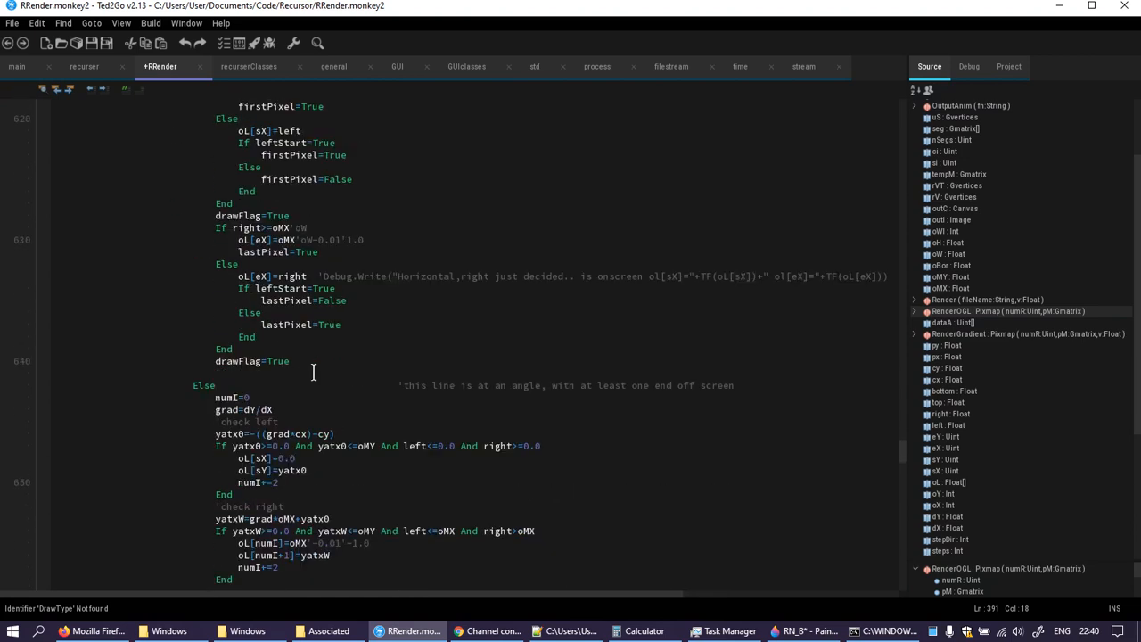
scroll(down, 3)
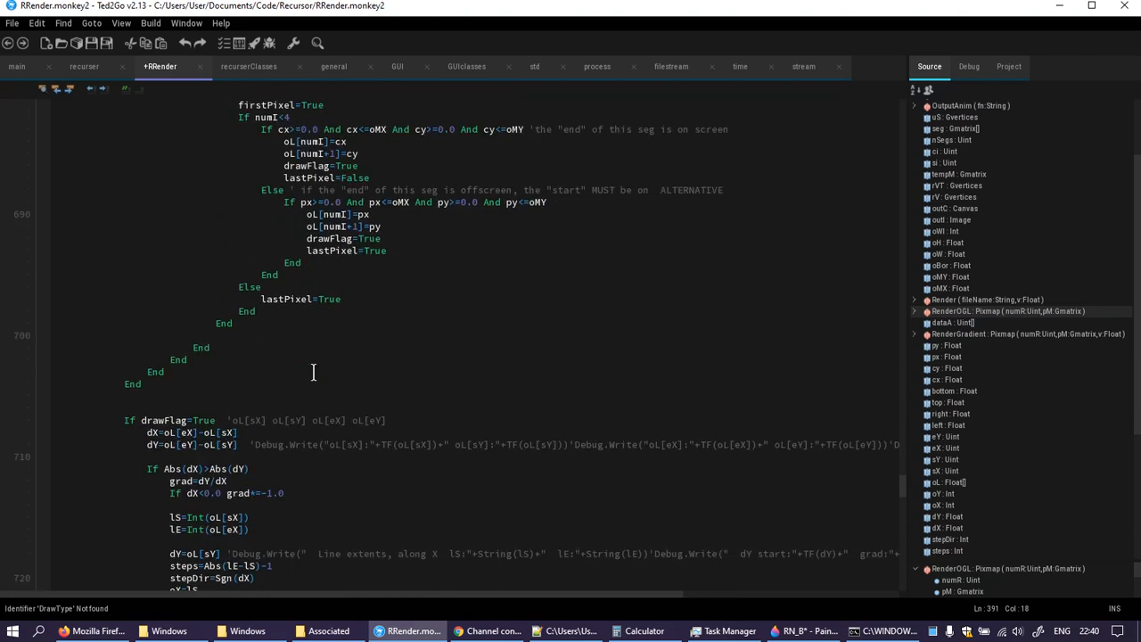
scroll(down, 3)
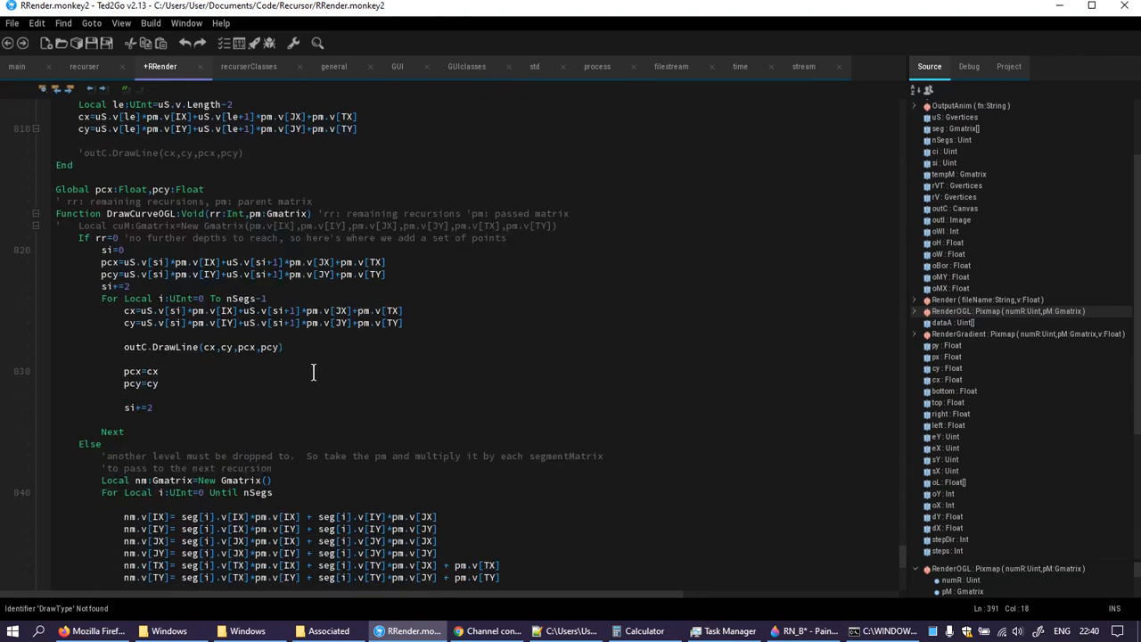
scroll(down, 3)
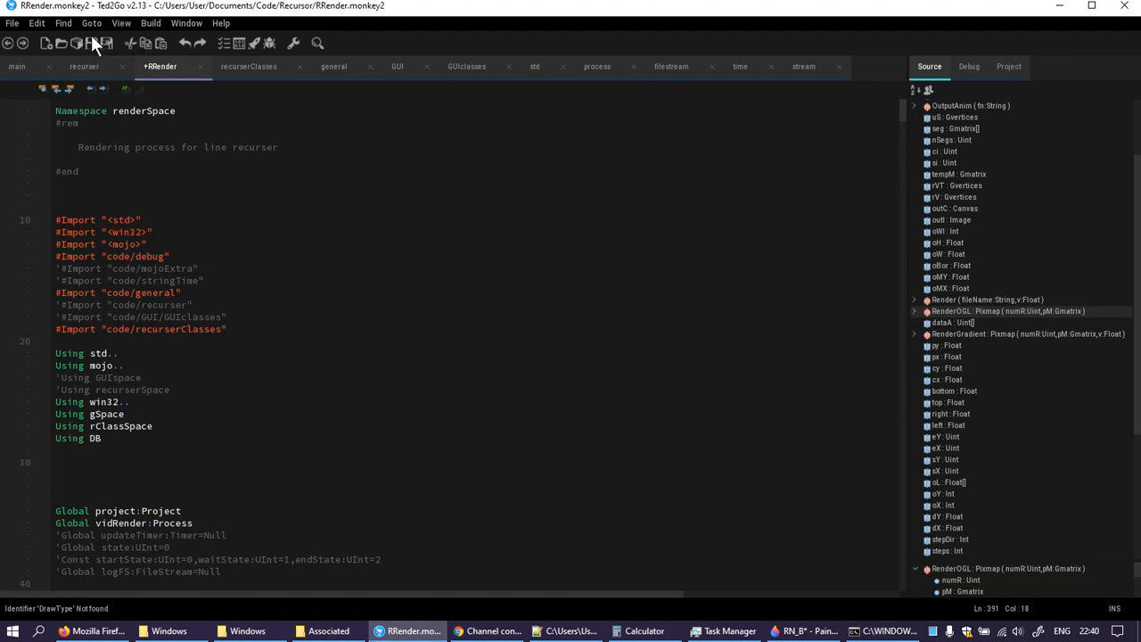
mouse_move(111, 78)
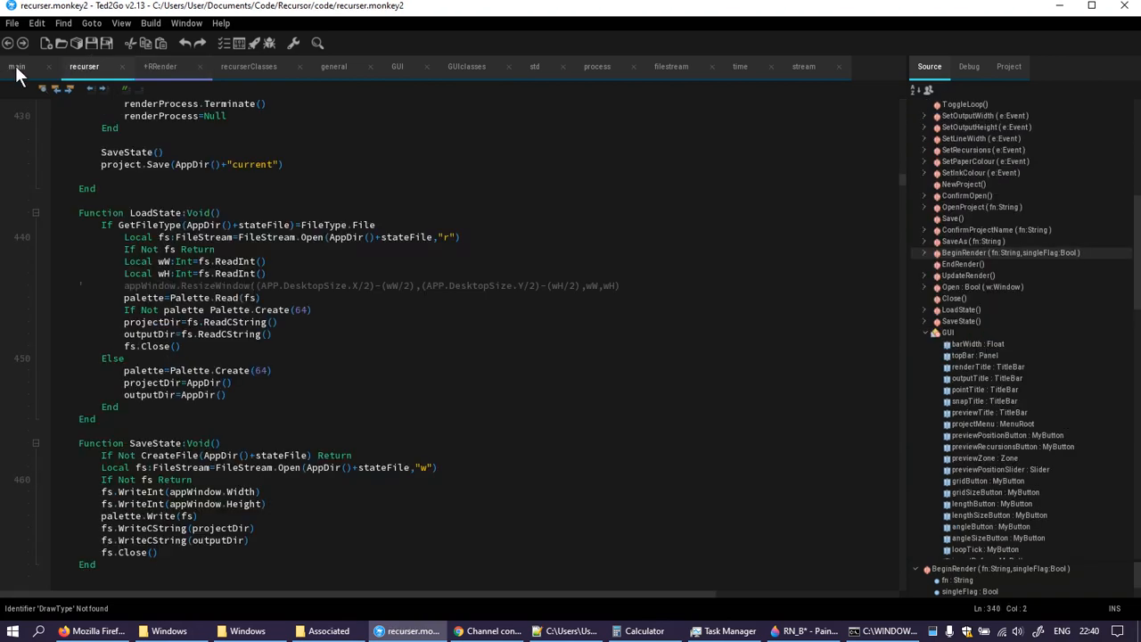
click(161, 66)
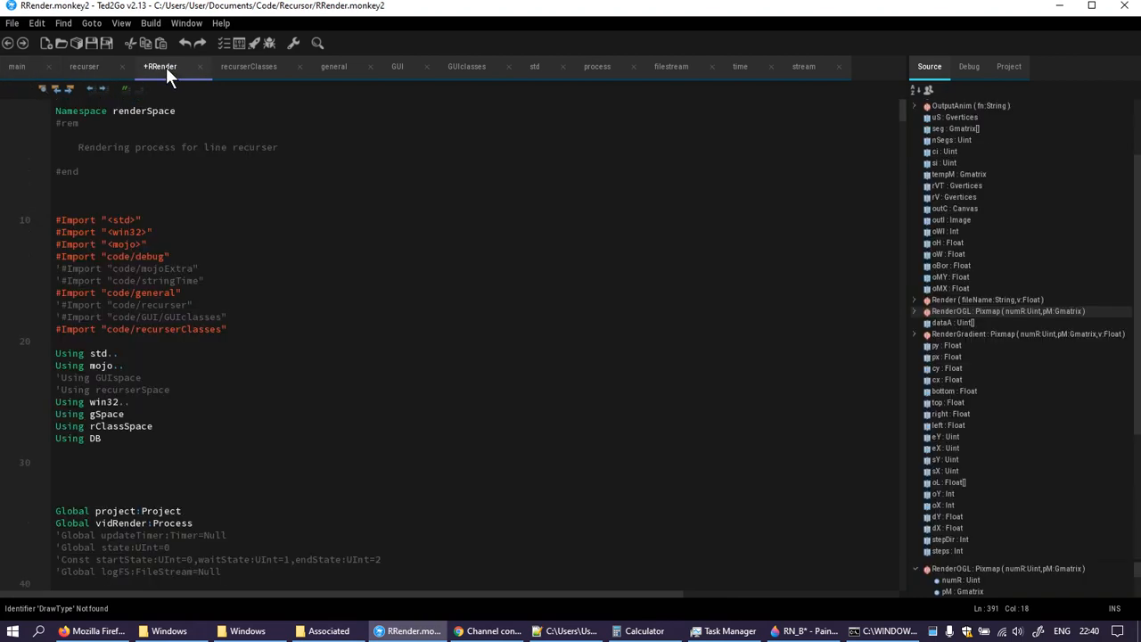
mouse_move(257, 71)
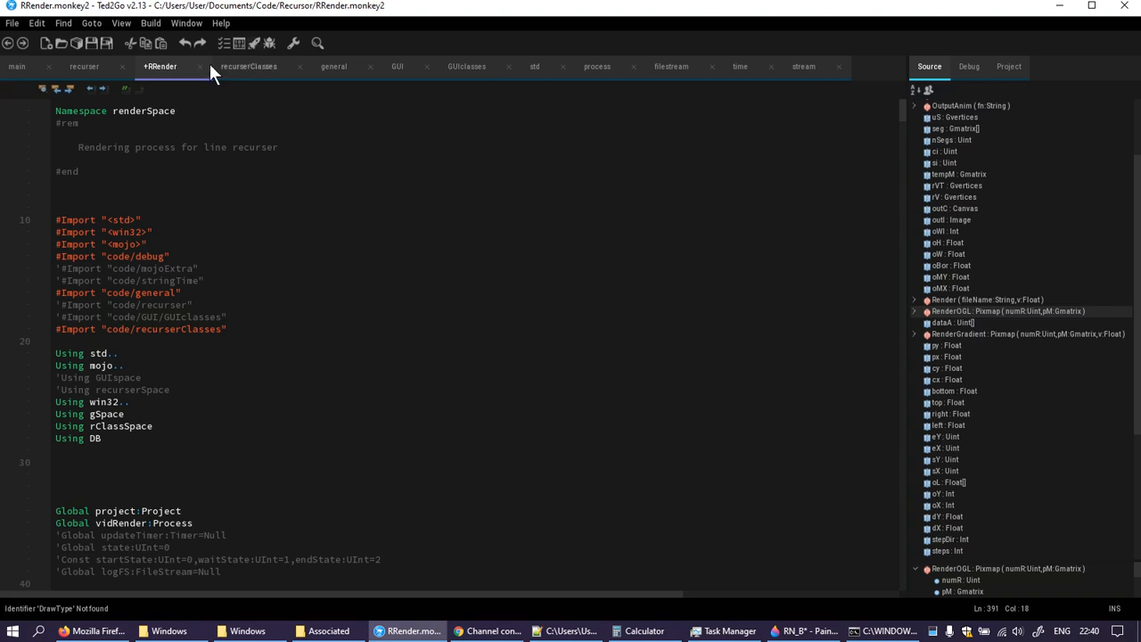
click(254, 43)
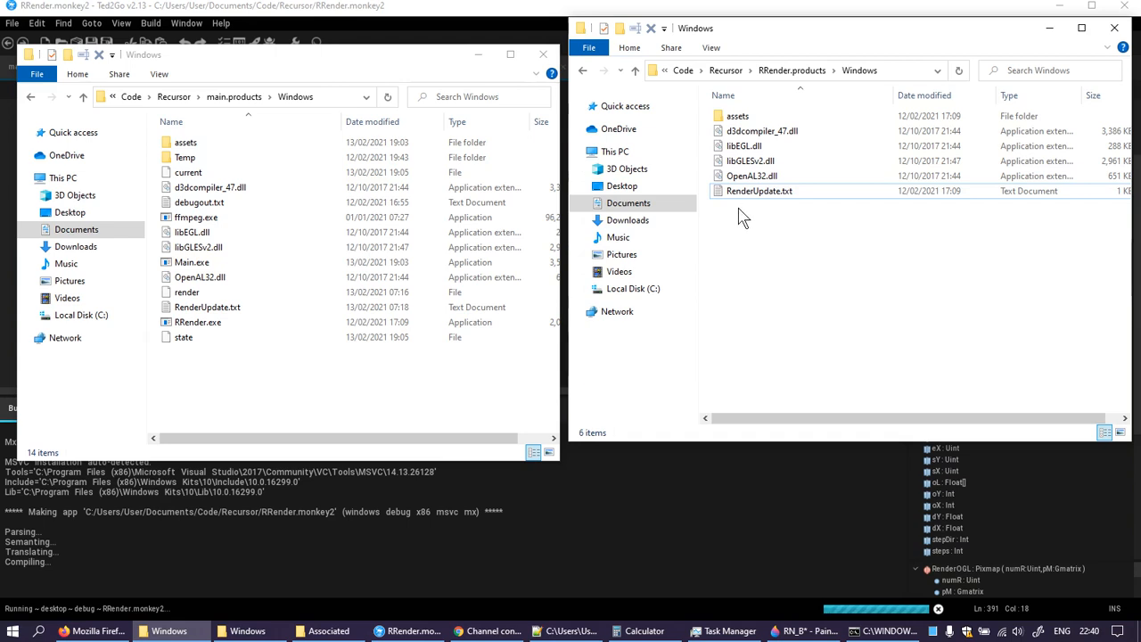
- Delete render, RenderUpdate.txt and the old RRender.exe from main.products\Windows
click(198, 322)
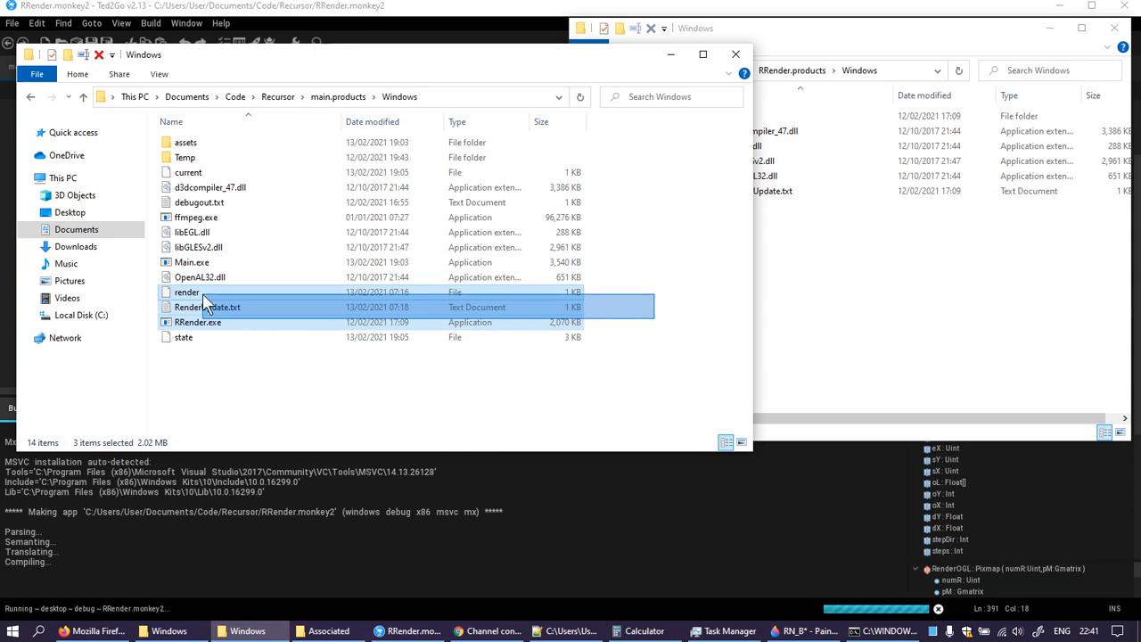
right_click(207, 307)
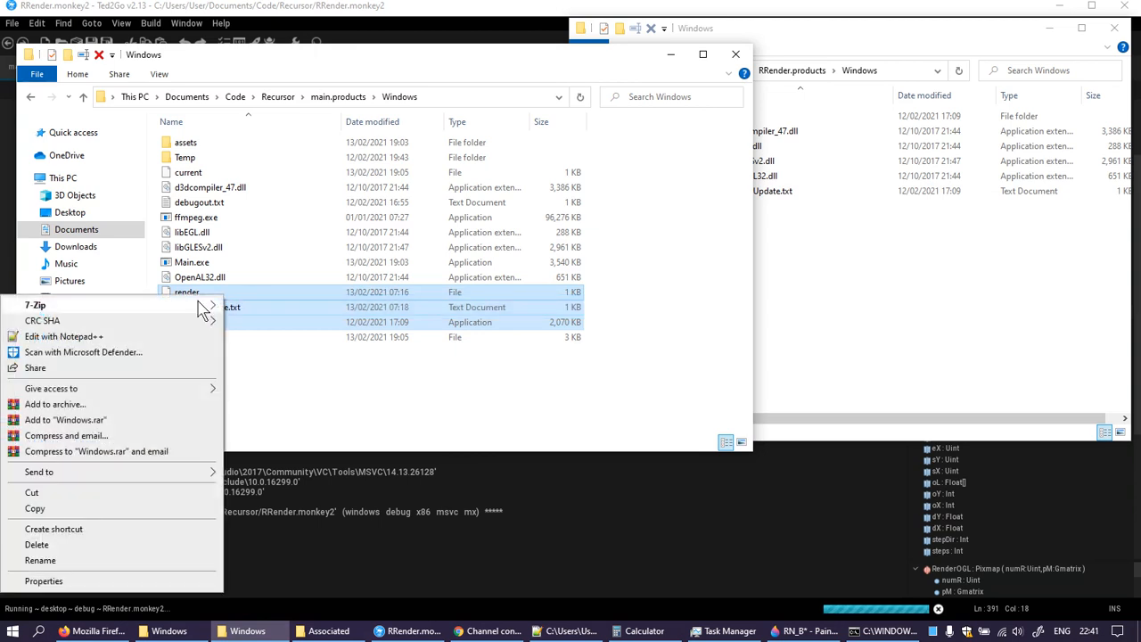
mouse_move(158, 545)
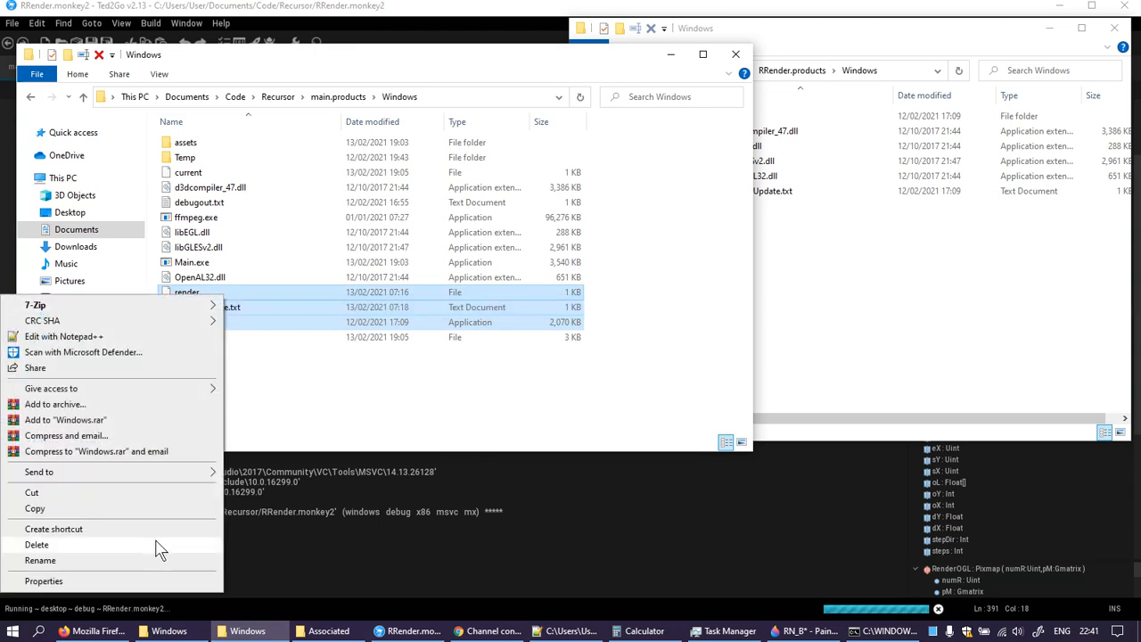
click(188, 172)
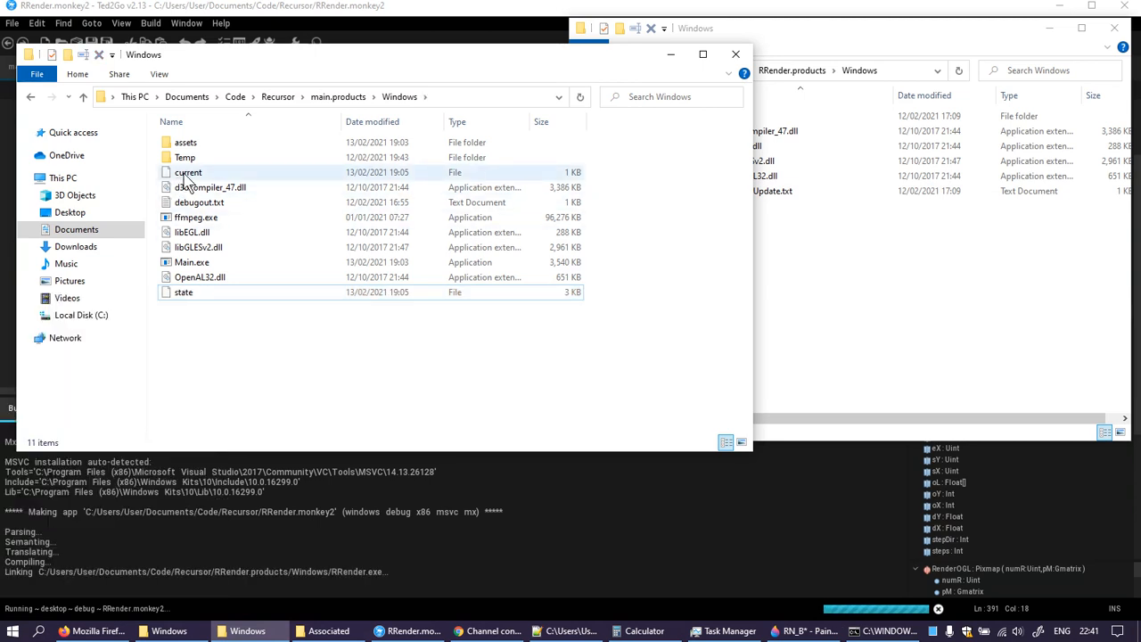
- Copy the newly built RRender.exe from RRender.products\Windows into main.products
click(189, 172)
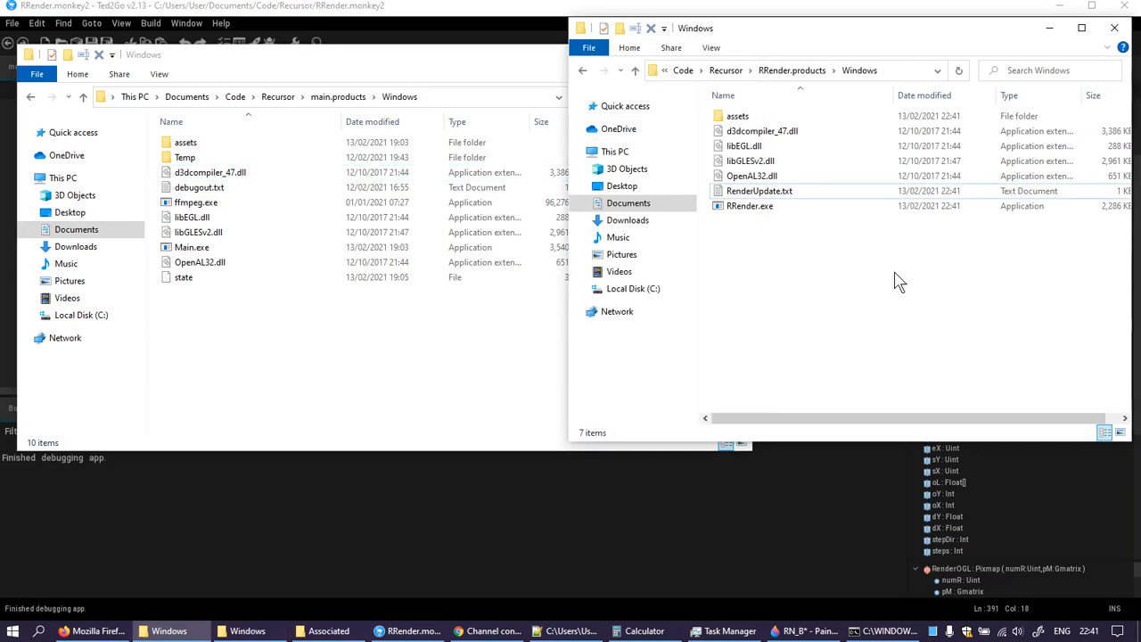
click(750, 206)
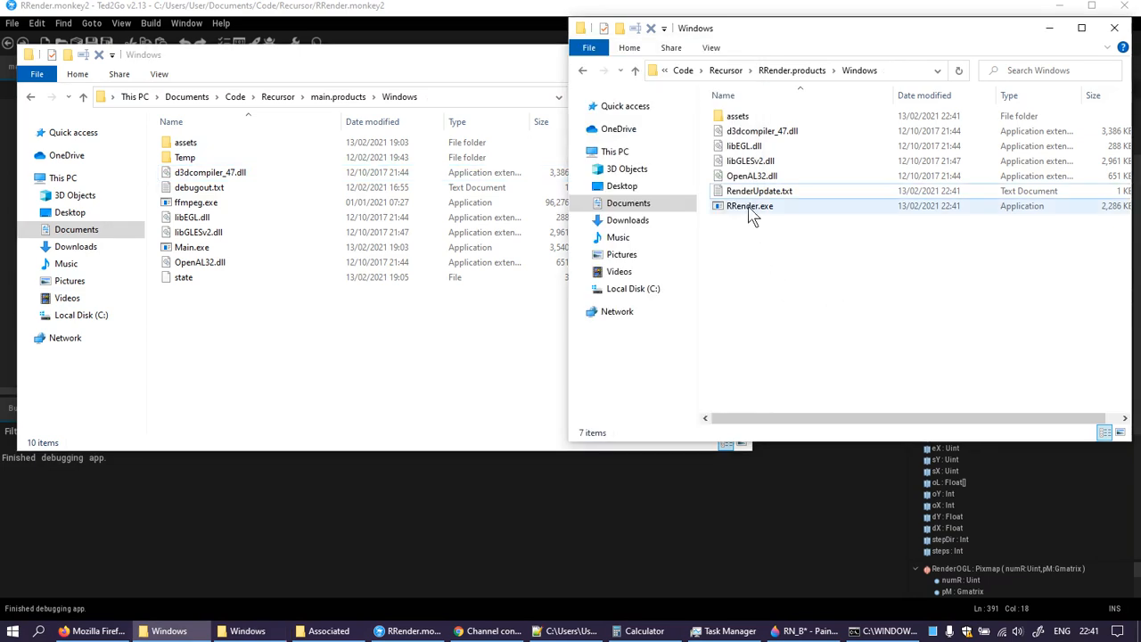
mouse_move(750, 206)
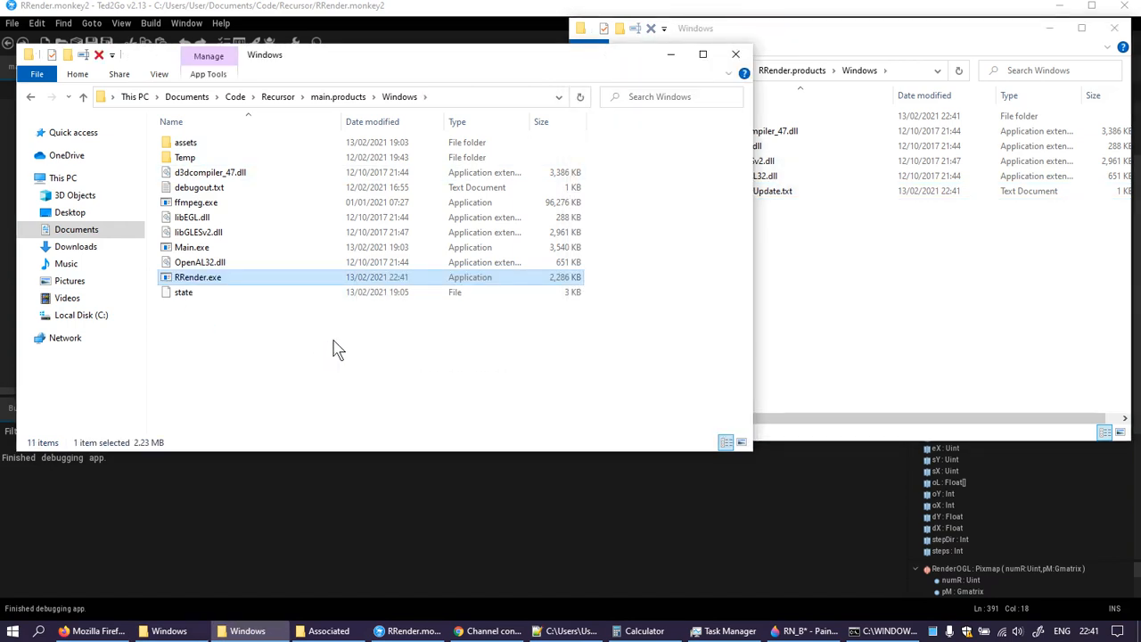
click(407, 630)
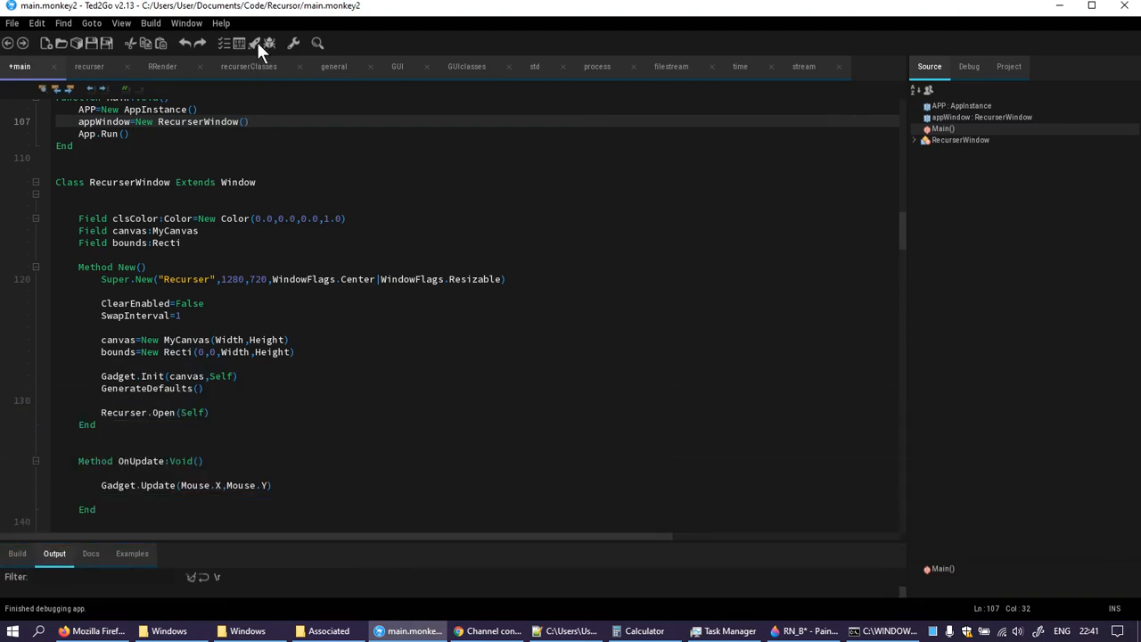
- Fix the DrawType build error with "Solid", "Addition", "Gradient" string cases and rebuild Recurser
click(270, 43)
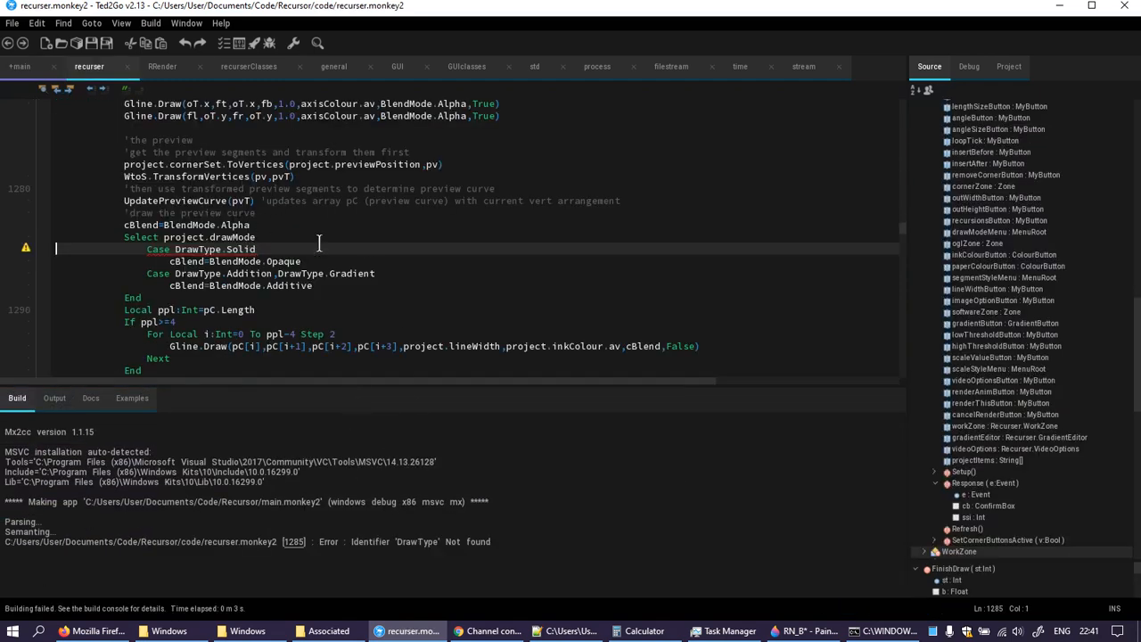
scroll(down, 3)
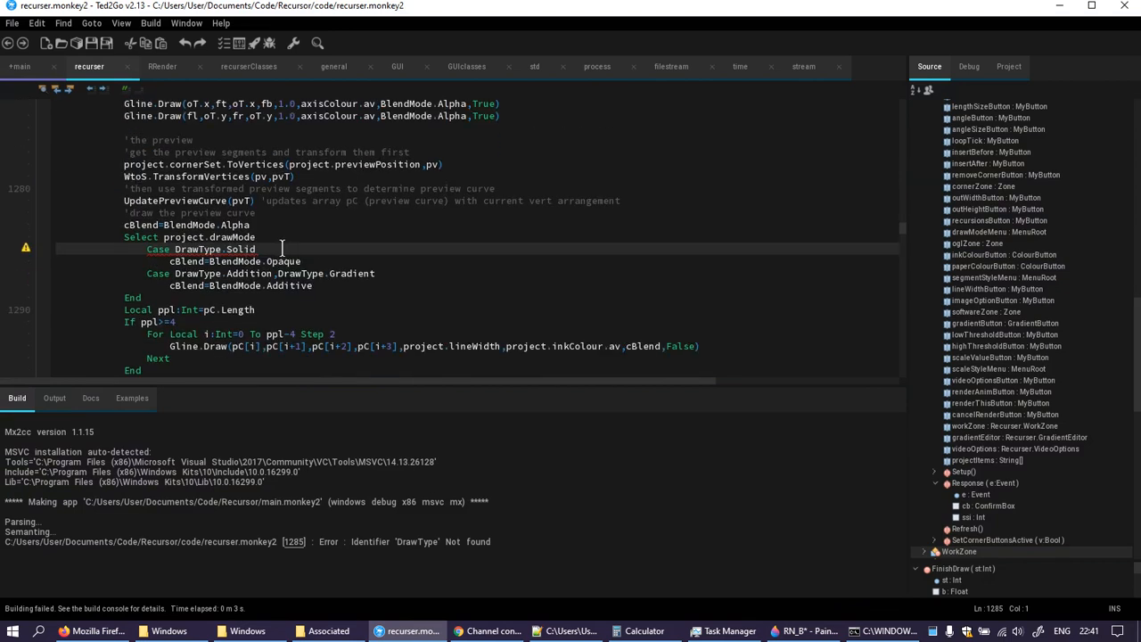
click(257, 249)
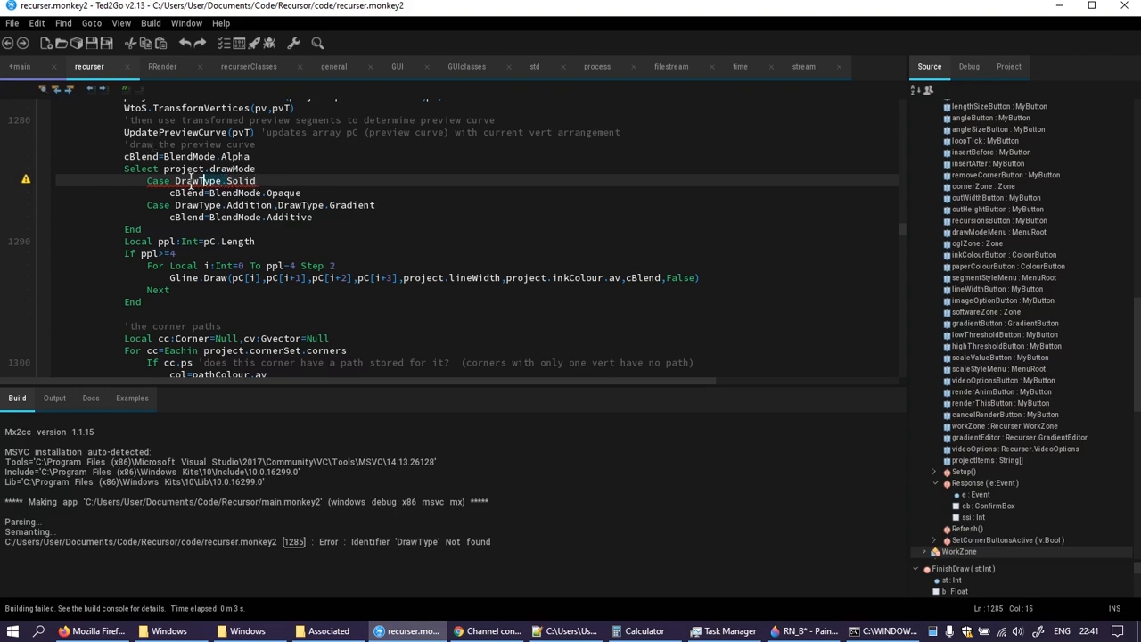
click(176, 180)
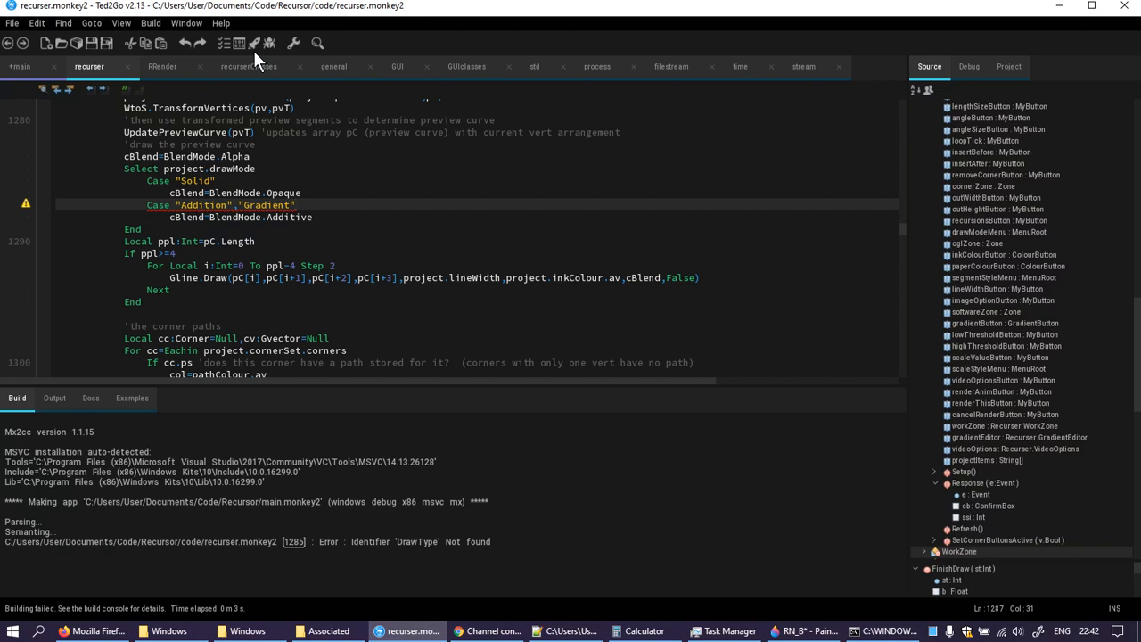
click(294, 205)
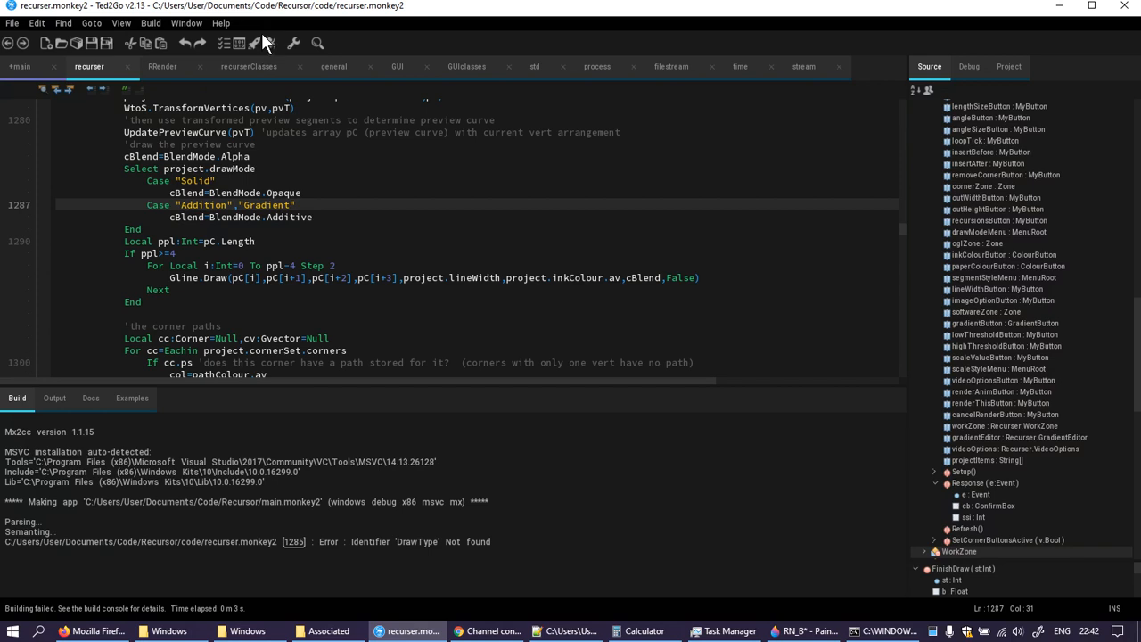
click(269, 43)
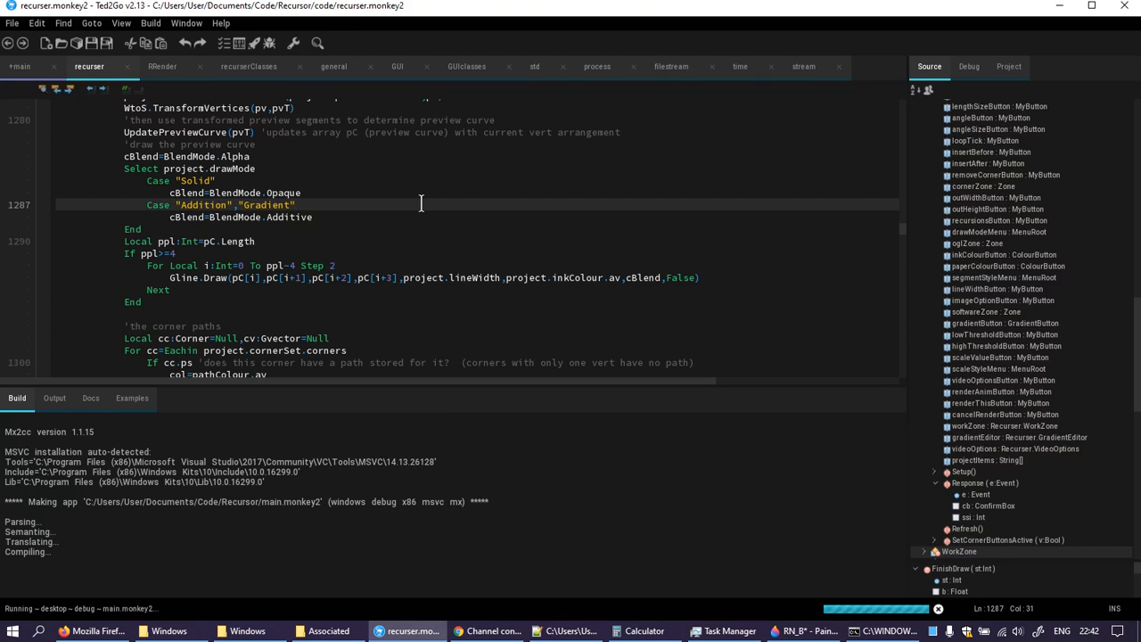
- Let compilation finish until the Recurser window launches with its untitled project
click(296, 204)
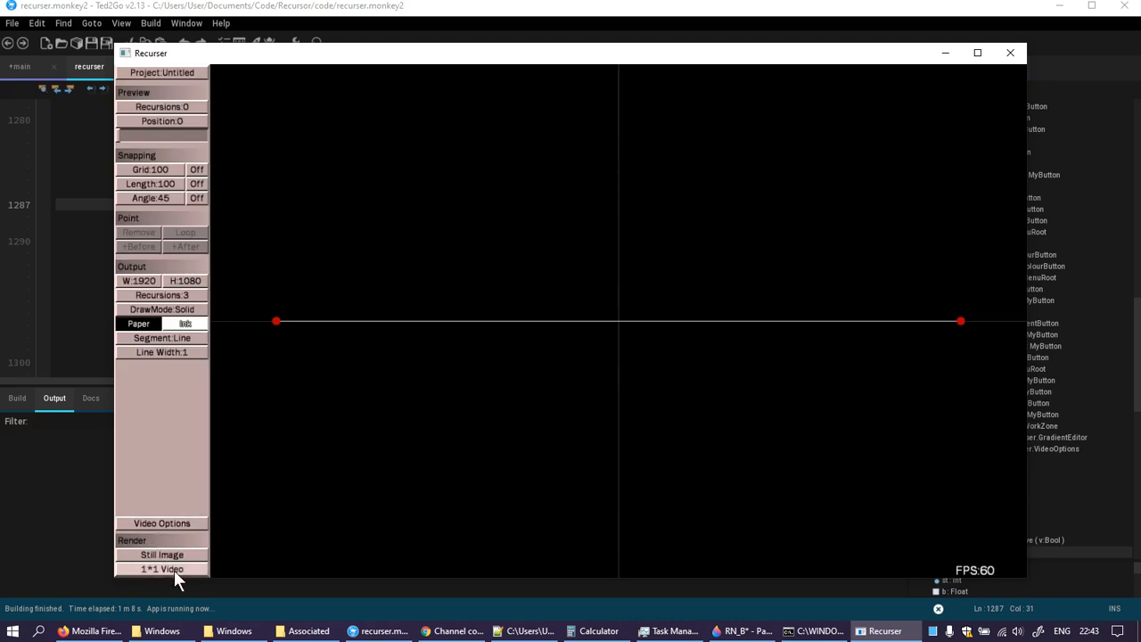
mouse_move(188, 395)
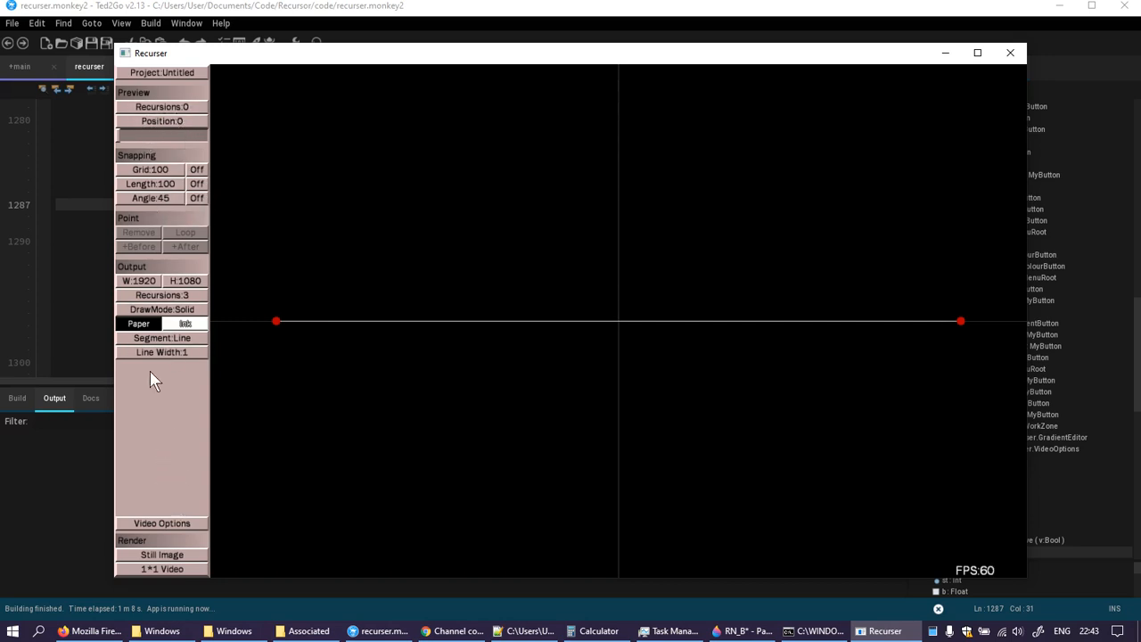
- Set DrawMode to Gradient, trying the Exponential scale before returning it to None
click(161, 310)
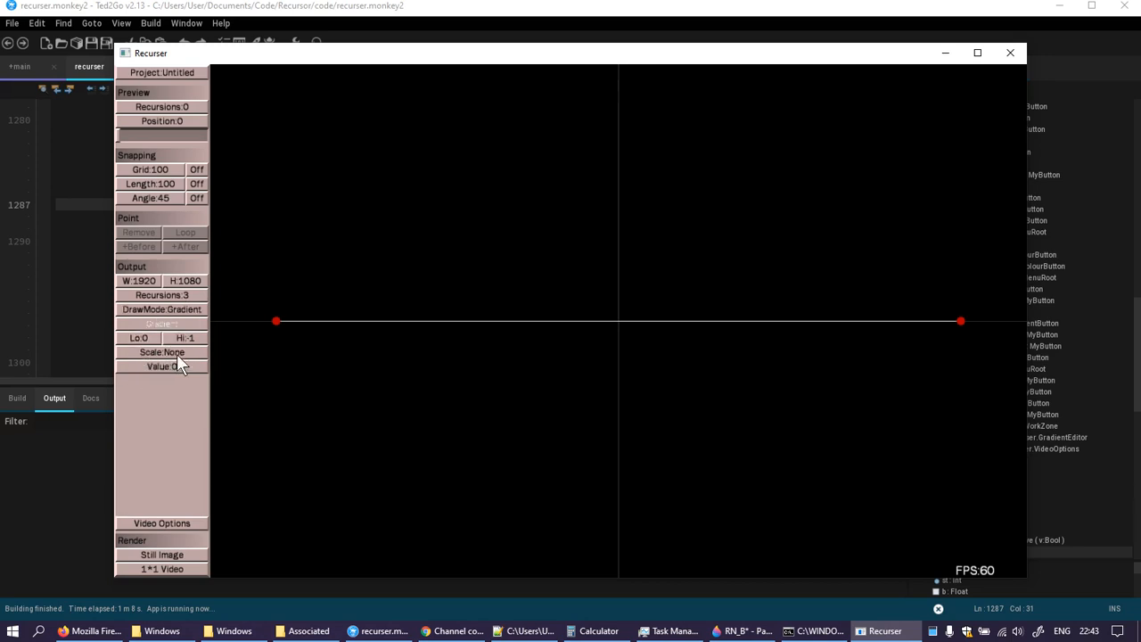
click(161, 351)
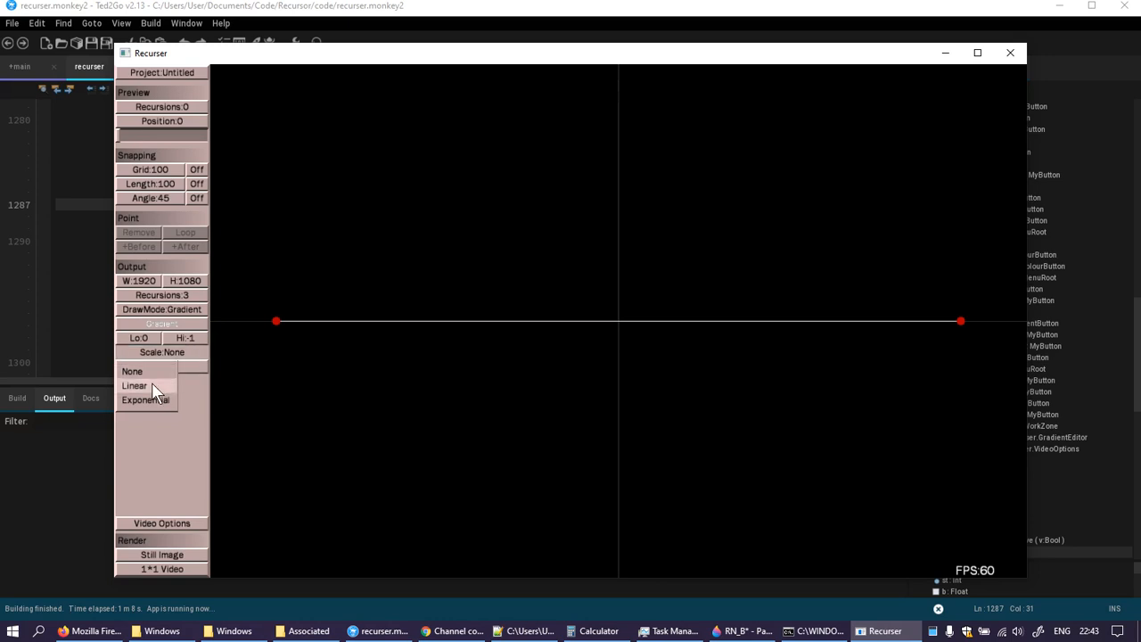
click(145, 400)
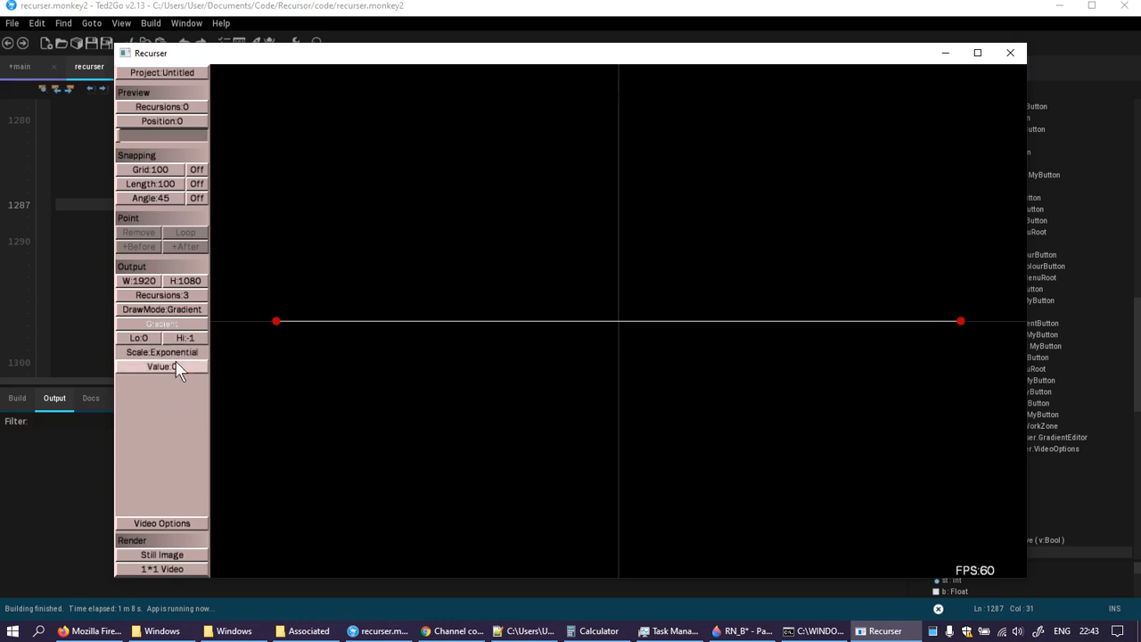
click(162, 352)
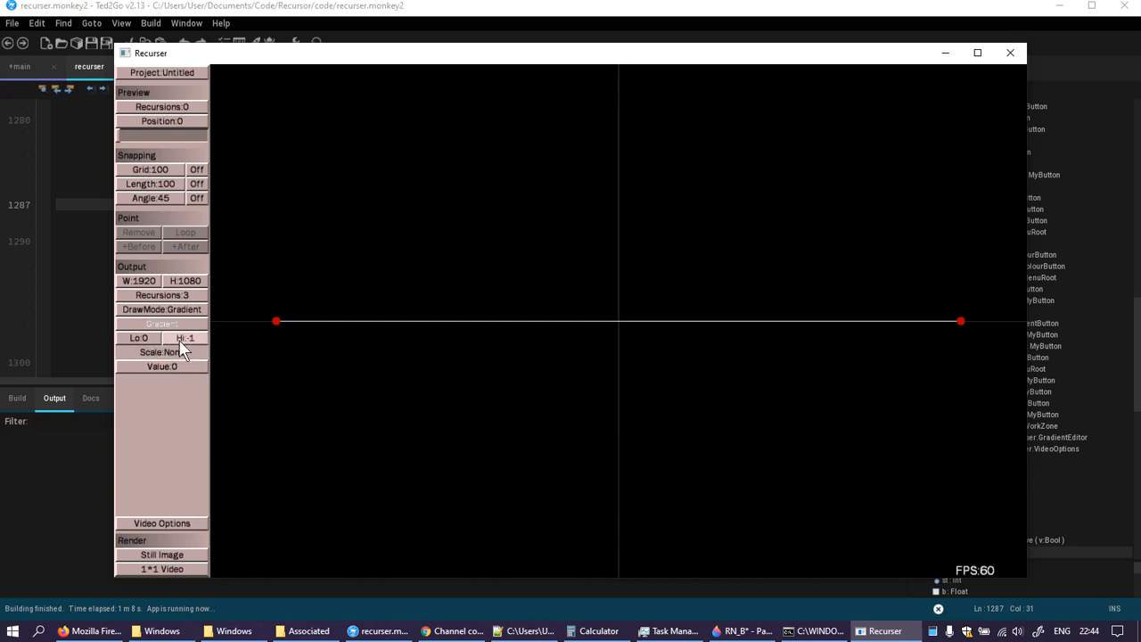
click(138, 337)
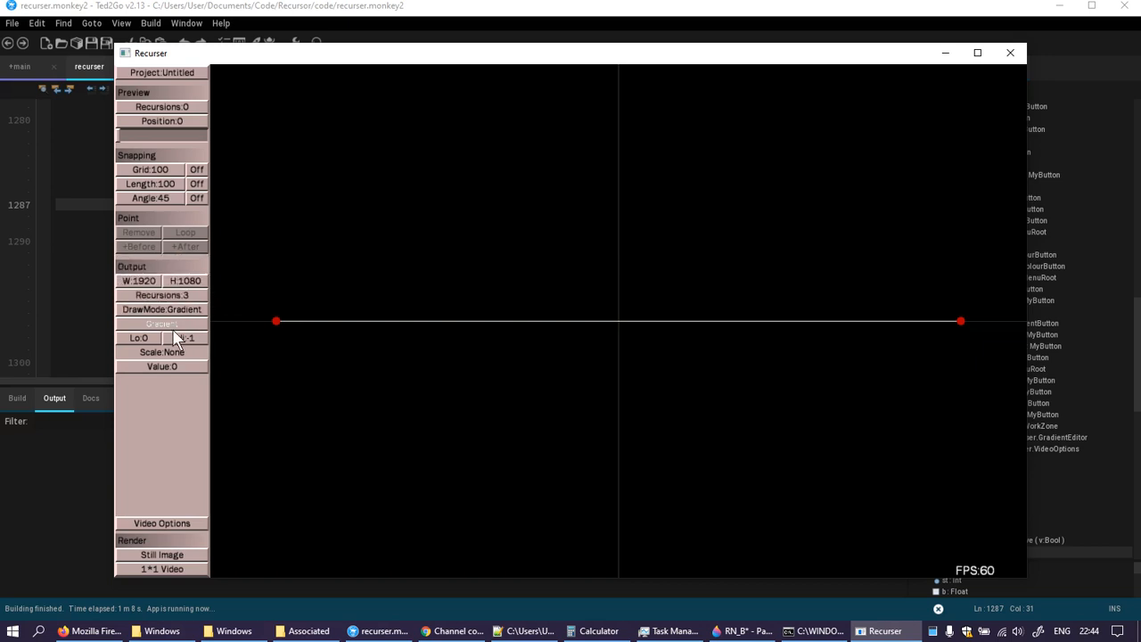
- Open the gradient set editor and close it again
click(158, 324)
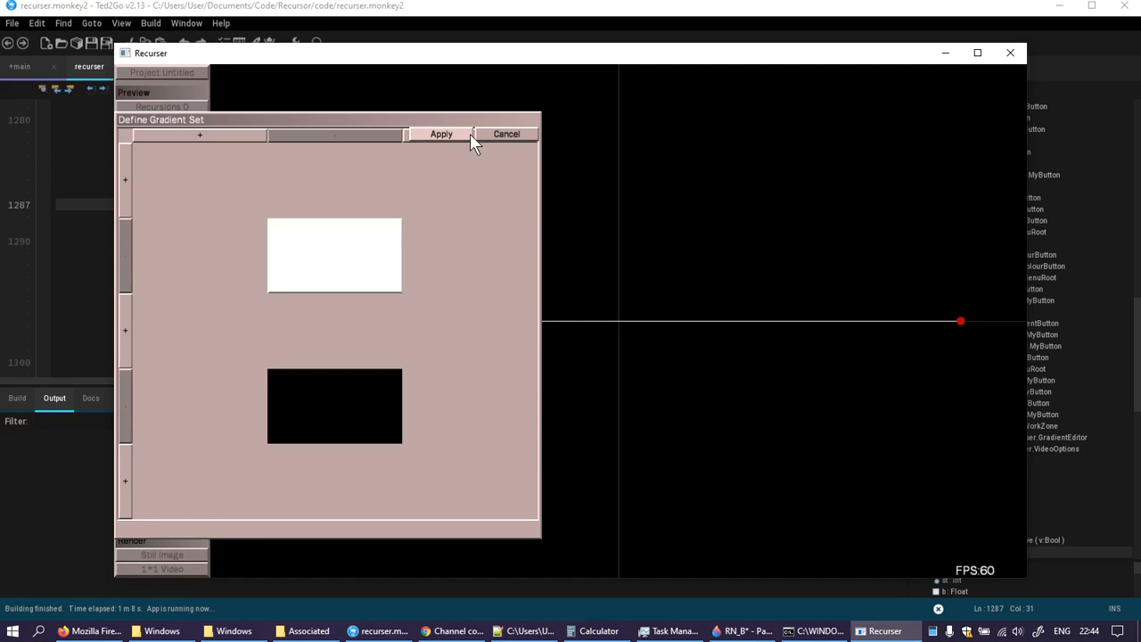
click(440, 134)
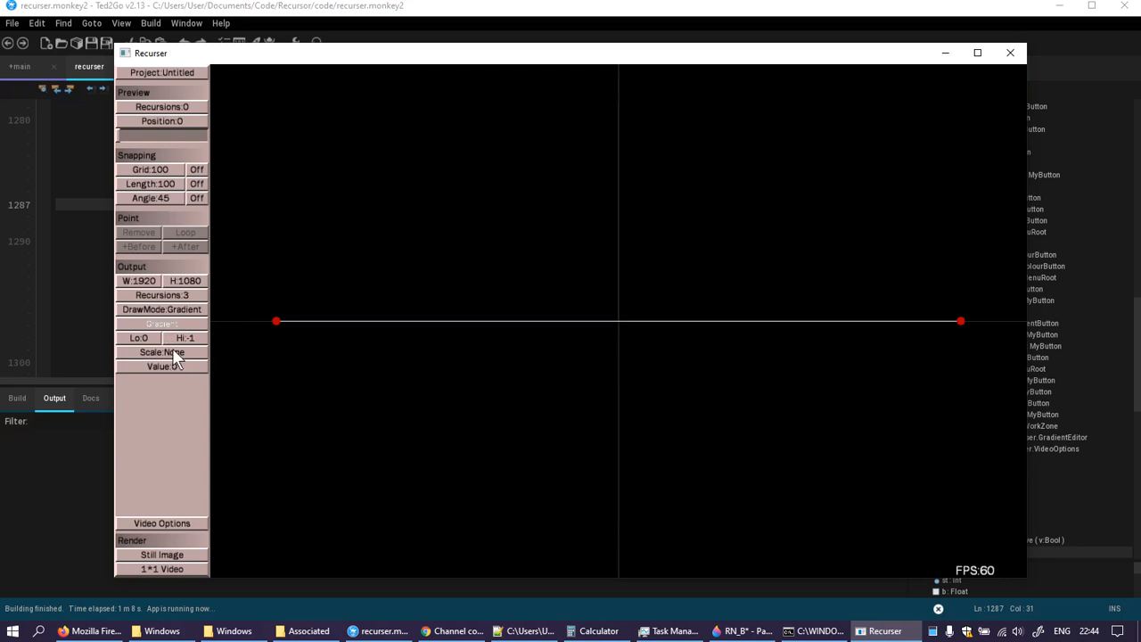
click(162, 309)
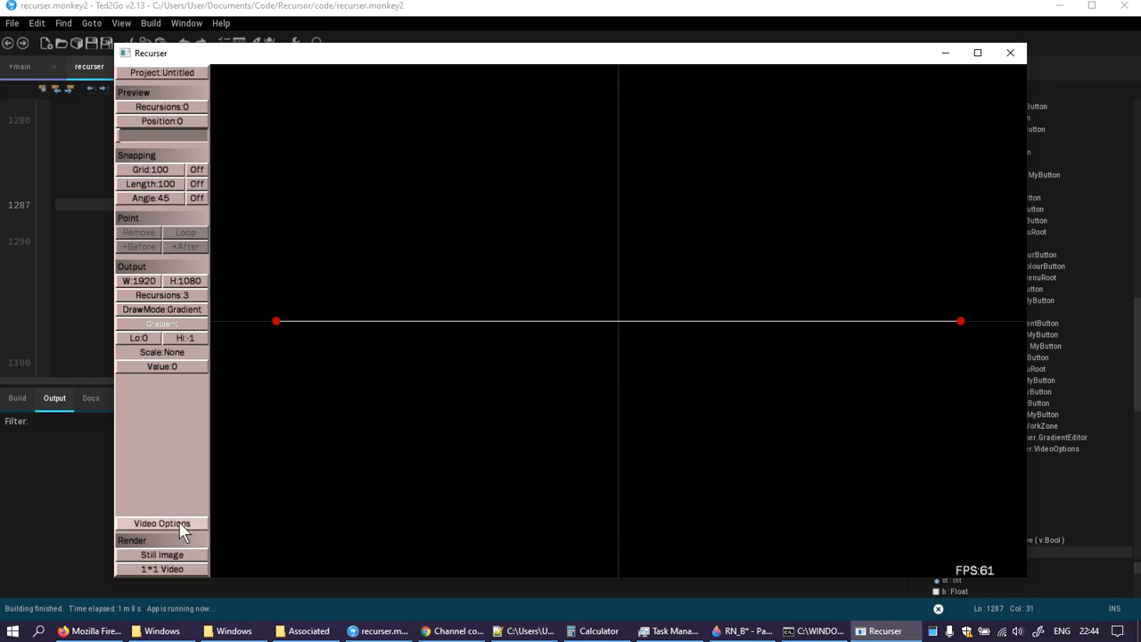
- In Video Options, toggle Keep Images and Copy Log on and off, then close it
click(161, 523)
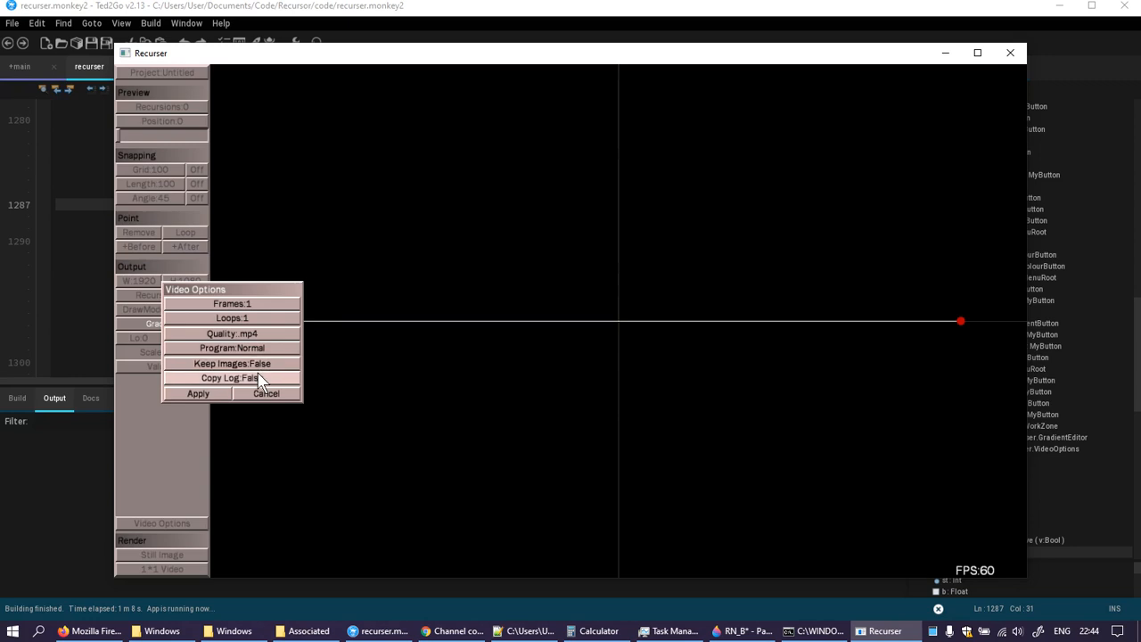
click(232, 363)
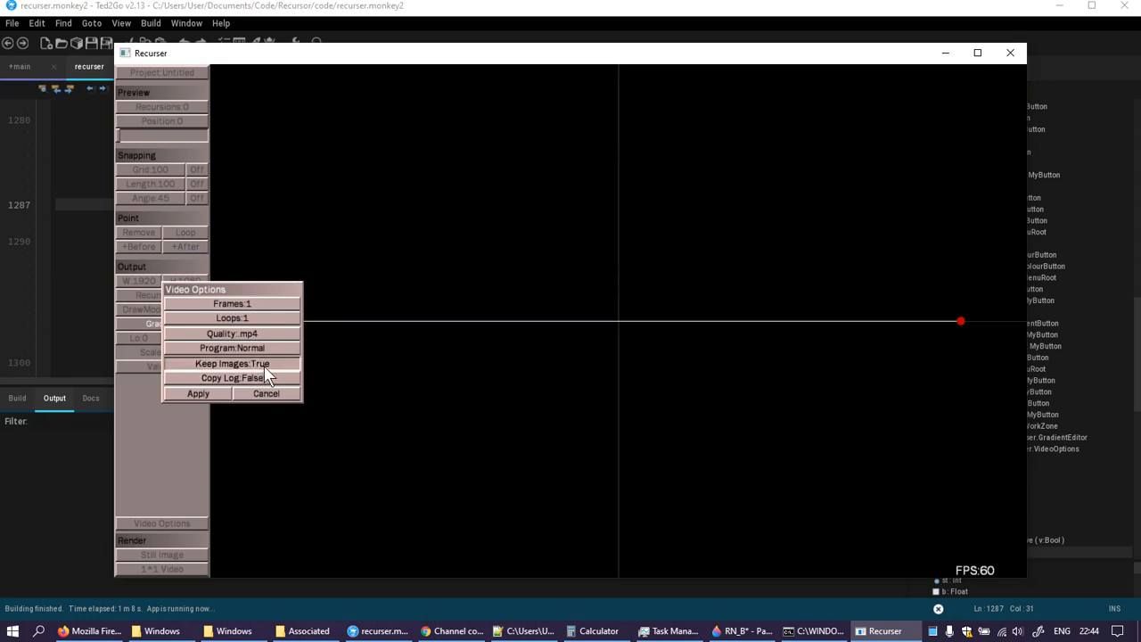
click(232, 363)
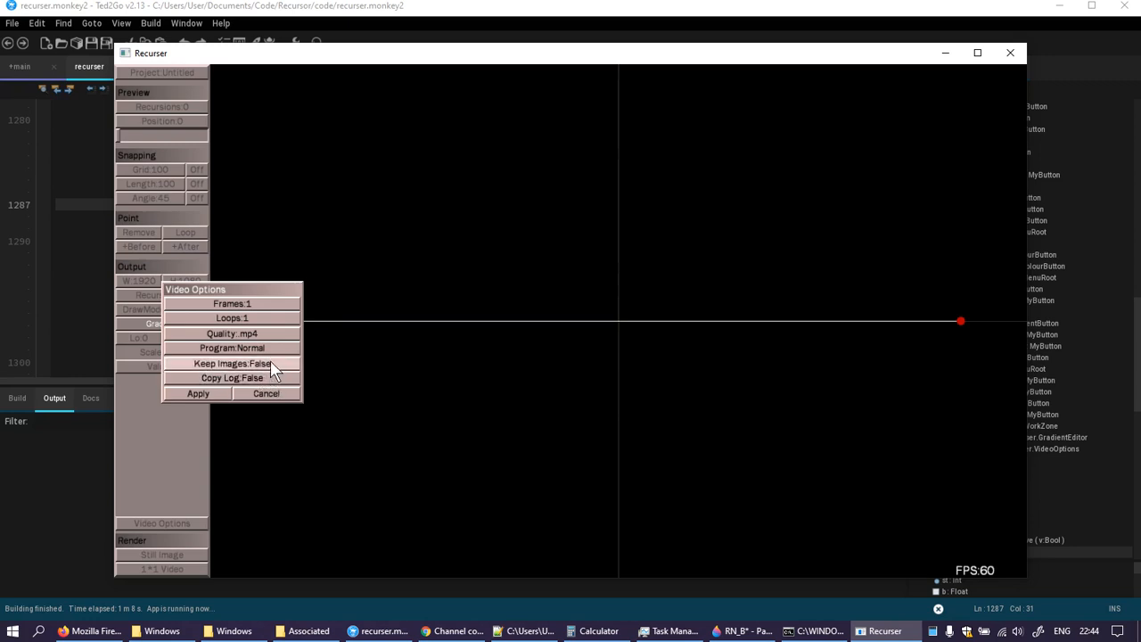
click(231, 377)
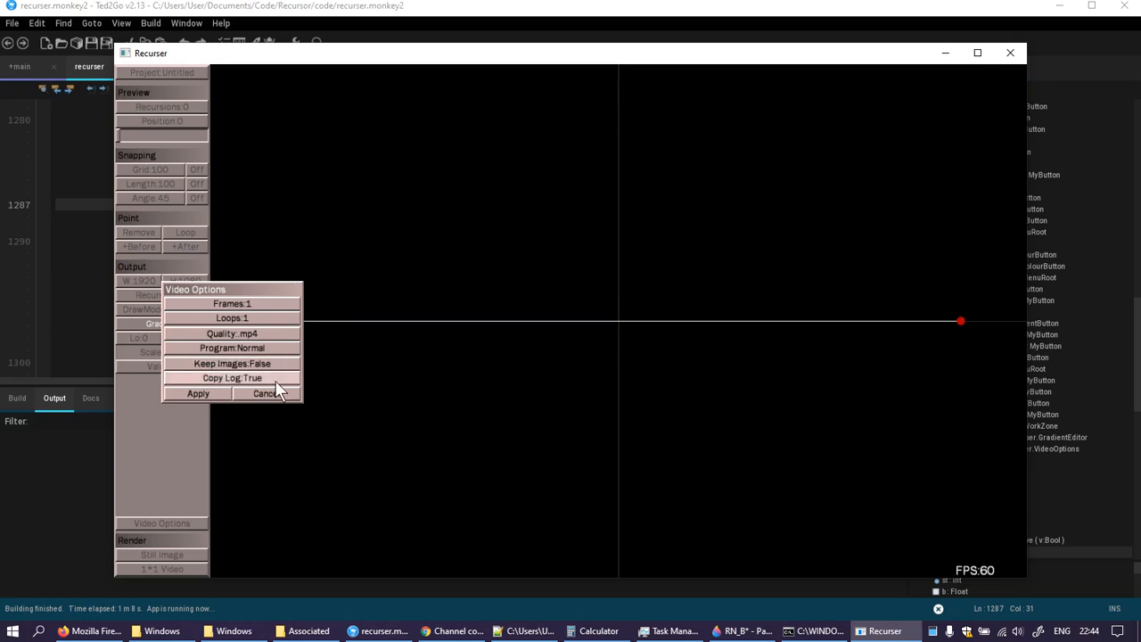
click(232, 364)
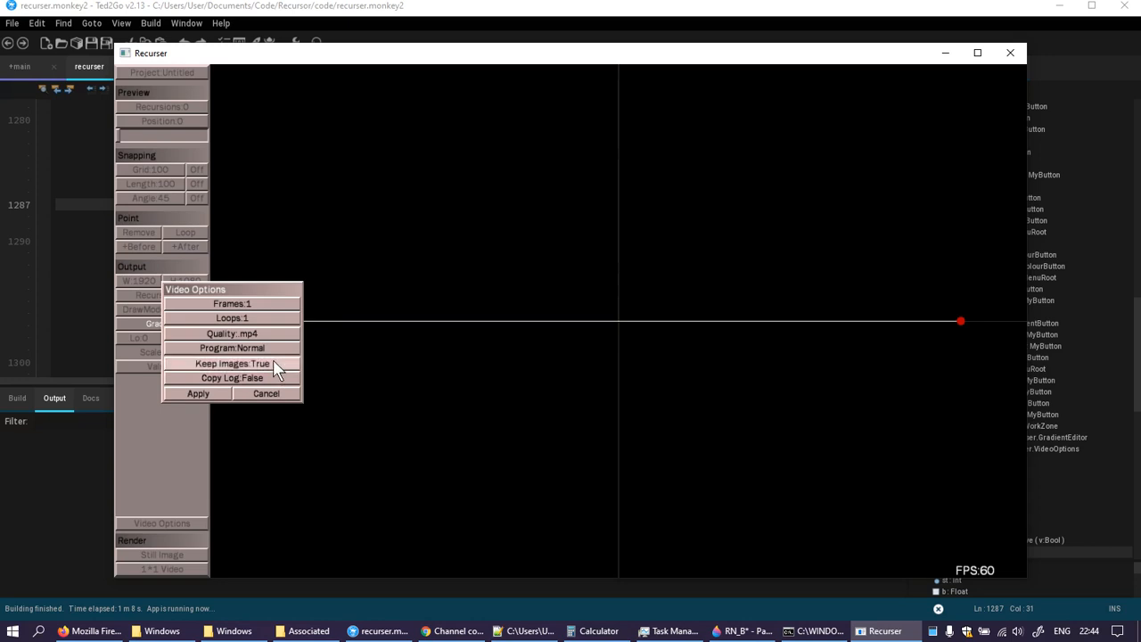
click(232, 377)
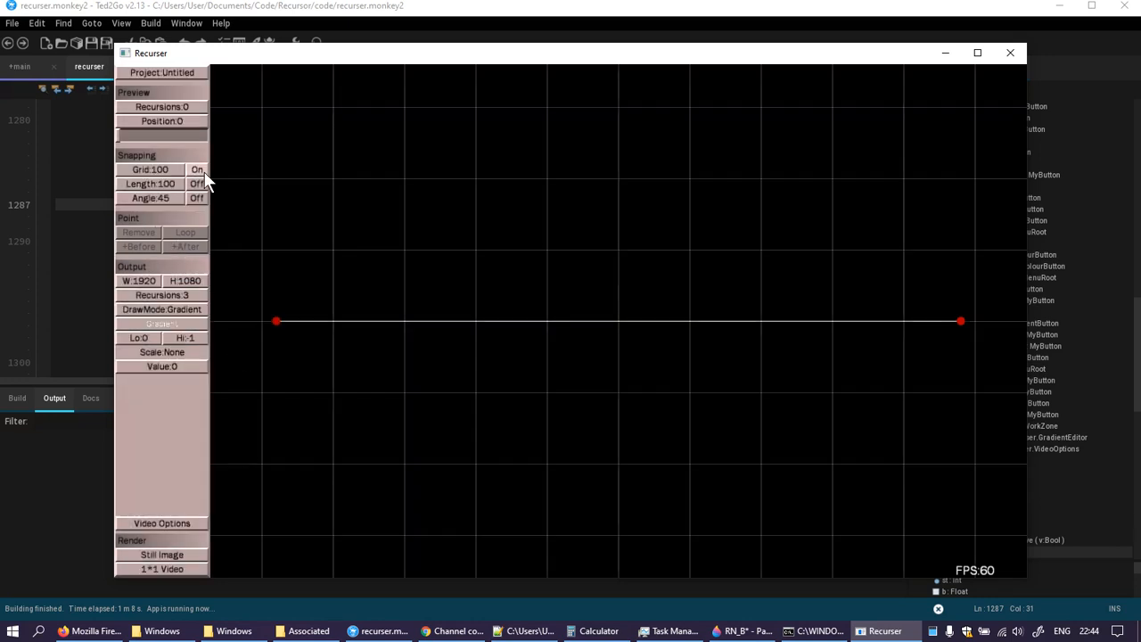
- Turn grid snapping off and set the highest gradient value to 100
click(198, 170)
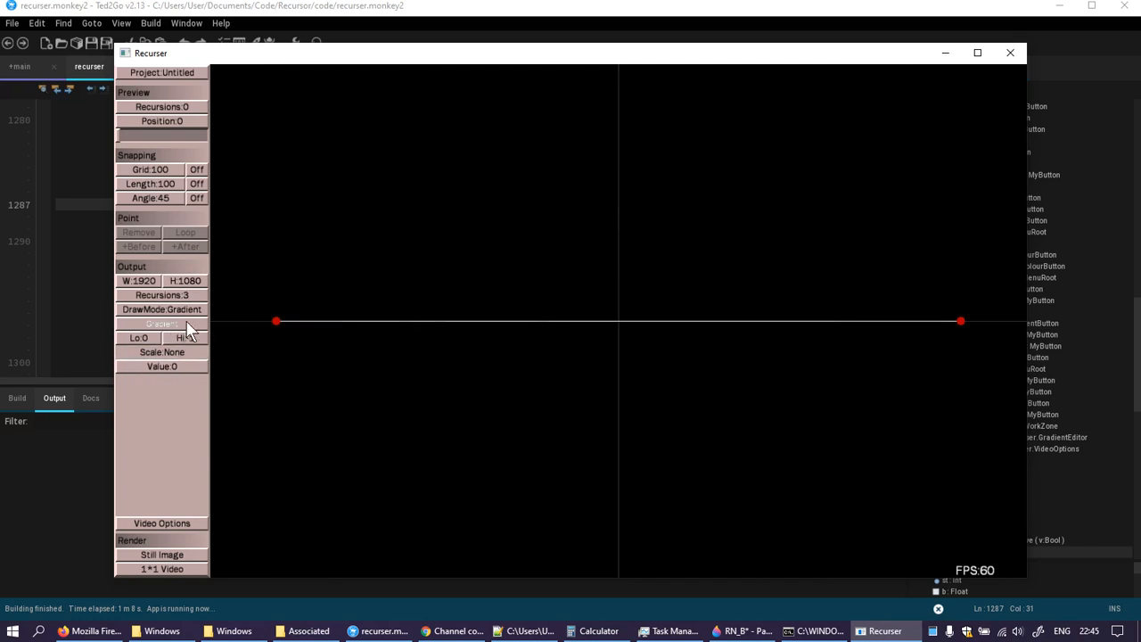
click(185, 337)
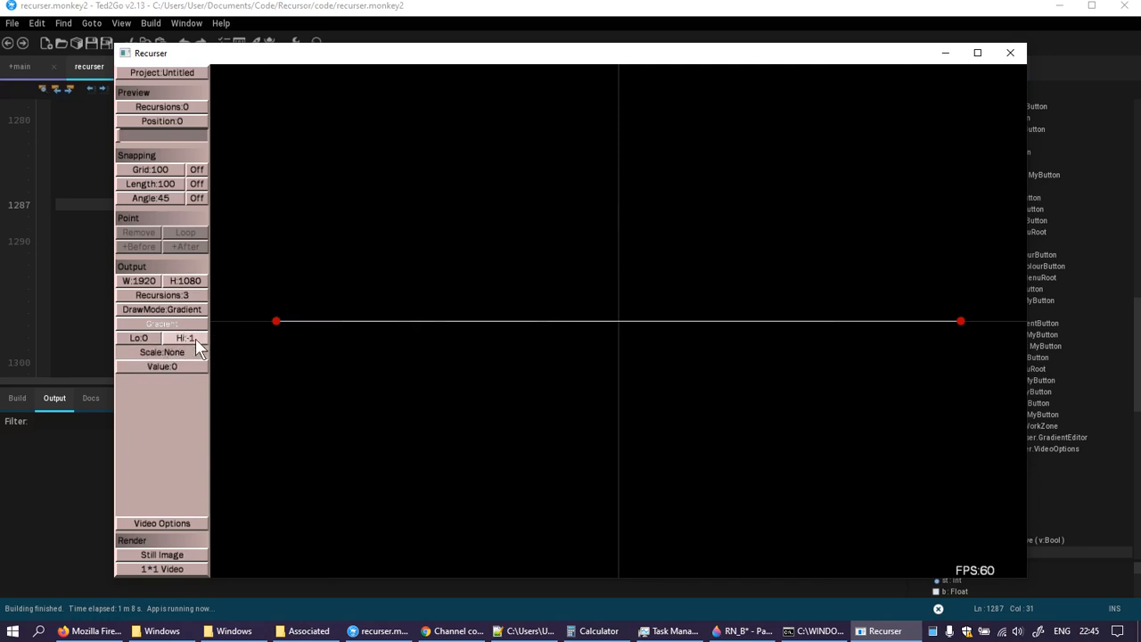
click(161, 351)
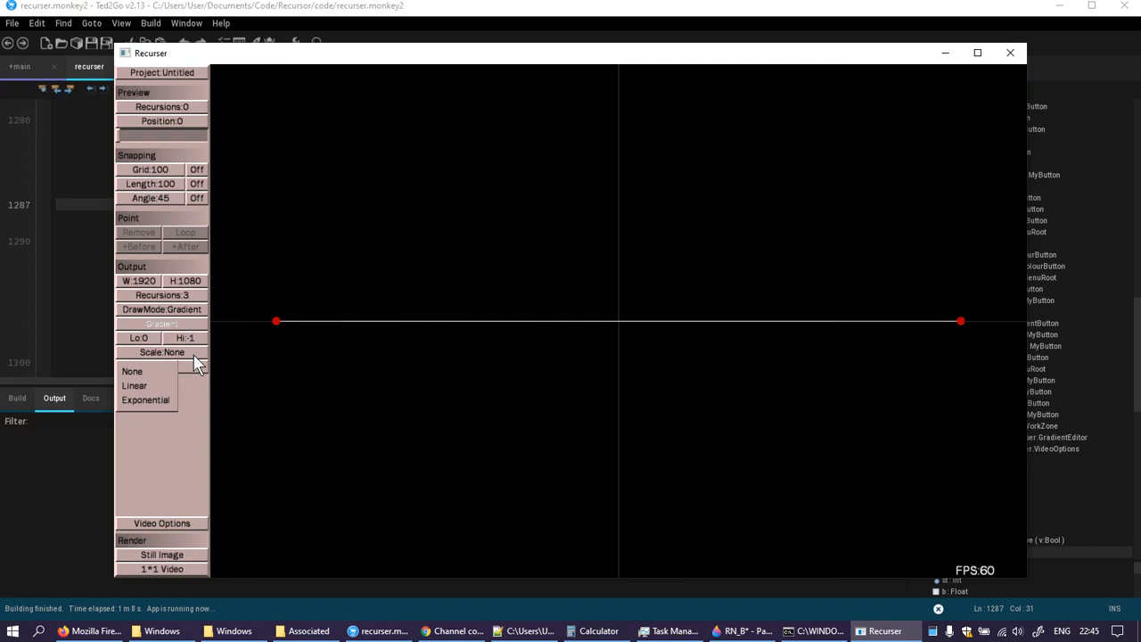
click(185, 337)
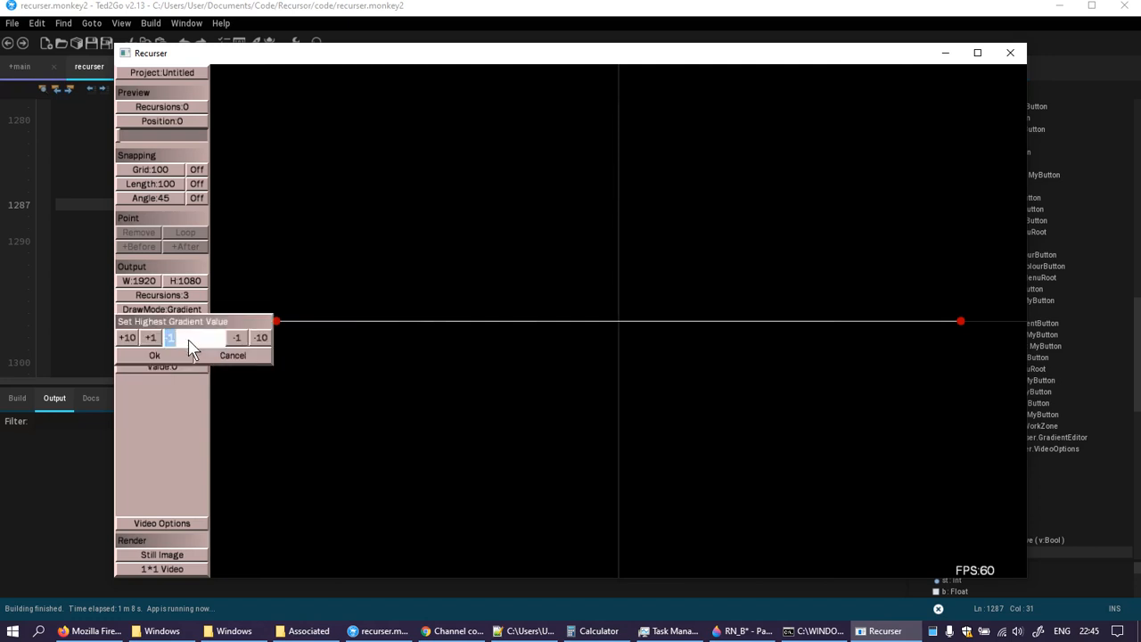
text(1000)
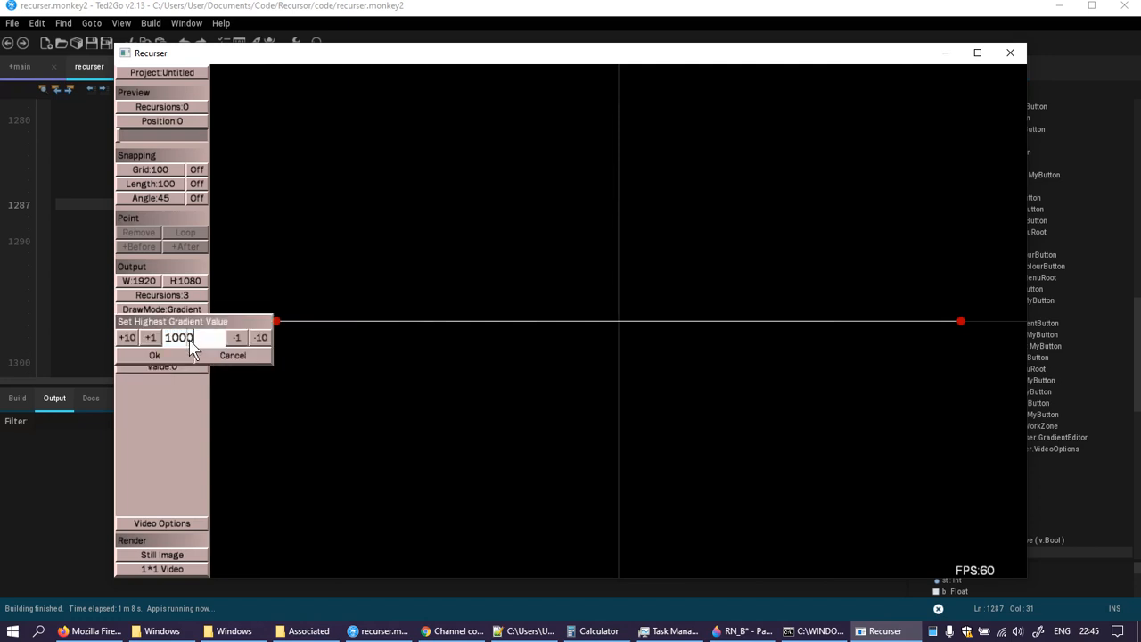
click(154, 355)
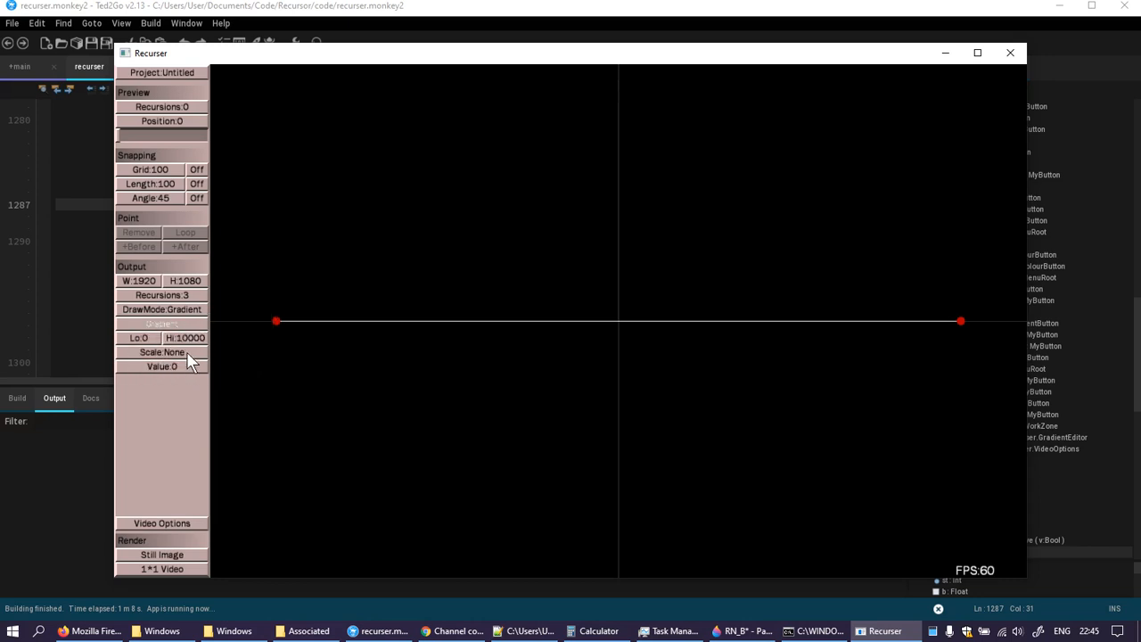
click(185, 337)
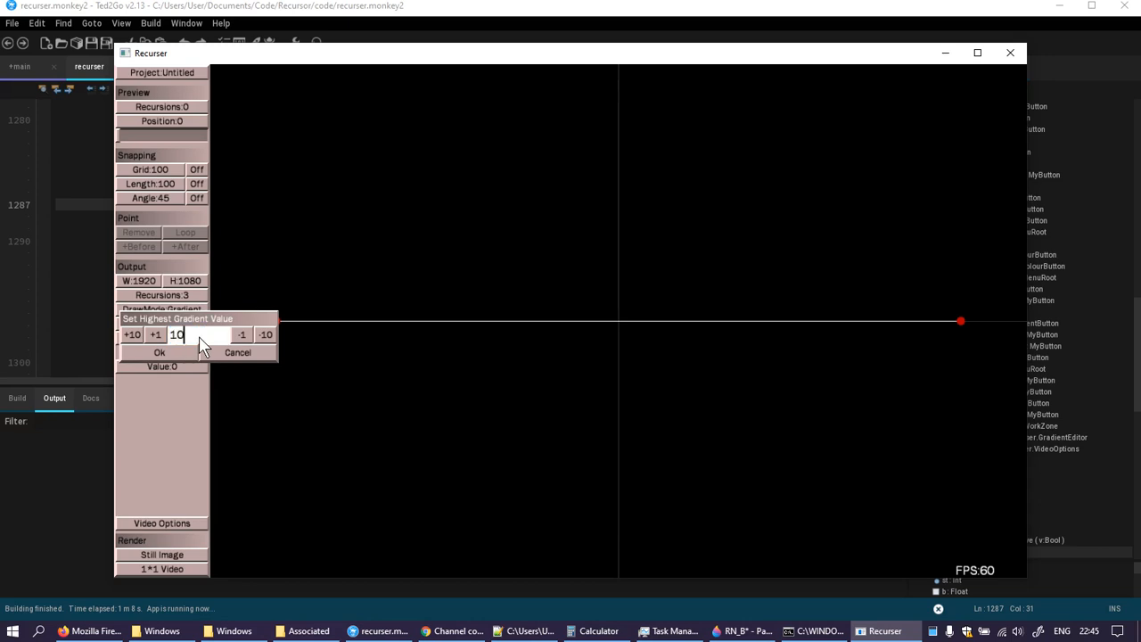
click(160, 352)
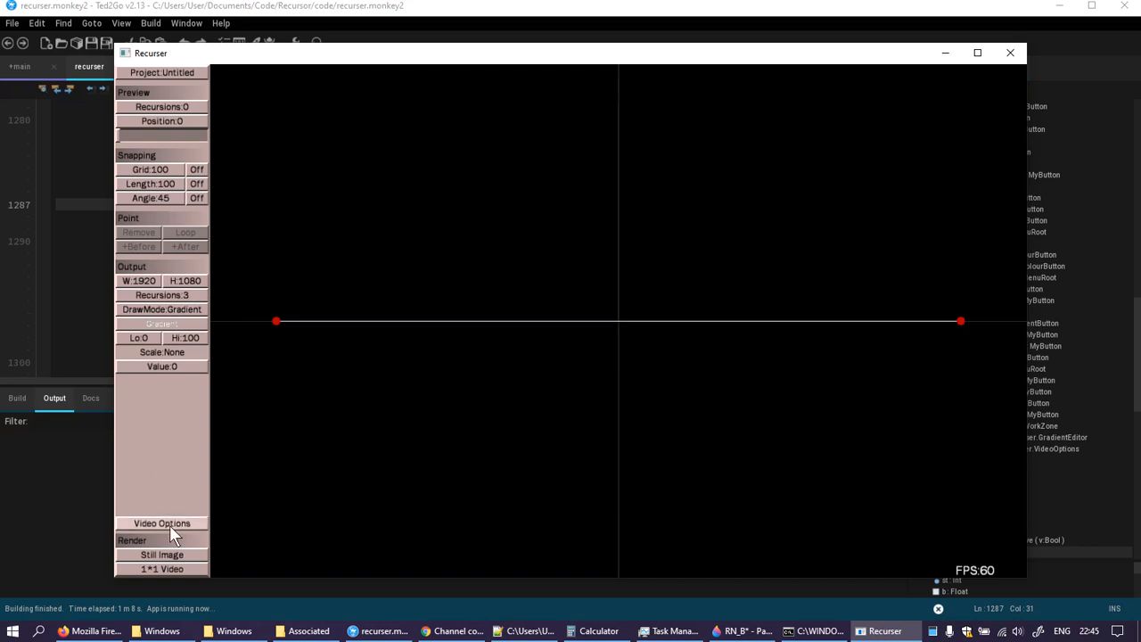
mouse_move(161, 391)
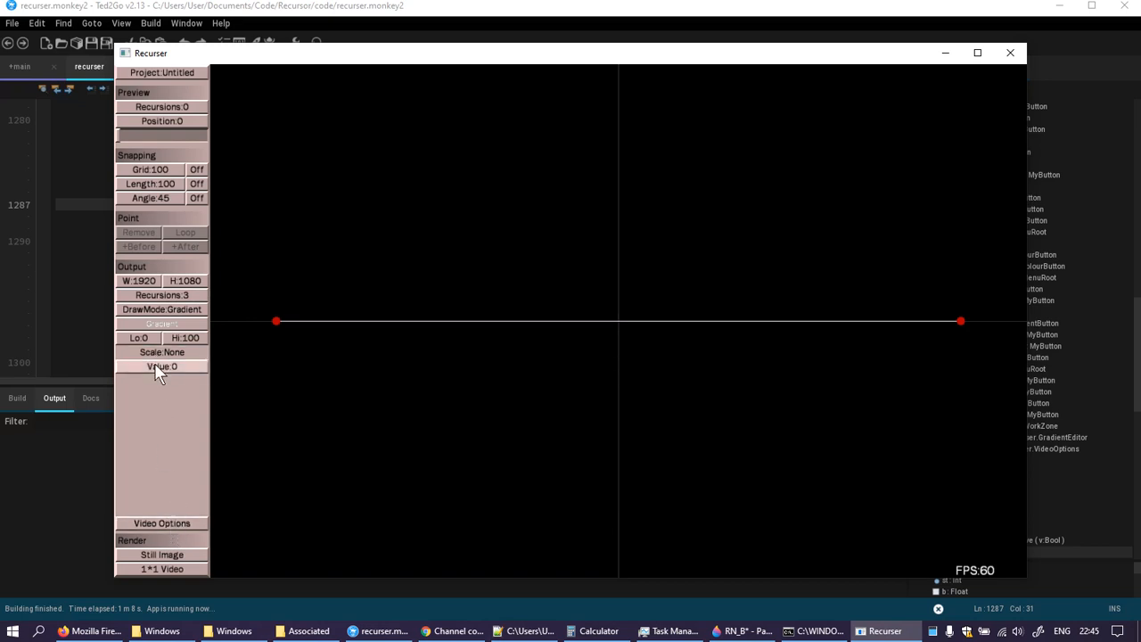
- Set the gradient scaling to Exponential and open the gradient set editor
click(161, 351)
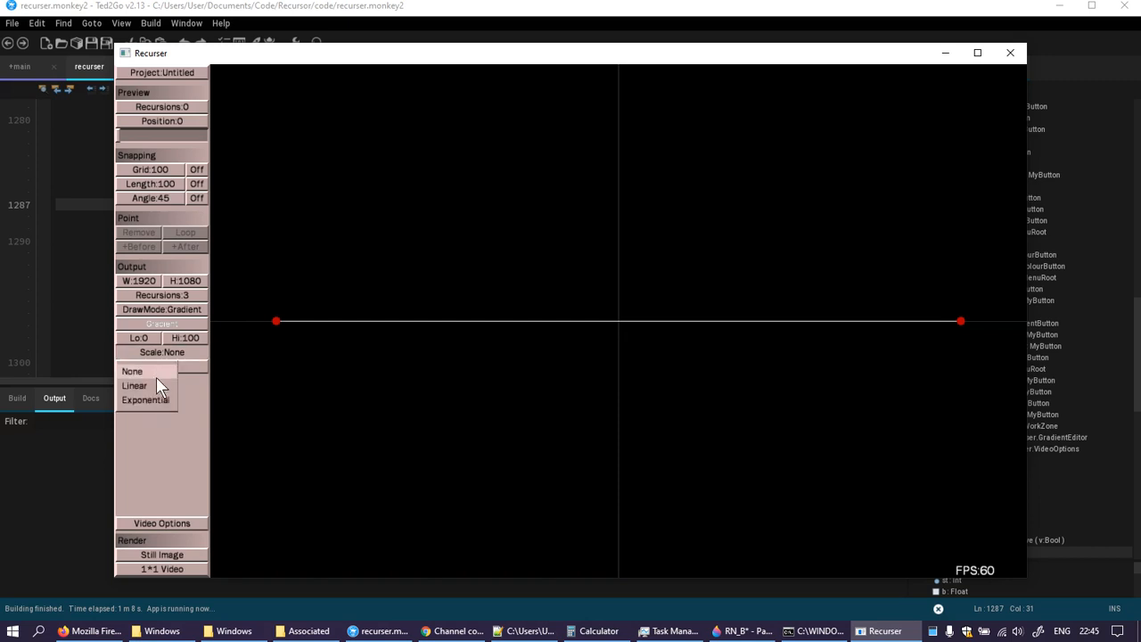
click(134, 385)
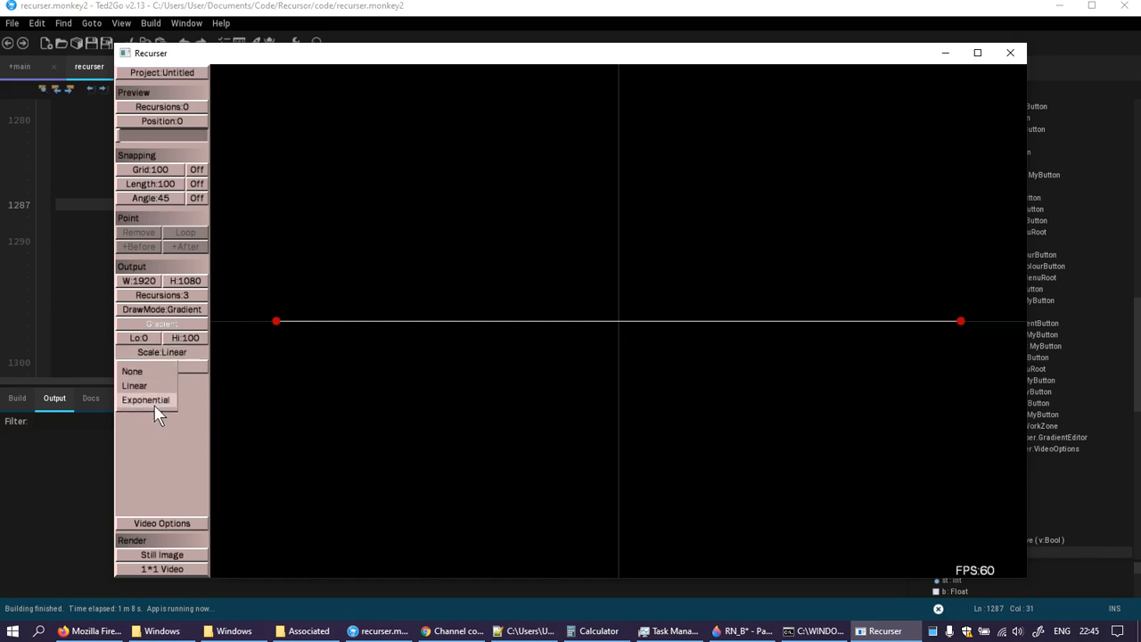
click(145, 399)
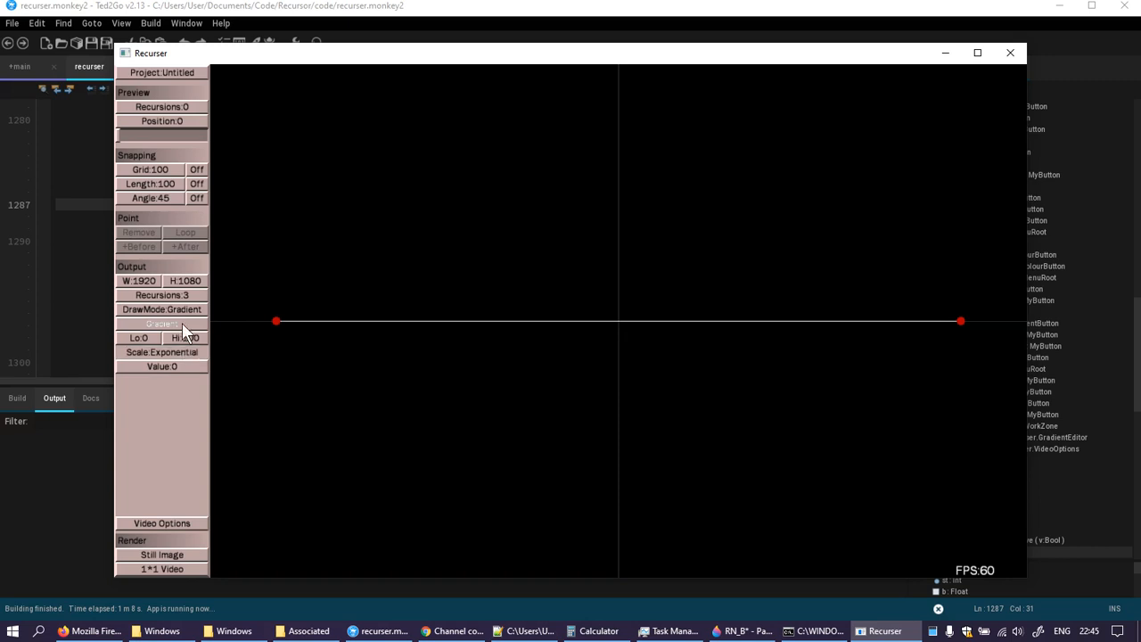
click(161, 322)
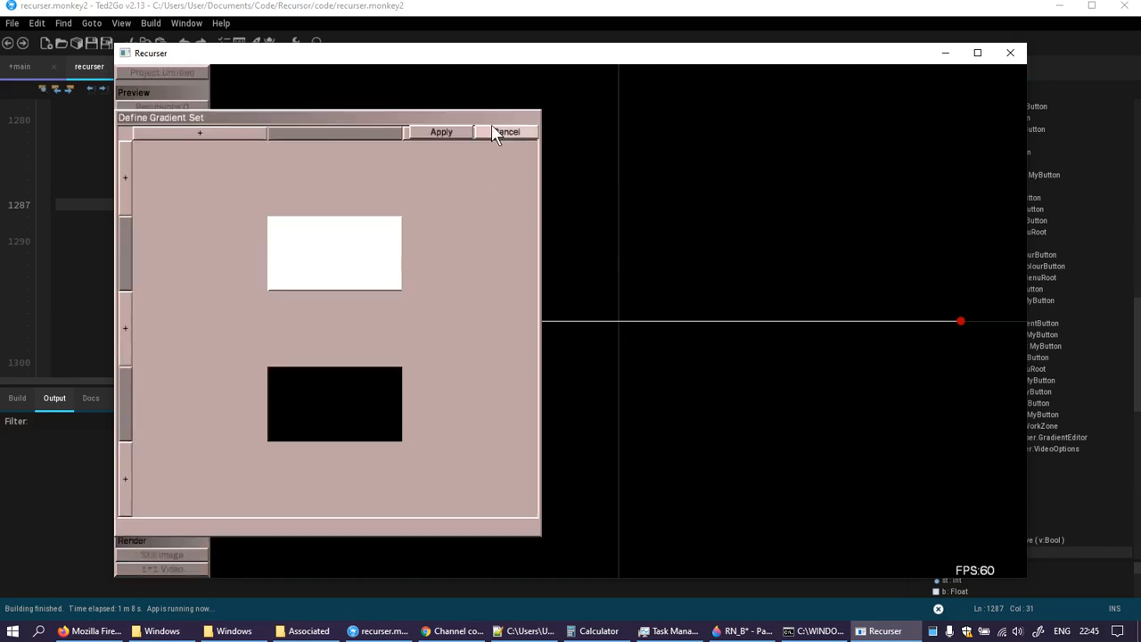
mouse_move(411, 100)
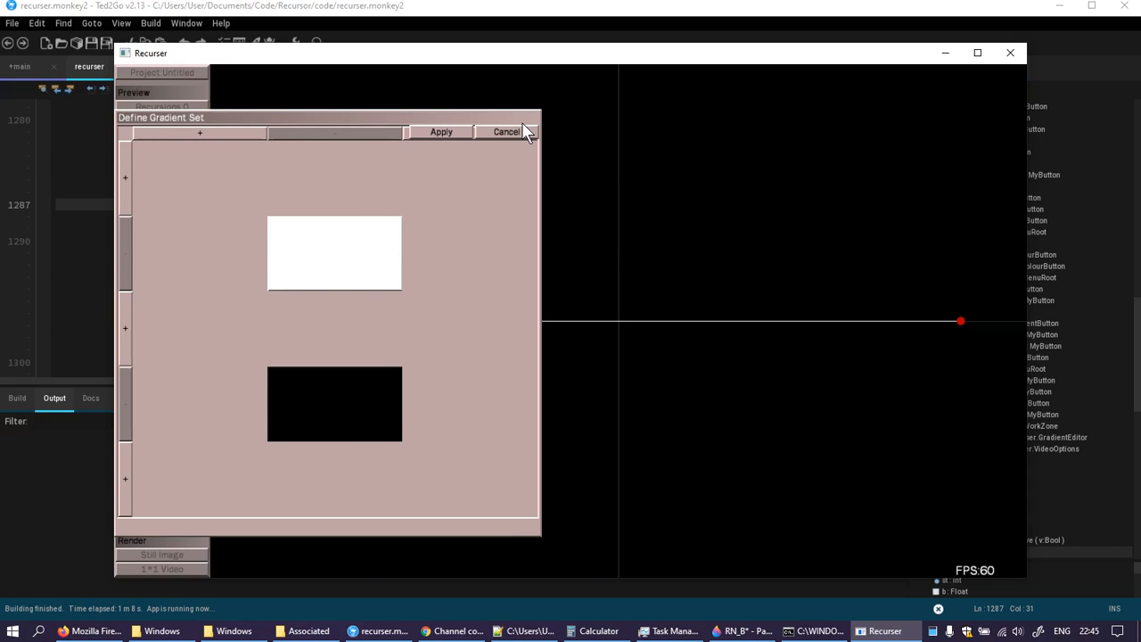
mouse_move(506, 127)
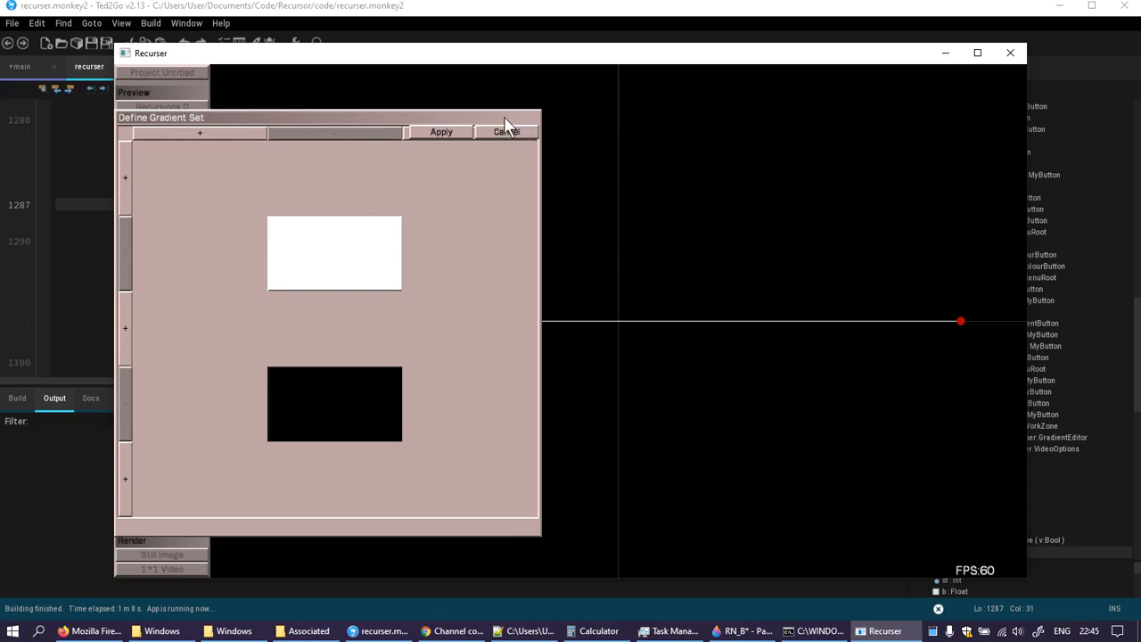
mouse_move(462, 87)
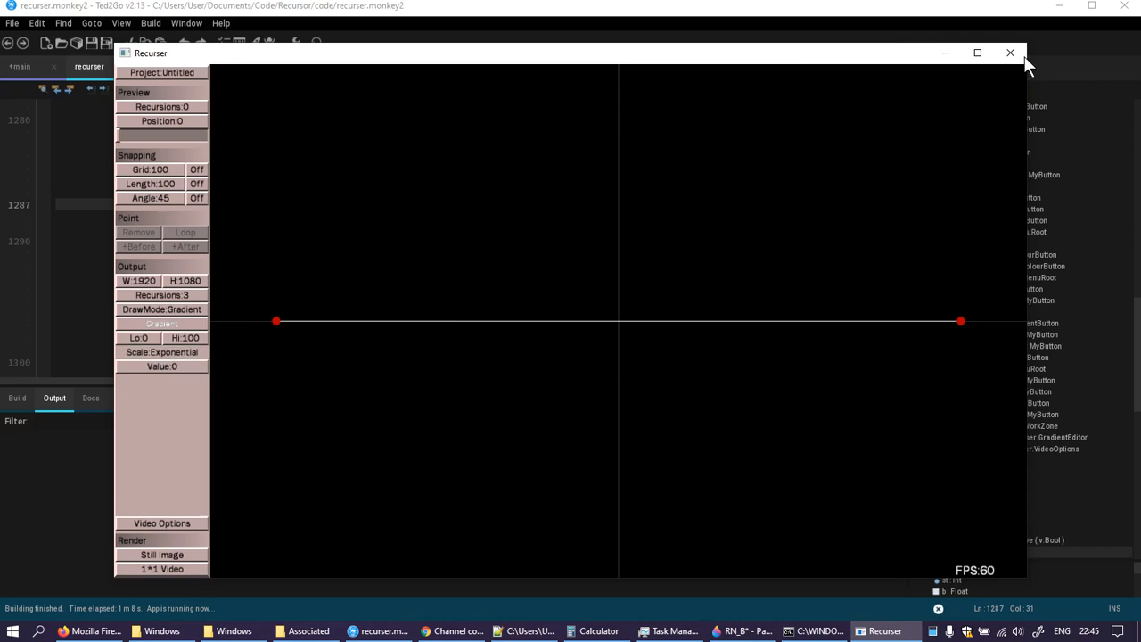
mouse_move(1010, 53)
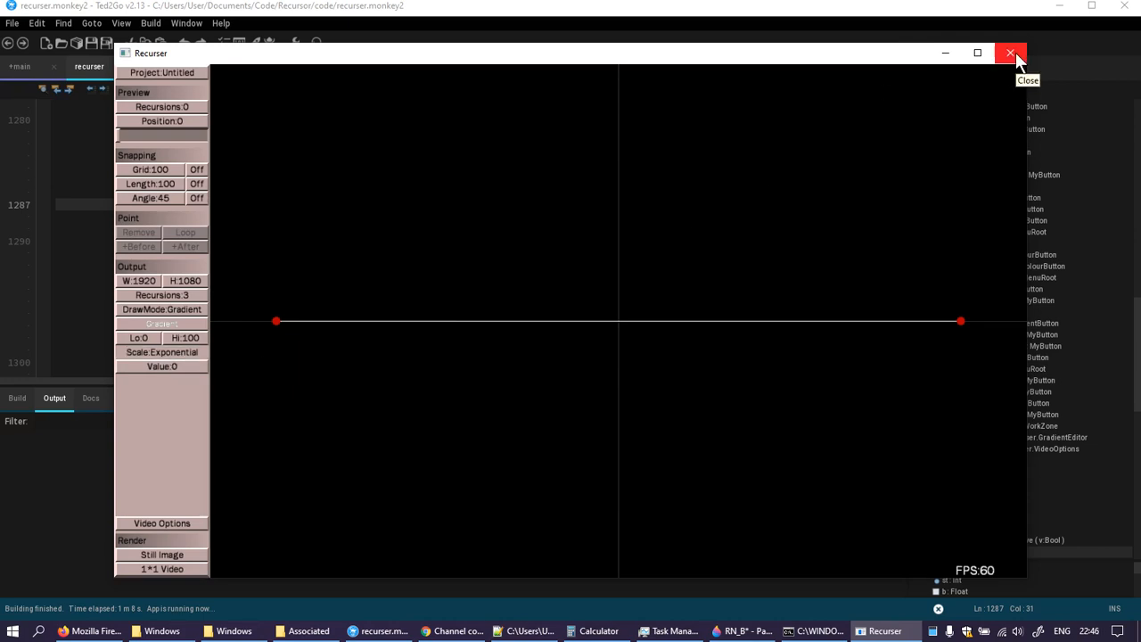
- Close Recurser and insert cy=fH-bH above the Apply button in GradientEditor.New
click(1011, 53)
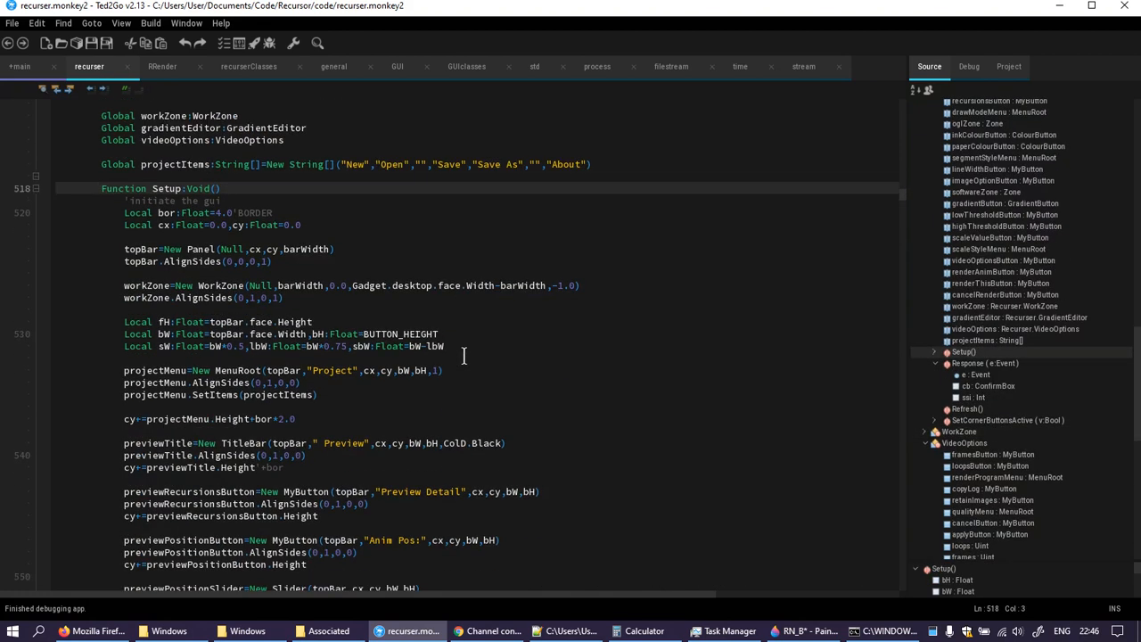
scroll(down, 3)
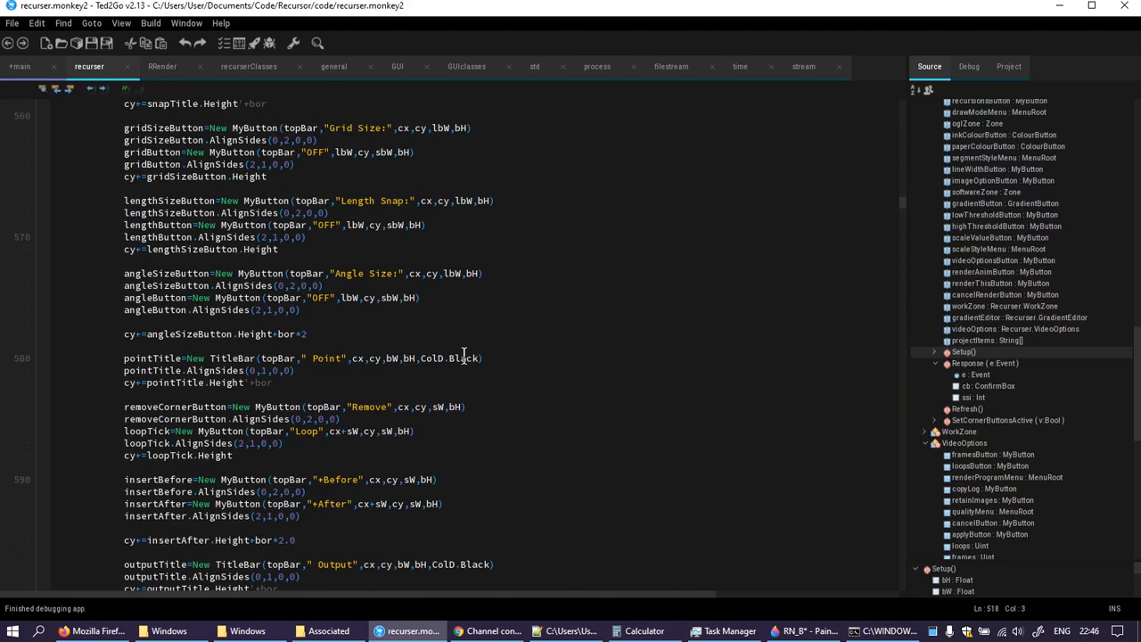
scroll(down, 3)
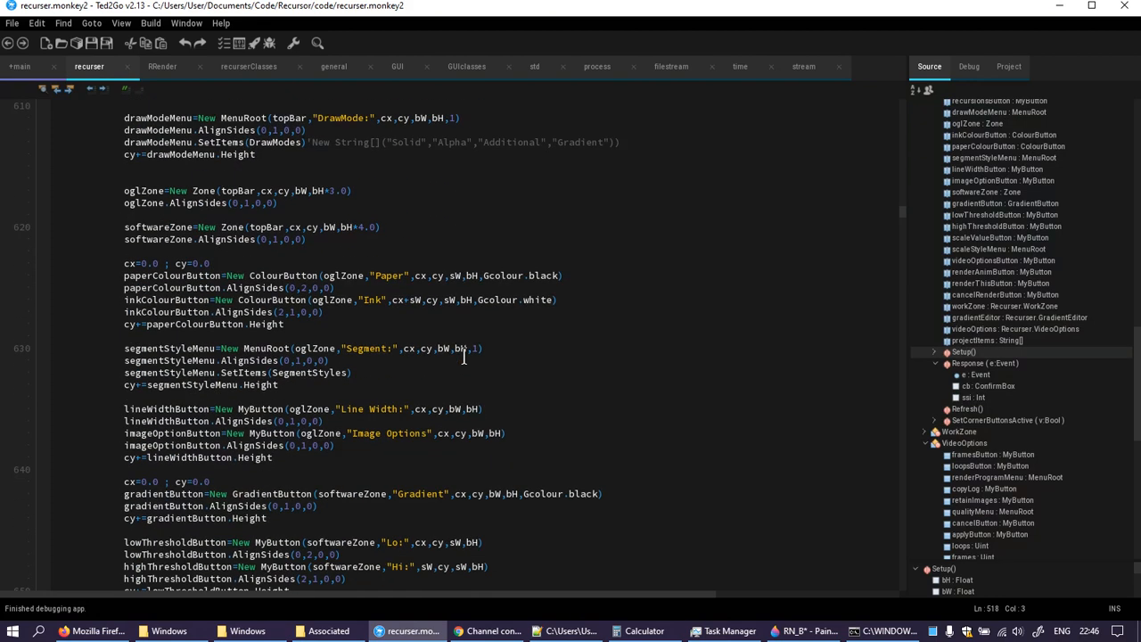
scroll(down, 3)
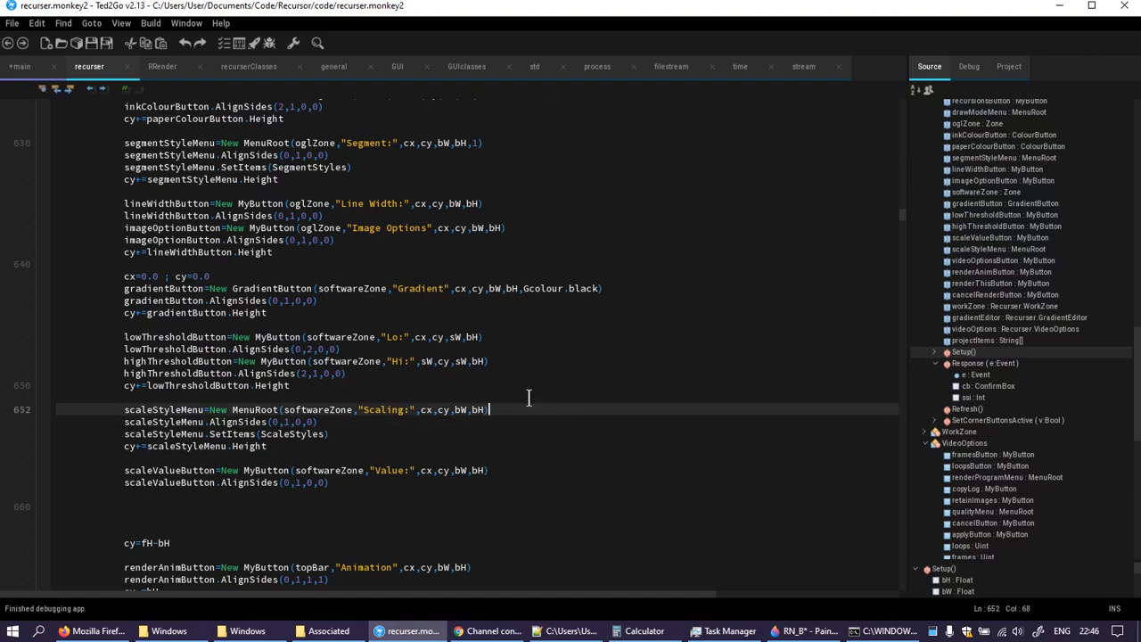
text(,)
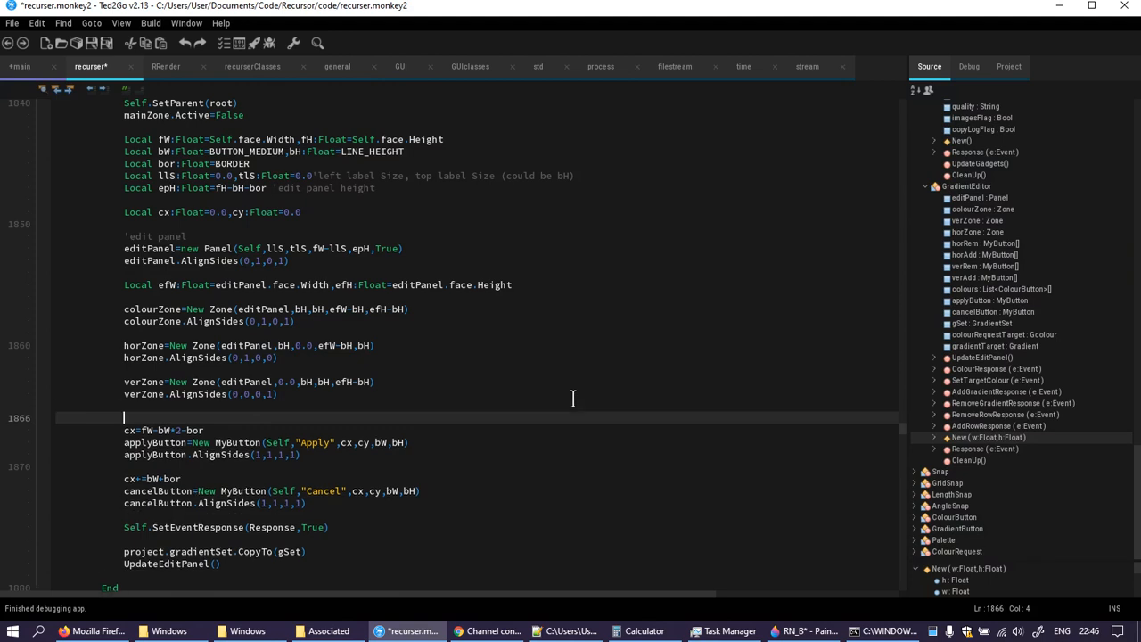
text(cv)
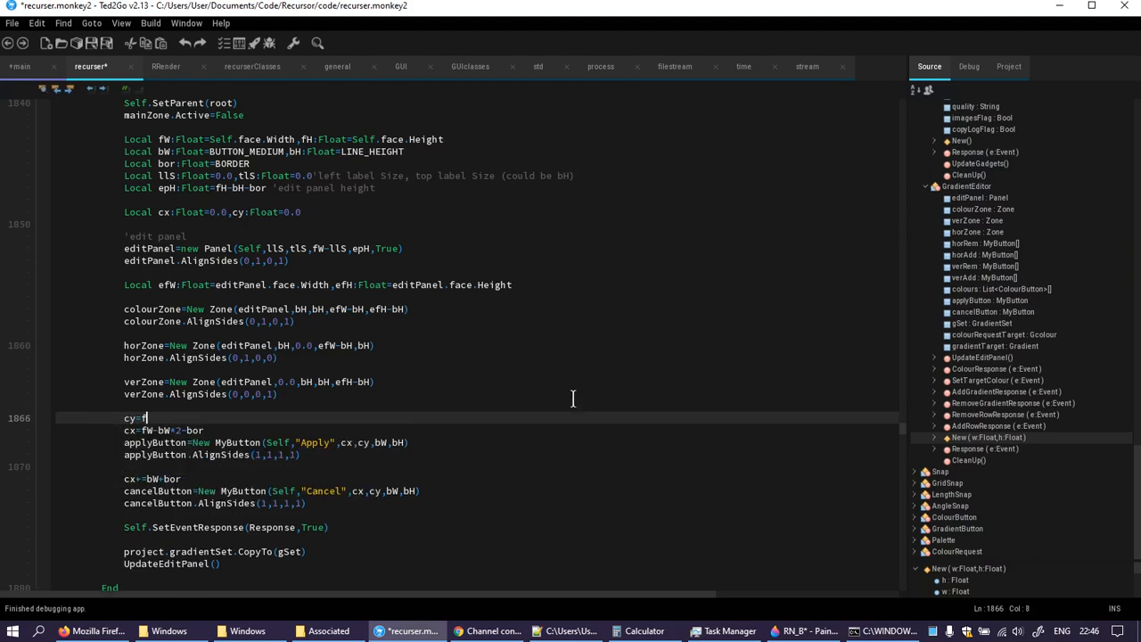
text(fH-b)
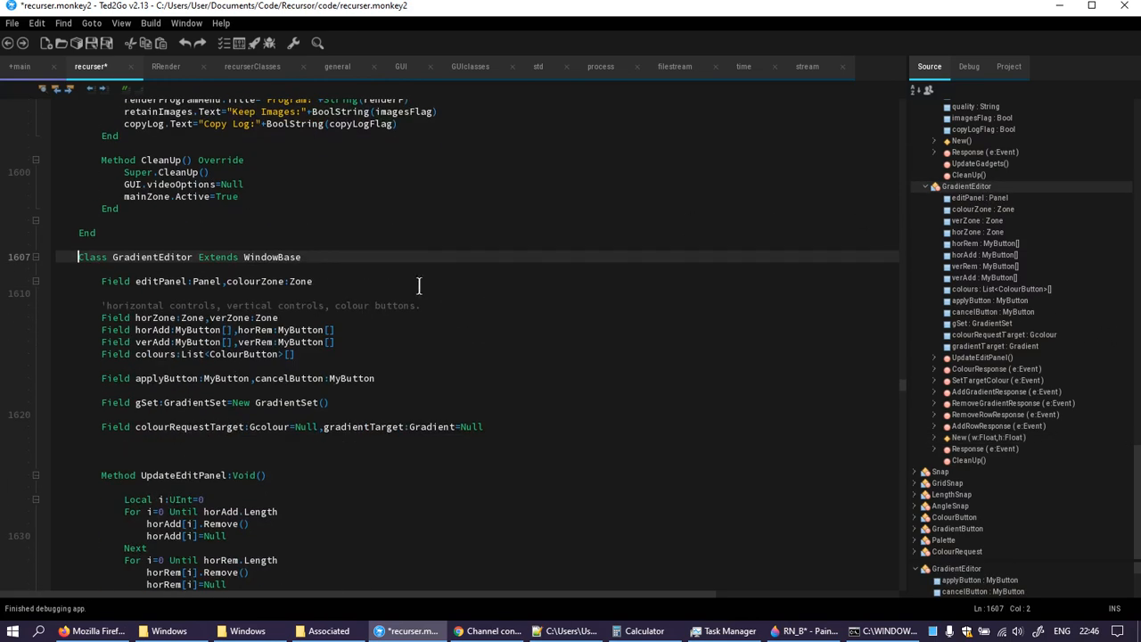
mouse_move(395, 316)
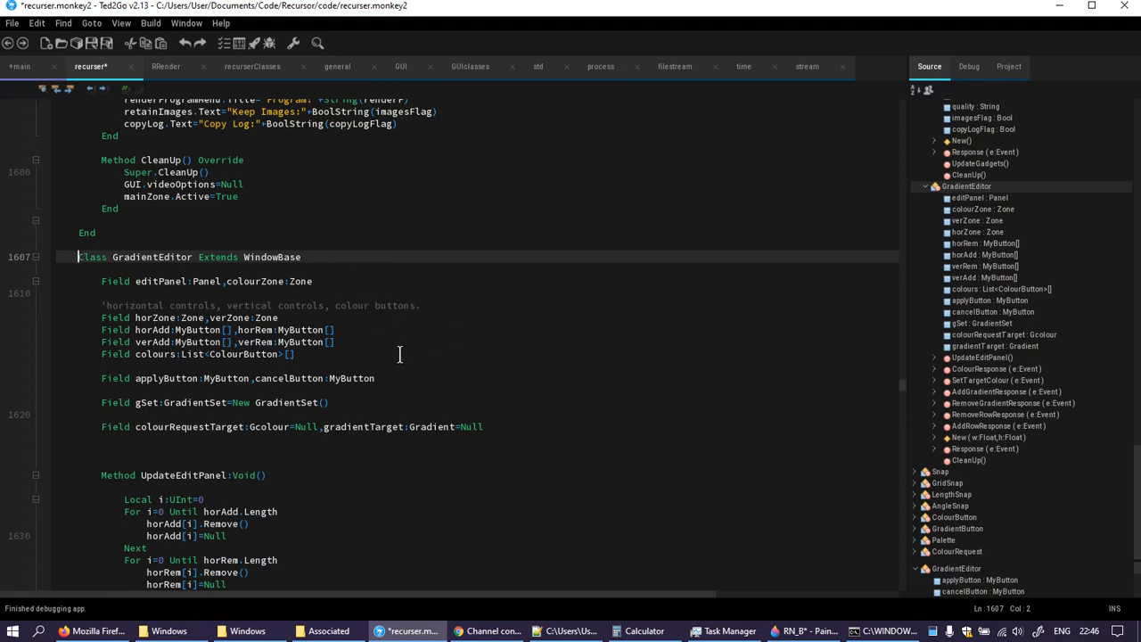
mouse_move(459, 304)
text(fiel)
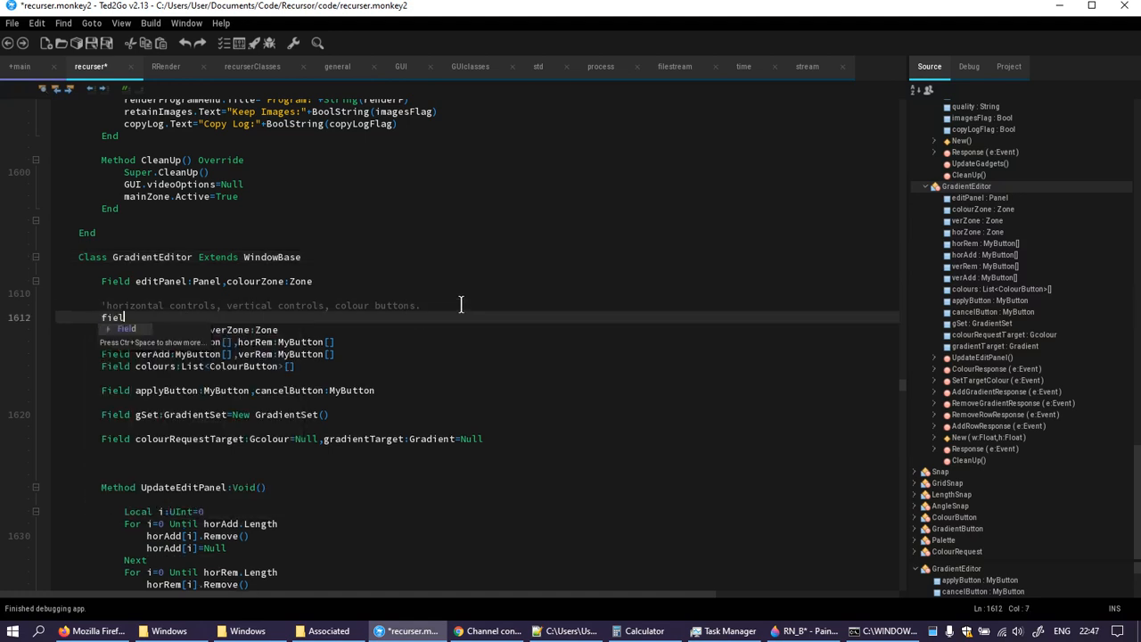
- Add a cornerPanel:Panel field to the GradientEditor class
text(cornerP)
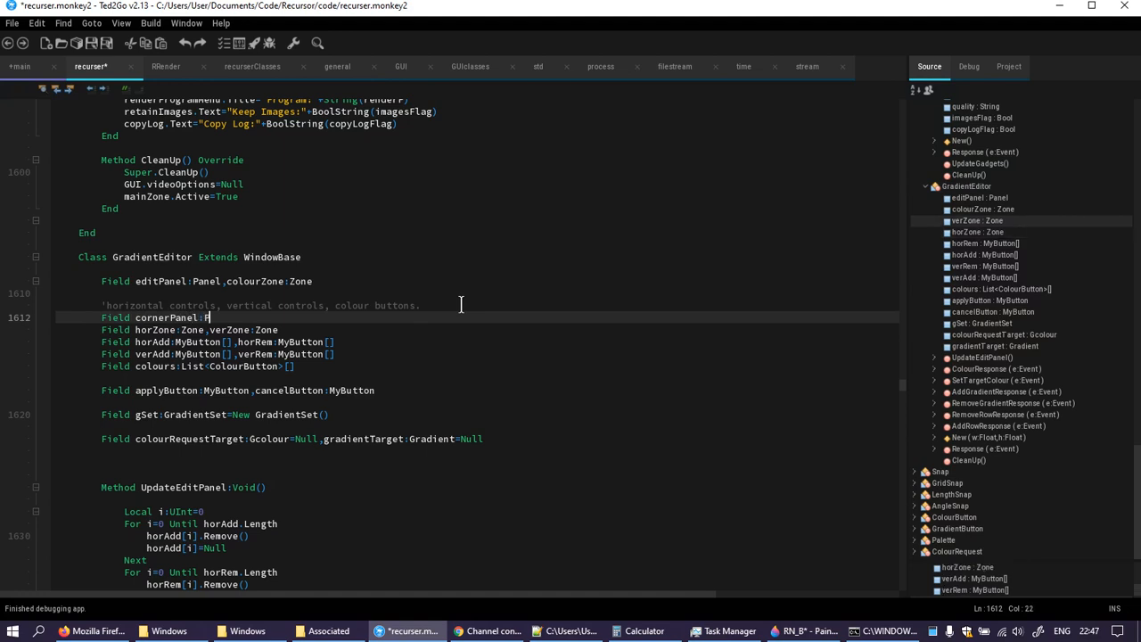
text(anel)
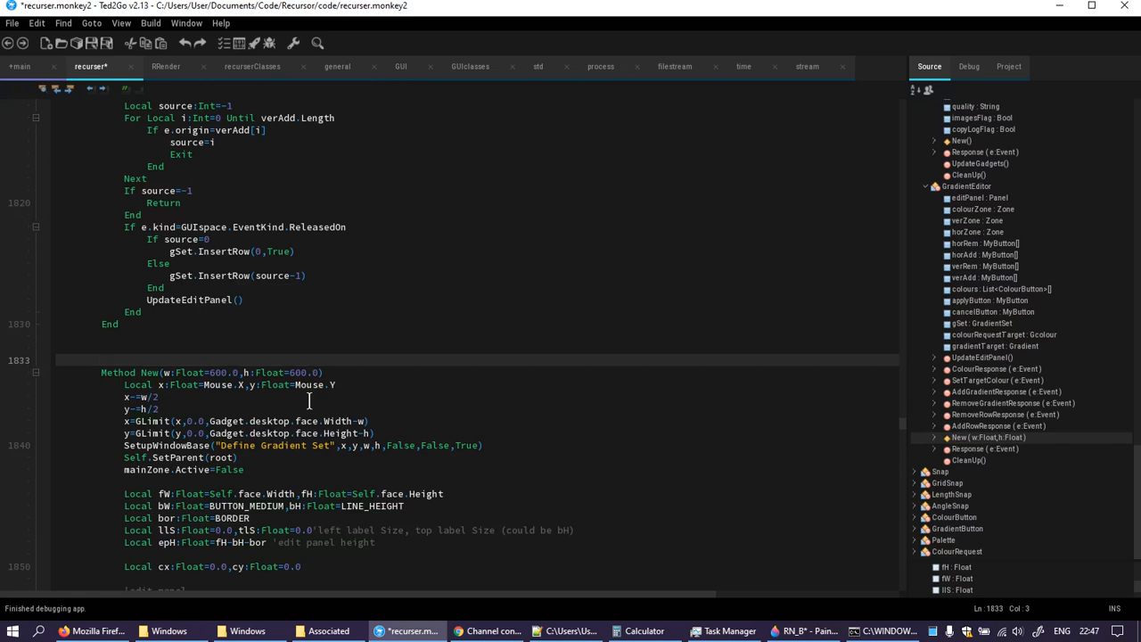
scroll(down, 3)
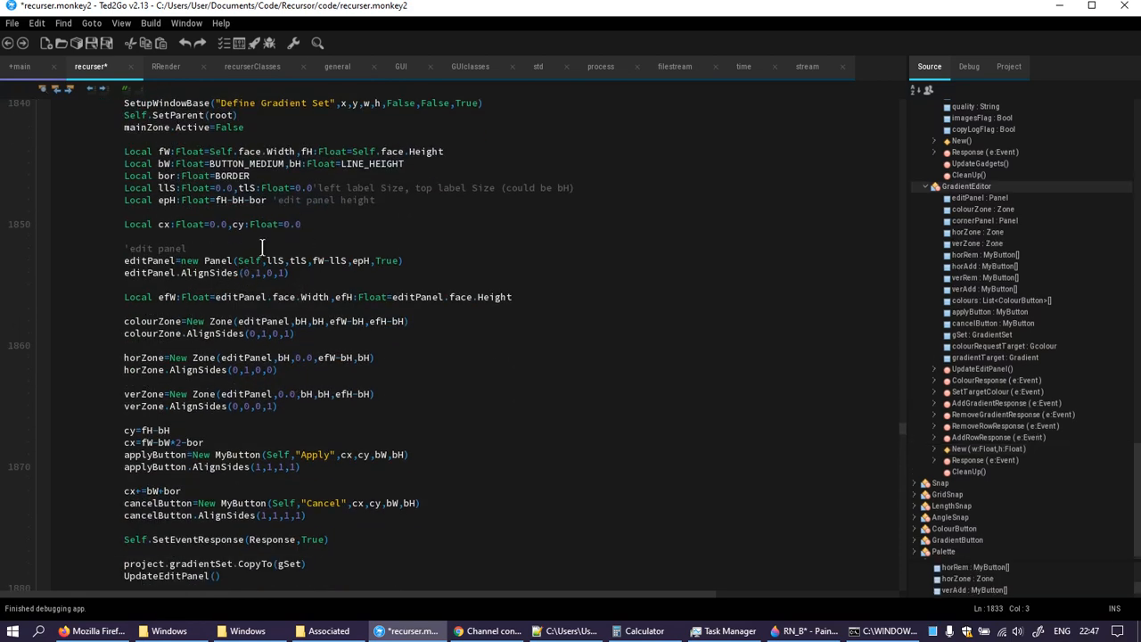
mouse_move(541, 294)
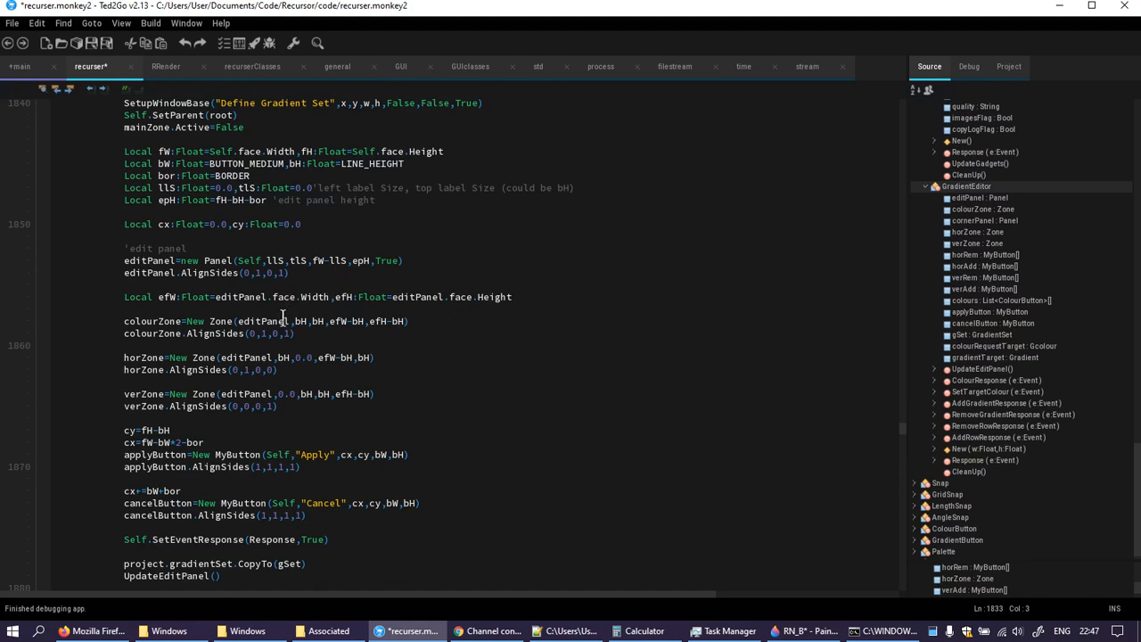
mouse_move(238, 366)
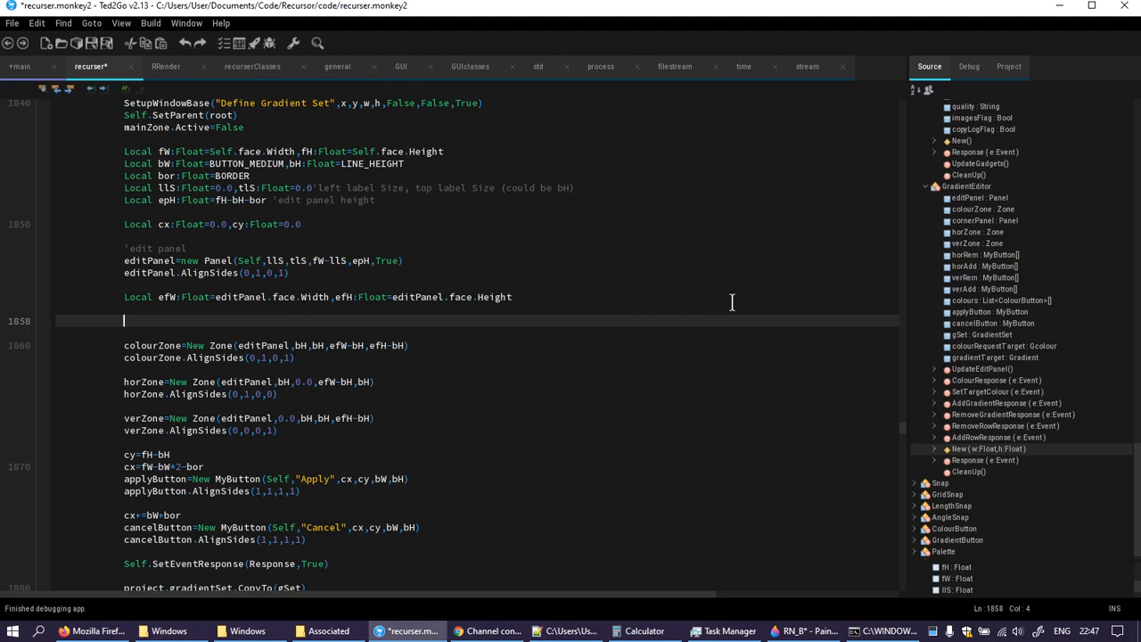
- Create cornerPanel=New Panel(editPanel,0.0,0.0,bH,bH) in New and begin its AlignSides call
text(cornerPanel=n)
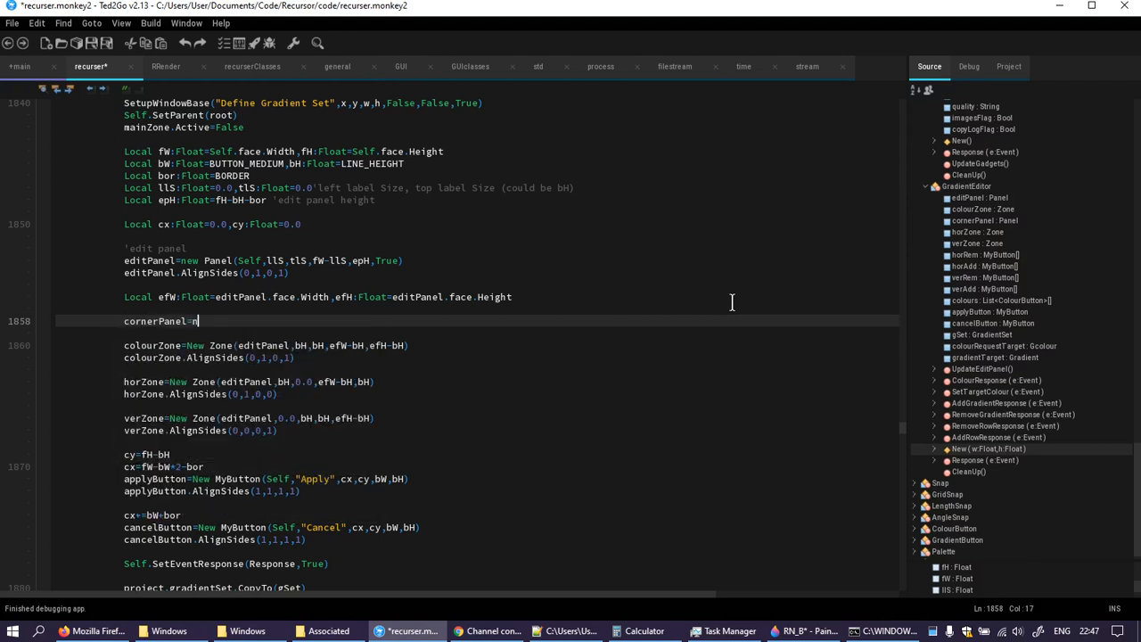
text(ew Panel()
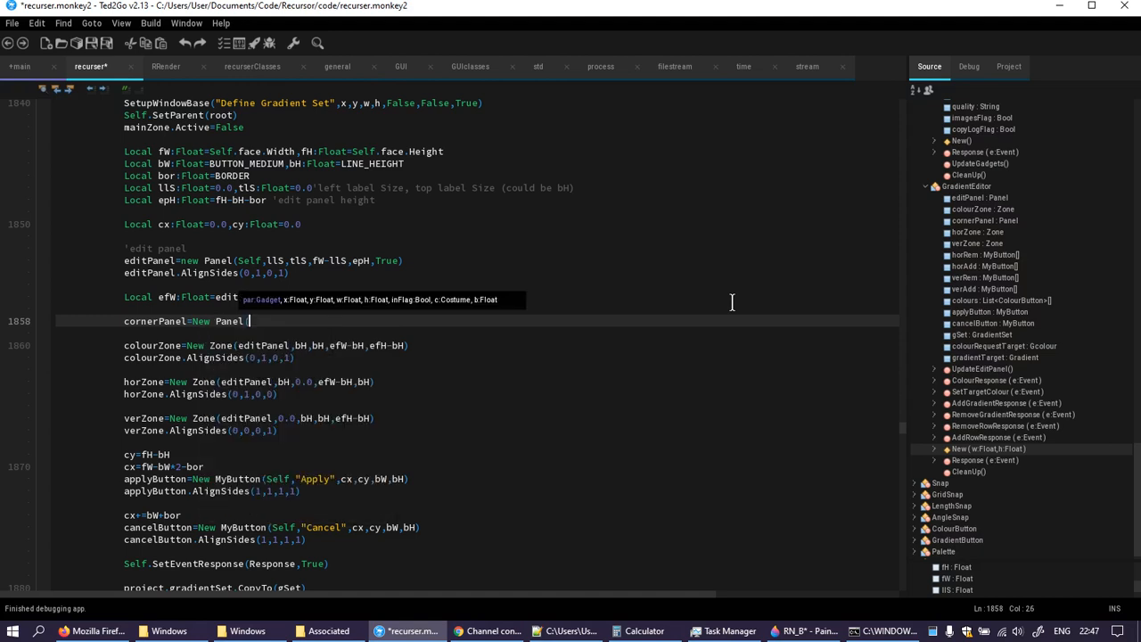
text(()
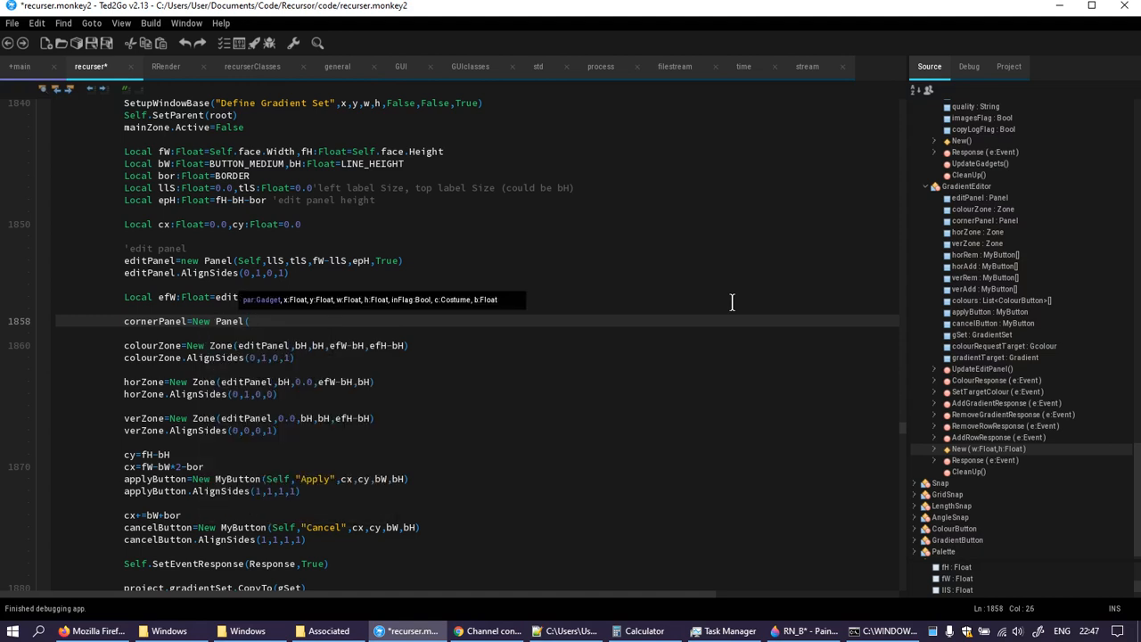
text((editPanel)
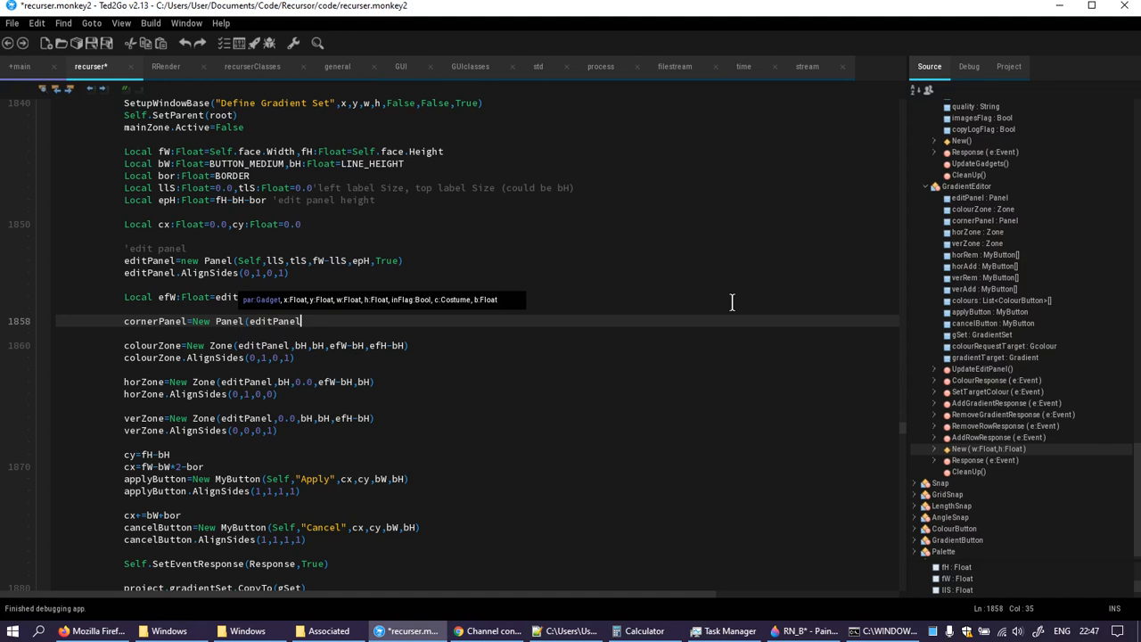
text(,0.0,0.0,c)
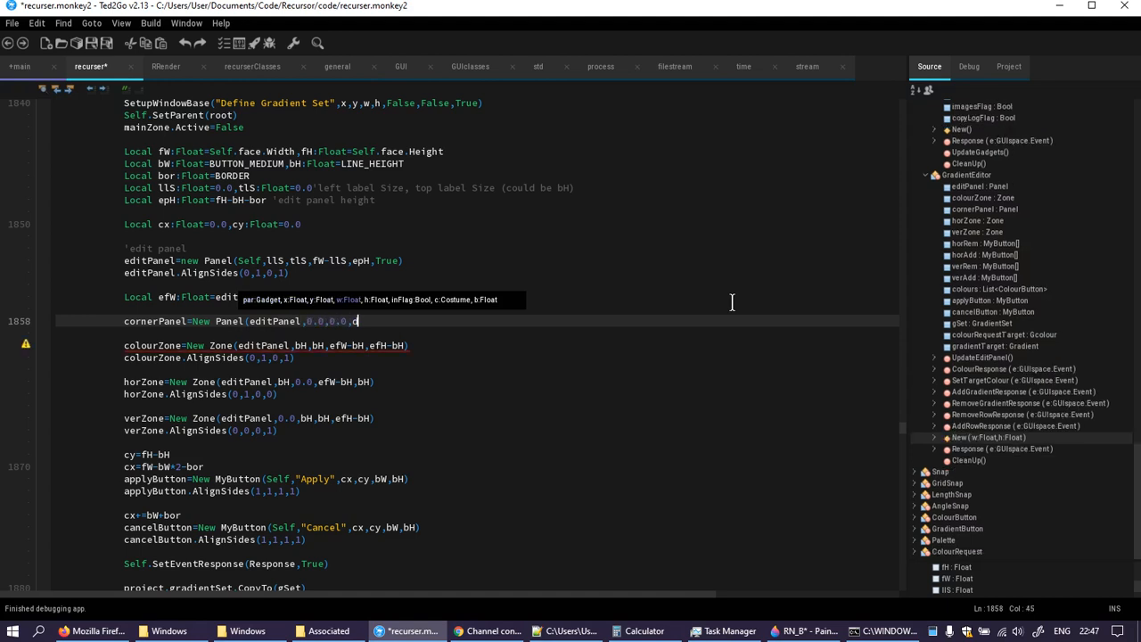
text(bH,bH)
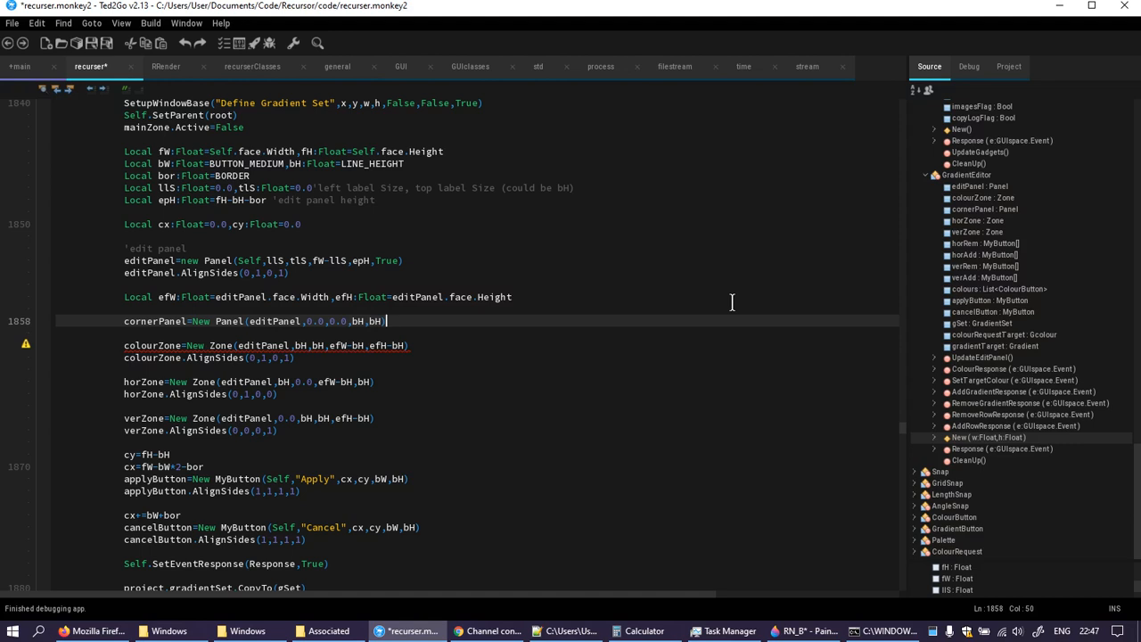
text(cornerPanel)
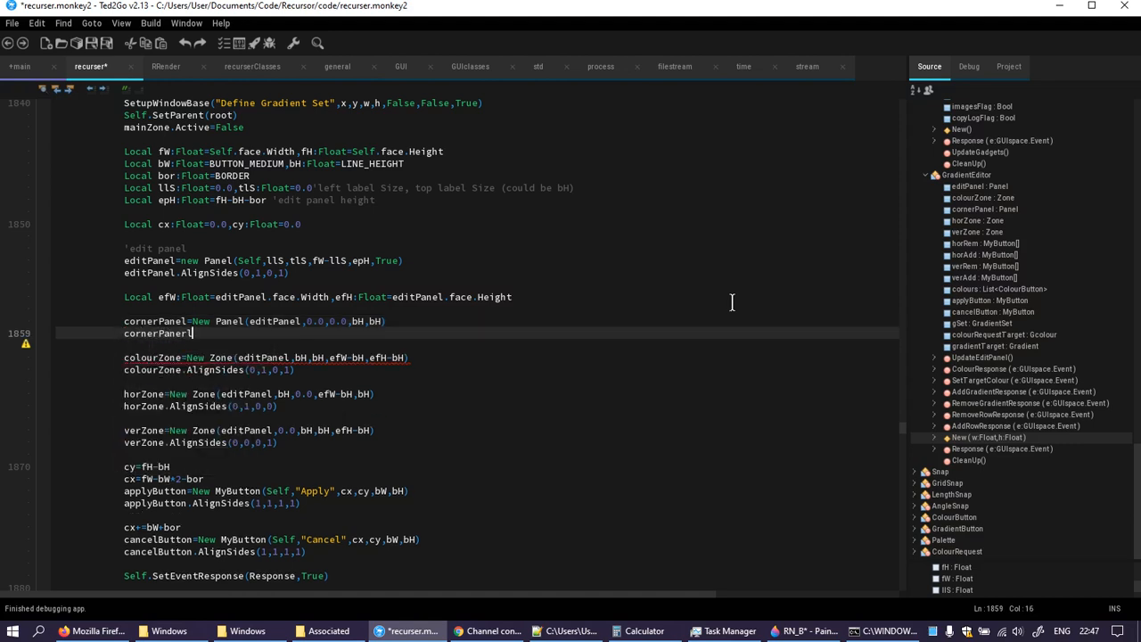
text(.AlignSides()
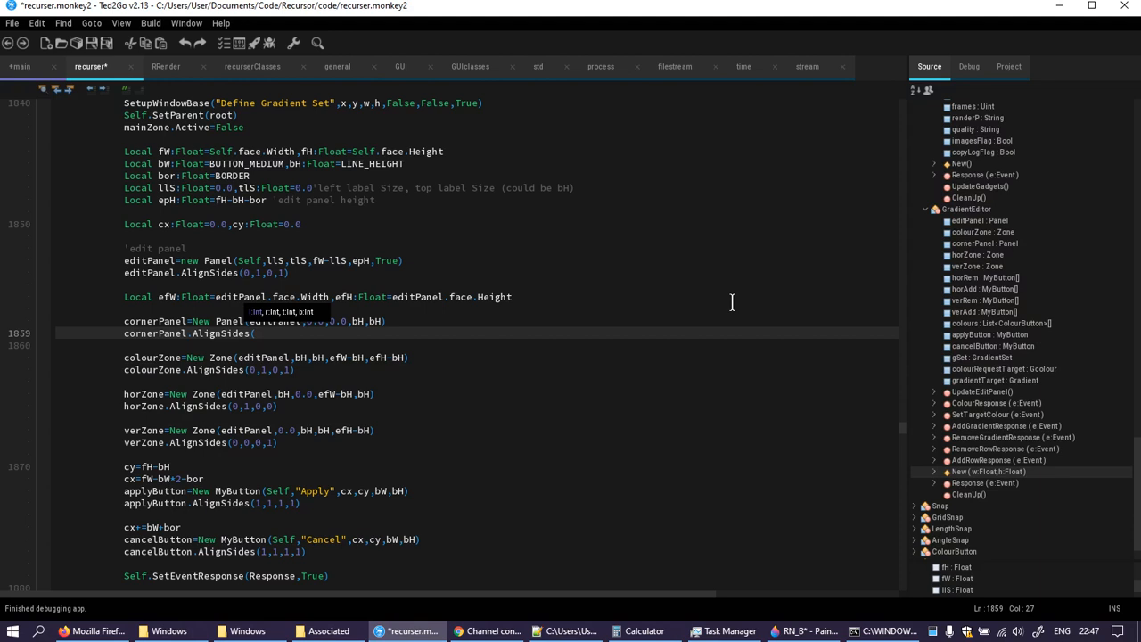
text(0,0,)
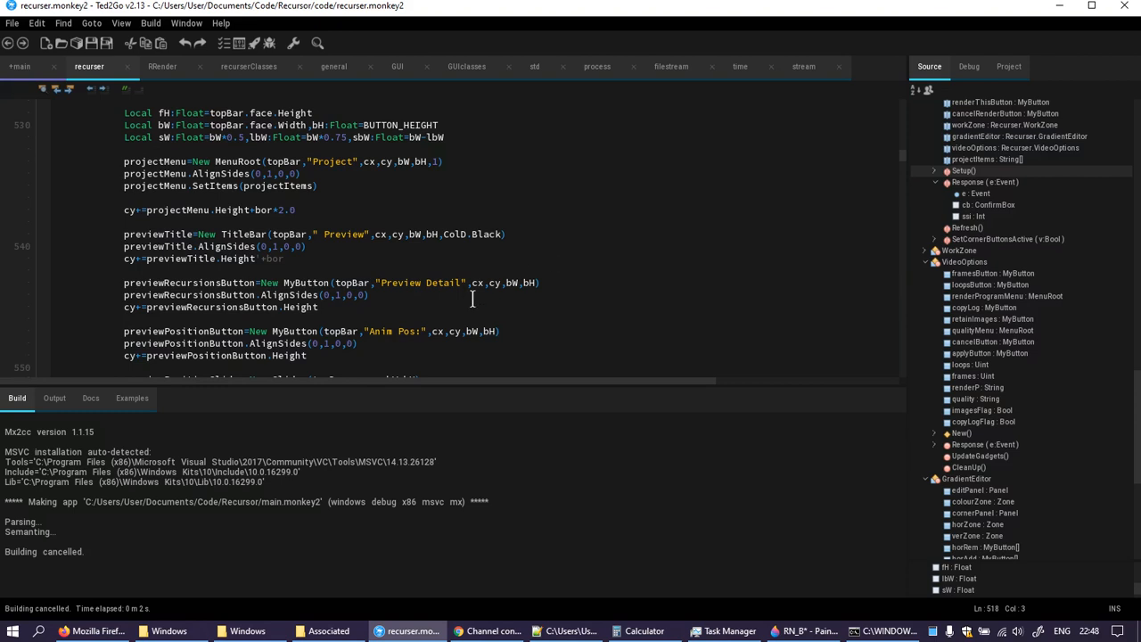
- Append +bor to the recursionsButton.Height spacing line and build the Recurser app
scroll(down, 3)
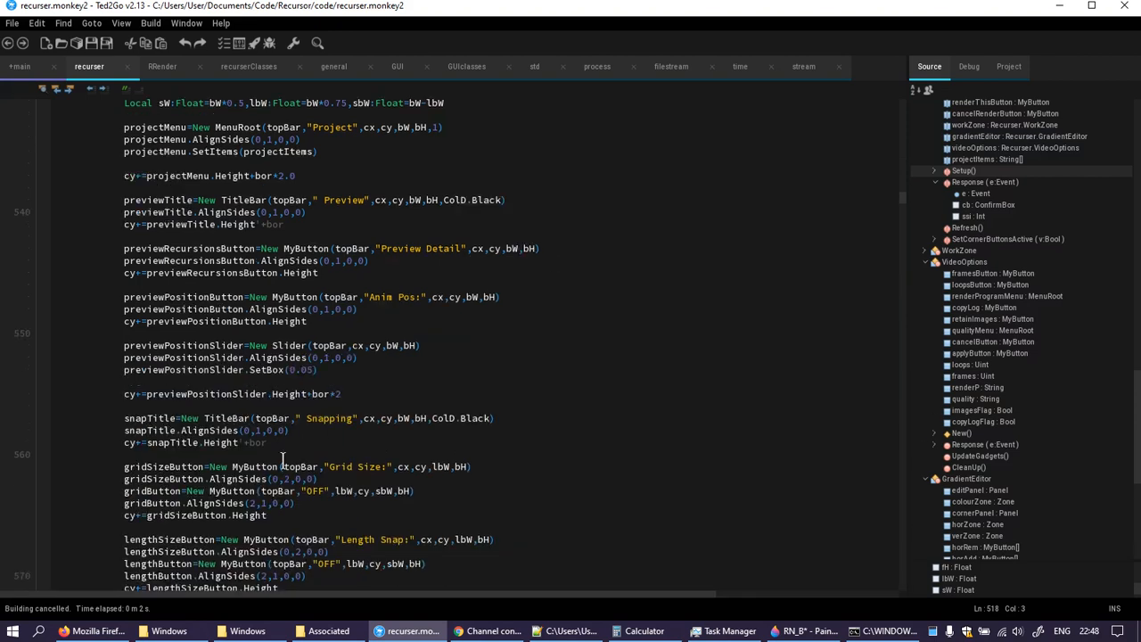
scroll(down, 3)
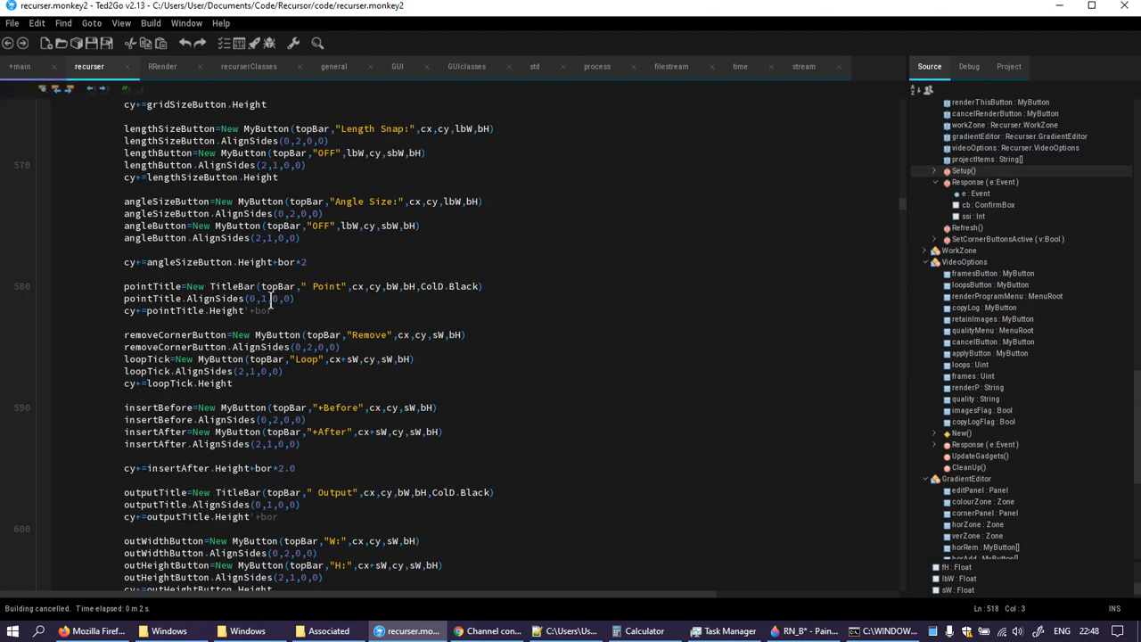
scroll(down, 3)
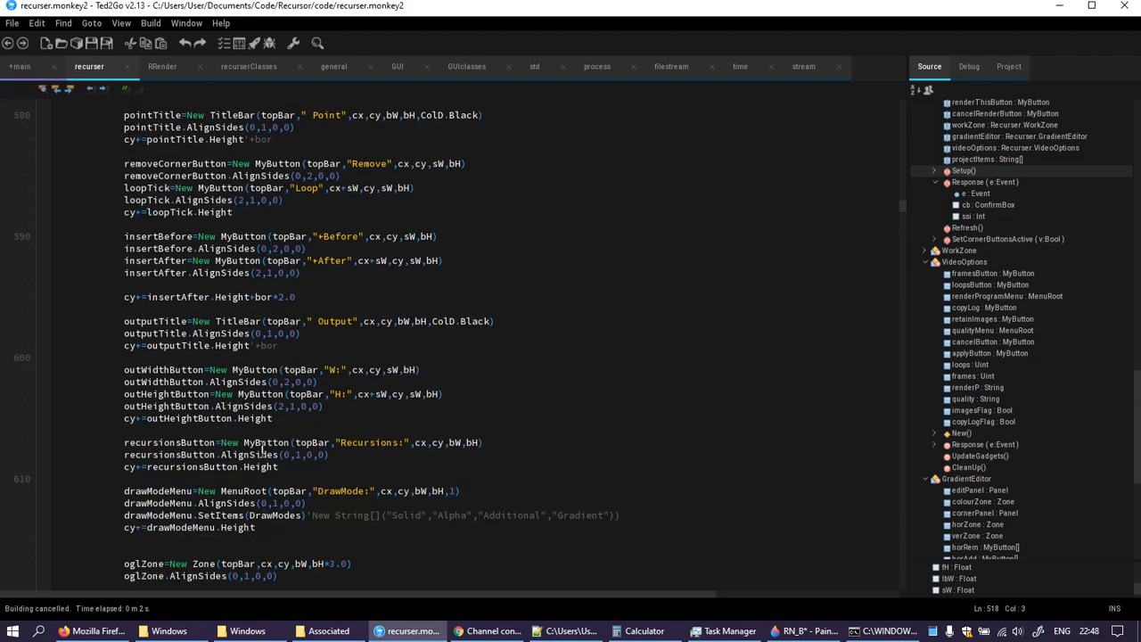
scroll(down, 3)
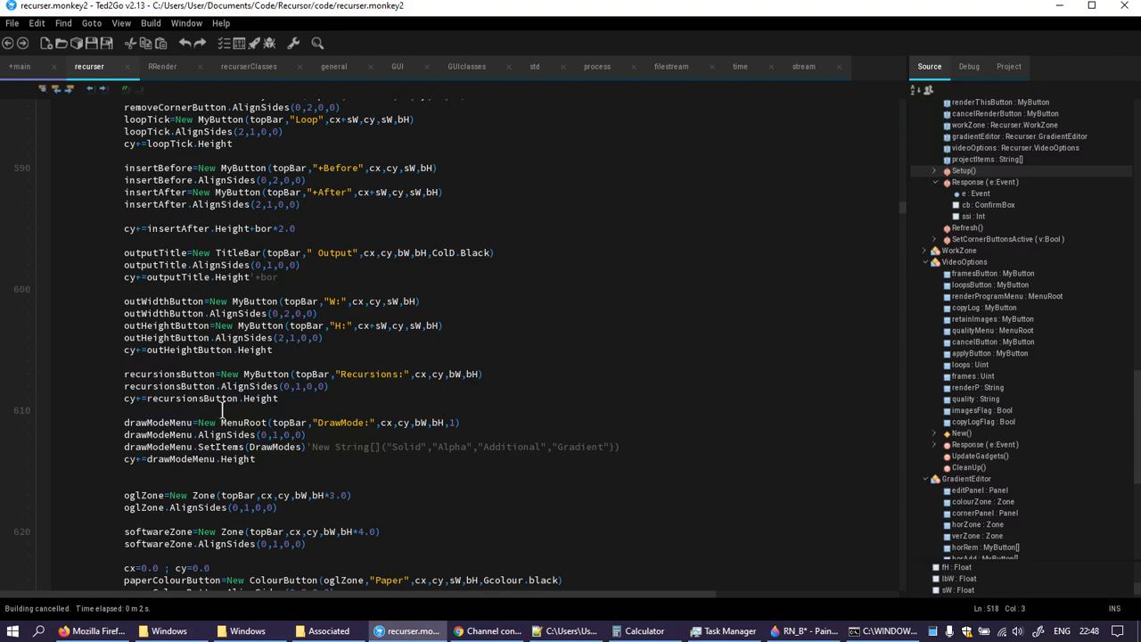
click(310, 399)
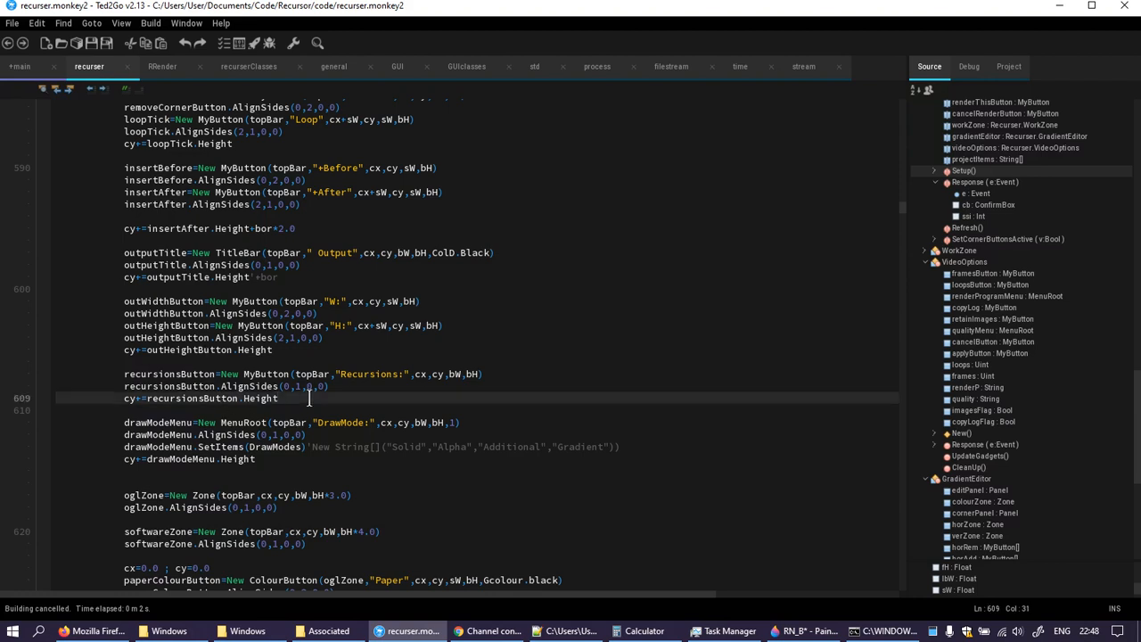
text(+bor)
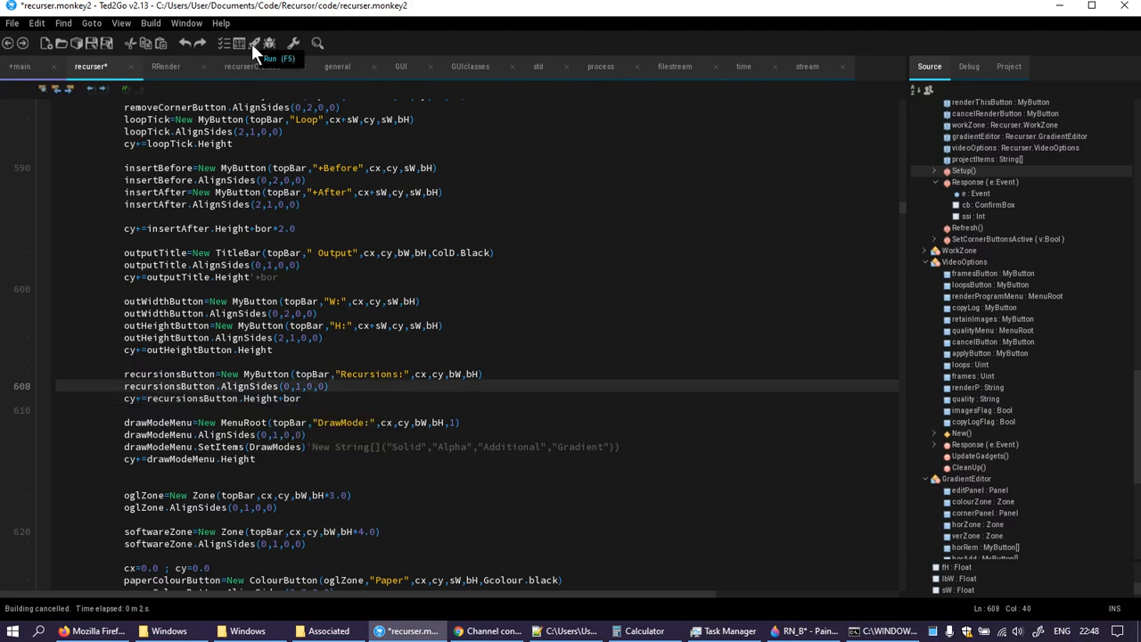
click(254, 43)
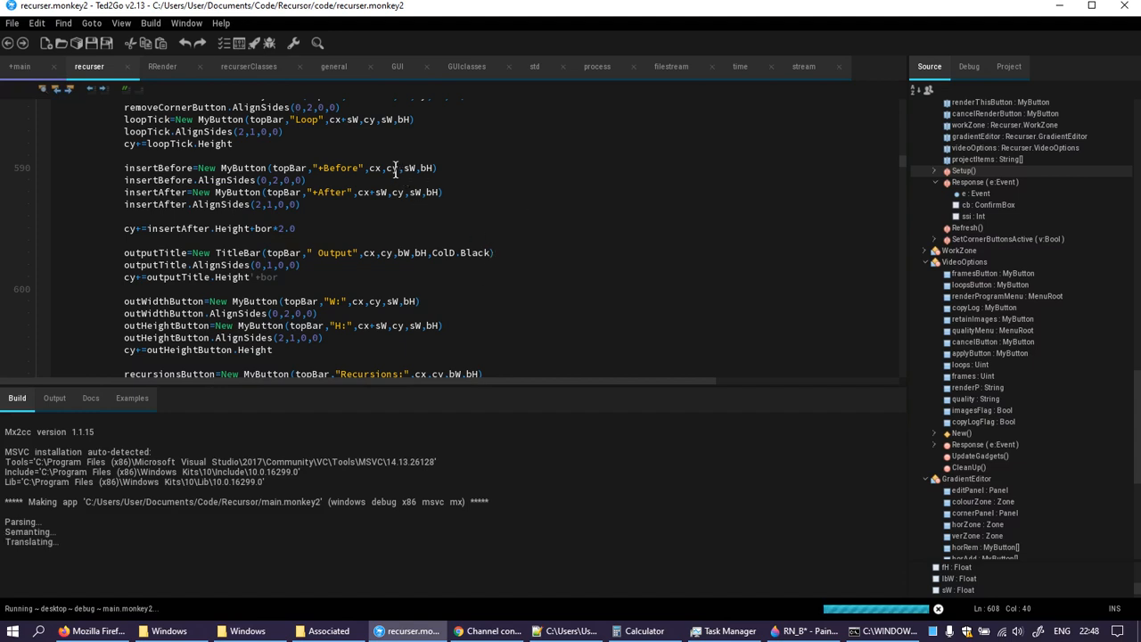
- Wait while main.monkey2 parses, semants and translates until it reaches compiling
click(883, 631)
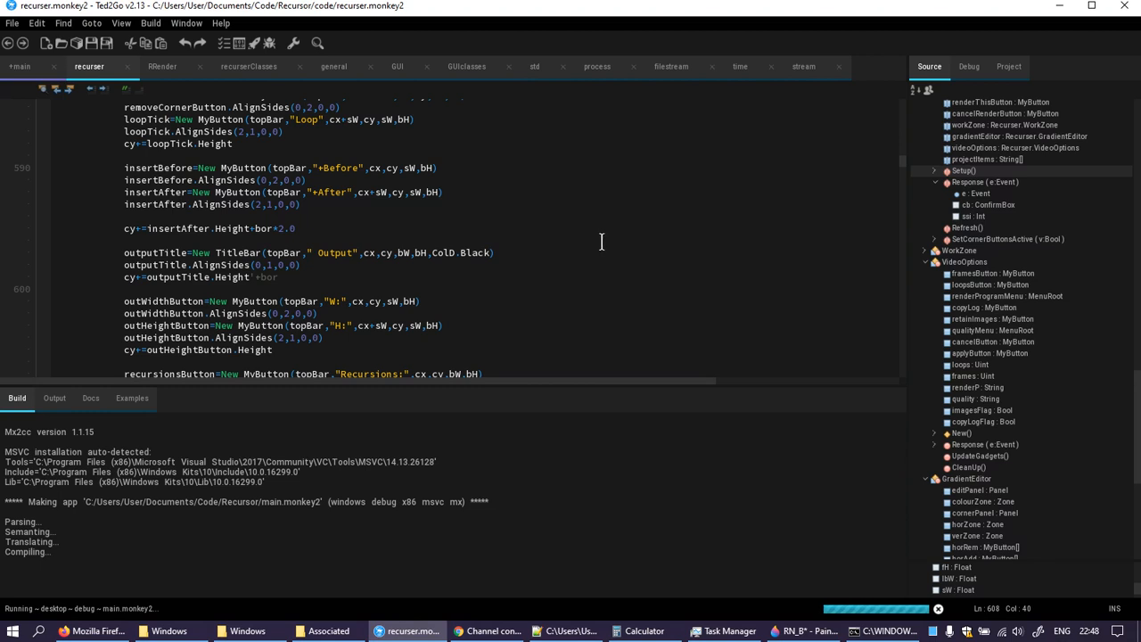
mouse_move(553, 206)
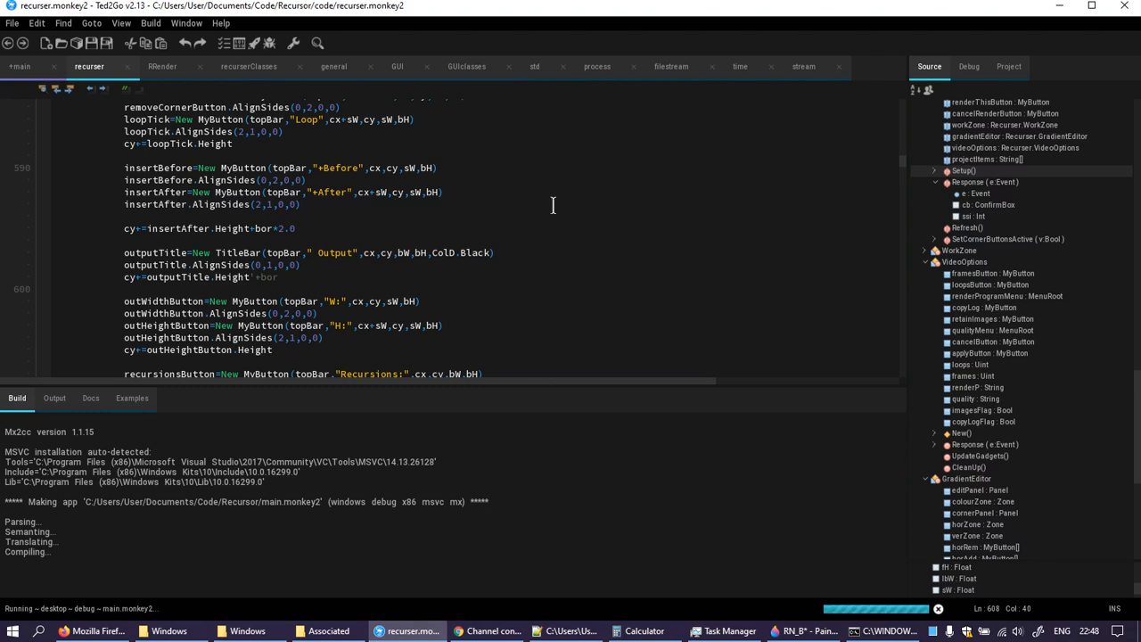
mouse_move(767, 258)
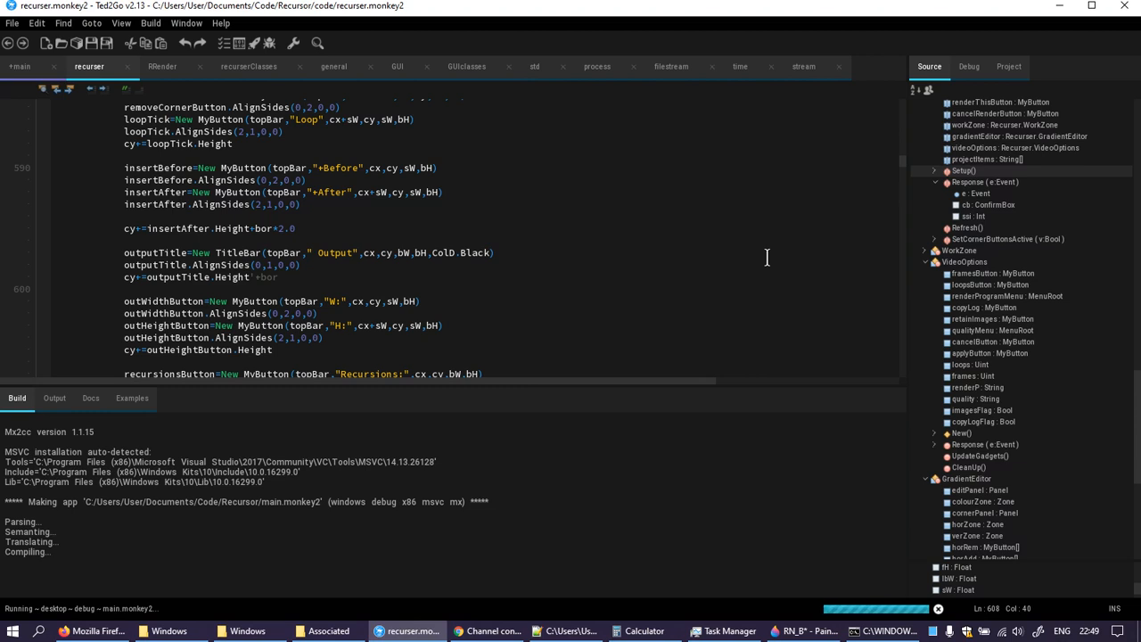
mouse_move(783, 392)
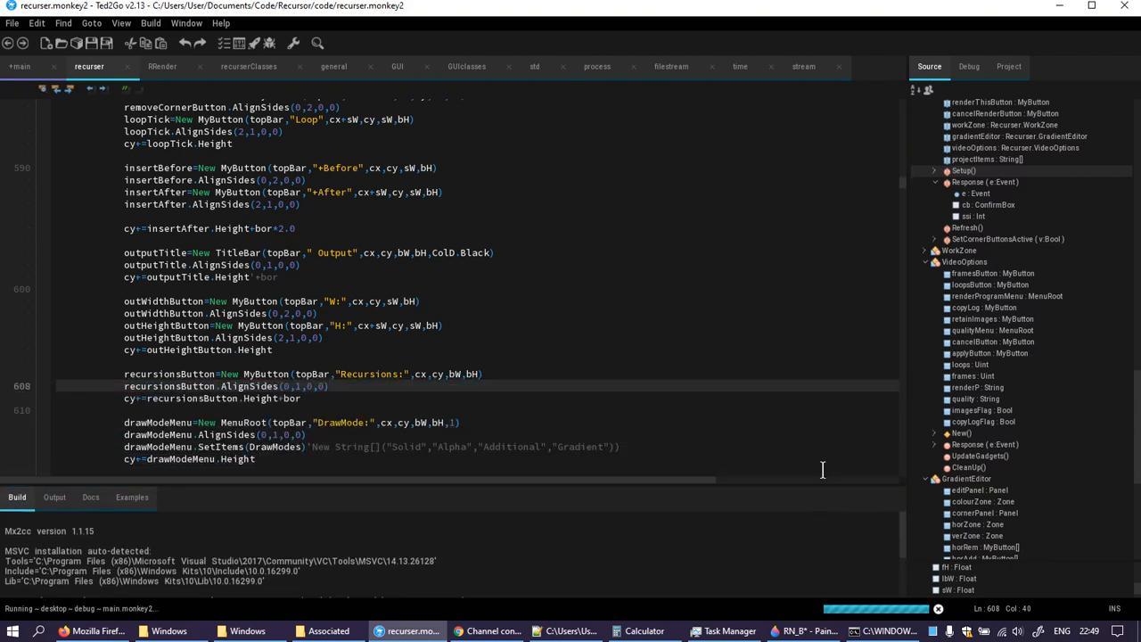
mouse_move(329, 630)
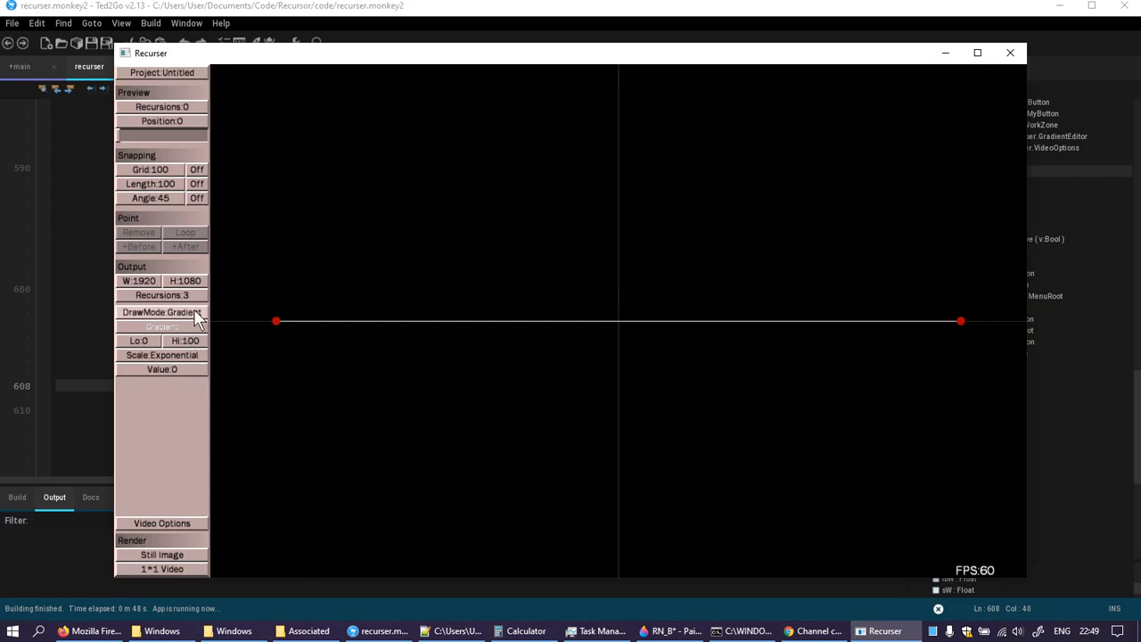
click(161, 312)
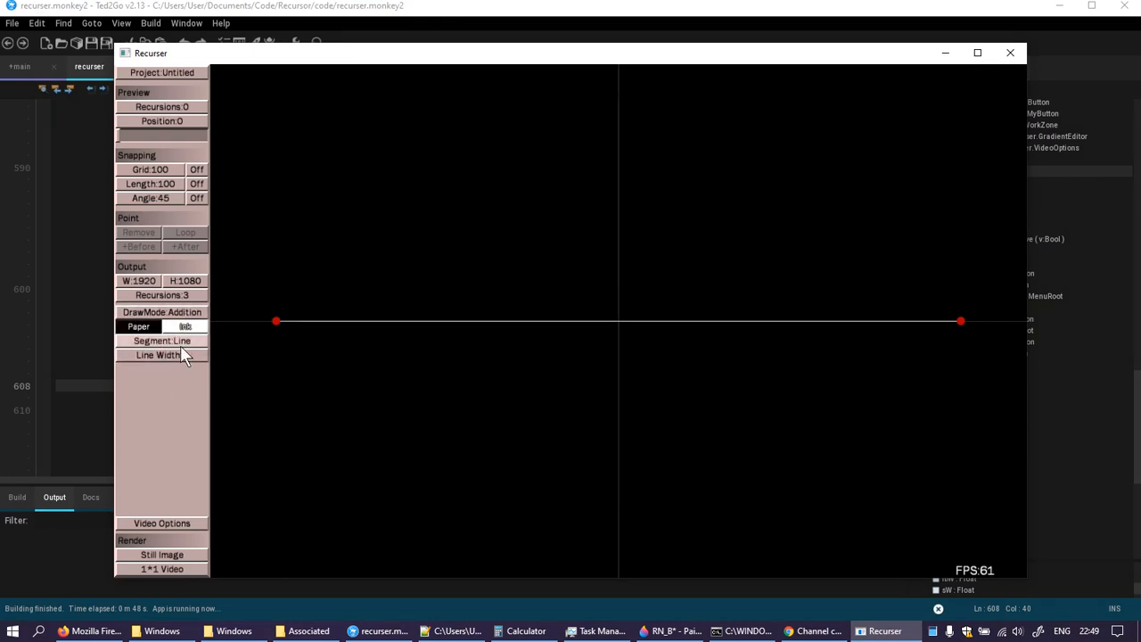
click(162, 341)
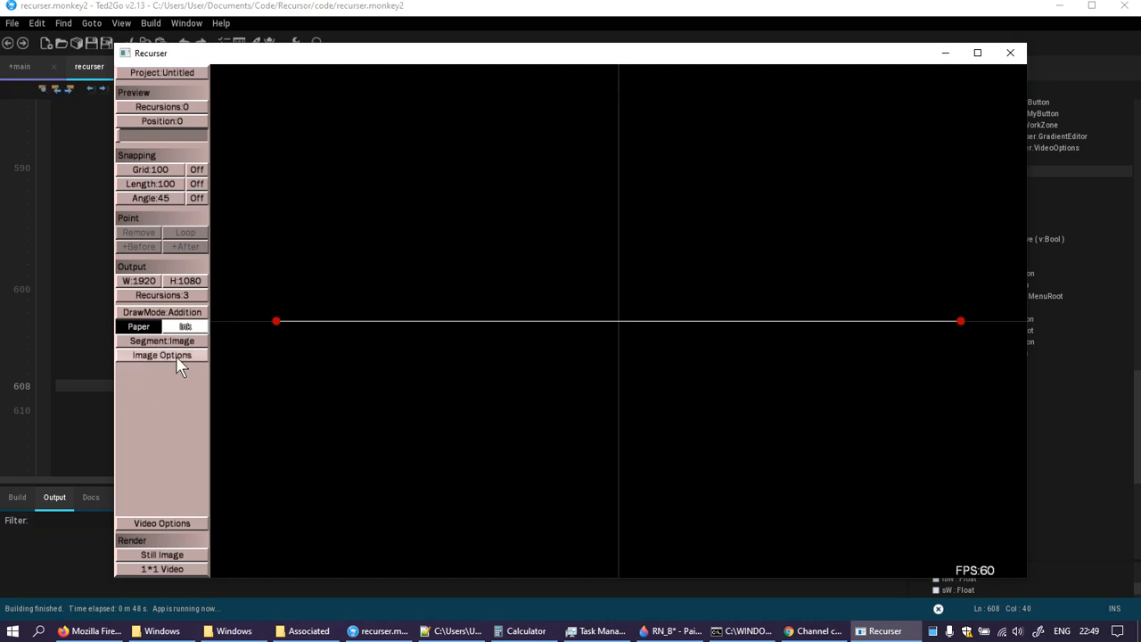
click(161, 341)
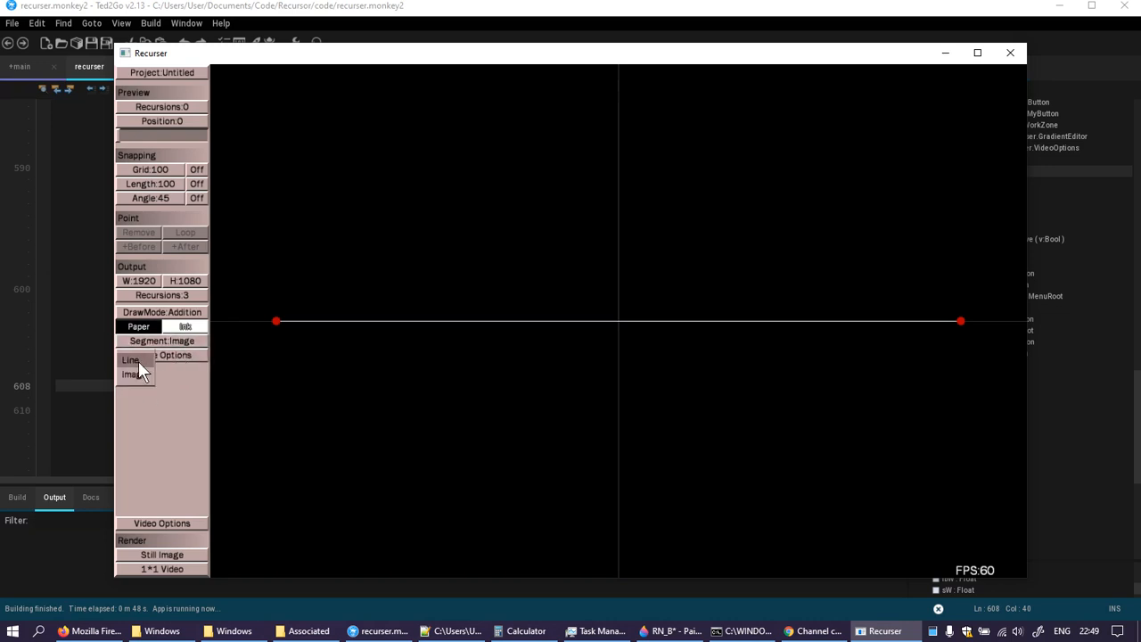
click(131, 360)
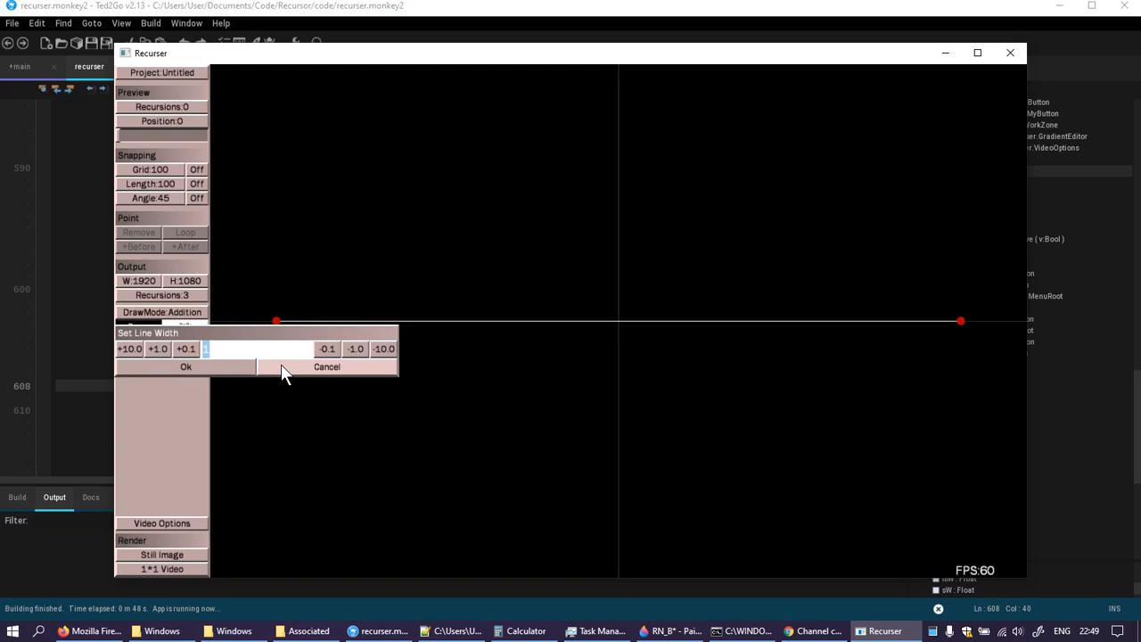
click(326, 367)
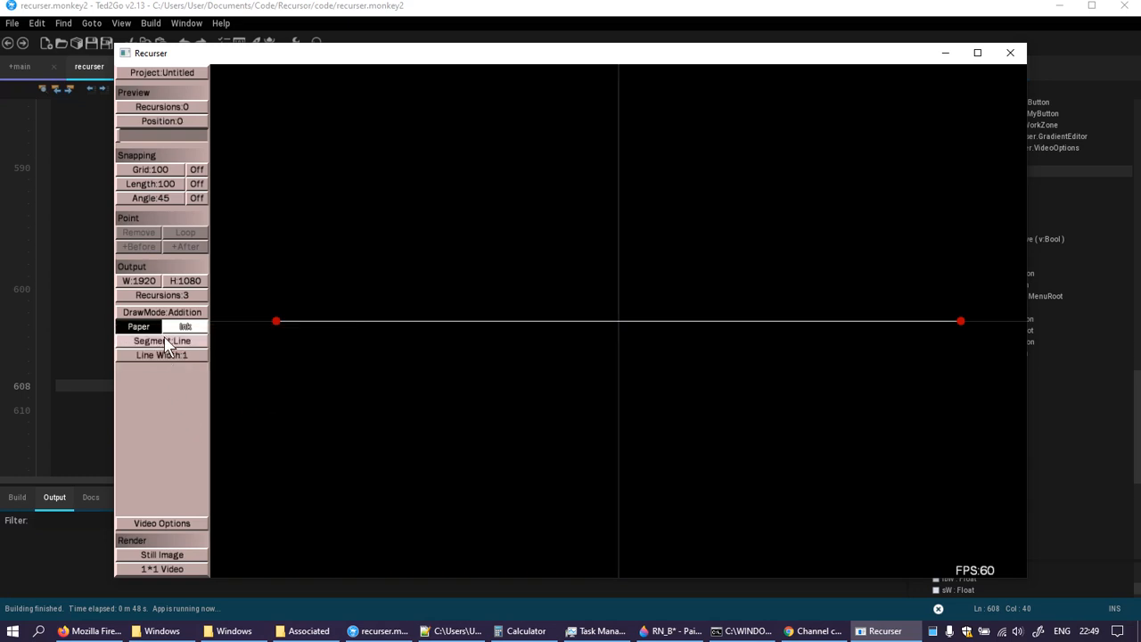
click(139, 326)
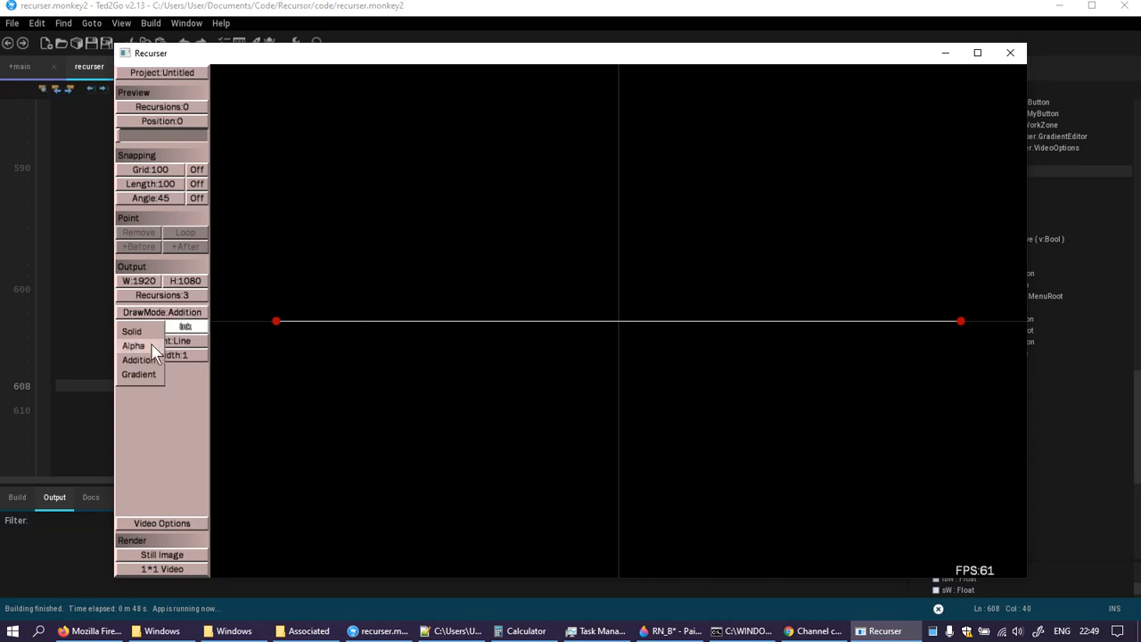
click(131, 330)
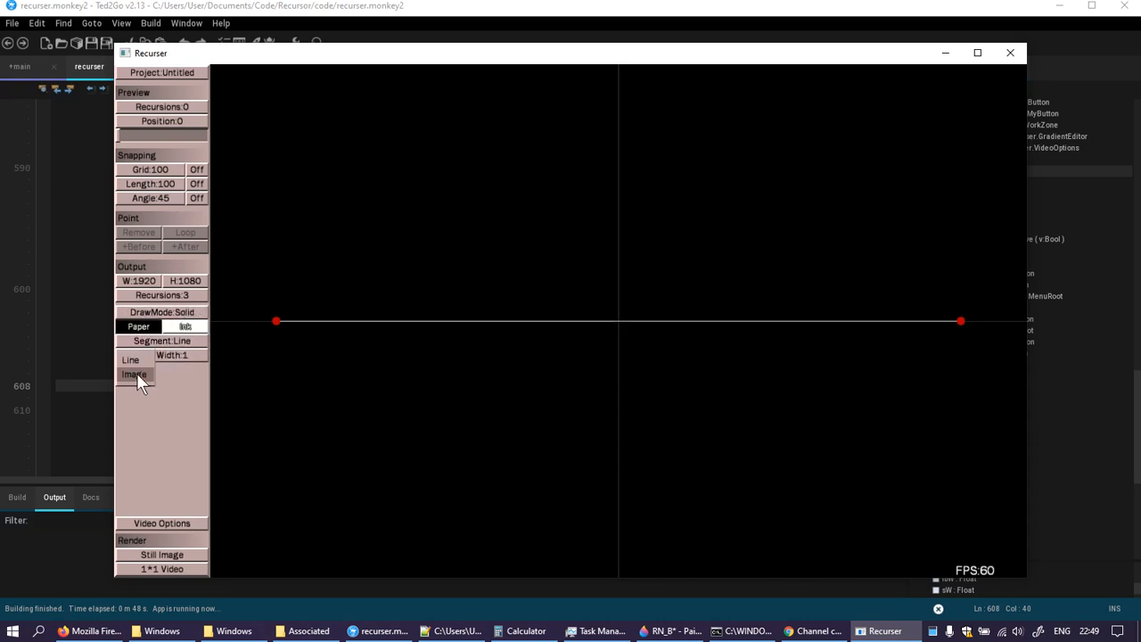
click(133, 373)
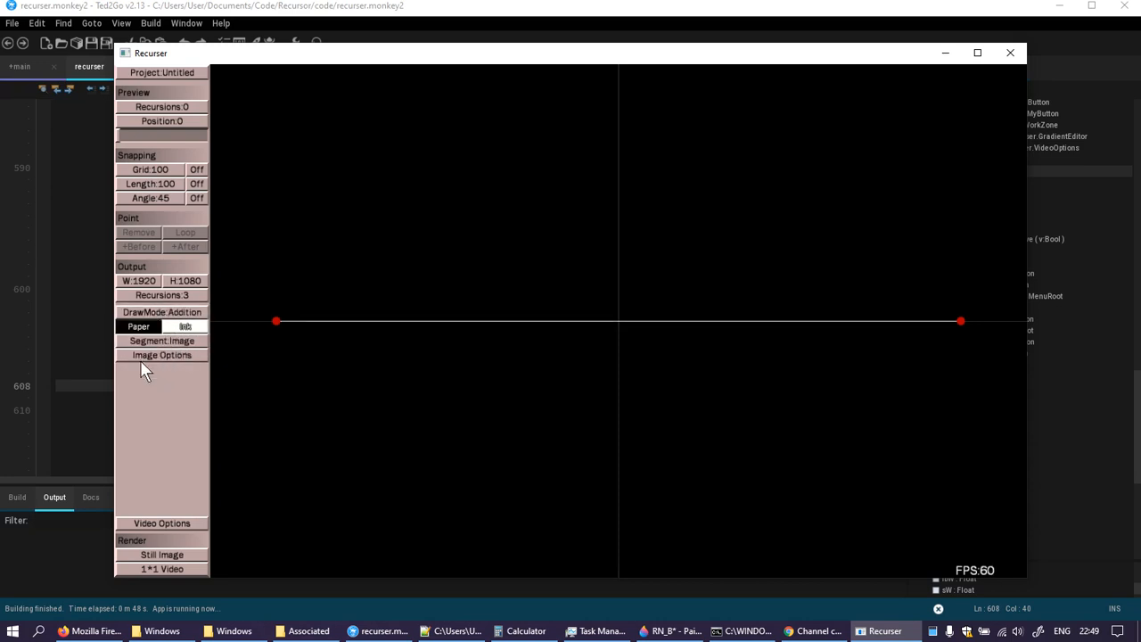
click(161, 340)
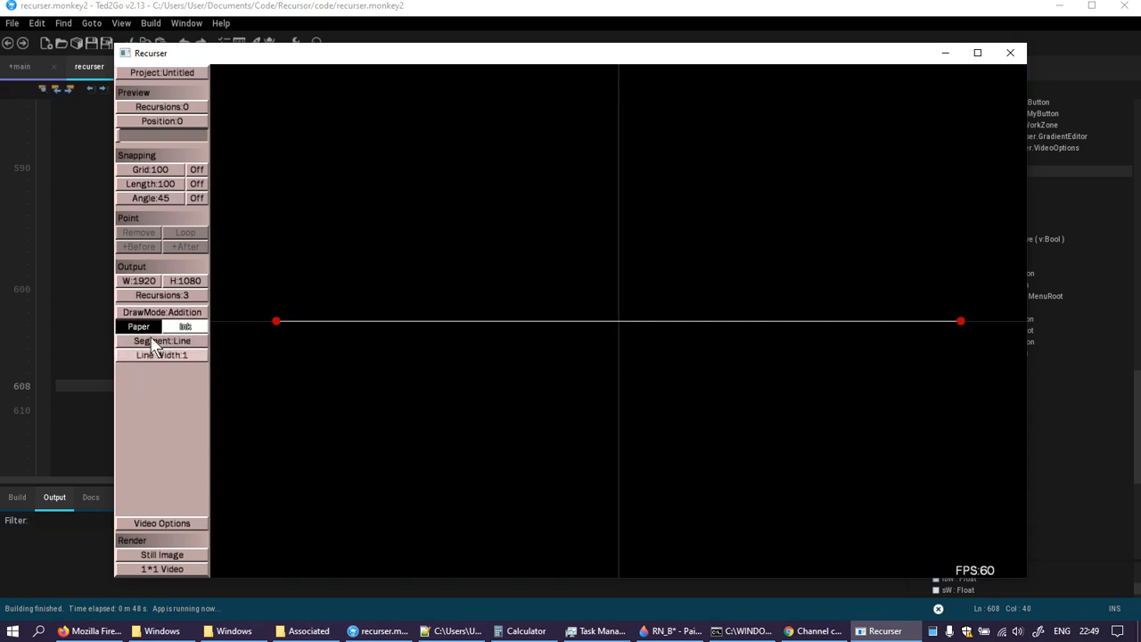
click(162, 312)
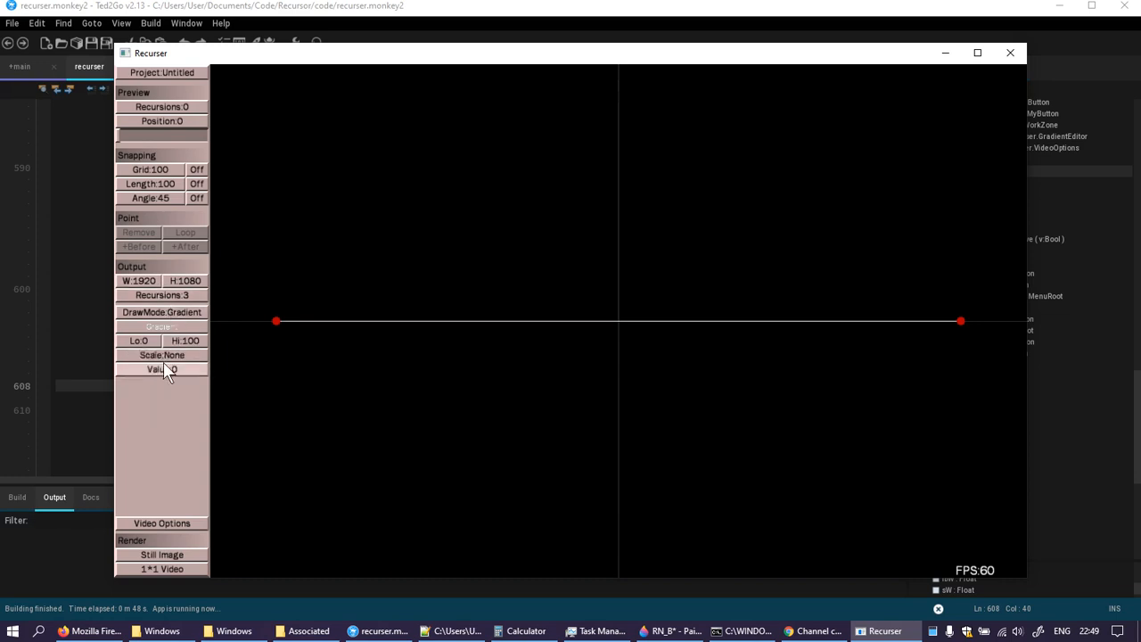
click(162, 355)
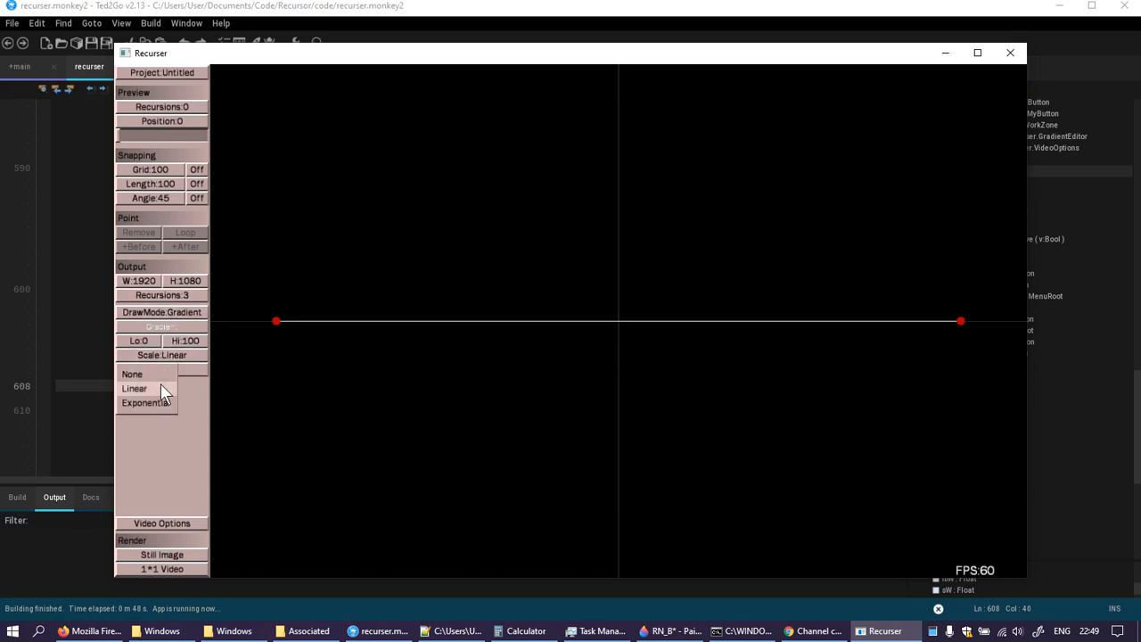
click(145, 402)
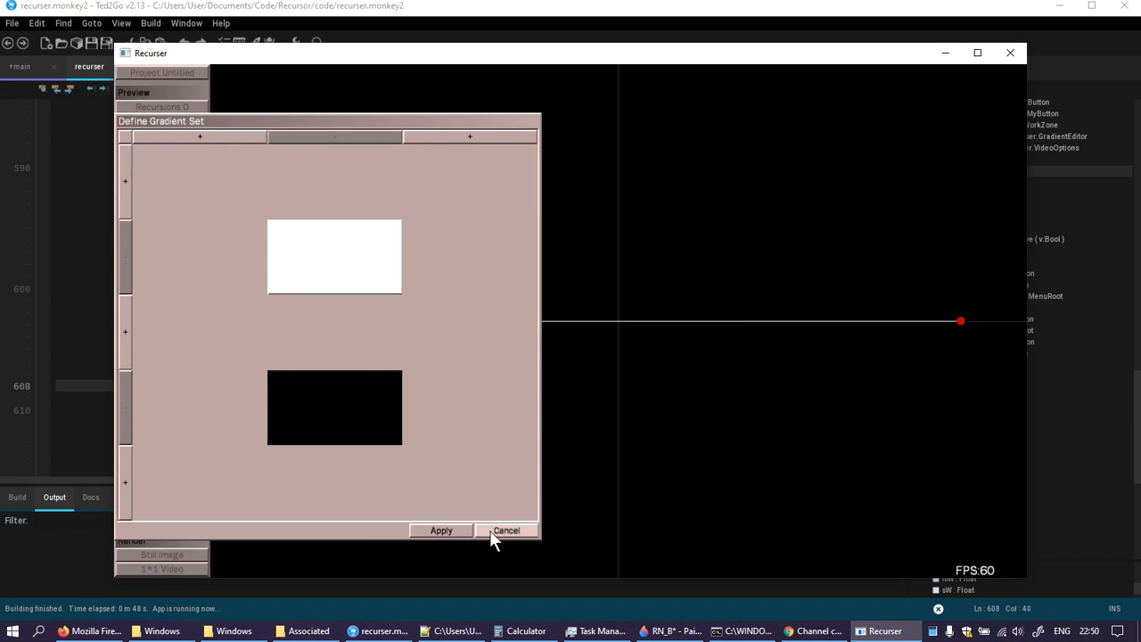
mouse_move(123, 535)
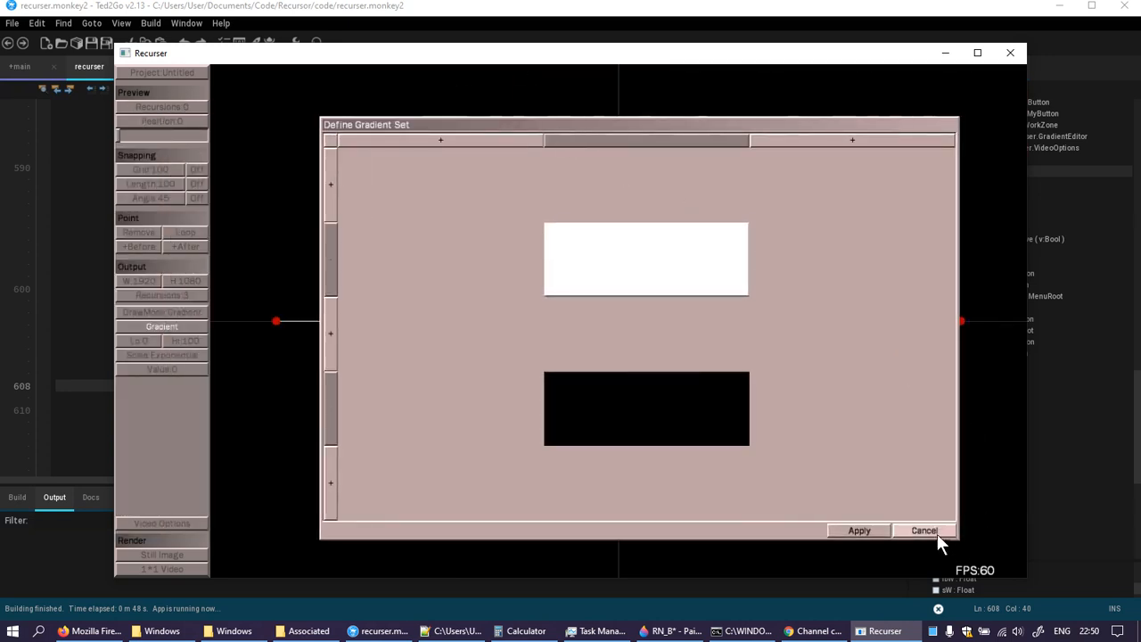
- Cancel the gradient editor and set Preview Recursions to 3
click(925, 530)
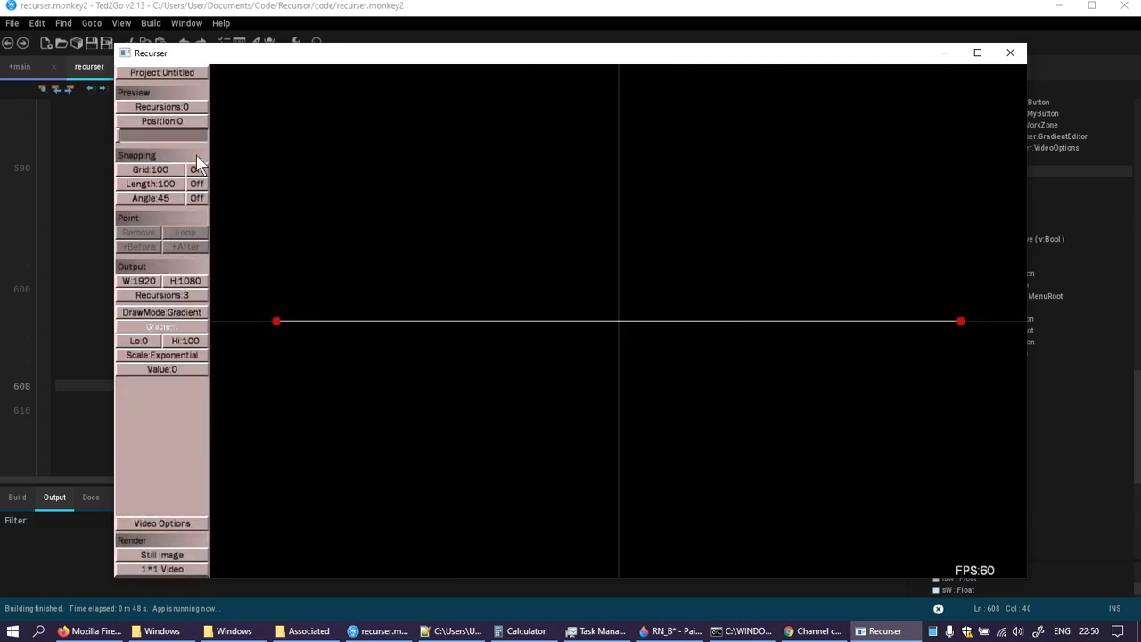
click(162, 106)
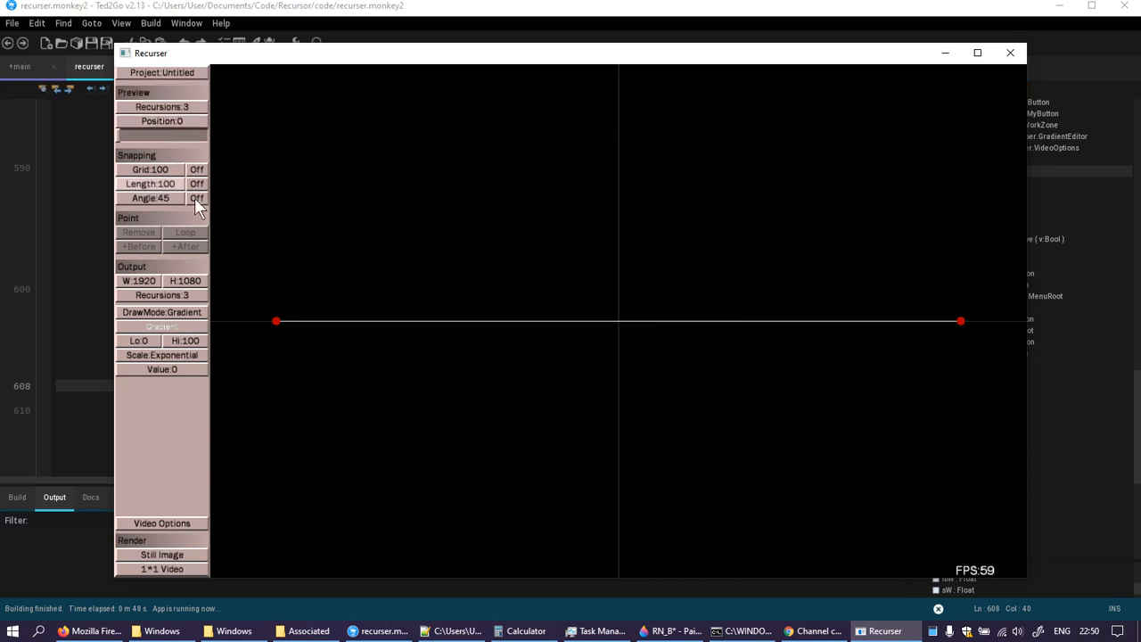
mouse_move(178, 335)
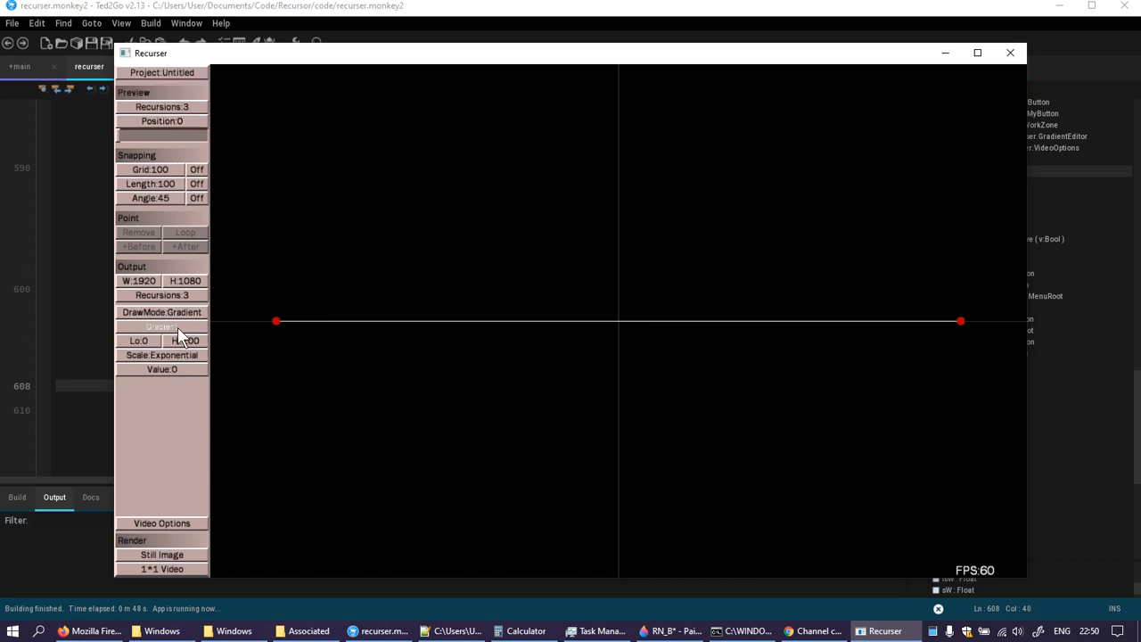
- Adjust the dark green gradient entry's colour and confirm it
click(160, 327)
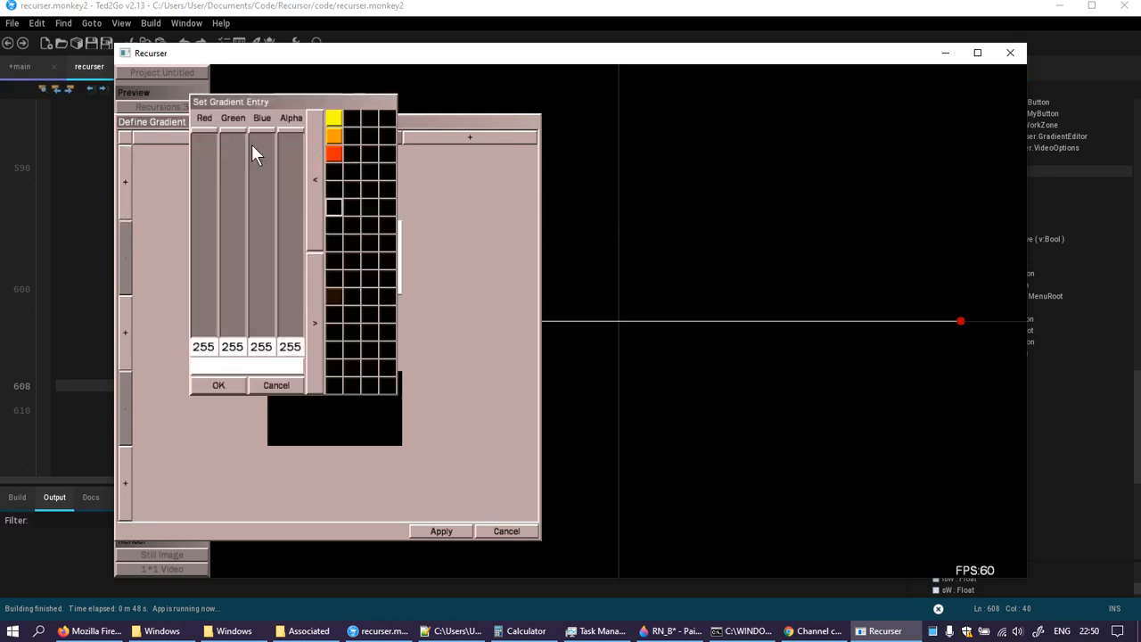
drag(203, 134, 203, 339)
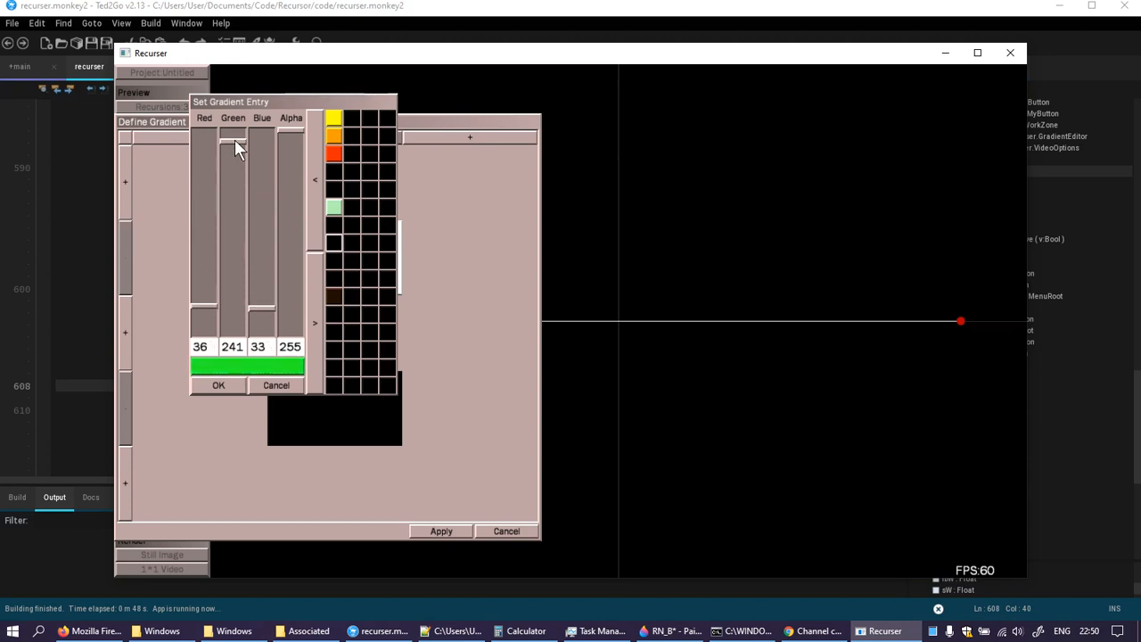
drag(232, 147, 232, 285)
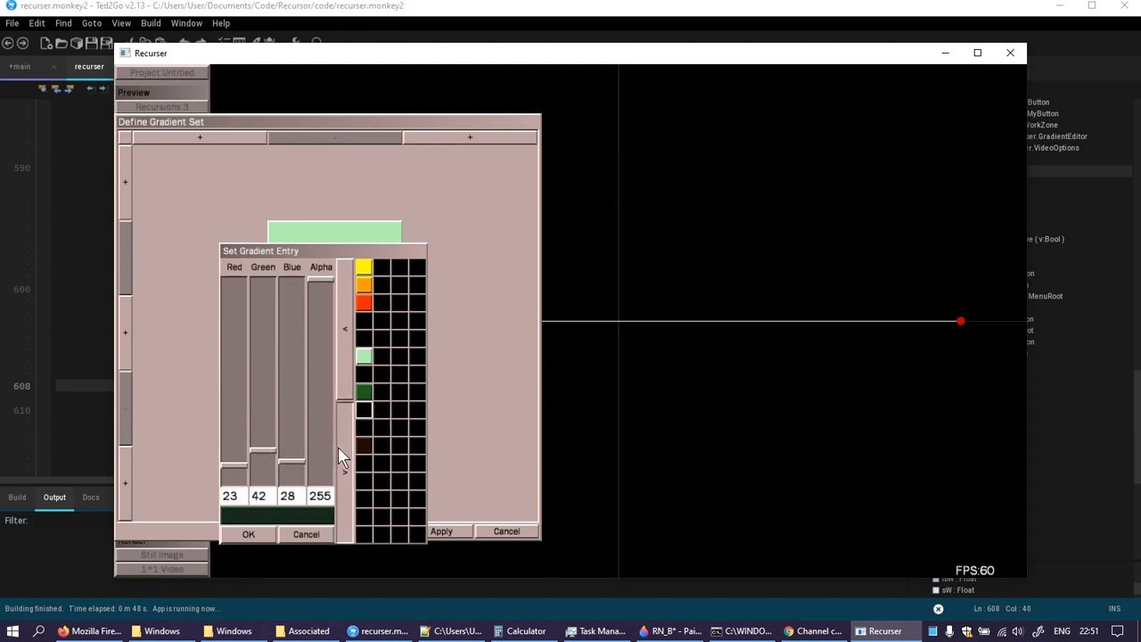
click(249, 533)
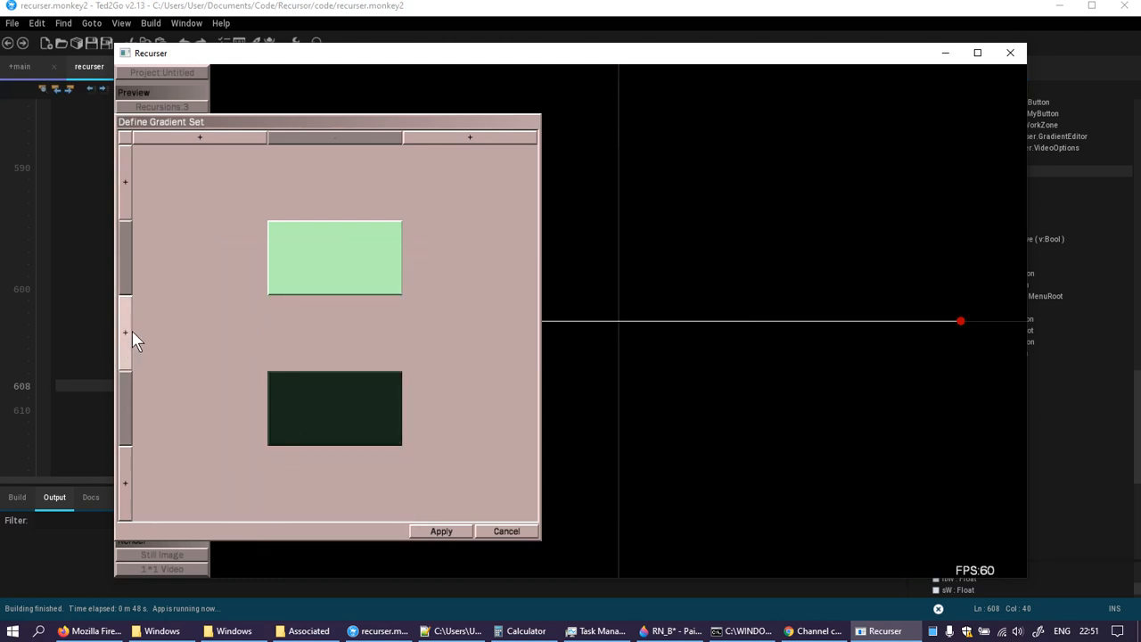
- Insert a muted green entry (149,185,156) between the greens and apply the set
click(125, 333)
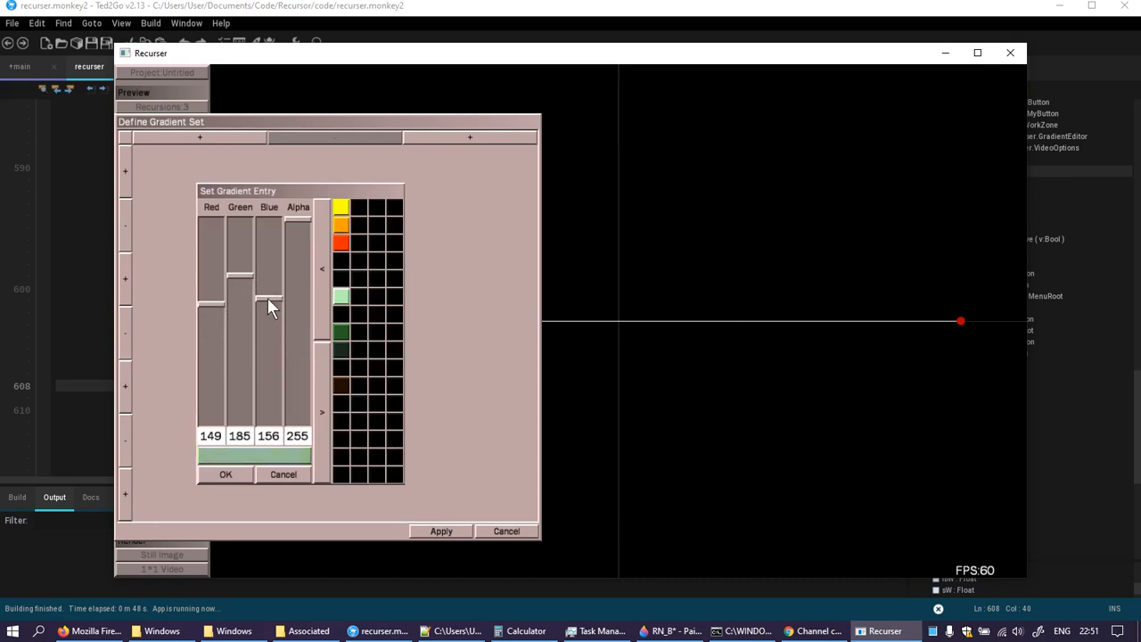
click(225, 474)
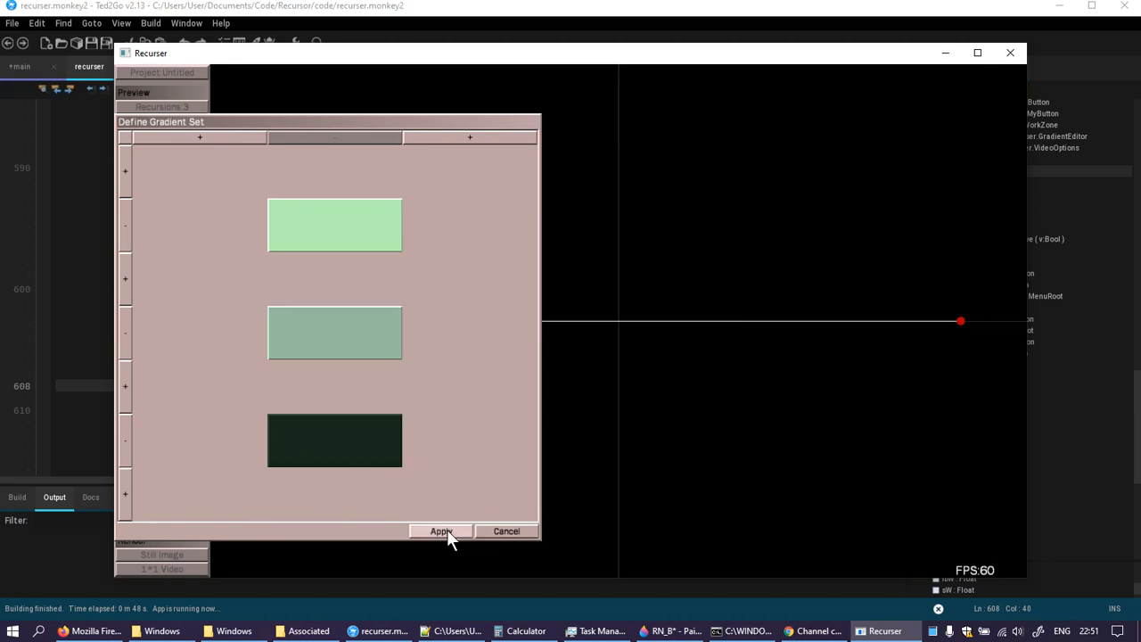
click(439, 532)
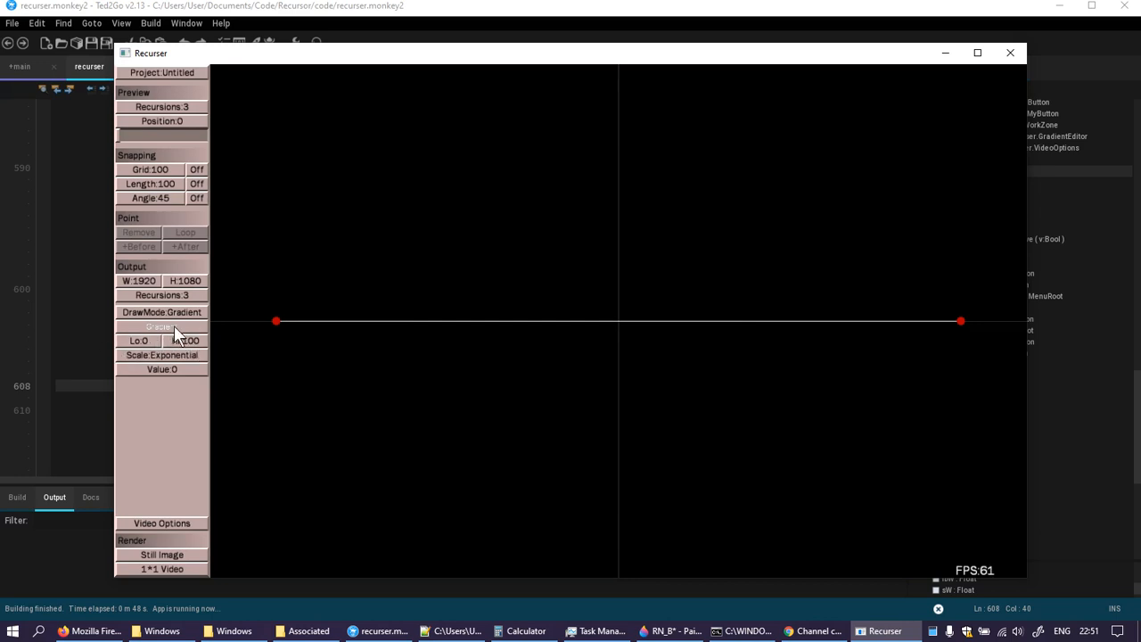
- Close the gradient set unchanged and switch the draw mode to Addition
click(161, 327)
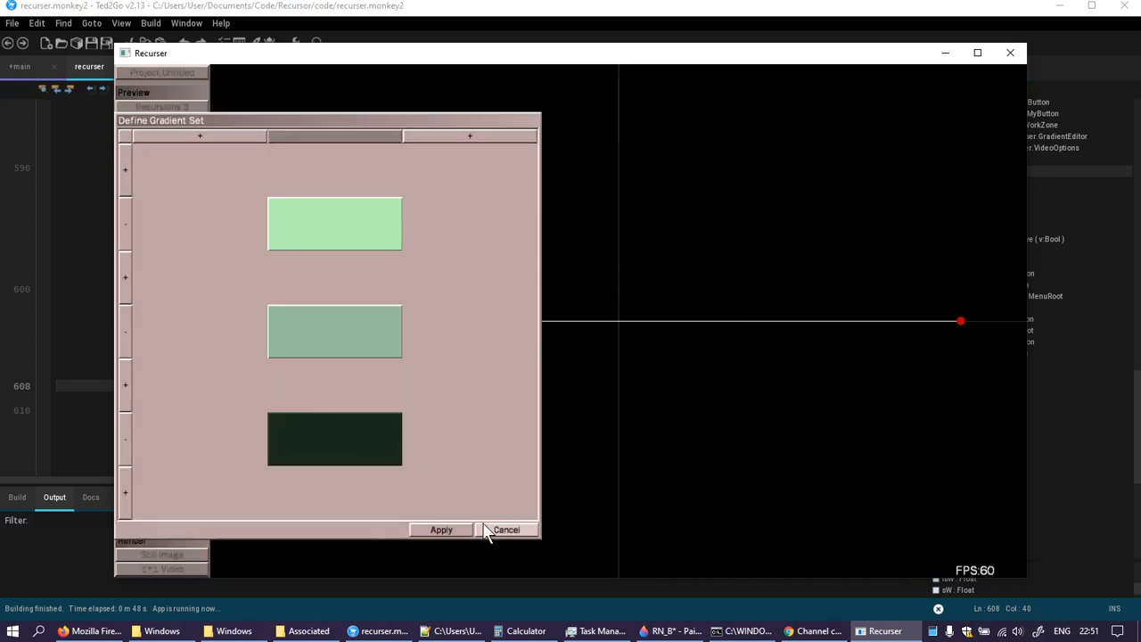
click(506, 530)
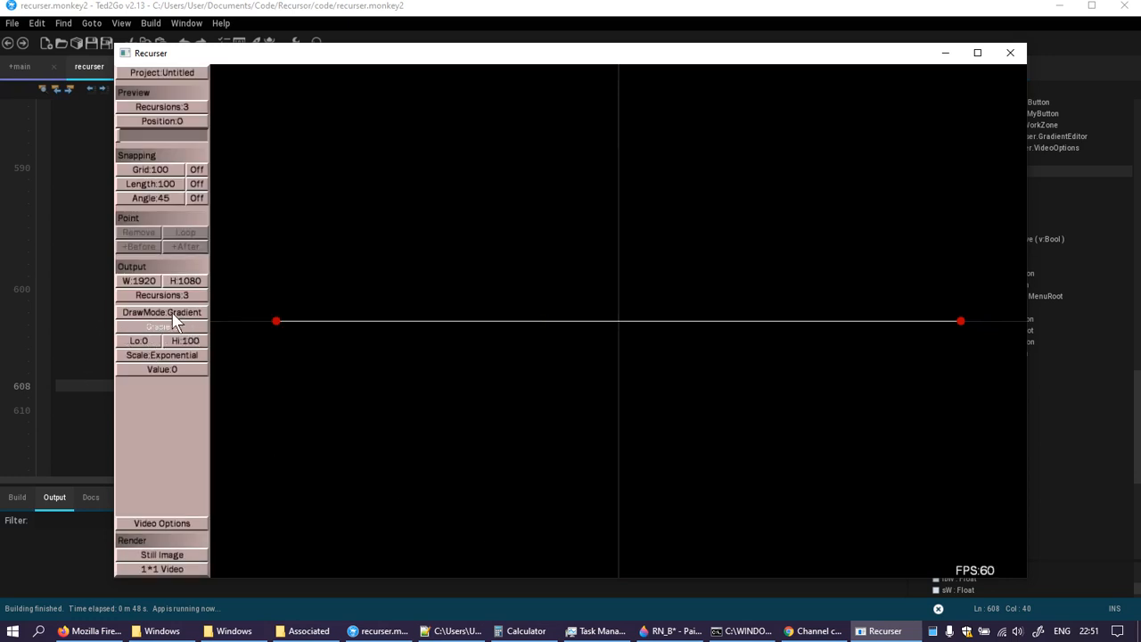
click(161, 312)
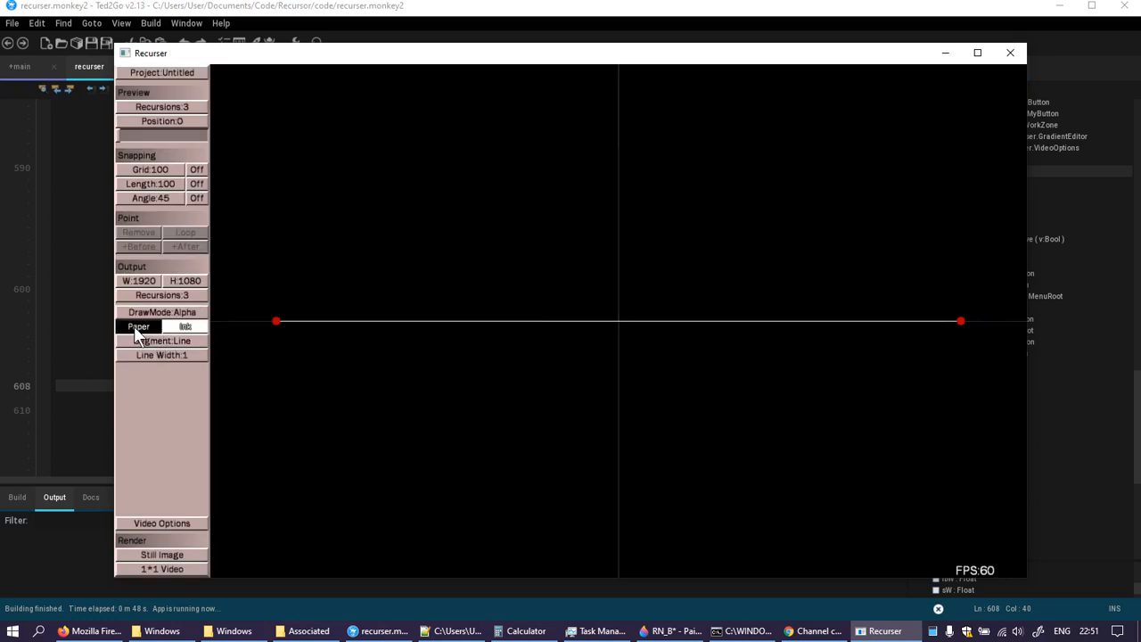
click(139, 326)
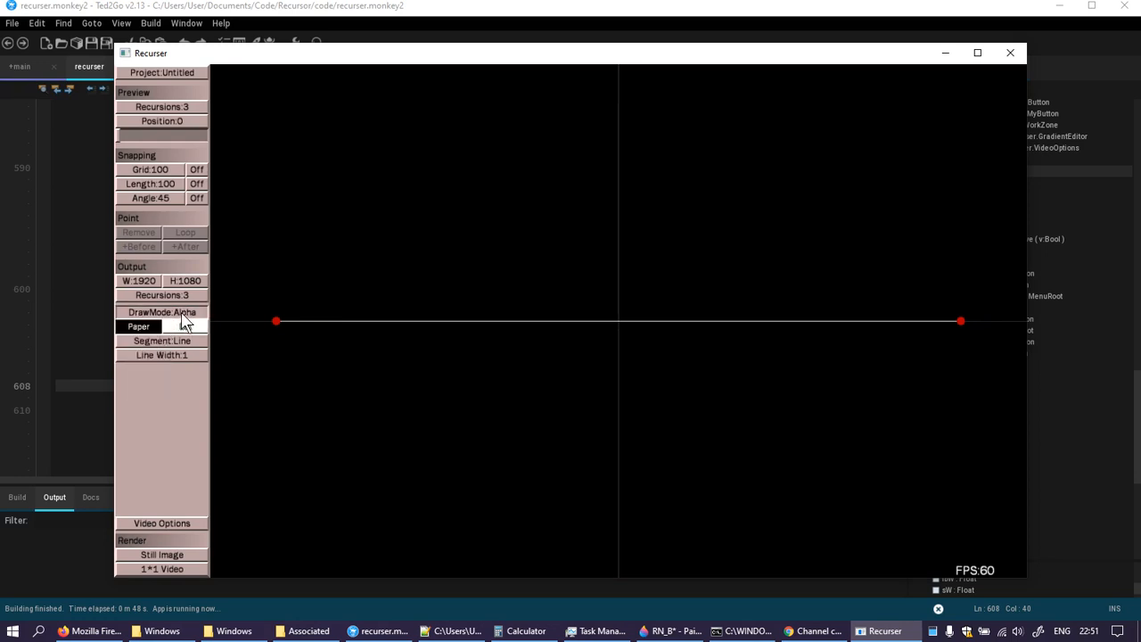
click(162, 312)
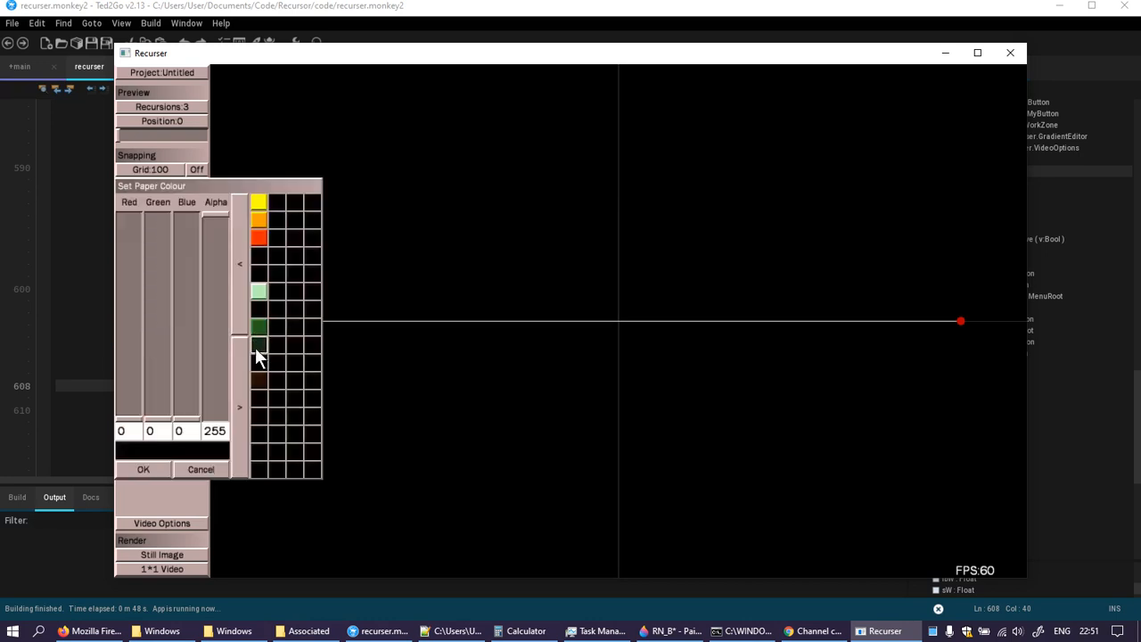
- Set the paper colour to dark green and the ink colour to green (36, 92, 33)
click(143, 469)
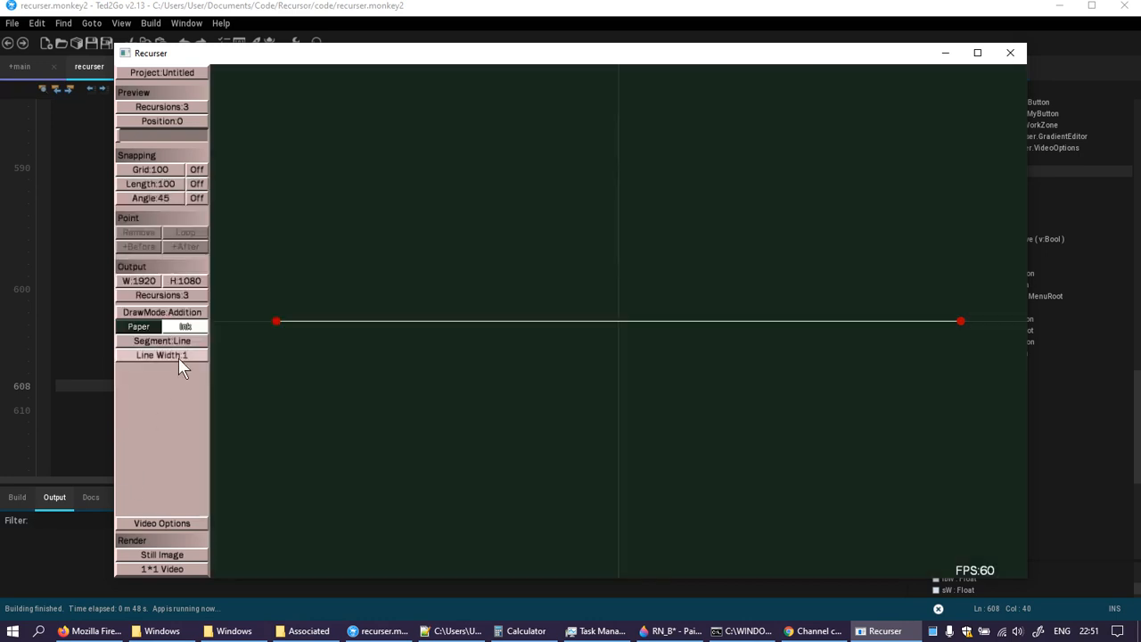
click(185, 327)
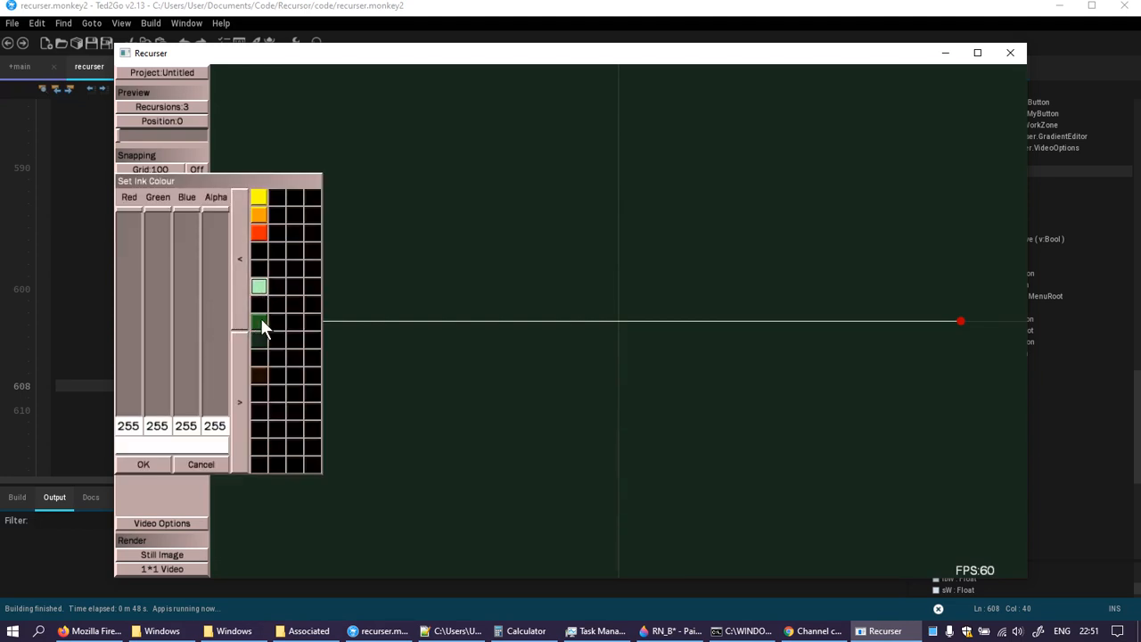
click(258, 323)
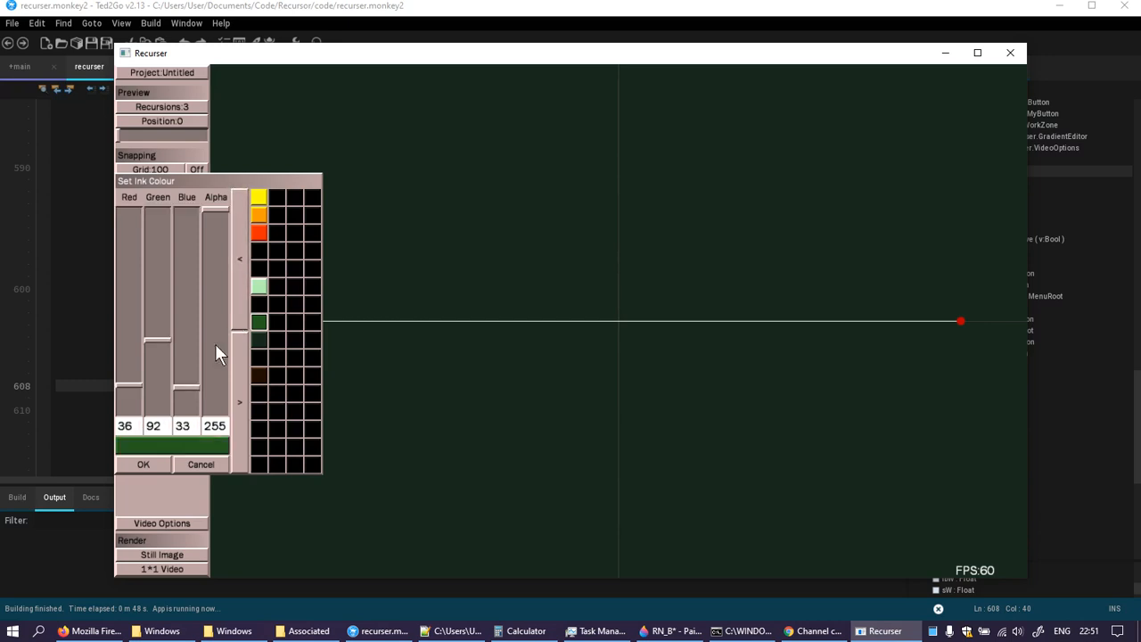
click(143, 463)
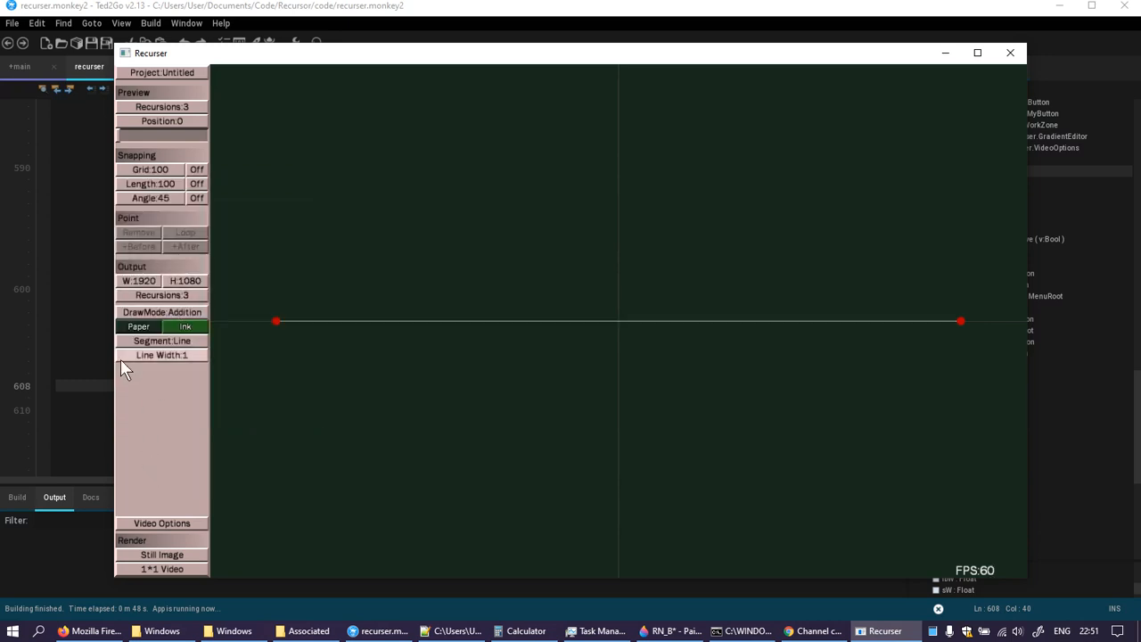
mouse_move(168, 415)
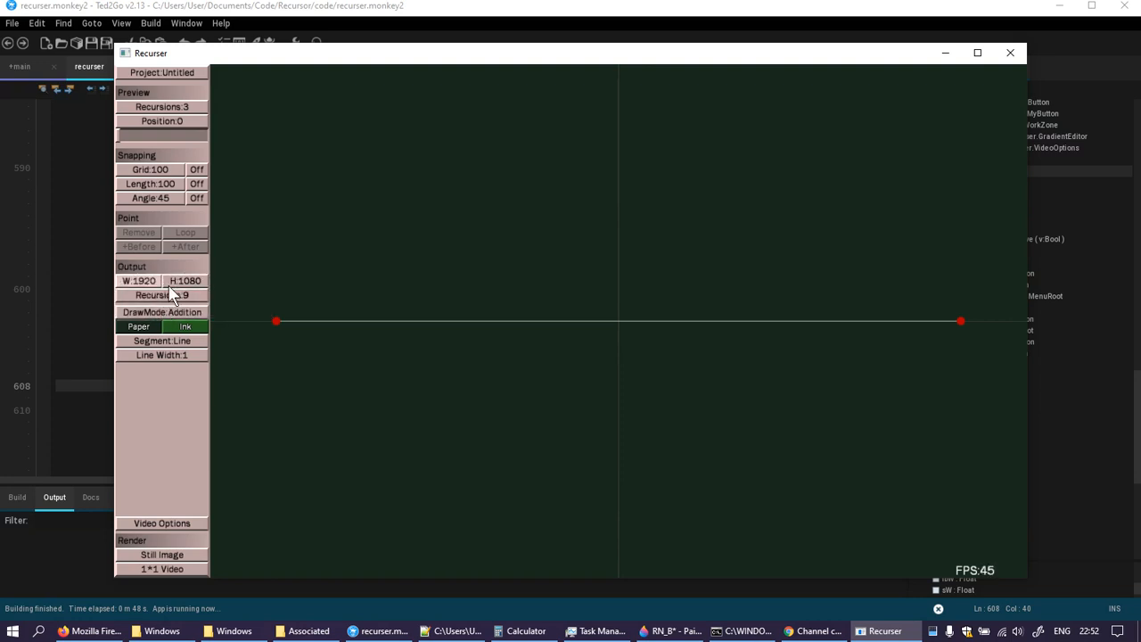
- Open the Video Options dialog and cancel it without changes
click(162, 522)
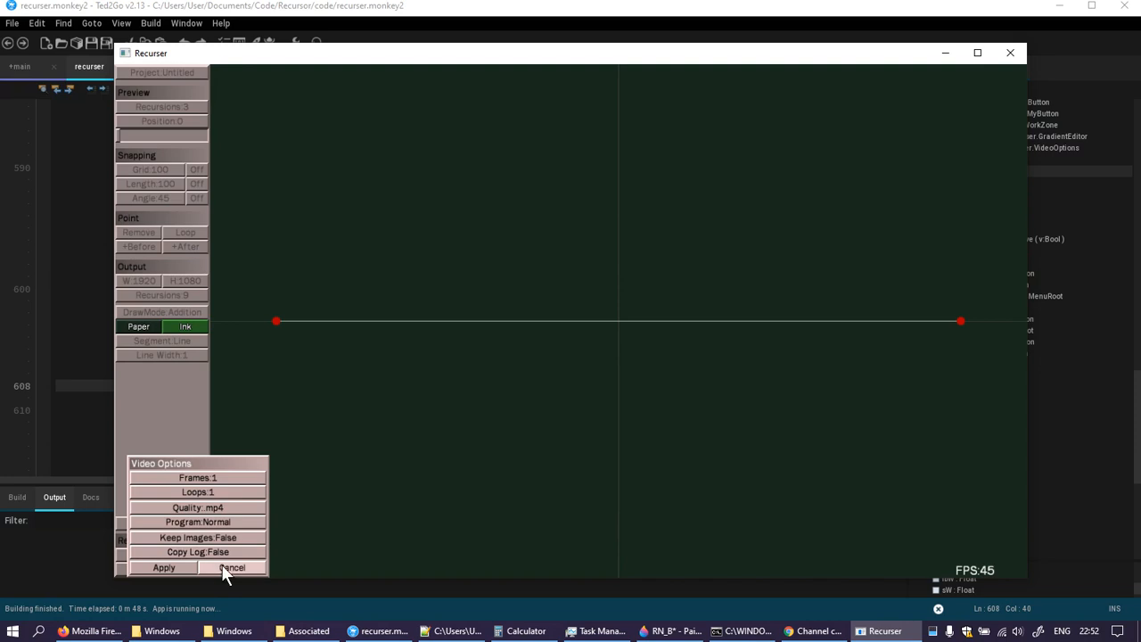
click(232, 567)
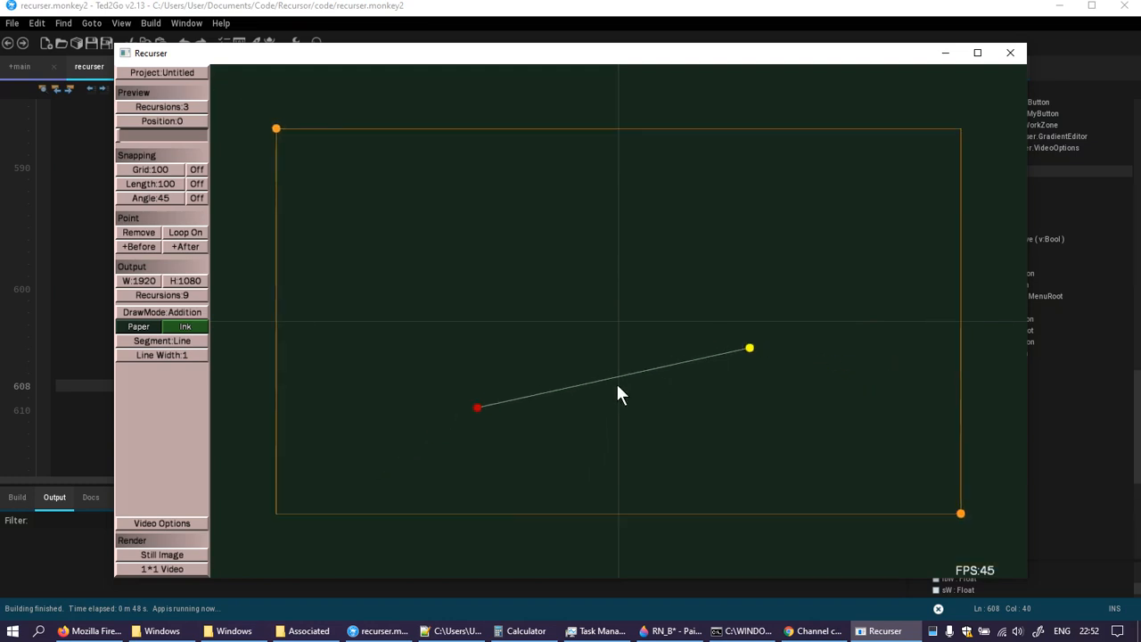
- Drag the line's start and end points outward and render a still image
drag(477, 407, 342, 435)
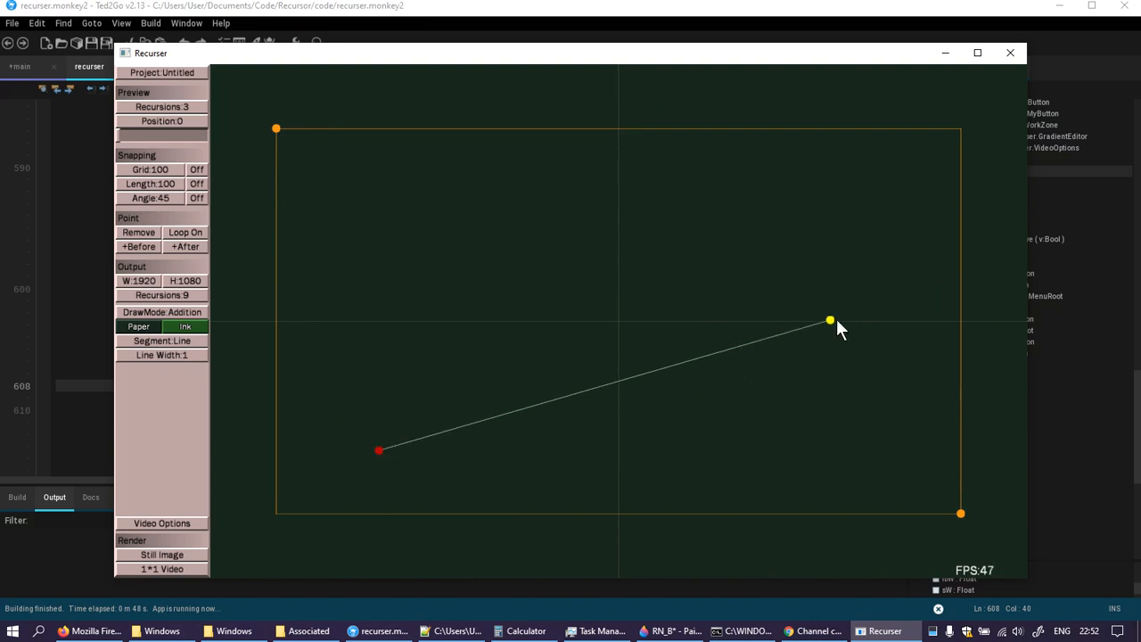
drag(829, 319, 841, 318)
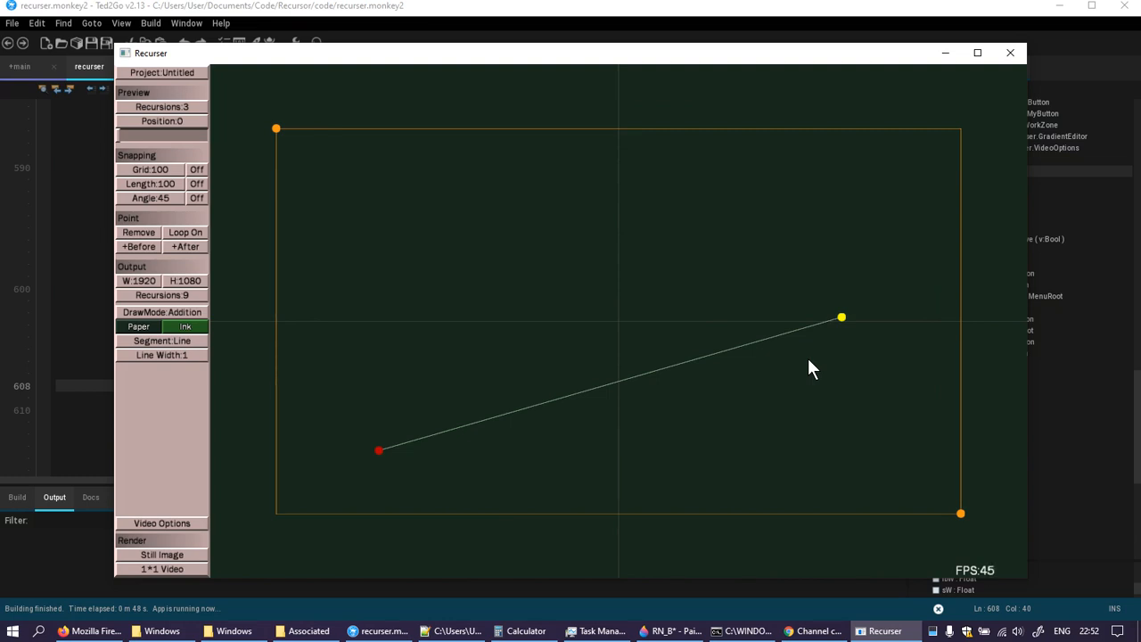
mouse_move(803, 369)
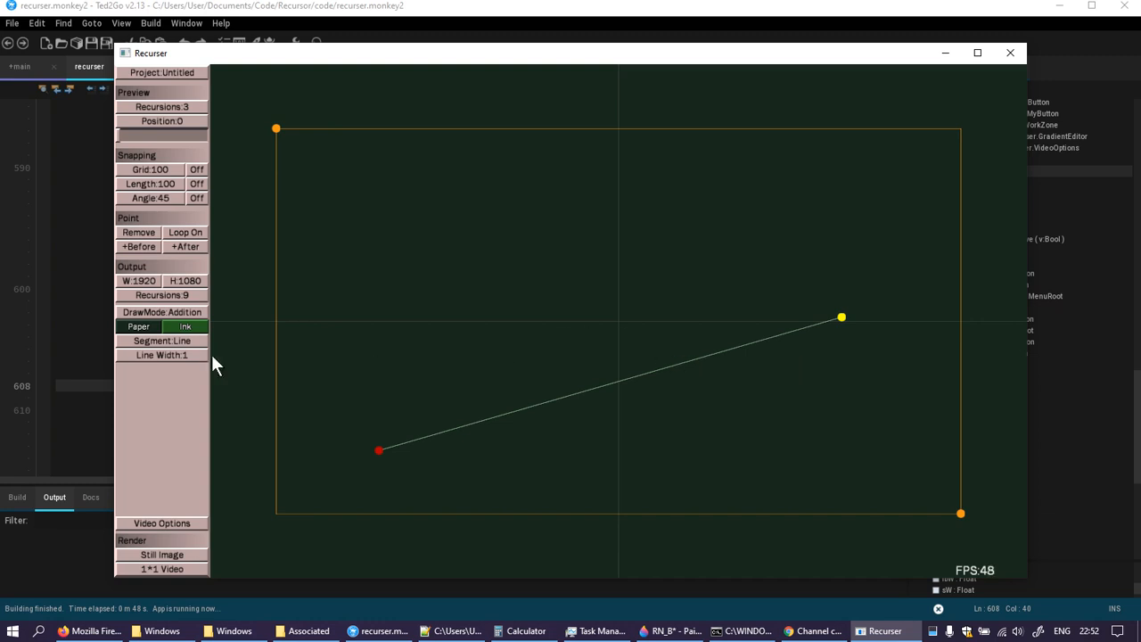
mouse_move(187, 338)
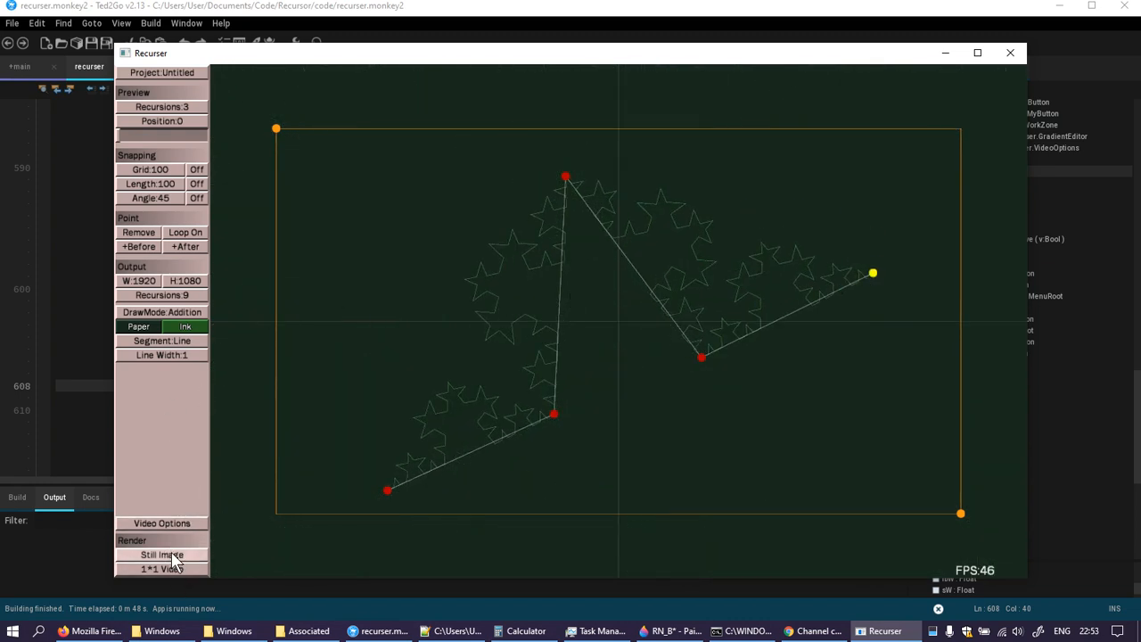
click(161, 555)
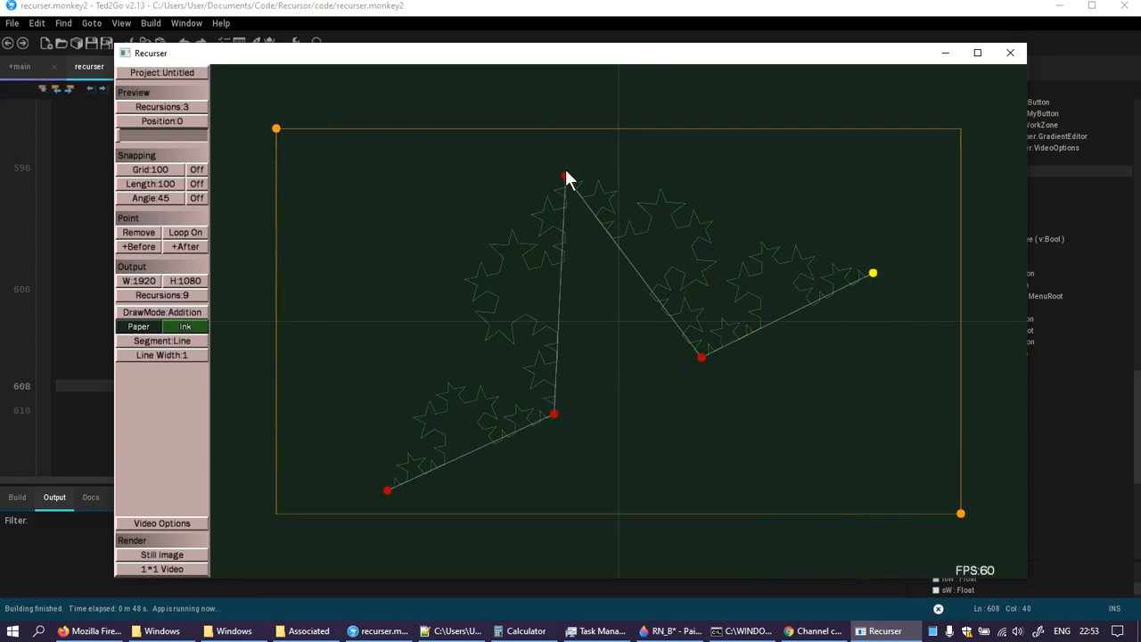
- Reposition the top vertex, start point and lower inner vertex into a zigzag
drag(564, 175, 496, 273)
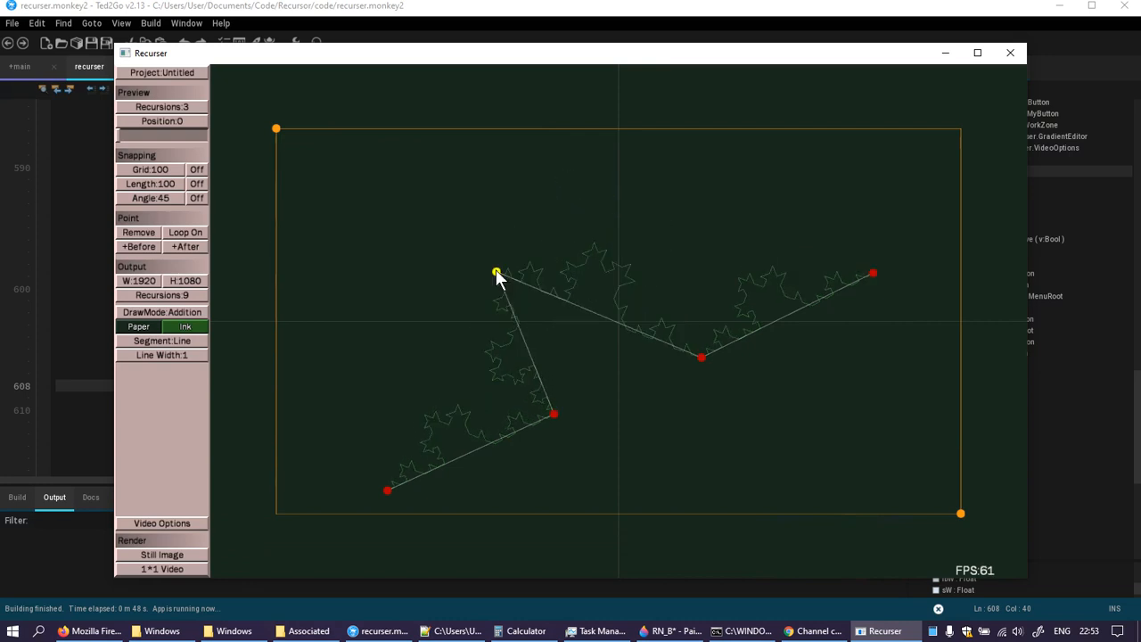
drag(497, 273, 550, 192)
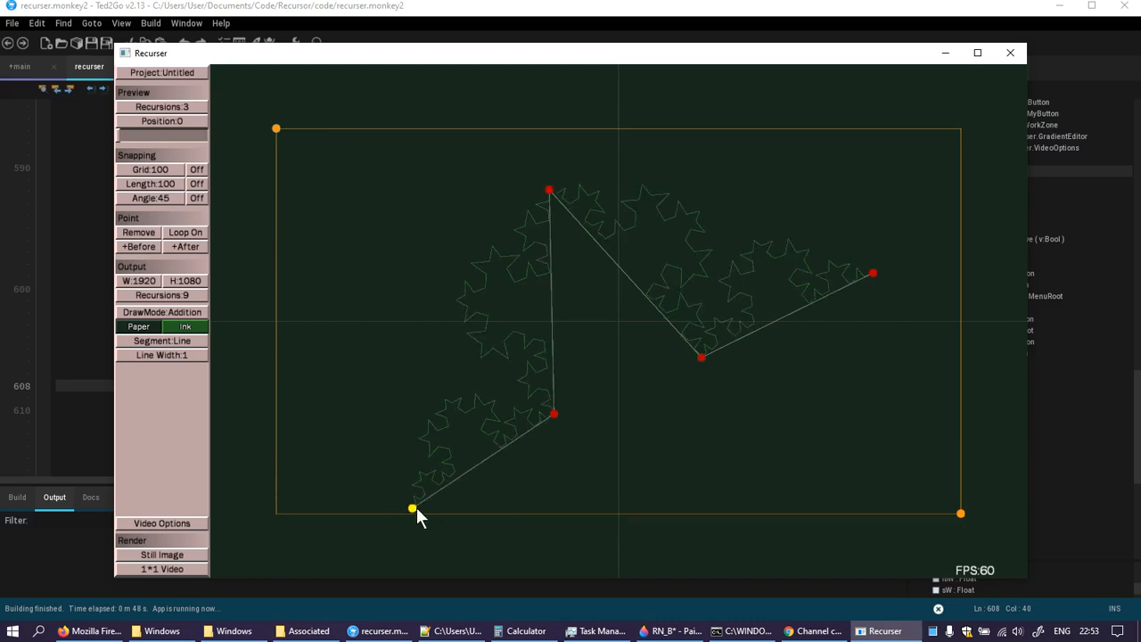
drag(412, 509, 361, 438)
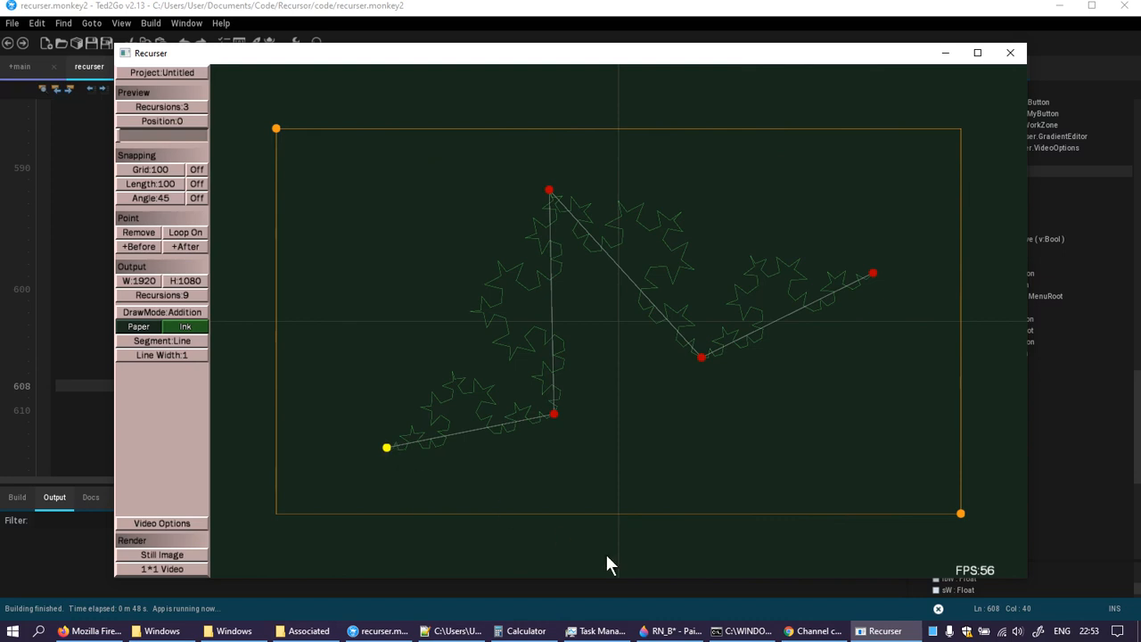
click(744, 631)
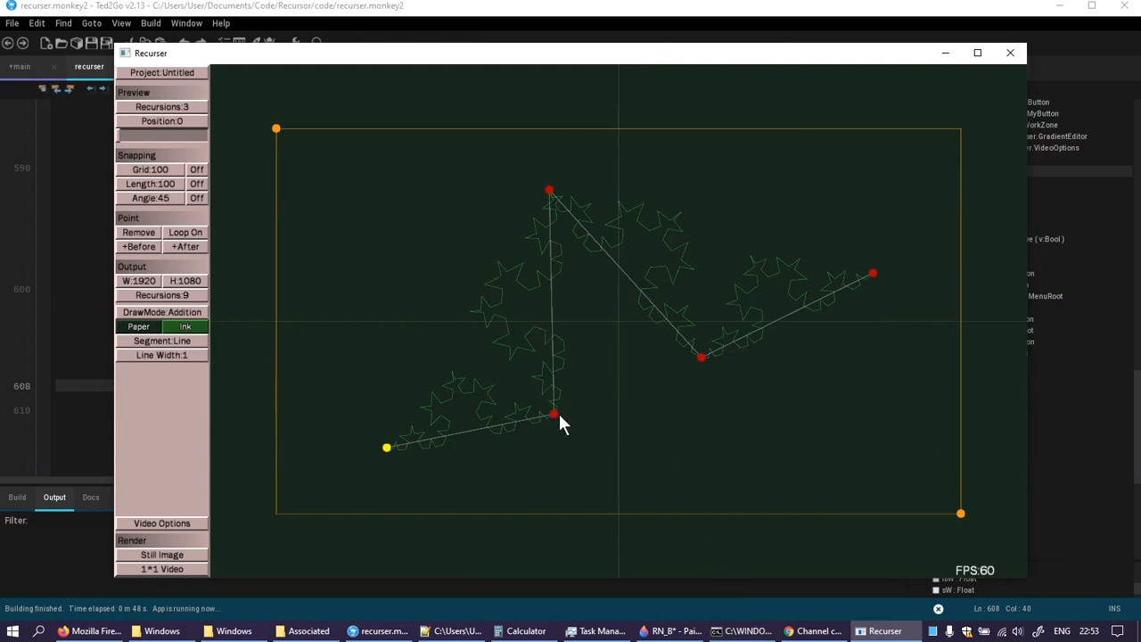
drag(555, 413, 578, 384)
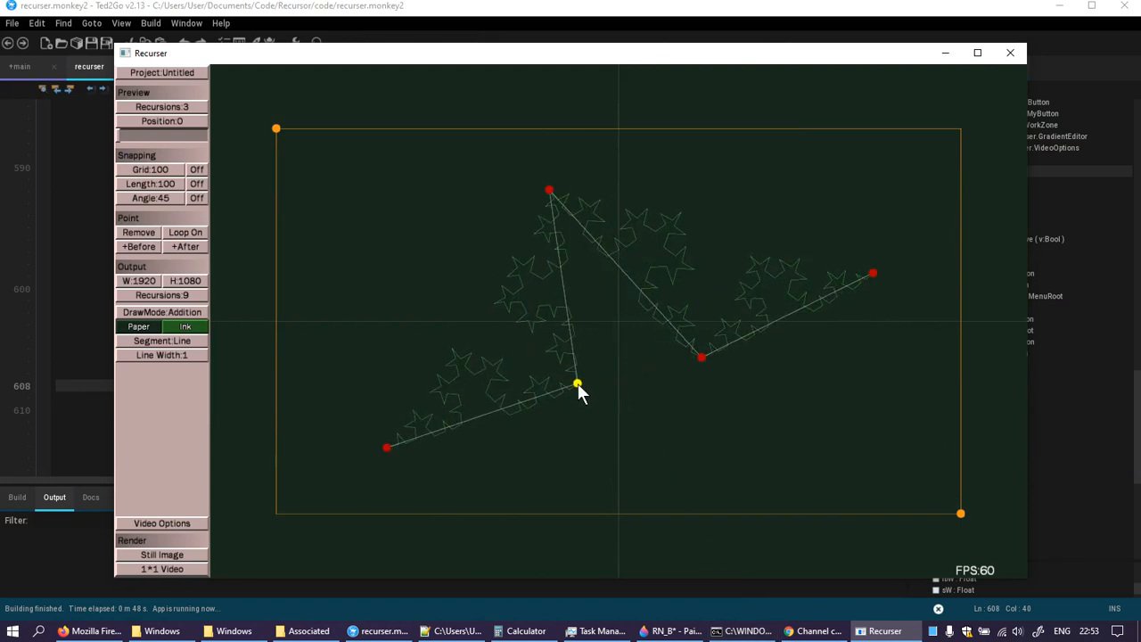
- Raise preview recursions to 4, move the inner vertex right and the yellow start point up-left
click(162, 106)
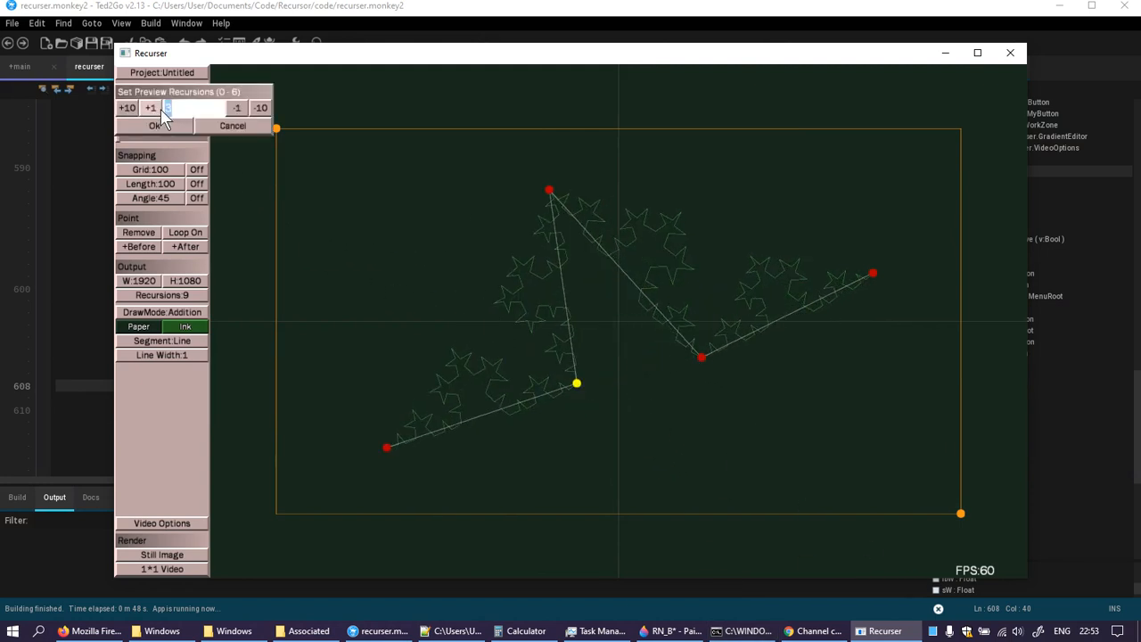
click(159, 126)
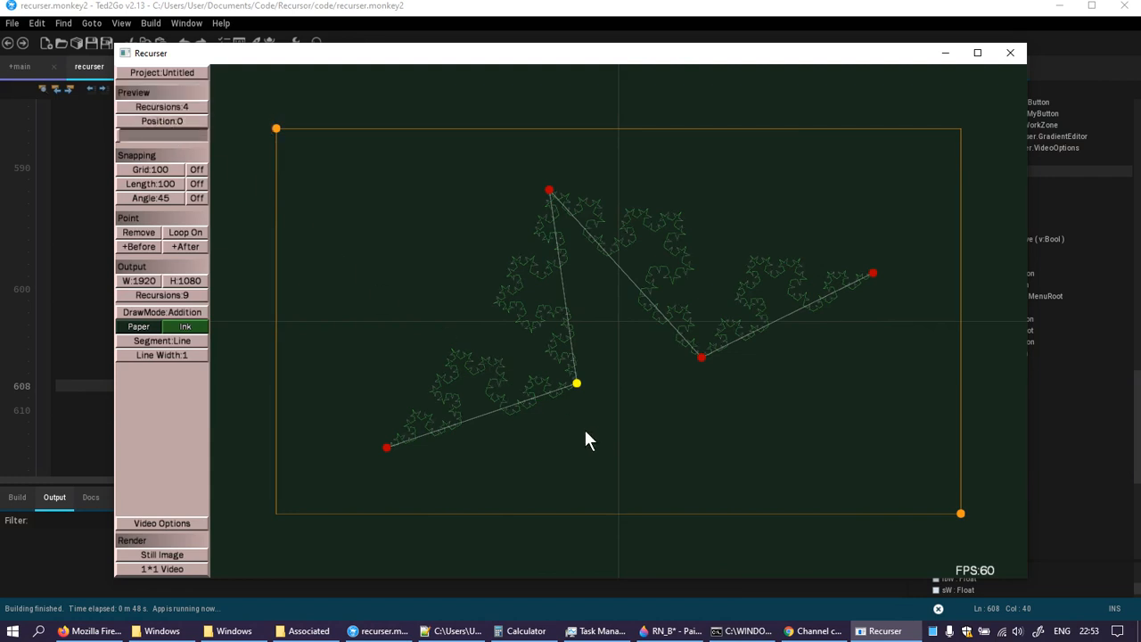
drag(577, 384, 783, 324)
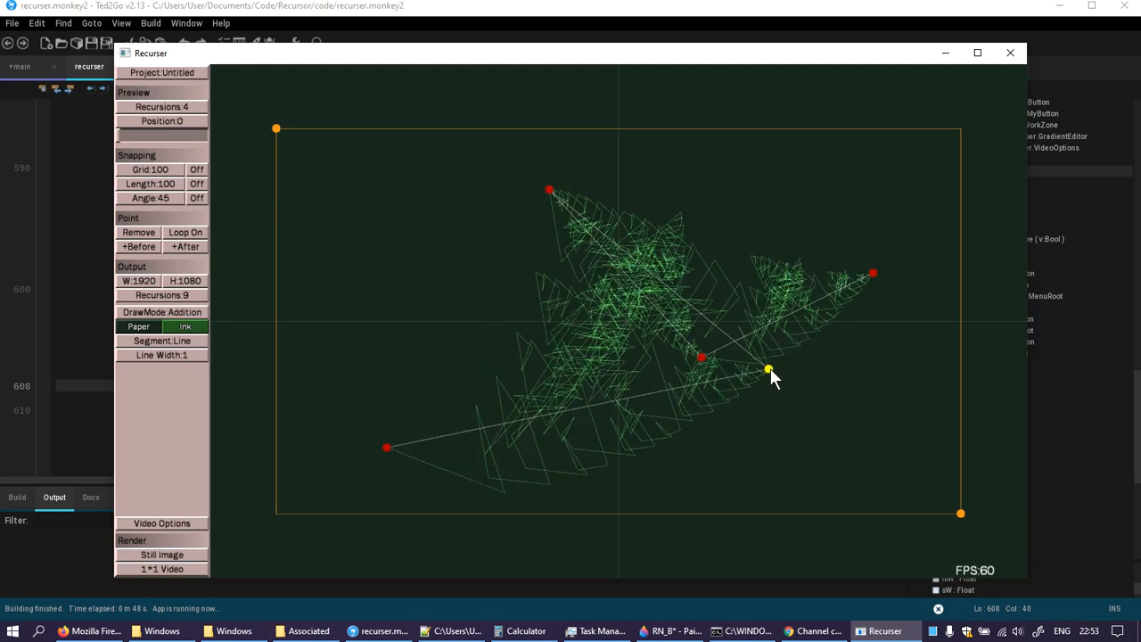
drag(769, 368, 364, 409)
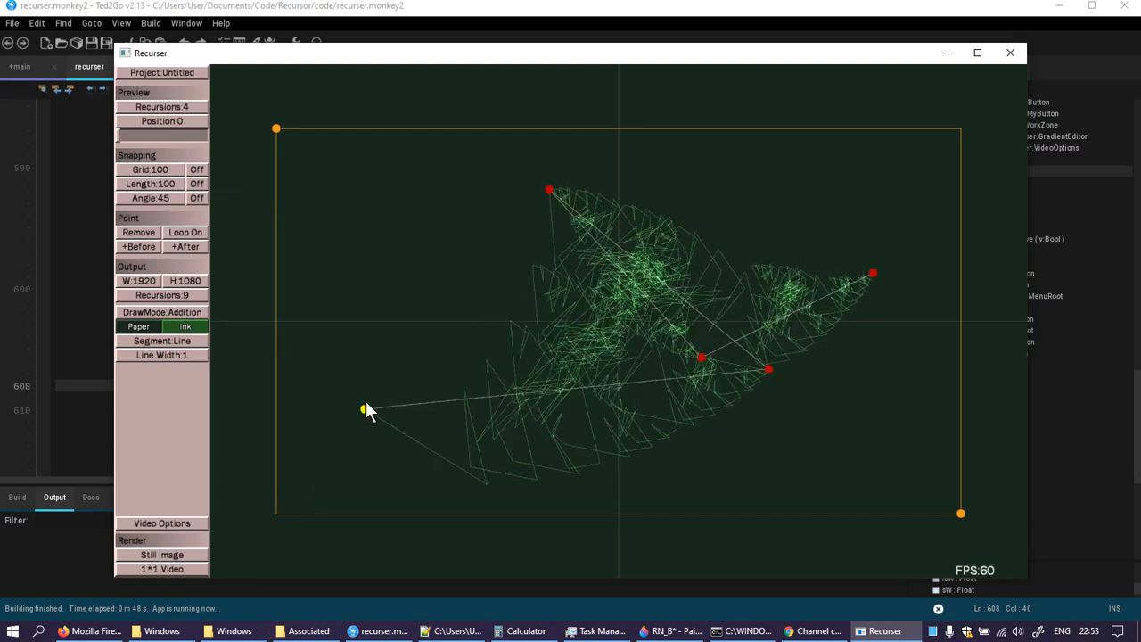
drag(364, 409, 327, 370)
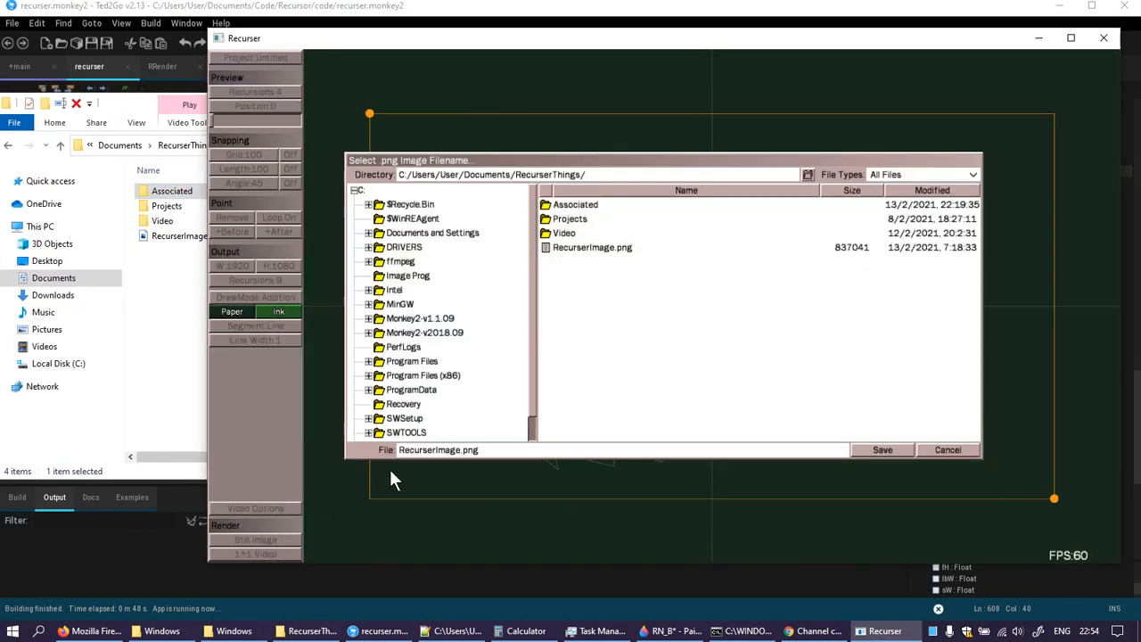
- Save the still image over RecurserImage.png, confirming the overwrite
click(592, 247)
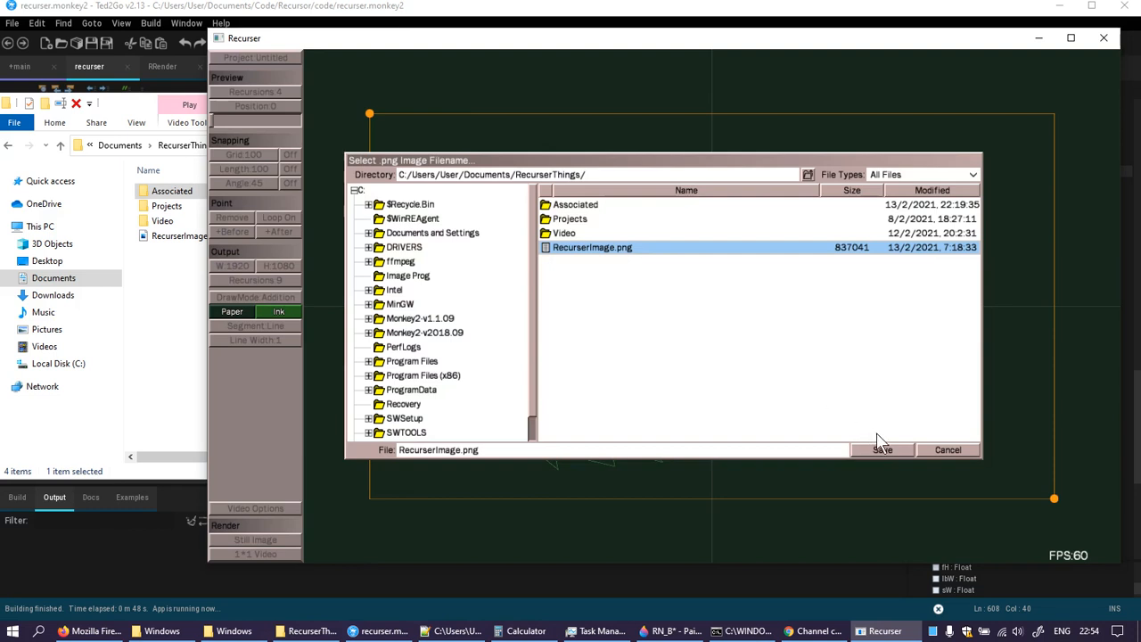
click(881, 450)
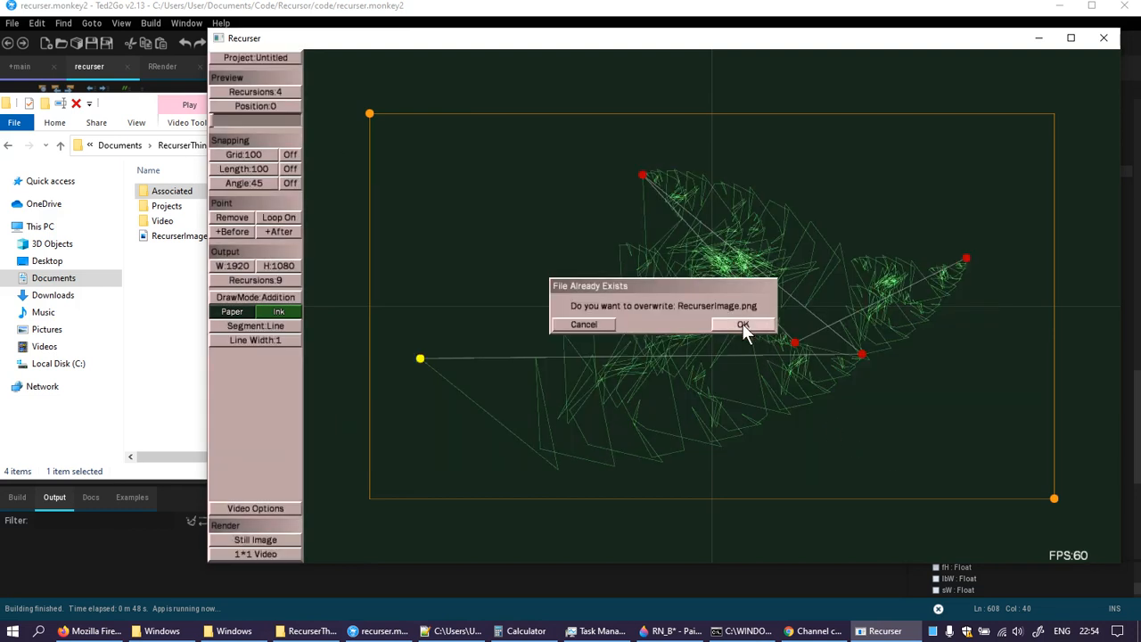
click(743, 324)
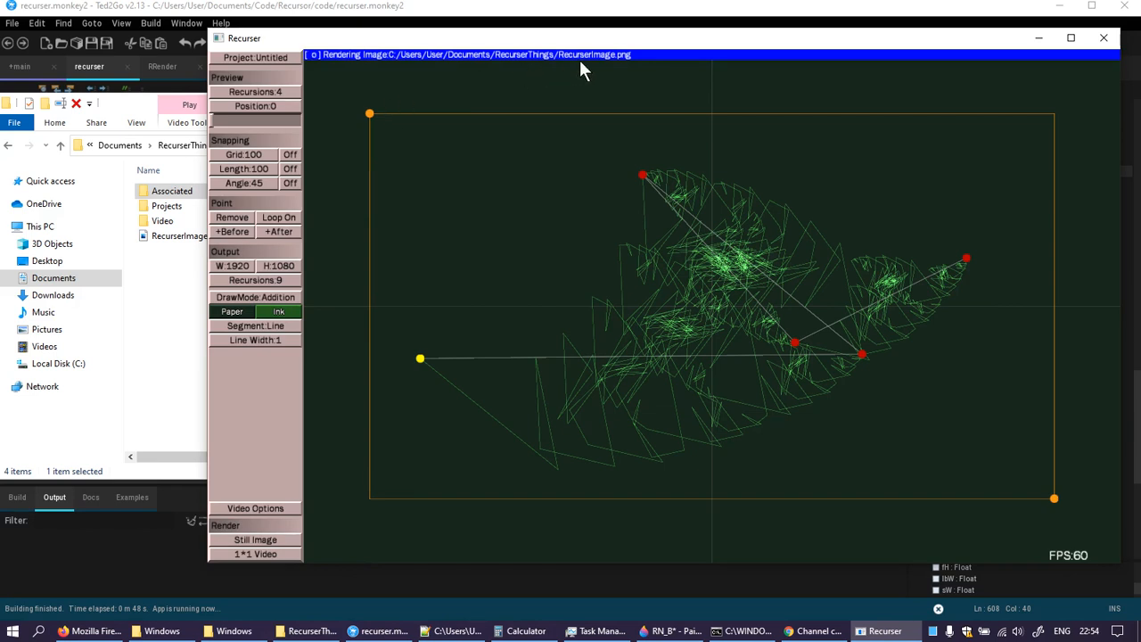
mouse_move(531, 182)
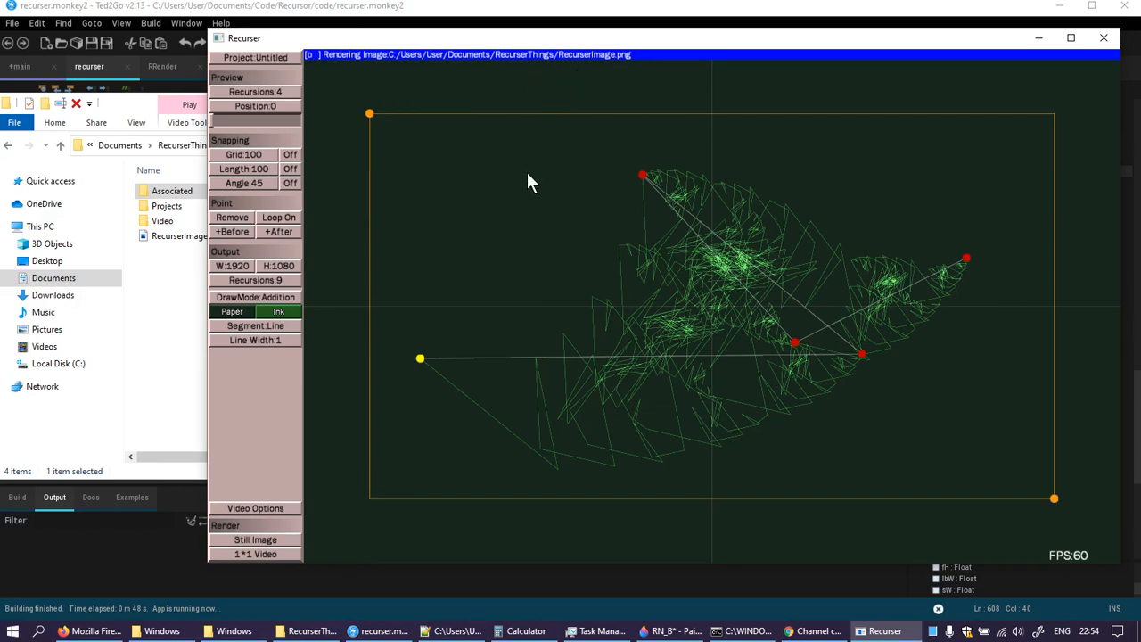
mouse_move(427, 403)
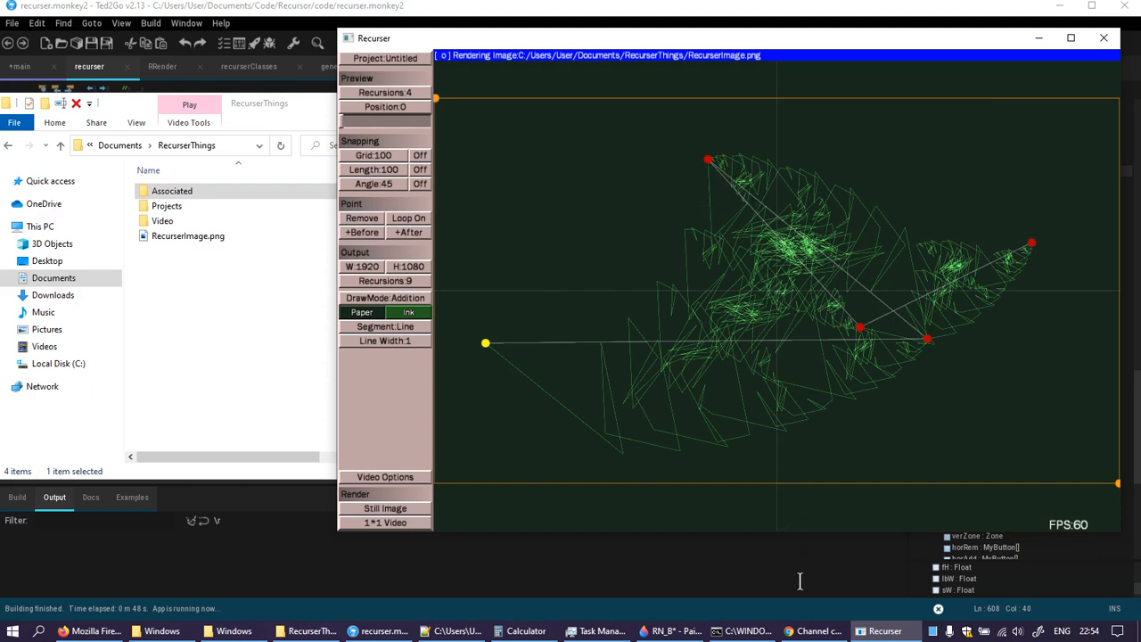
mouse_move(600, 270)
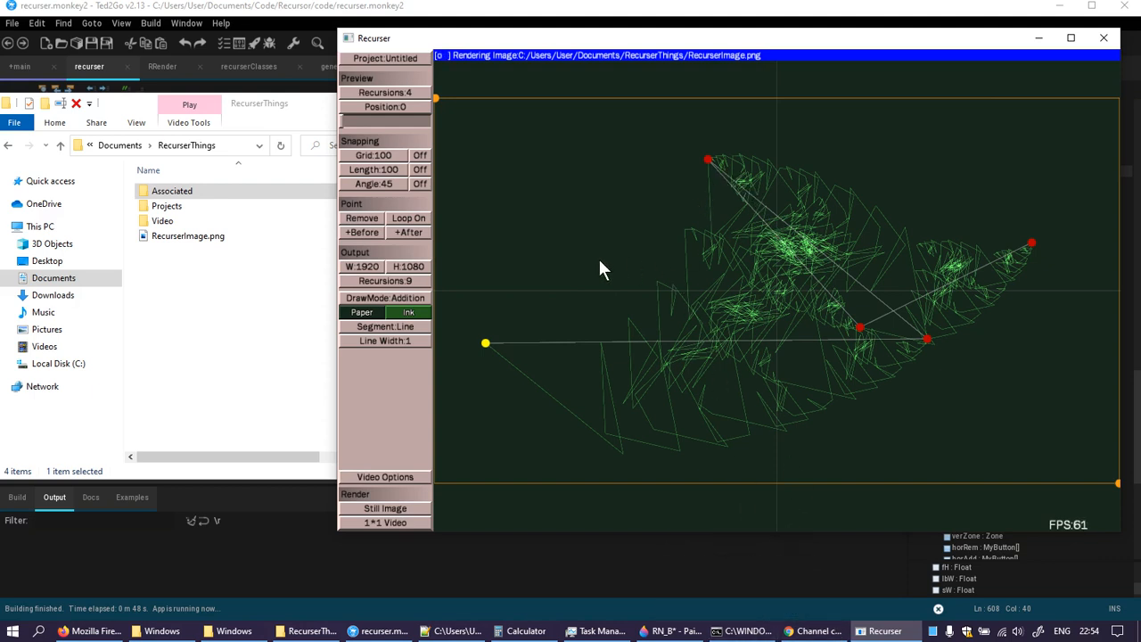
mouse_move(674, 201)
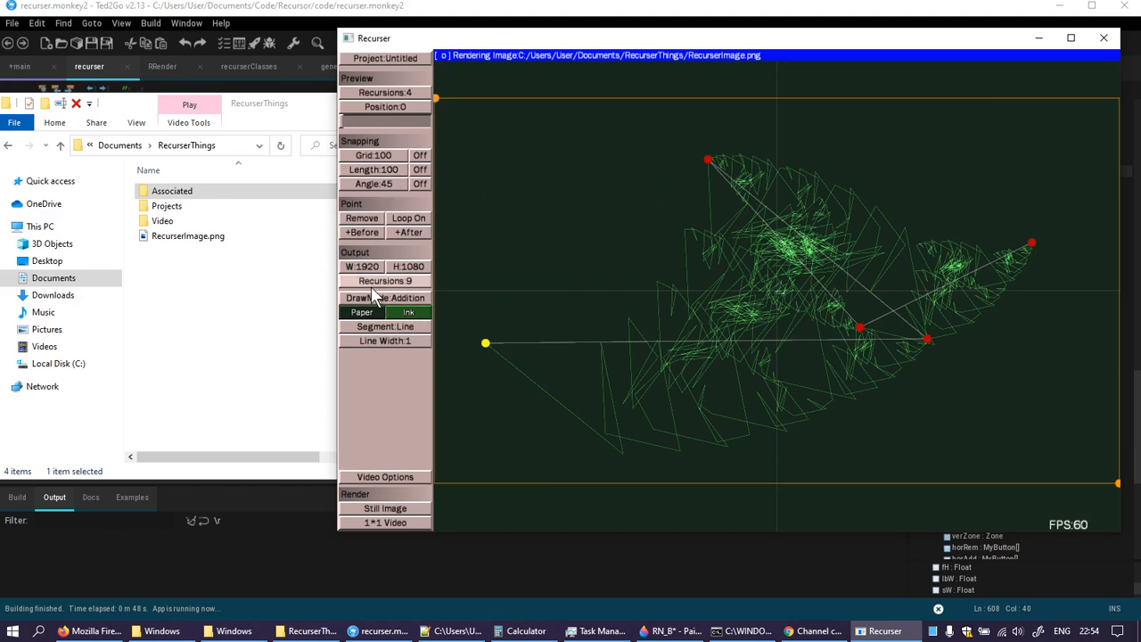
- Switch the draw mode to Gradient and cancel the render in progress
click(384, 298)
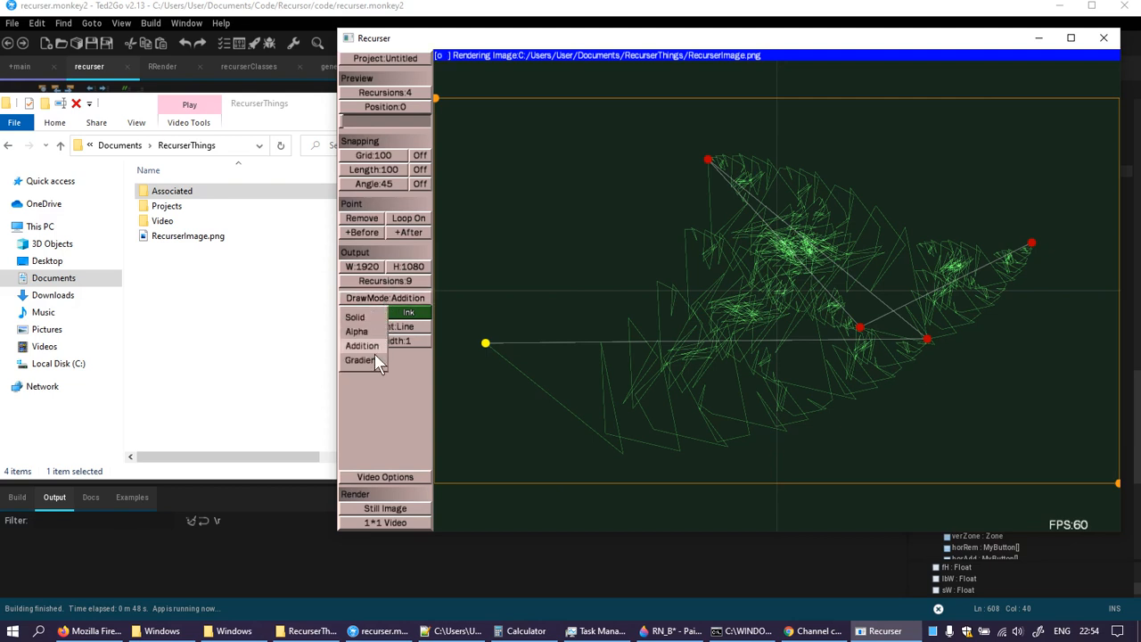
click(359, 360)
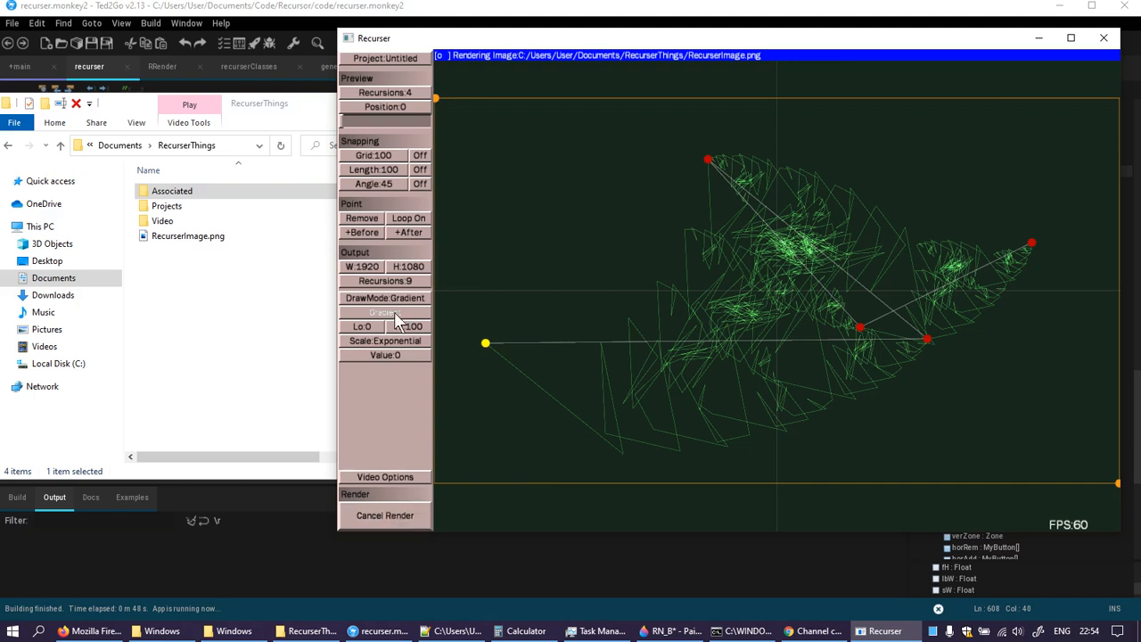
click(384, 297)
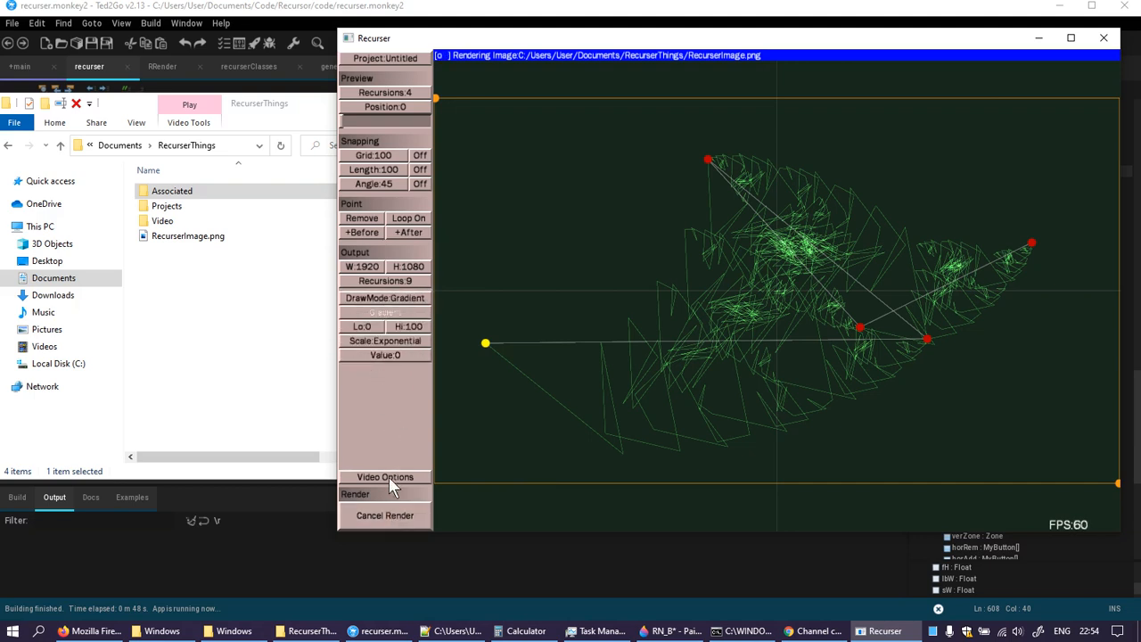
click(384, 514)
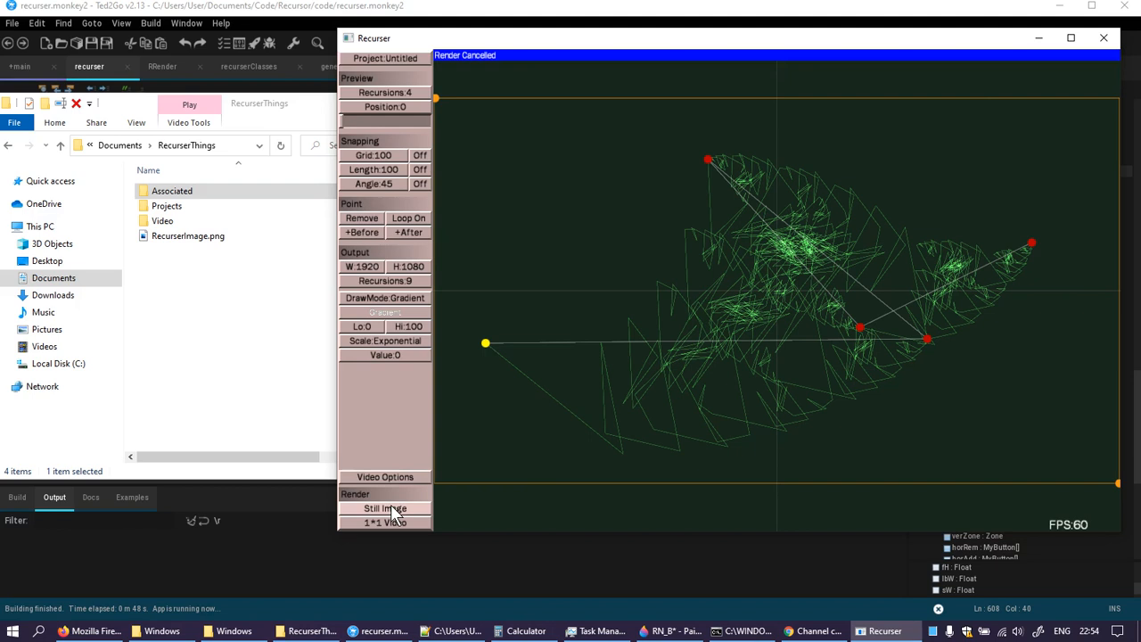
- Render a still image to RecurserImage.png, confirming replacement of the existing file
click(385, 508)
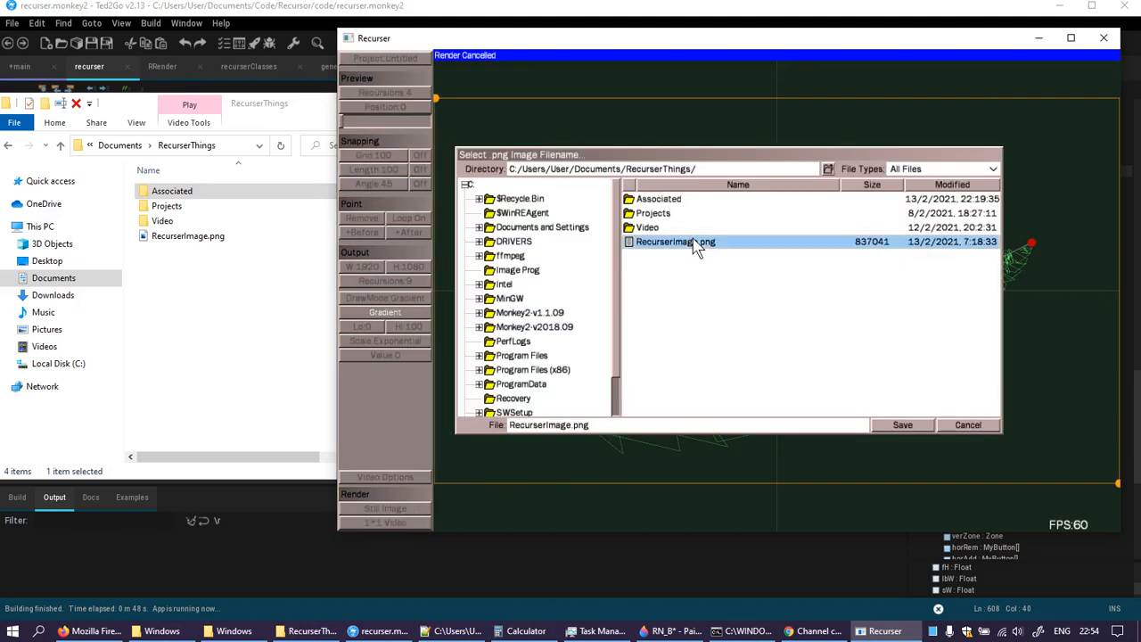
click(902, 425)
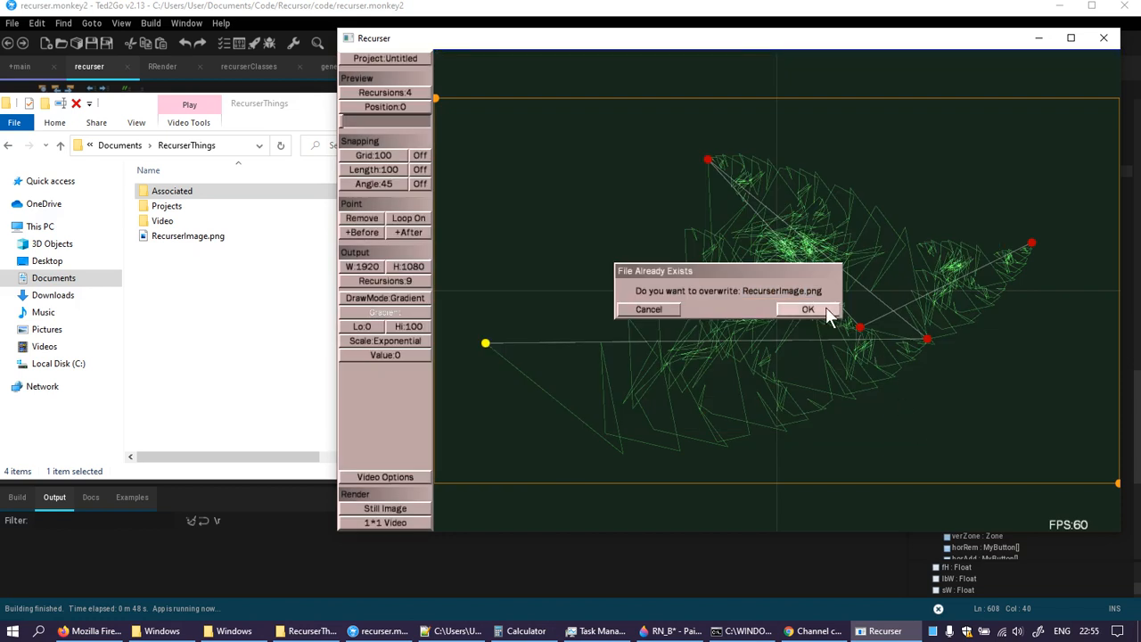
click(808, 309)
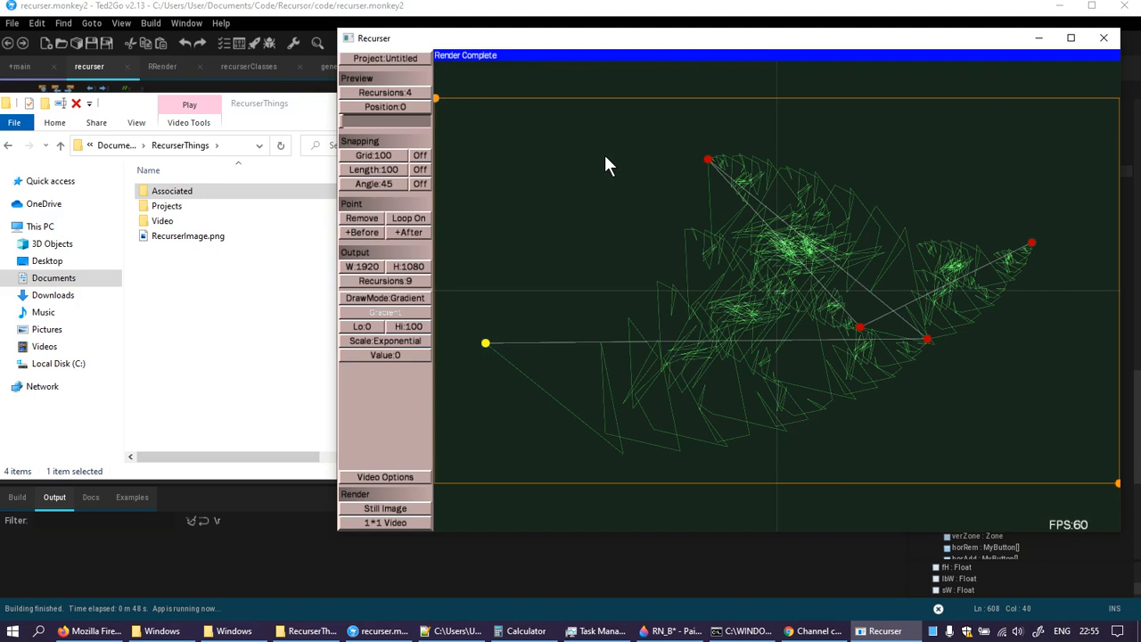
click(189, 236)
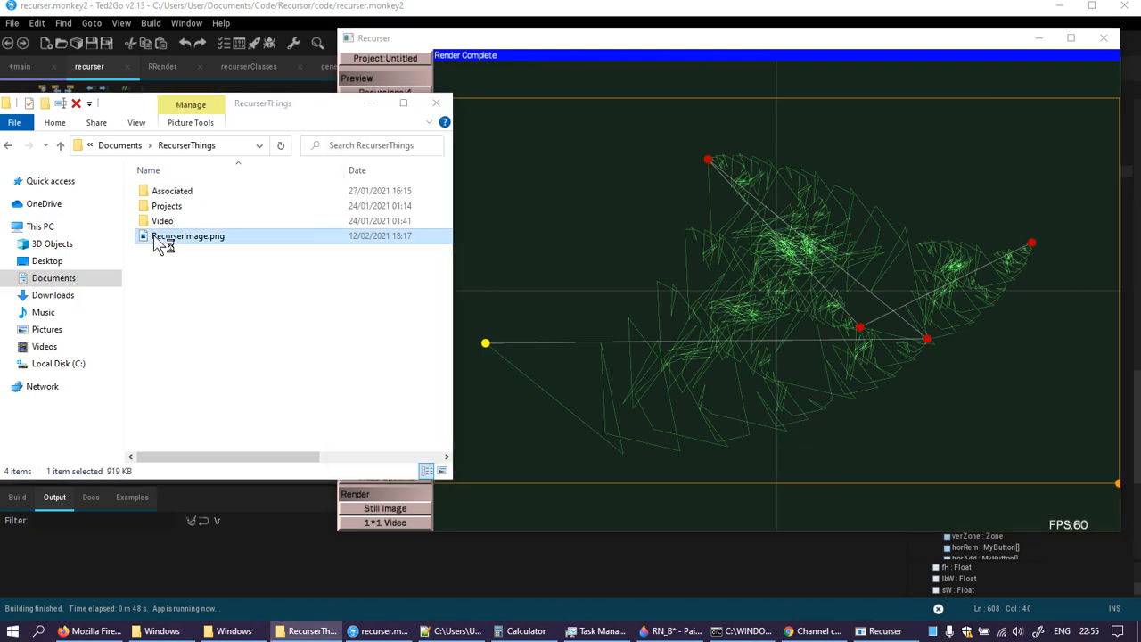
double_click(189, 236)
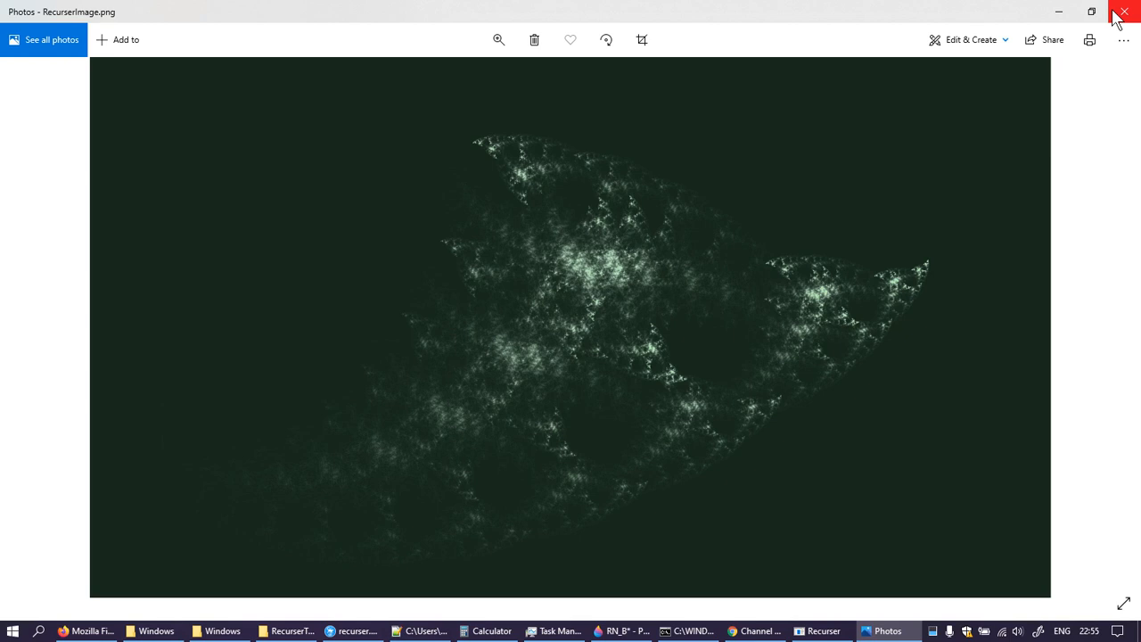
mouse_move(1124, 12)
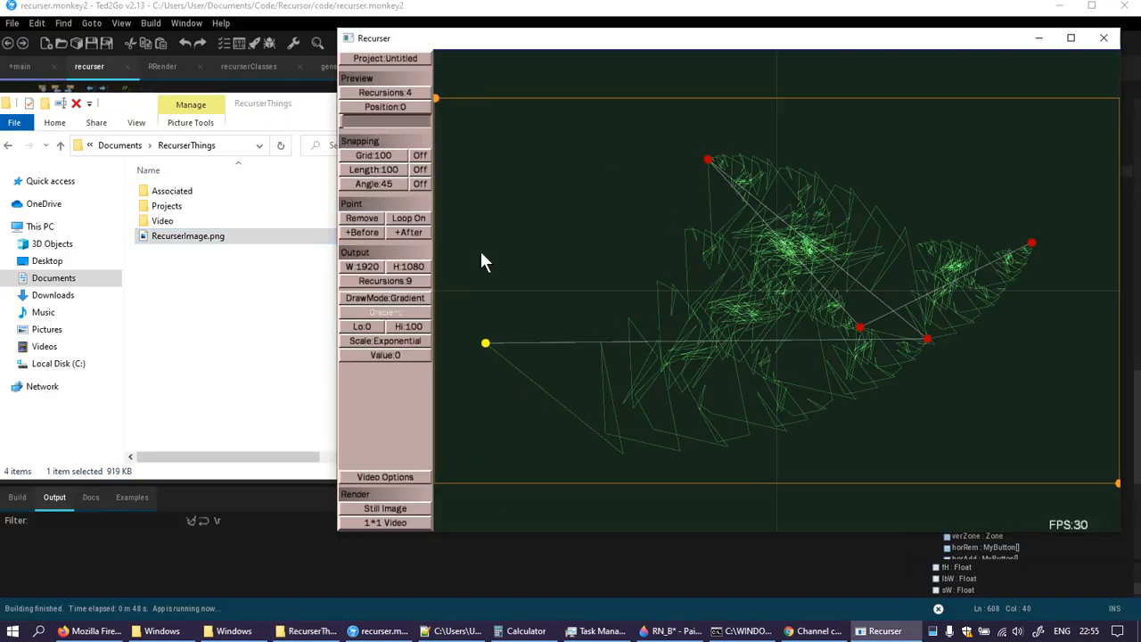
- Render RecurserImage.png at 10 recursions, switching draw mode to Addition mid-render
click(386, 281)
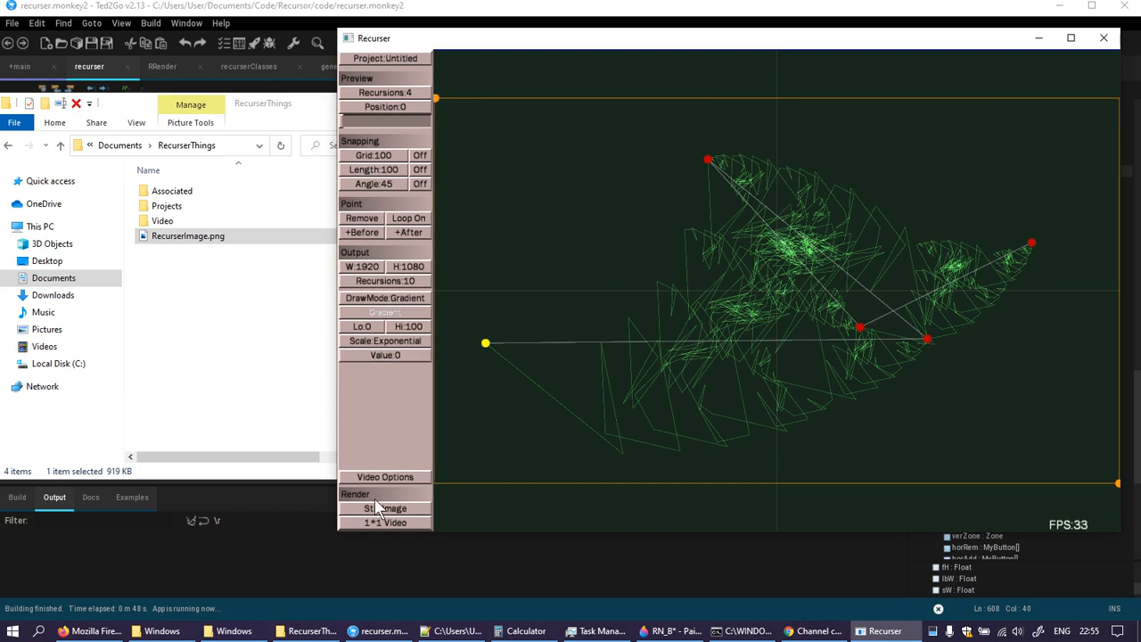
click(386, 508)
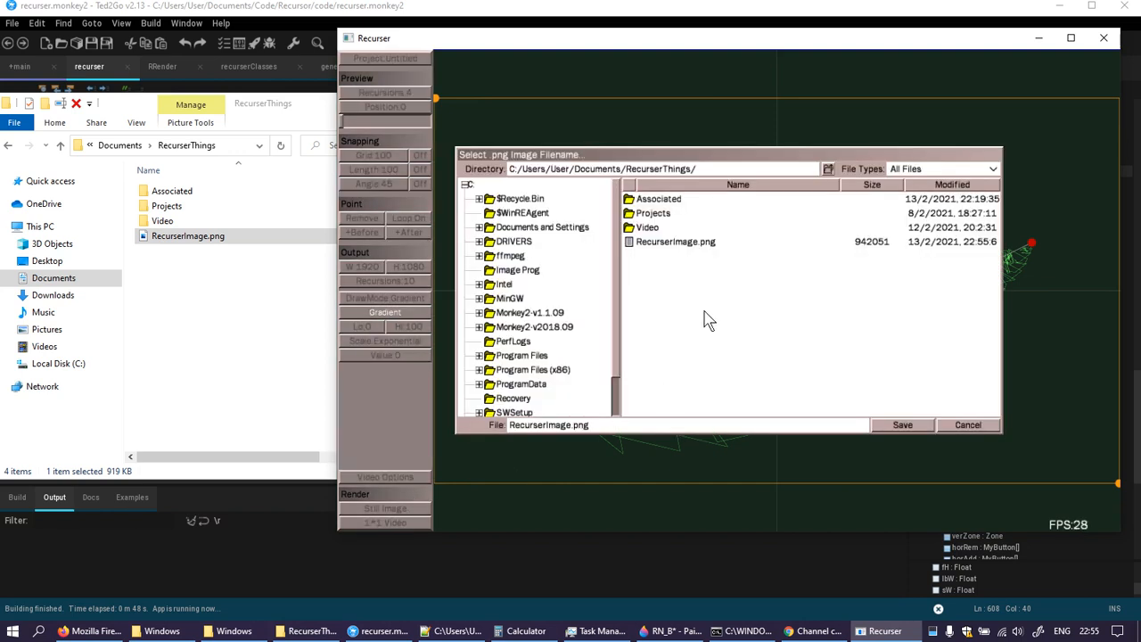
click(902, 424)
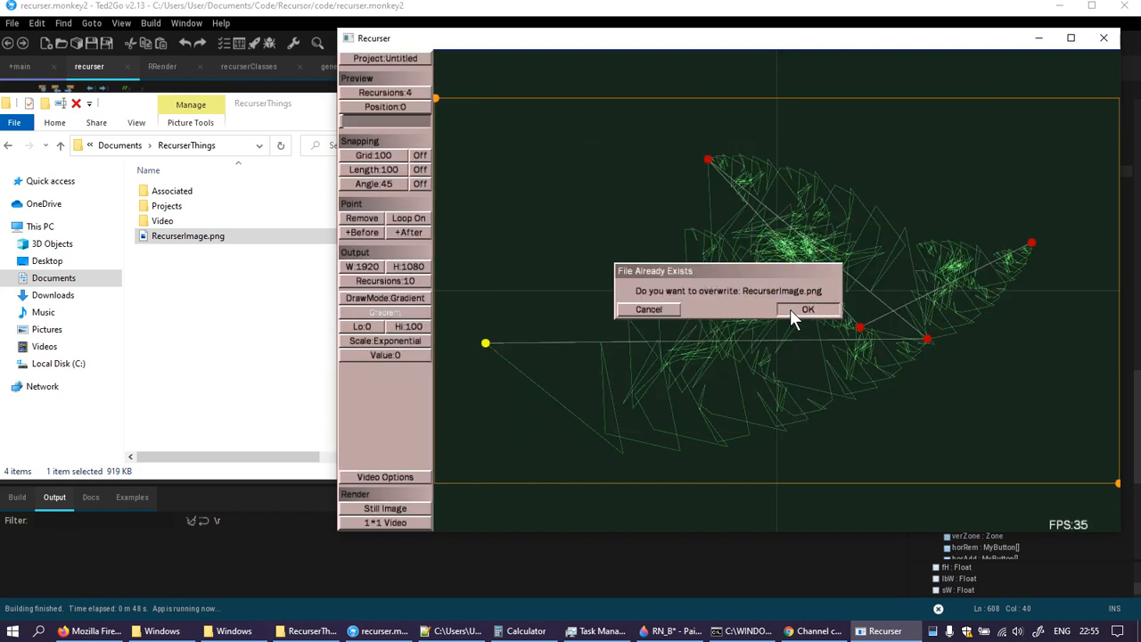
click(808, 310)
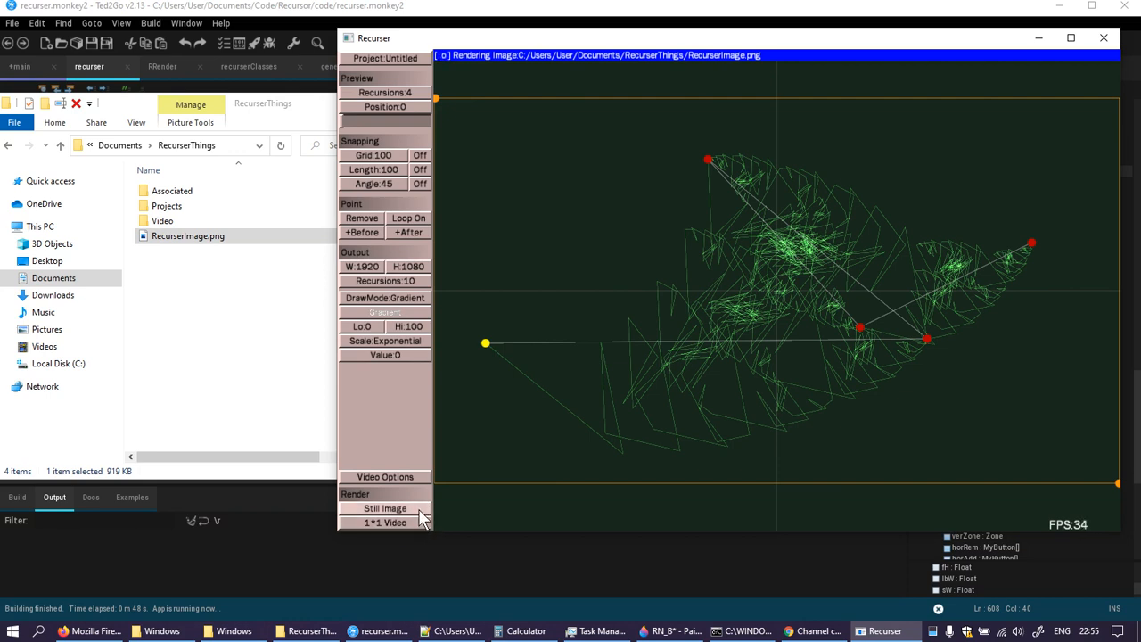
mouse_move(397, 321)
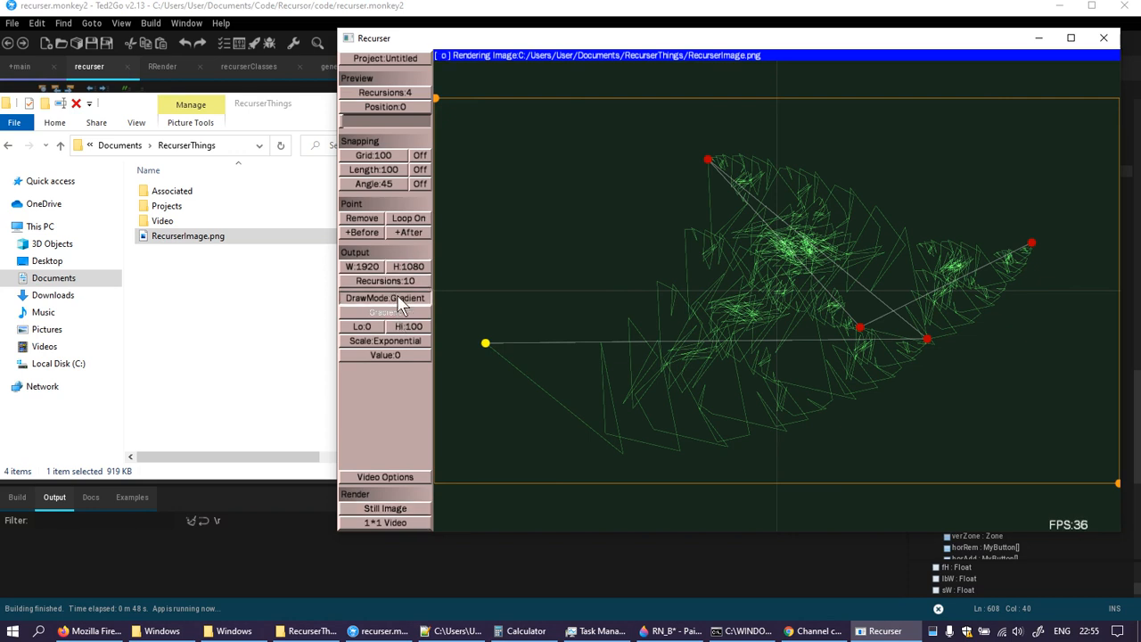
click(384, 298)
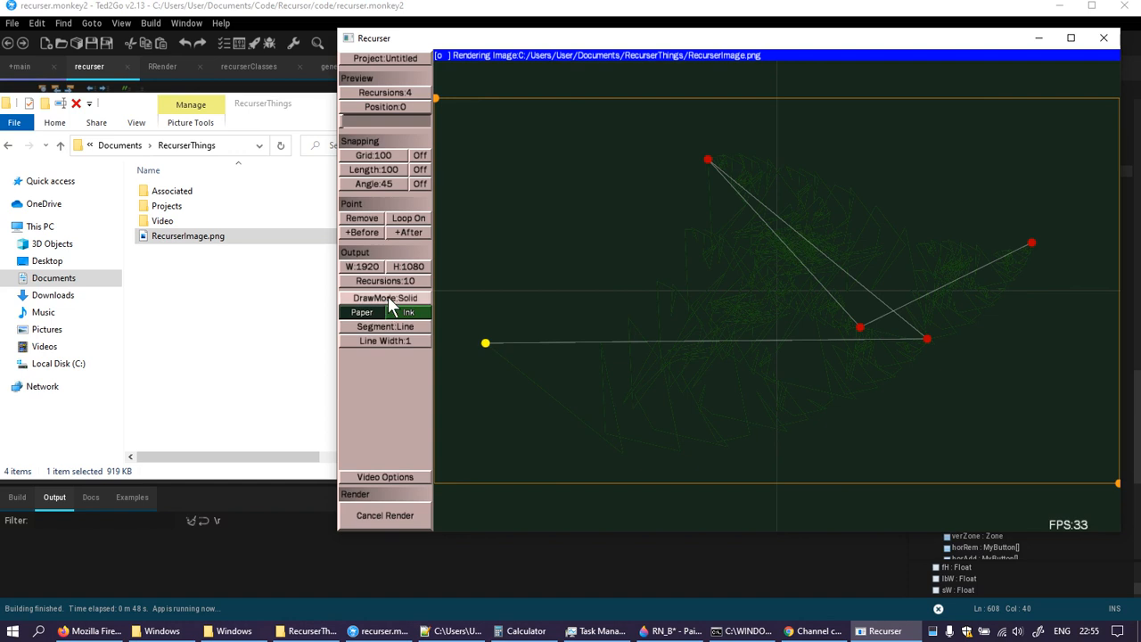
click(384, 298)
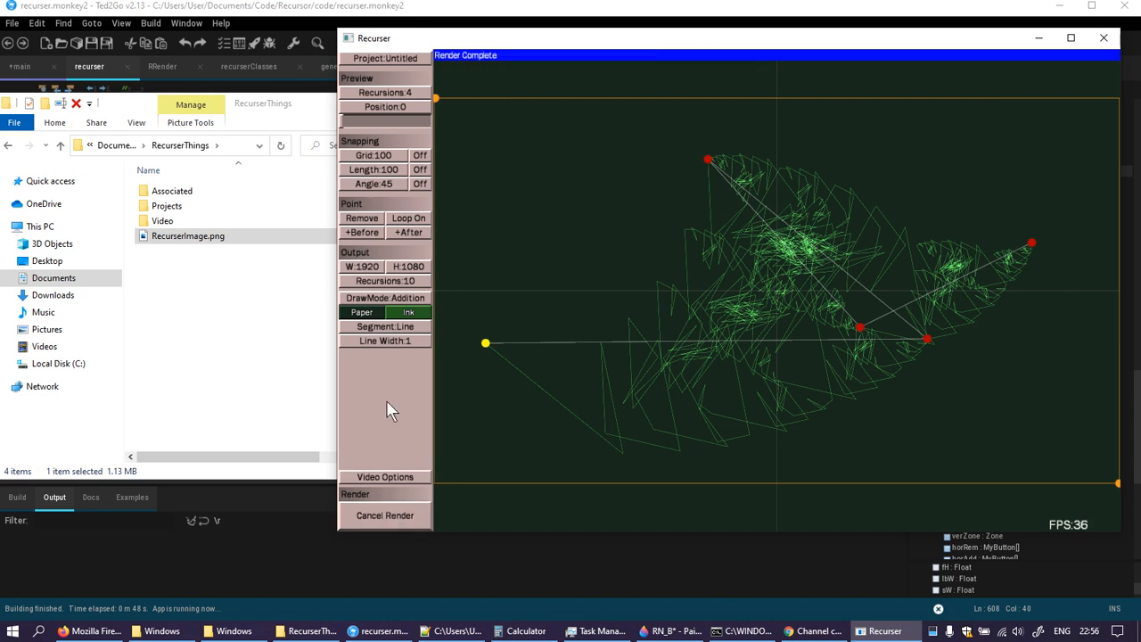
mouse_move(406, 397)
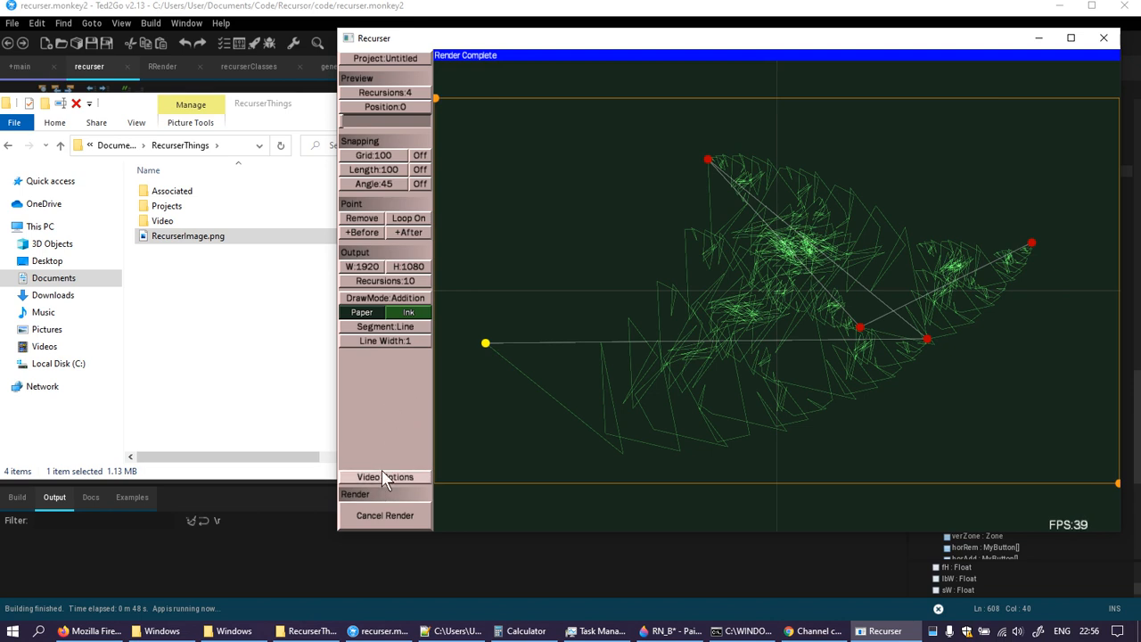
- Dismiss Video Options unchanged and view the re-rendered RecurserImage.png in Photos
click(384, 477)
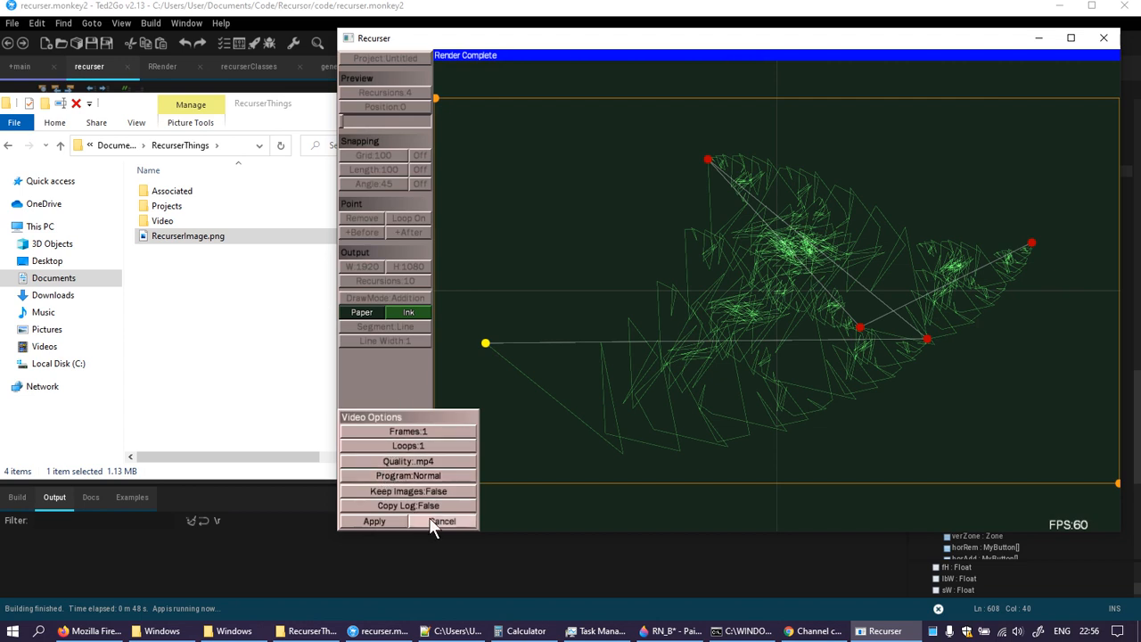
click(444, 521)
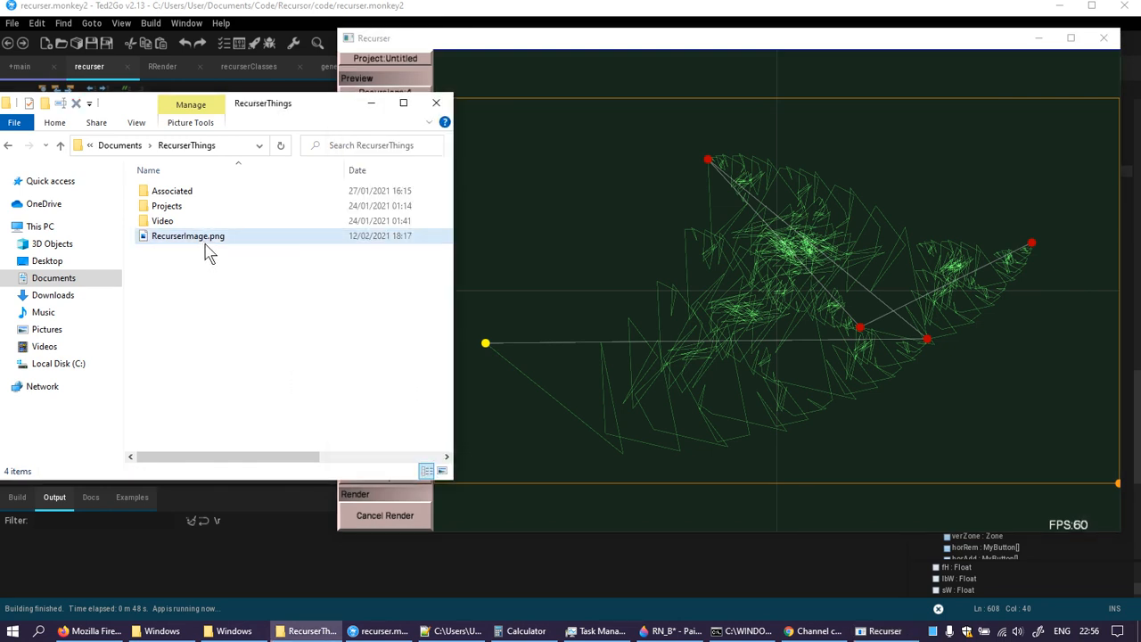
double_click(188, 235)
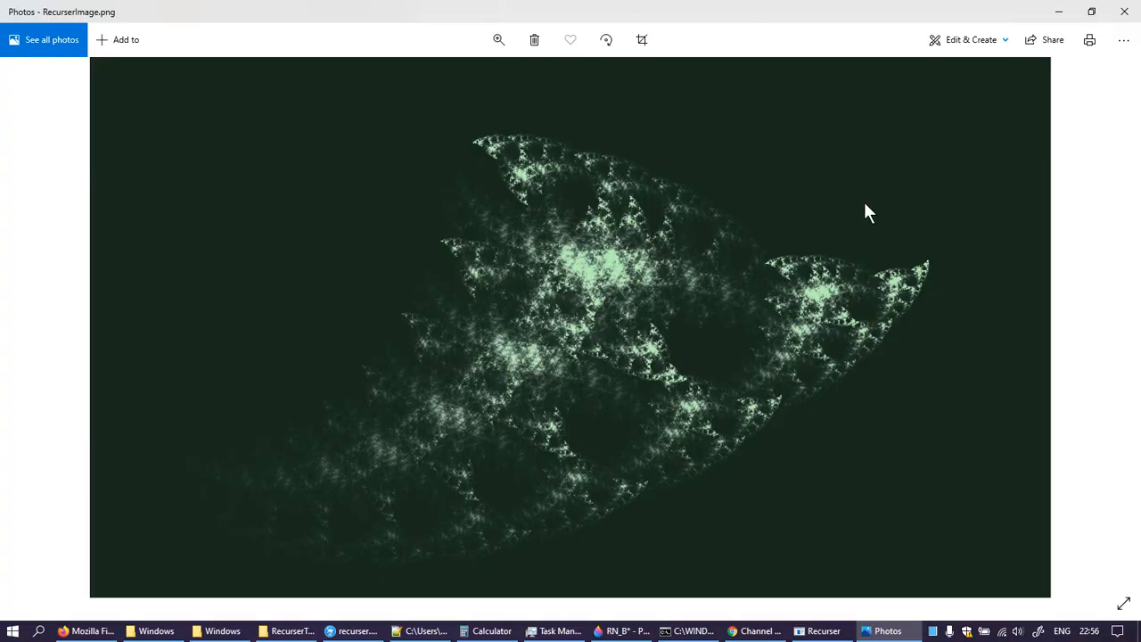
mouse_move(919, 173)
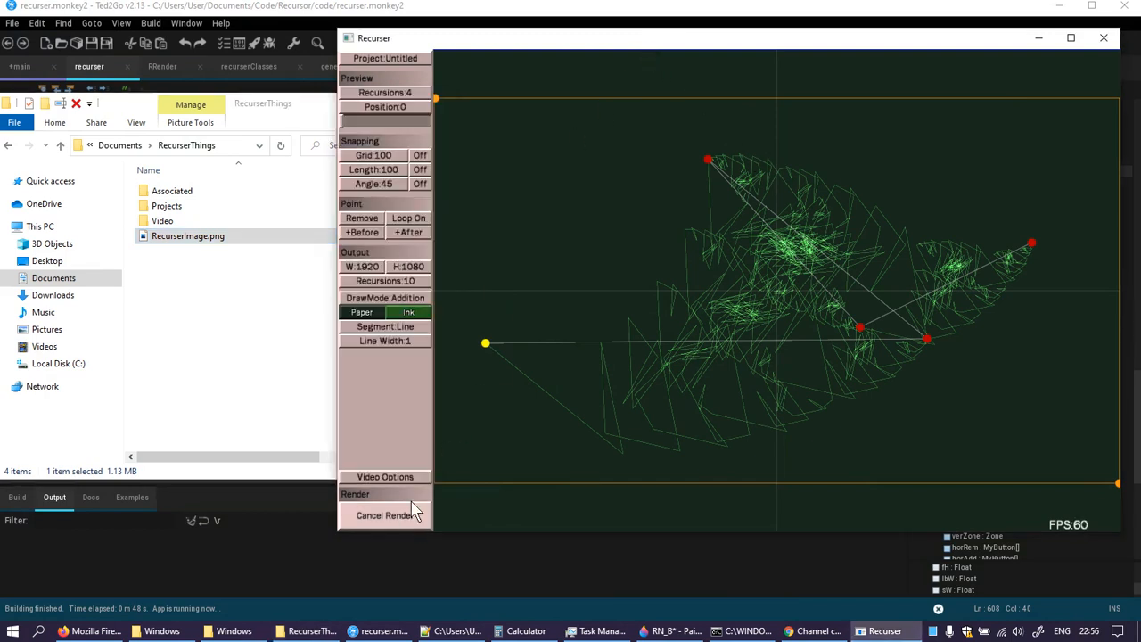
mouse_move(411, 526)
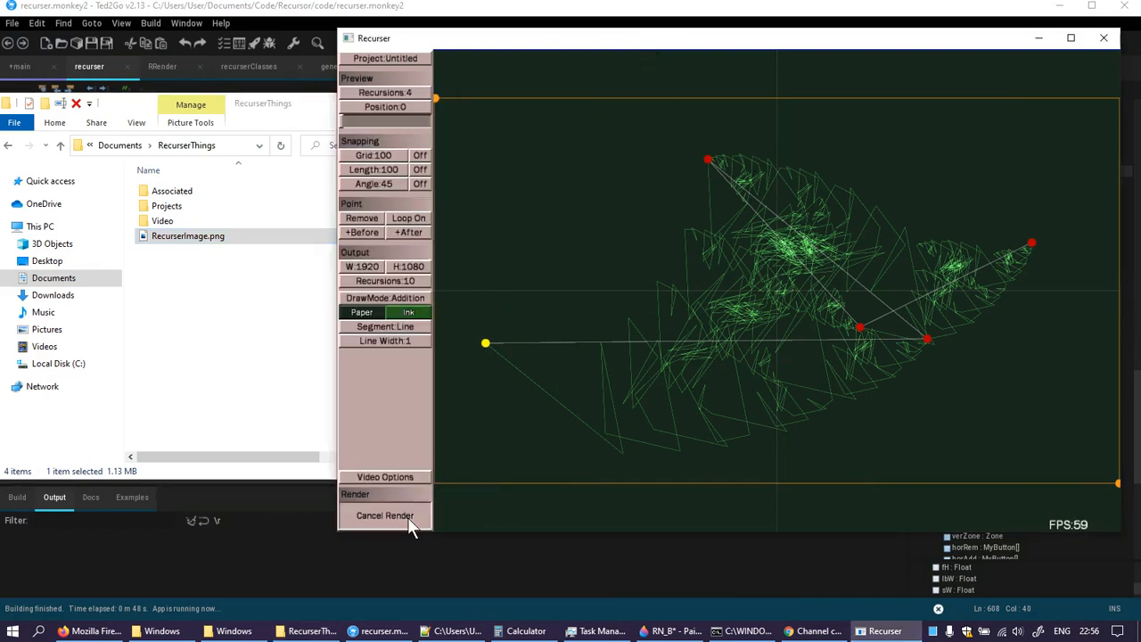
- Cancel the in-progress render and close the Recurser window
click(384, 515)
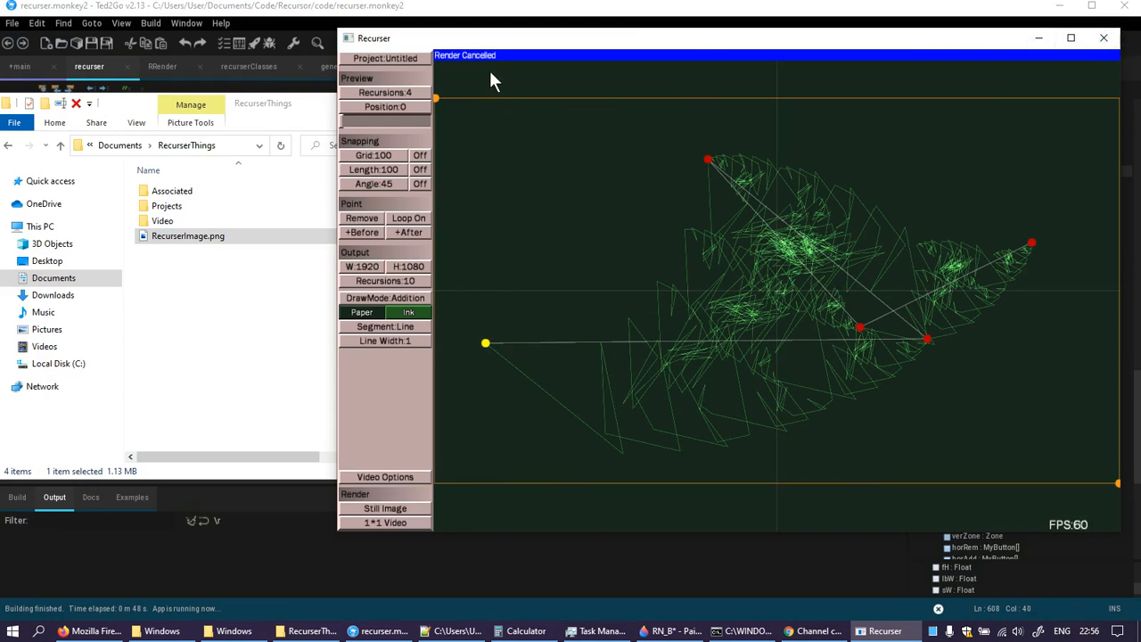
mouse_move(785, 296)
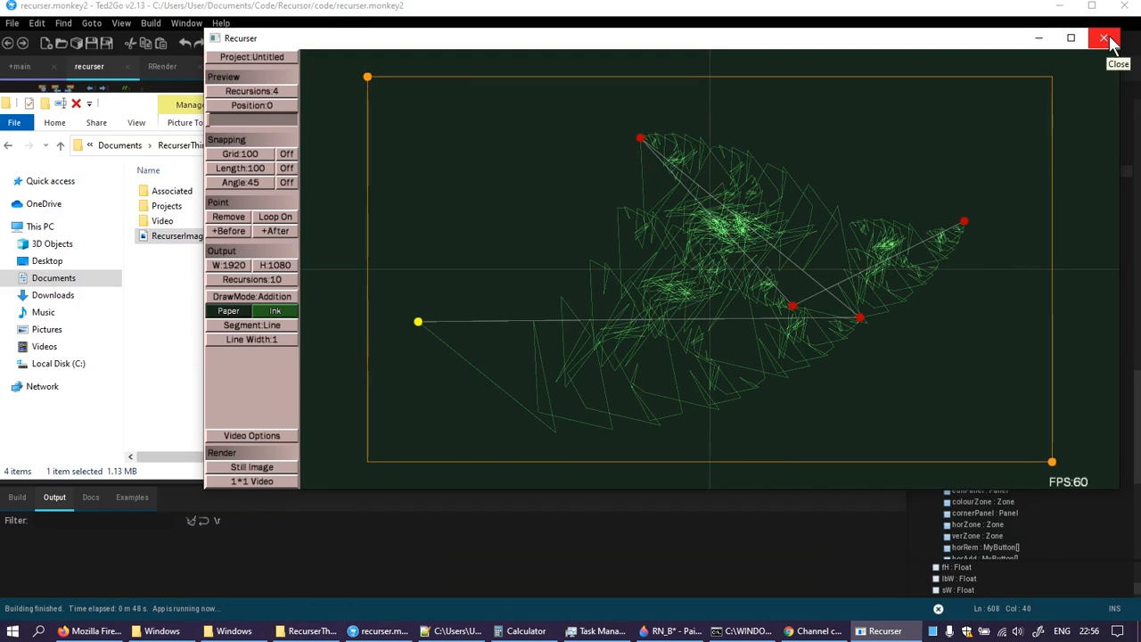
click(1106, 39)
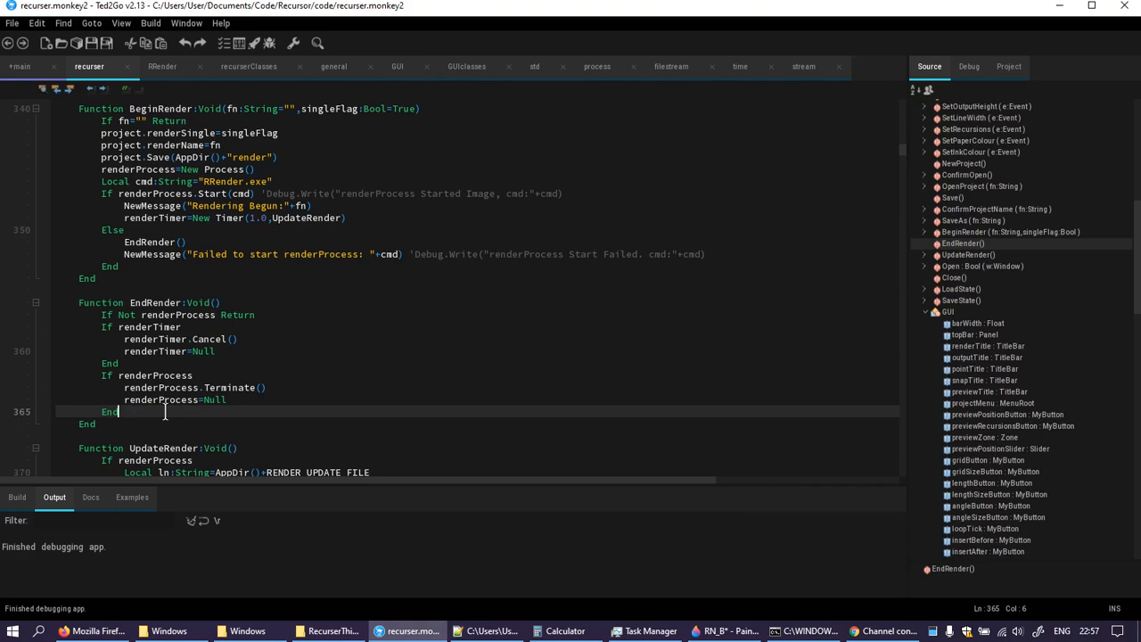
- Remove the render-button Refresh calls and add GUI.Refresh() at the end of BeginRender
text(GUI.Refr)
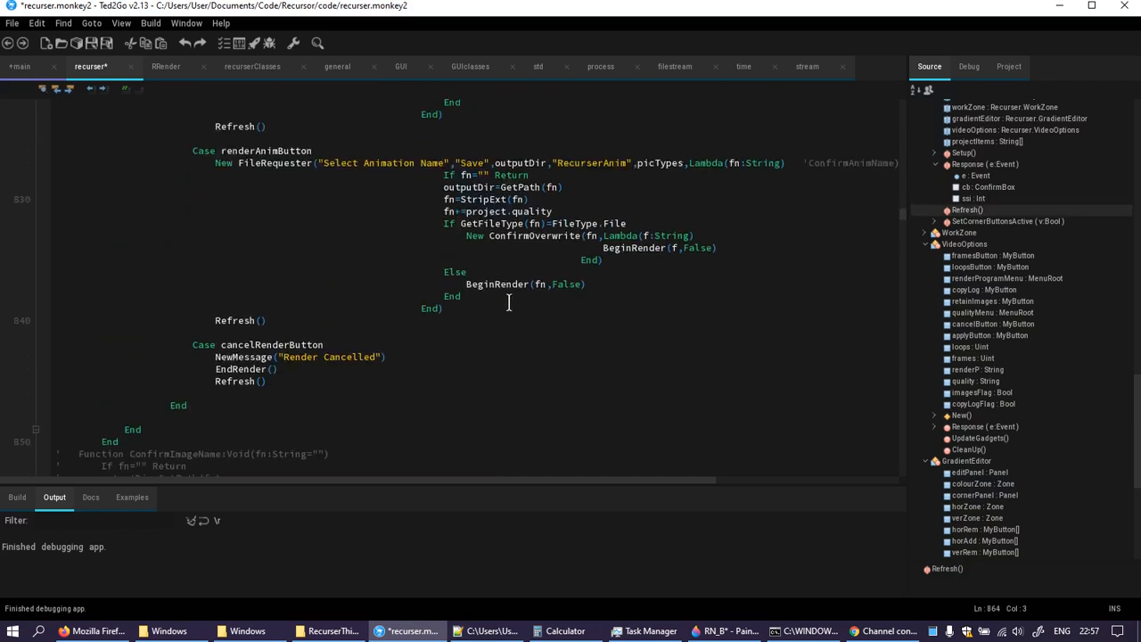
scroll(down, 3)
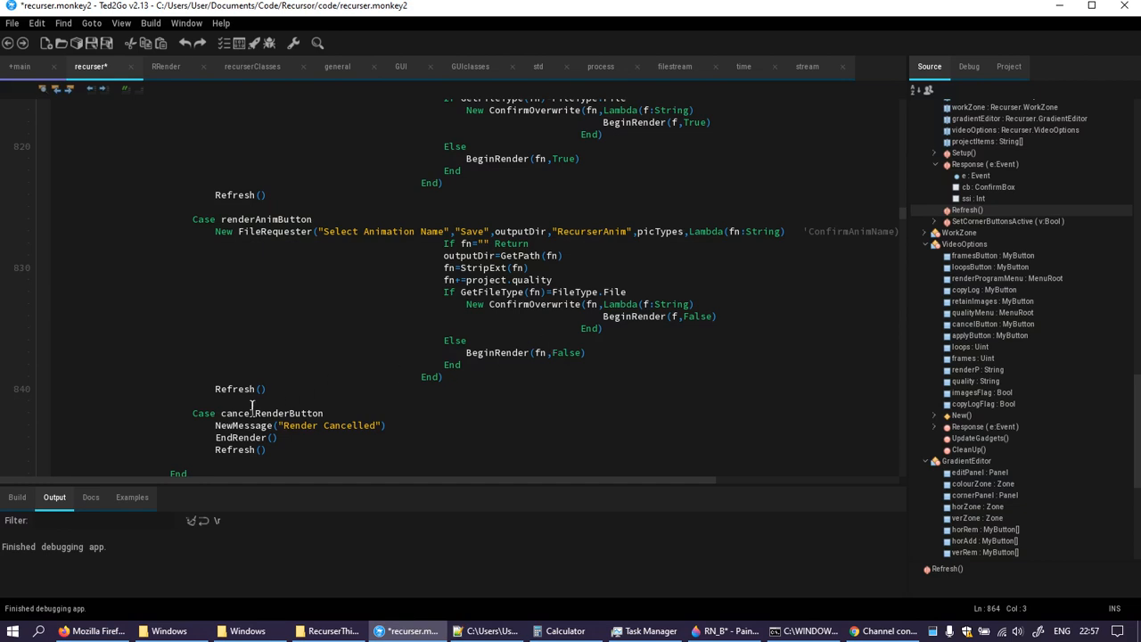
mouse_move(575, 349)
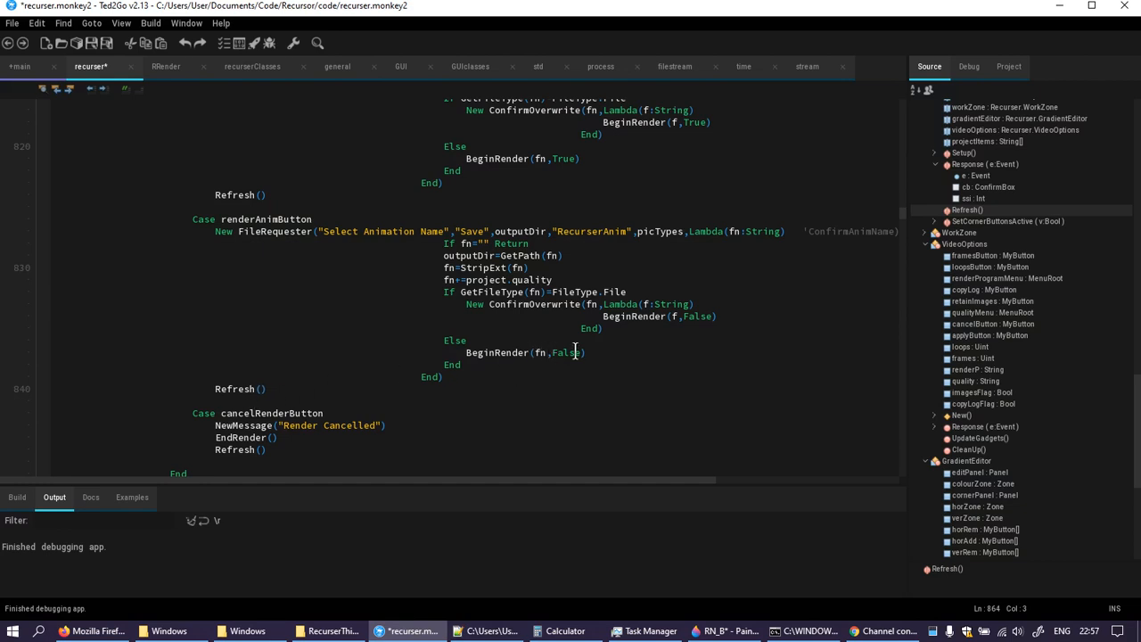
mouse_move(287, 384)
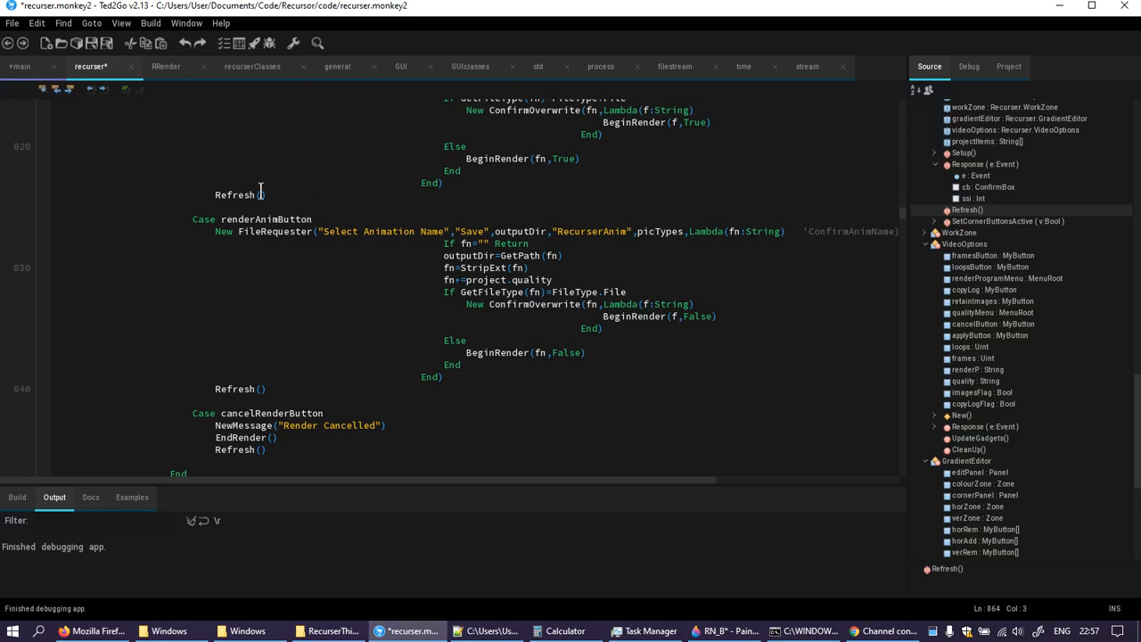
click(236, 194)
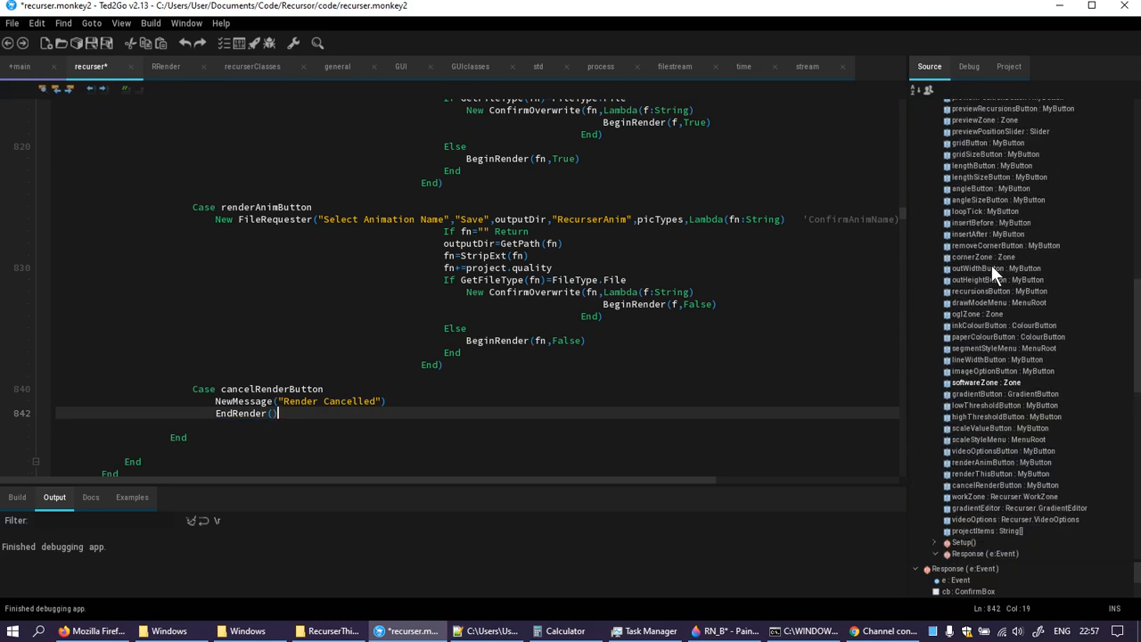
scroll(down, 3)
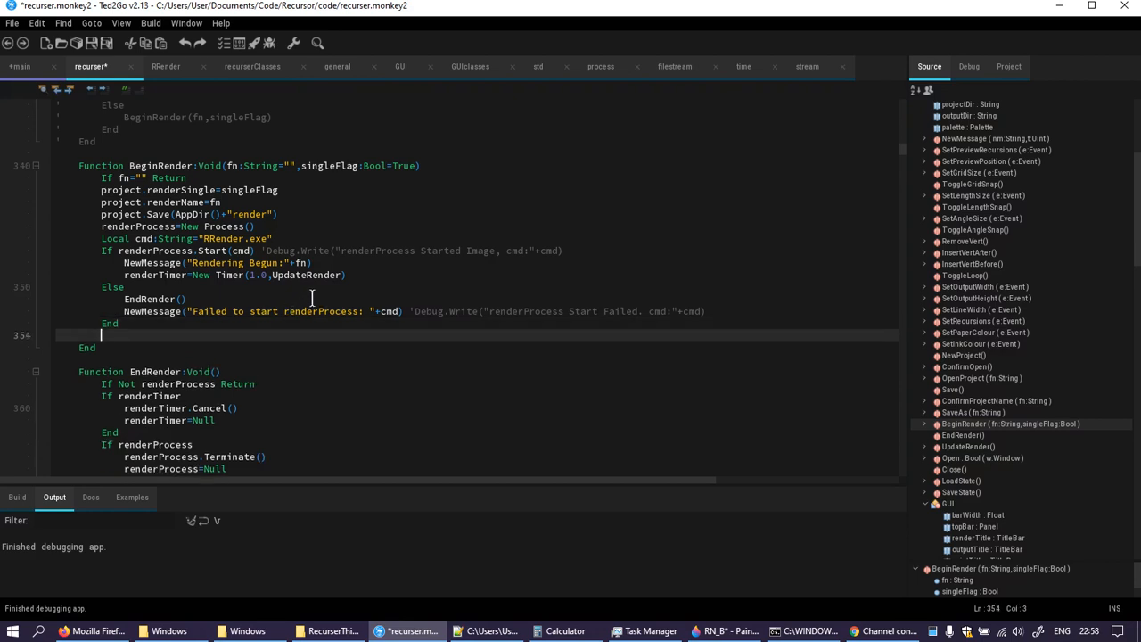
text(GUI.Refresh()
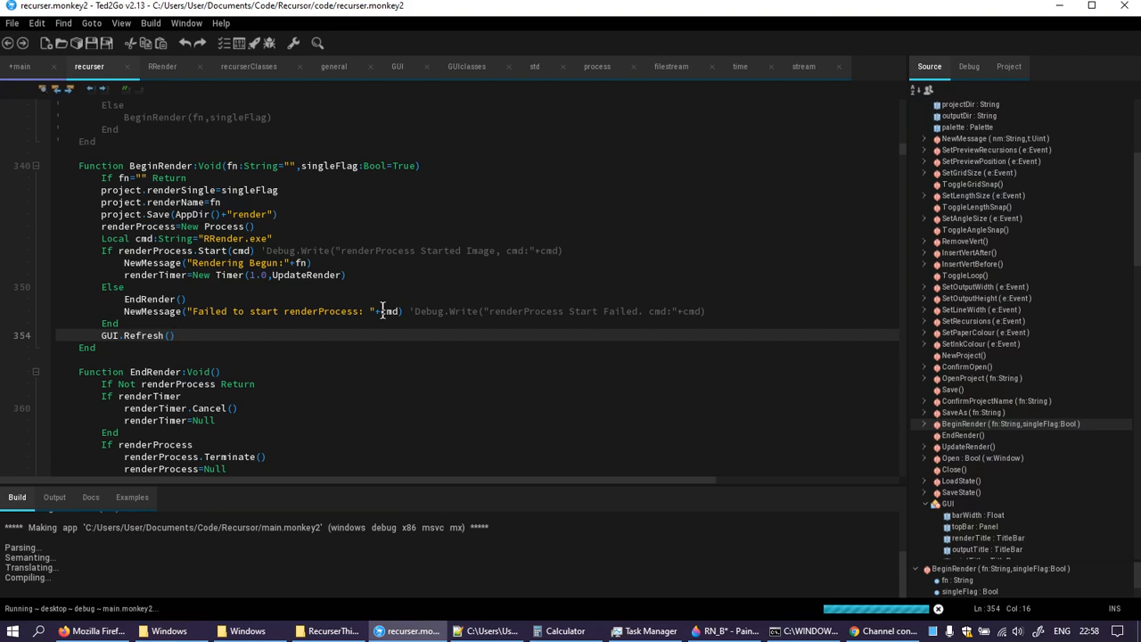
- Set output recursions to 11 and start a still render with the file name edited to '.fewafewa'
click(175, 335)
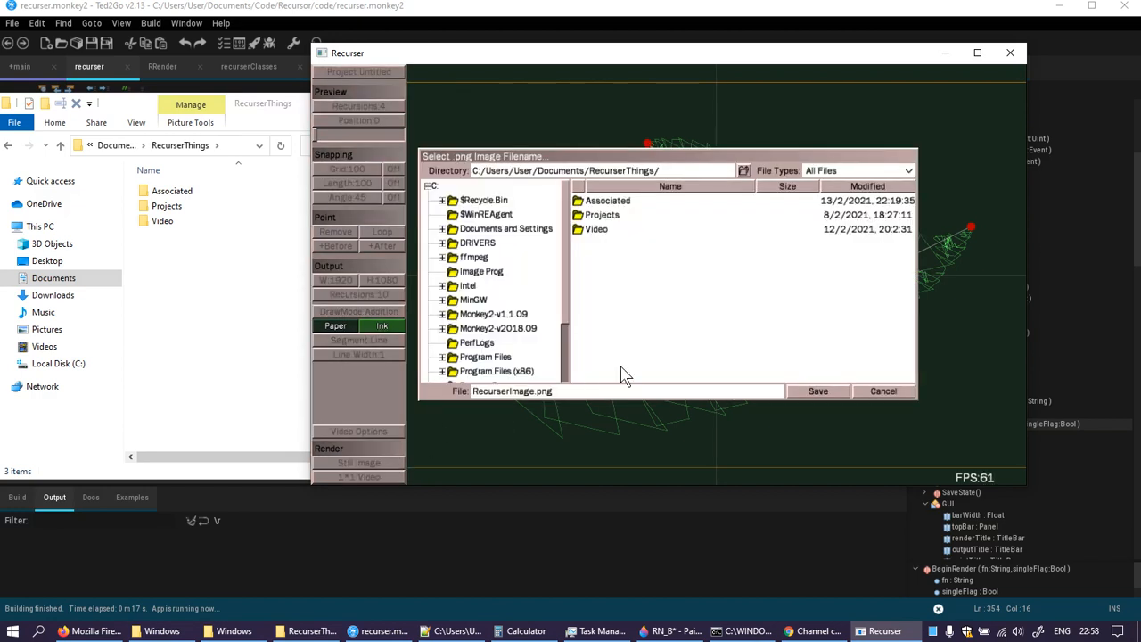
click(883, 390)
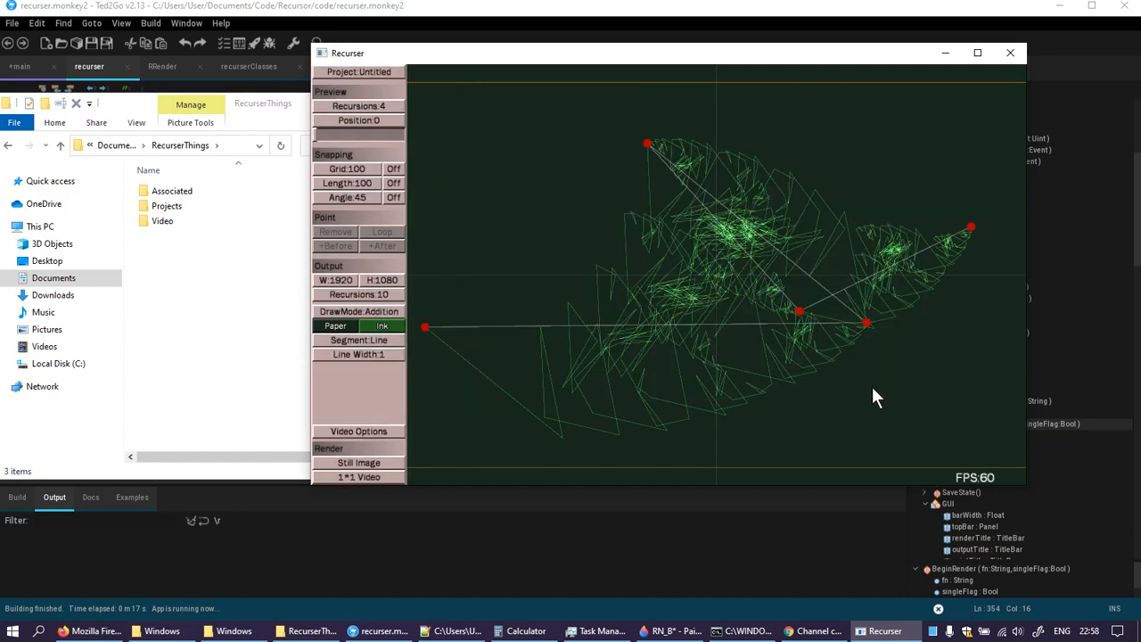
click(358, 294)
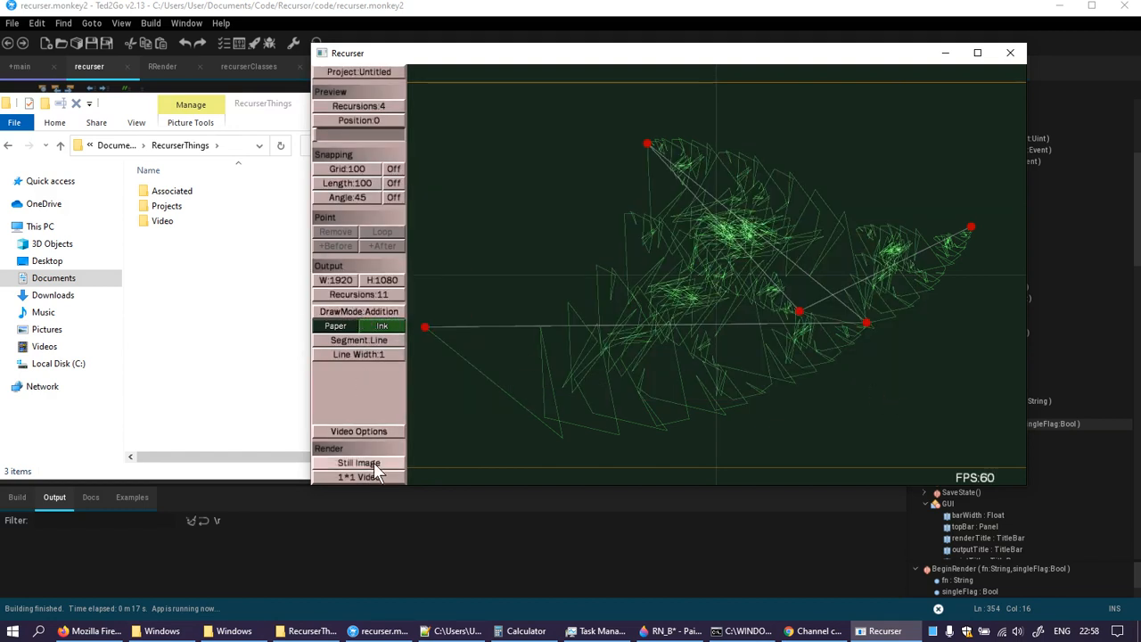
click(358, 463)
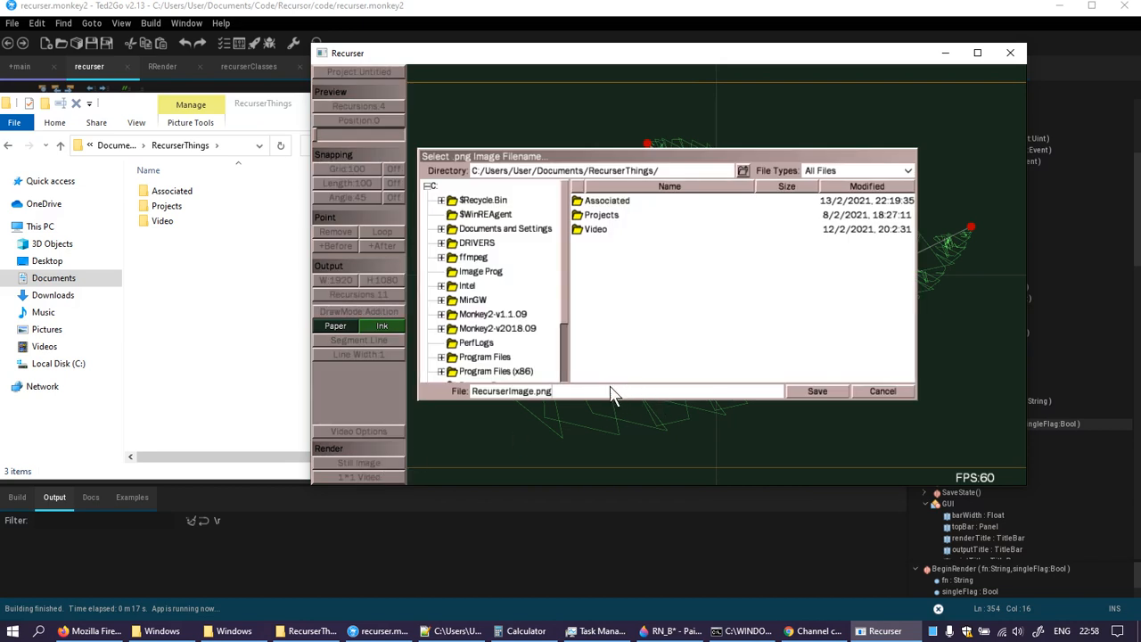
mouse_move(680, 393)
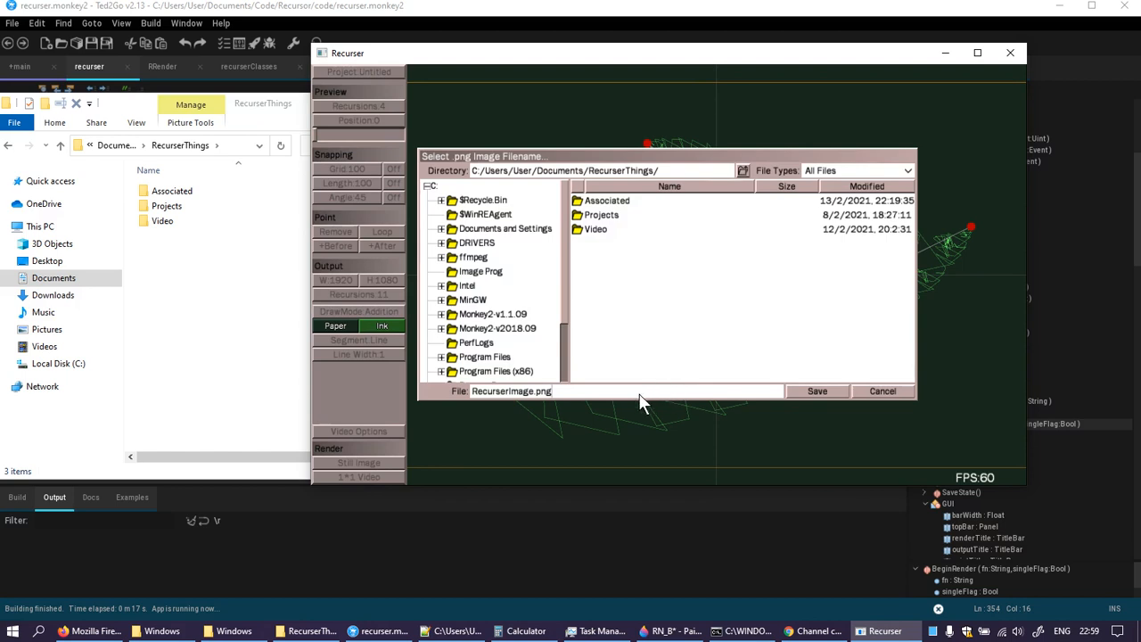
key(BackSpace)
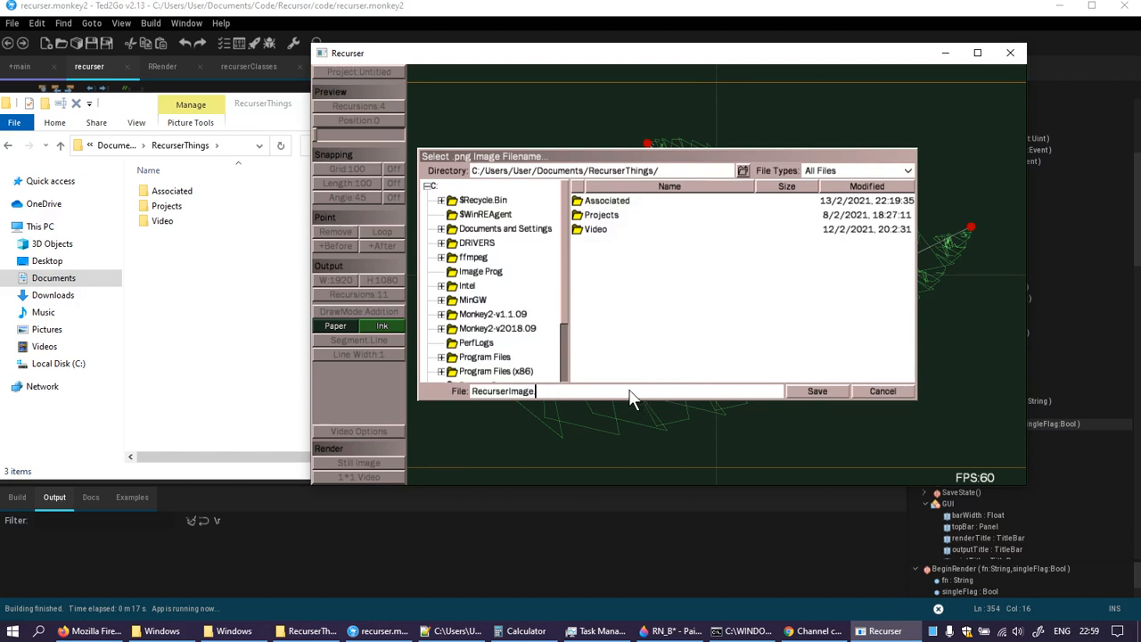
text(.fewafewa)
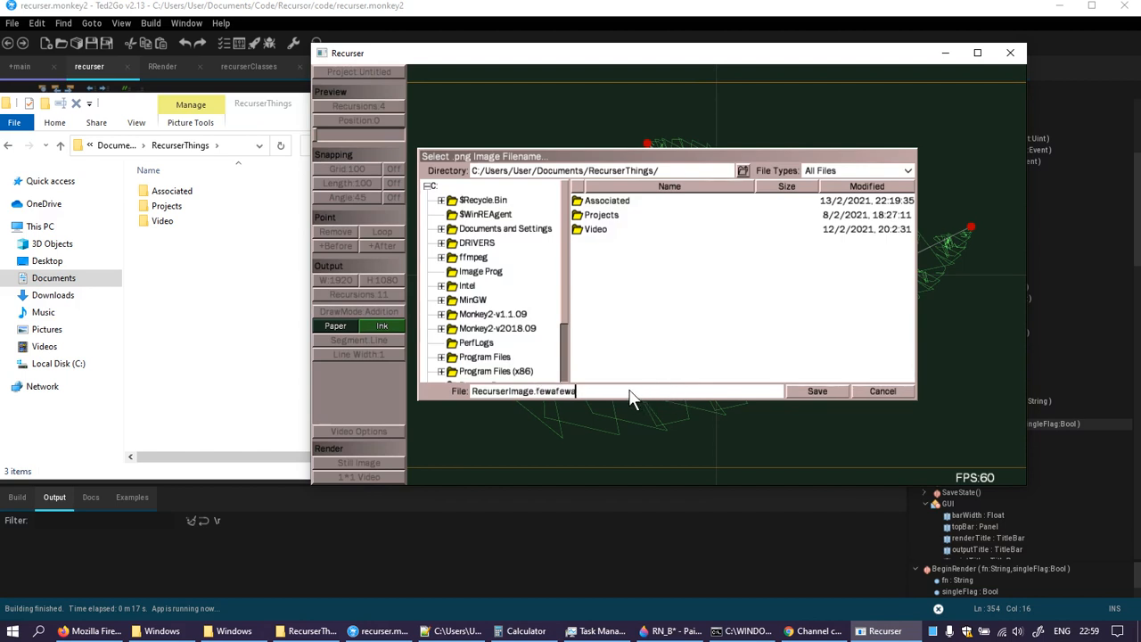
click(816, 391)
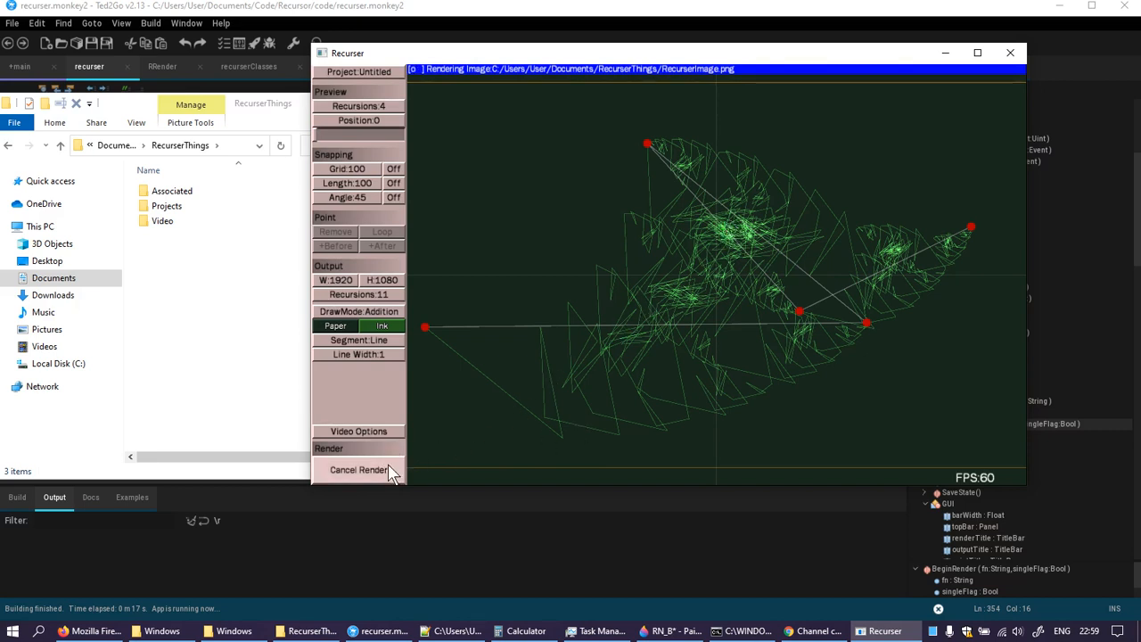
- Cancel that render, restart it saving as RecurserImage.png, and drag the window aside
click(358, 470)
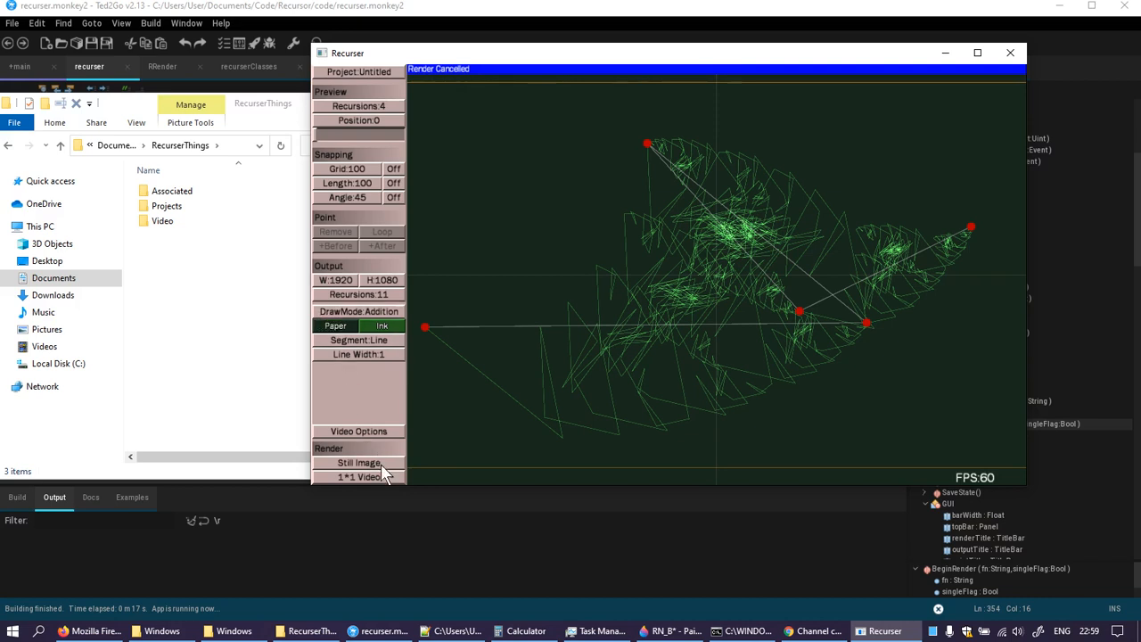
click(359, 463)
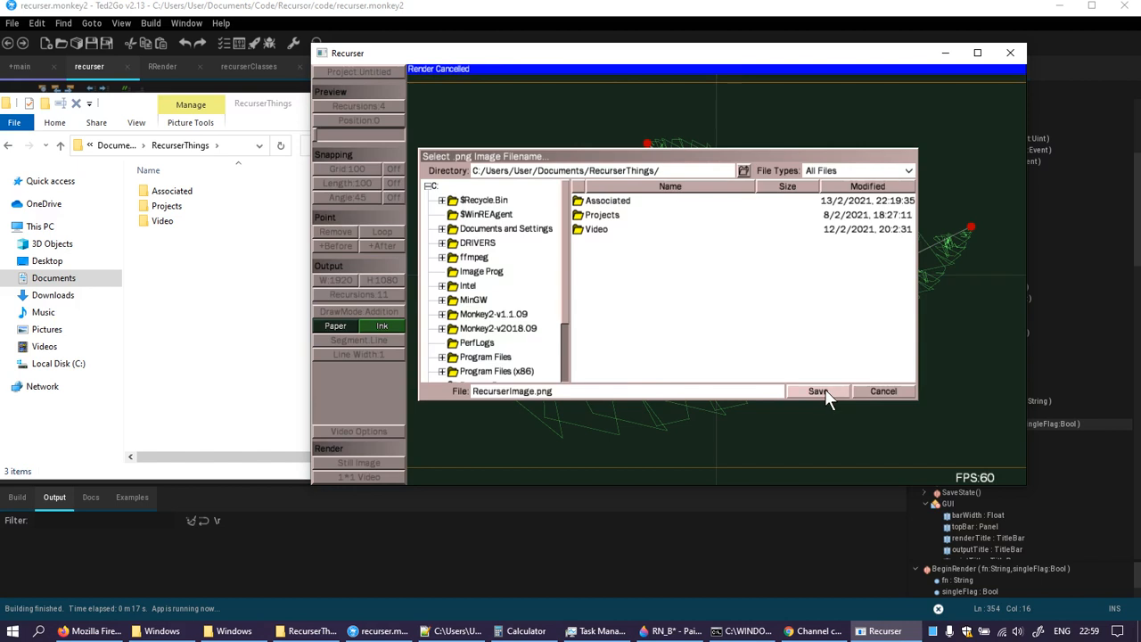
click(818, 391)
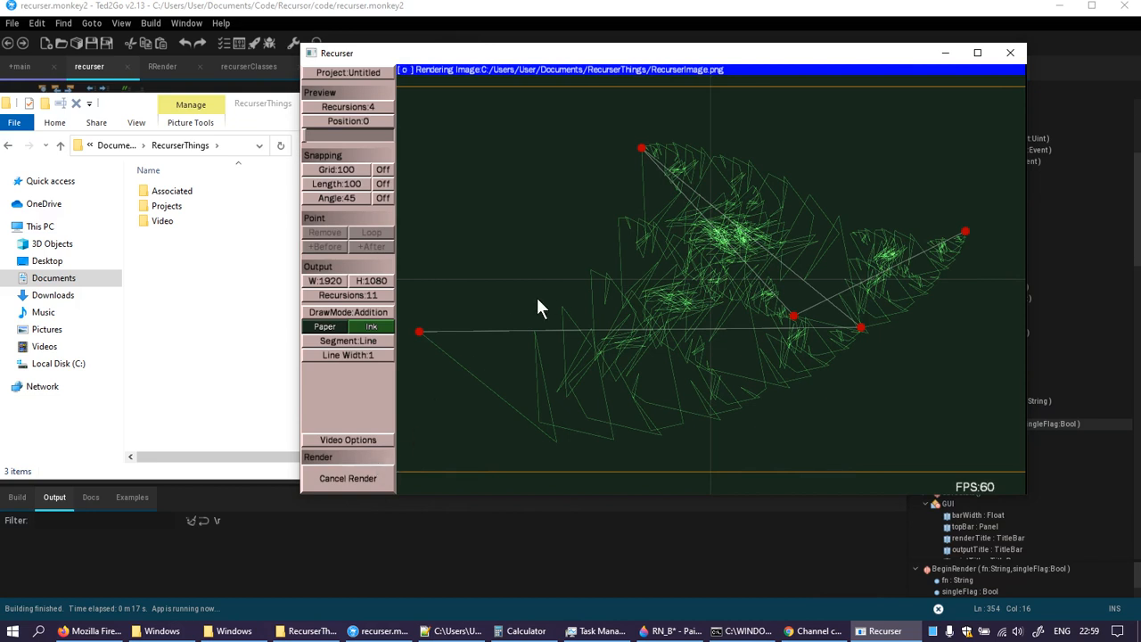
click(747, 632)
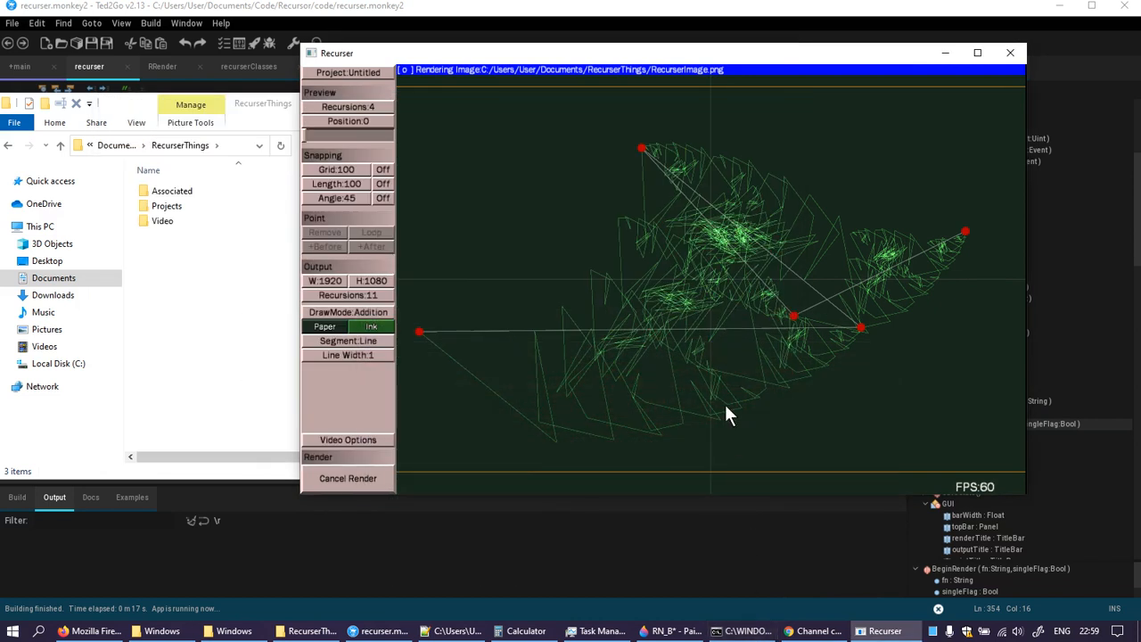
mouse_move(687, 394)
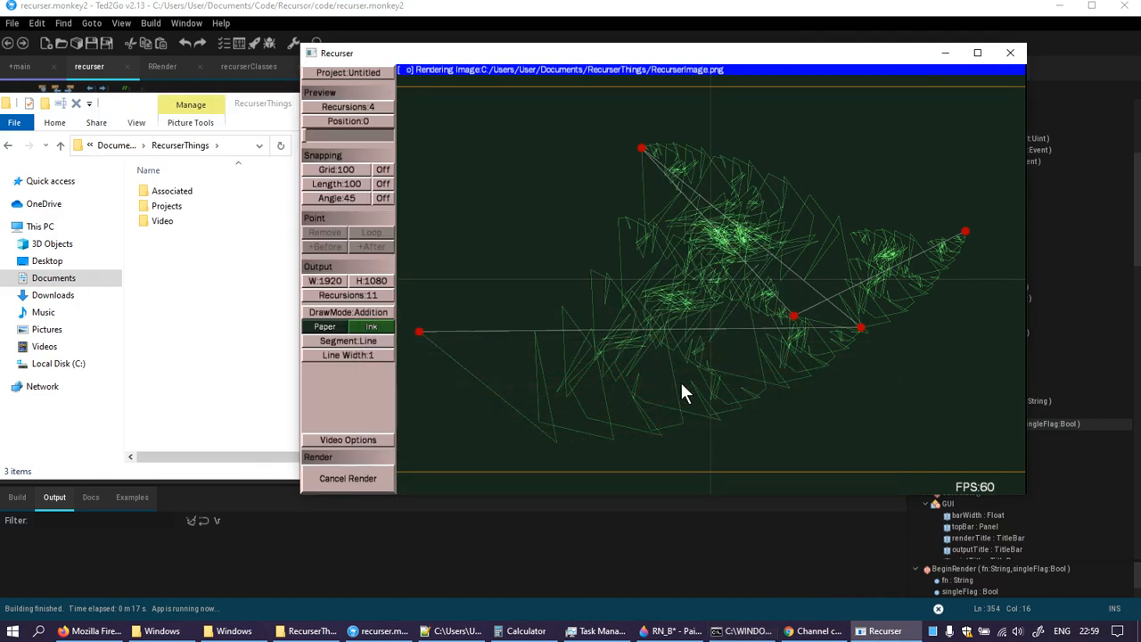
mouse_move(429, 241)
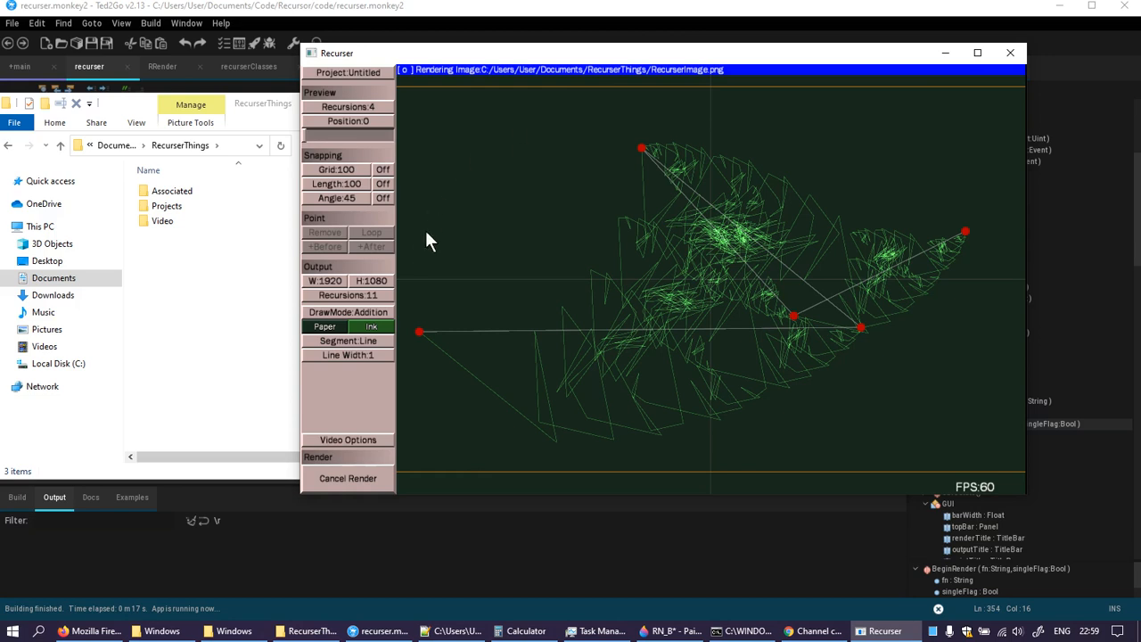
mouse_move(378, 319)
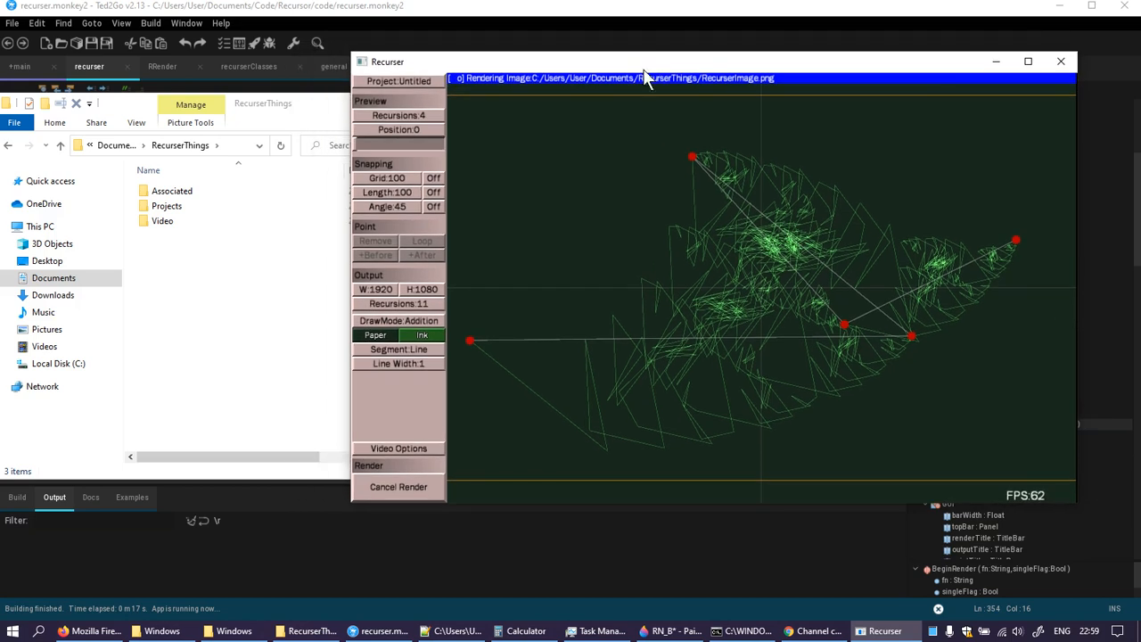
mouse_move(557, 256)
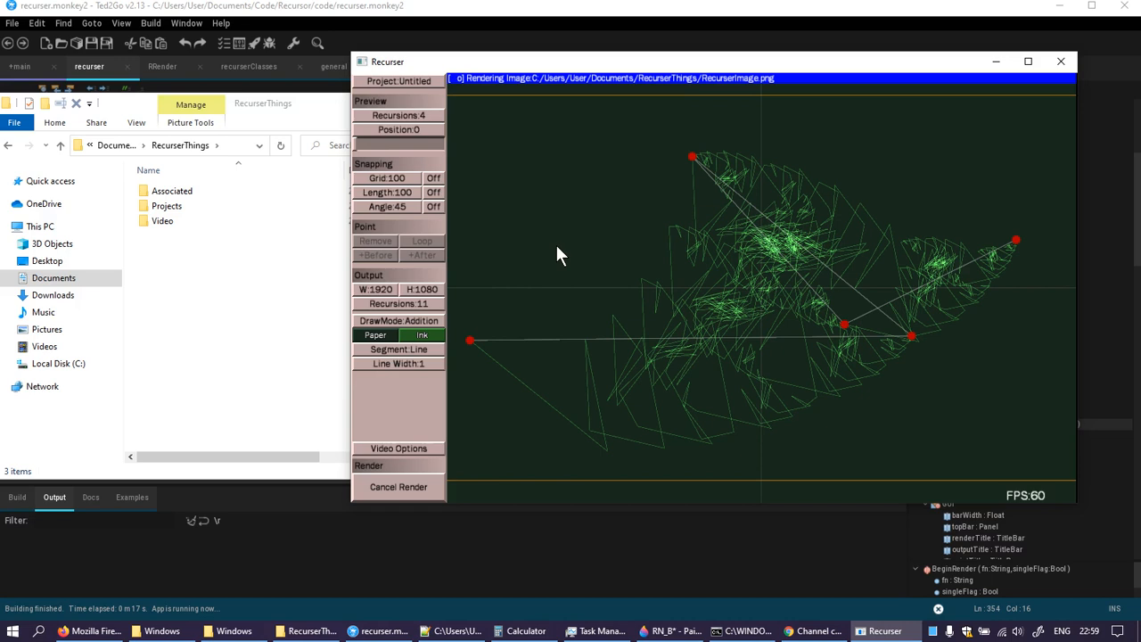
mouse_move(672, 297)
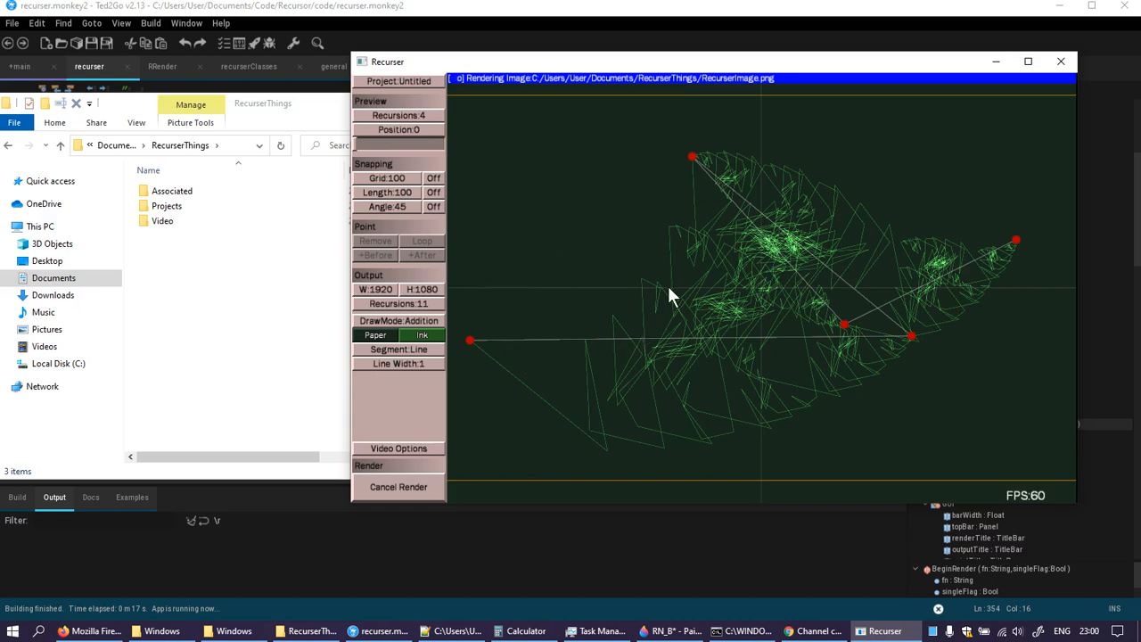
mouse_move(653, 295)
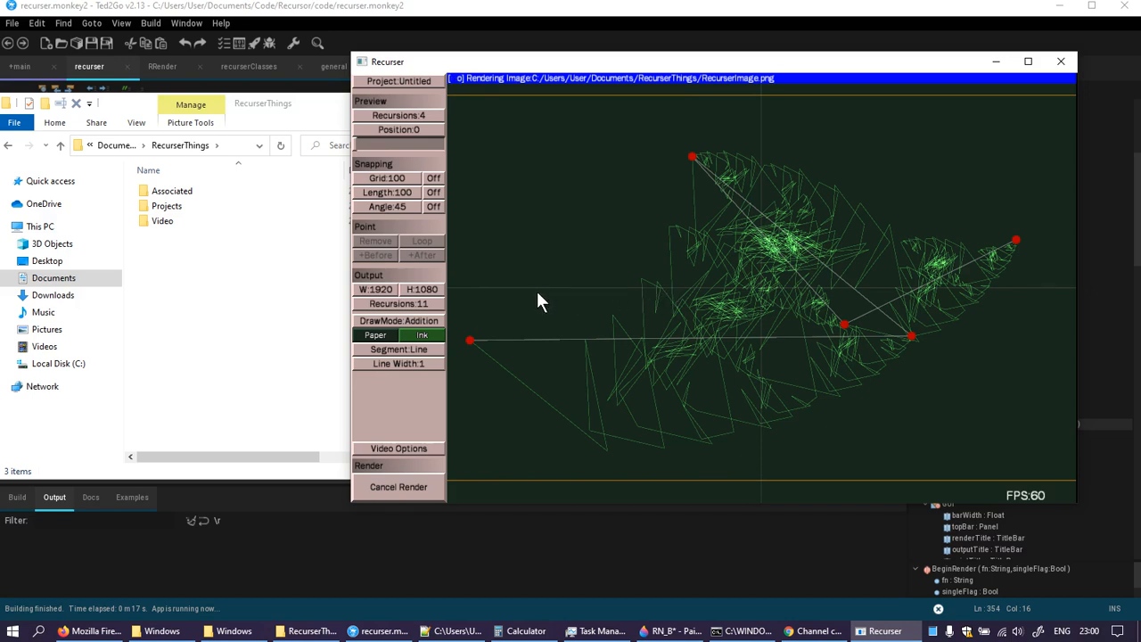
mouse_move(593, 330)
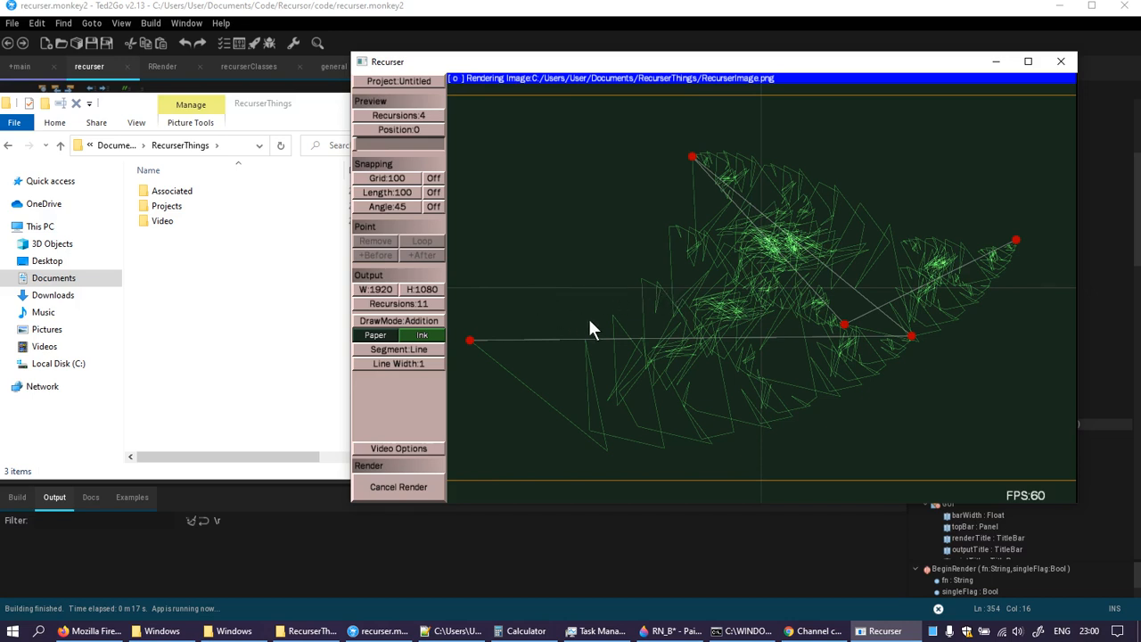
click(743, 630)
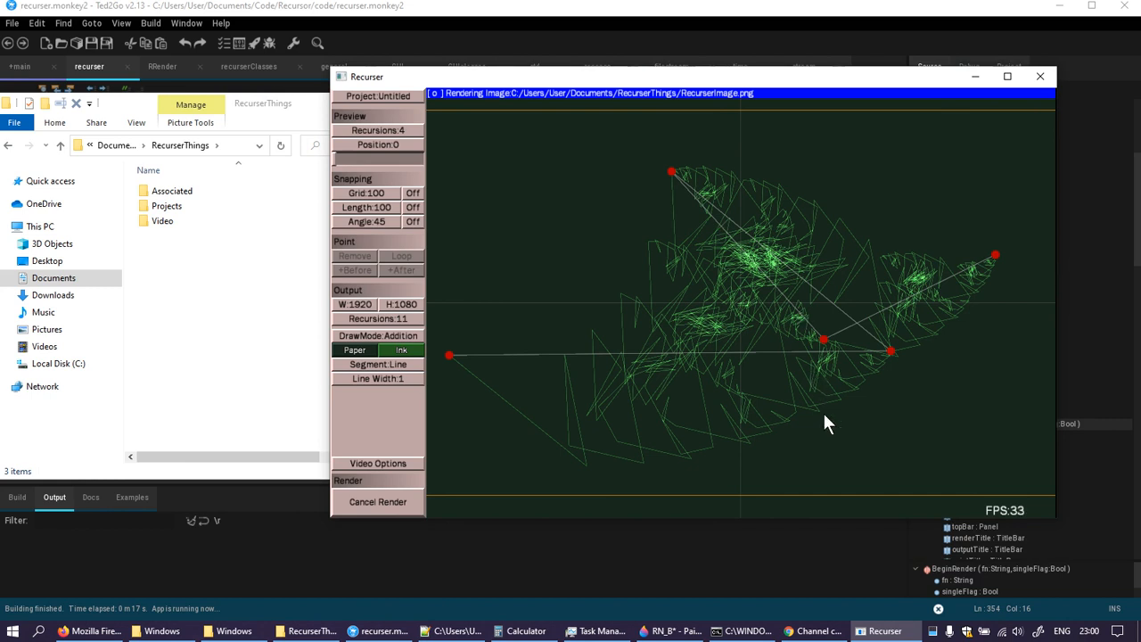
mouse_move(890, 453)
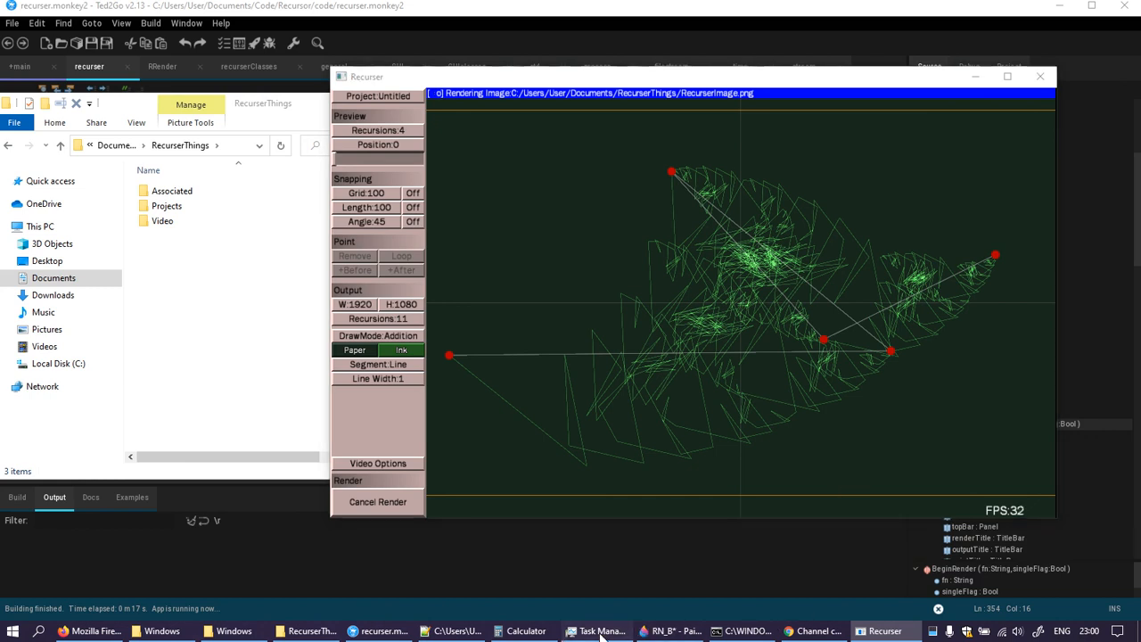
- Find Recurser under Main.exe (32 bit) in Task Manager, then return to Recurser
click(595, 631)
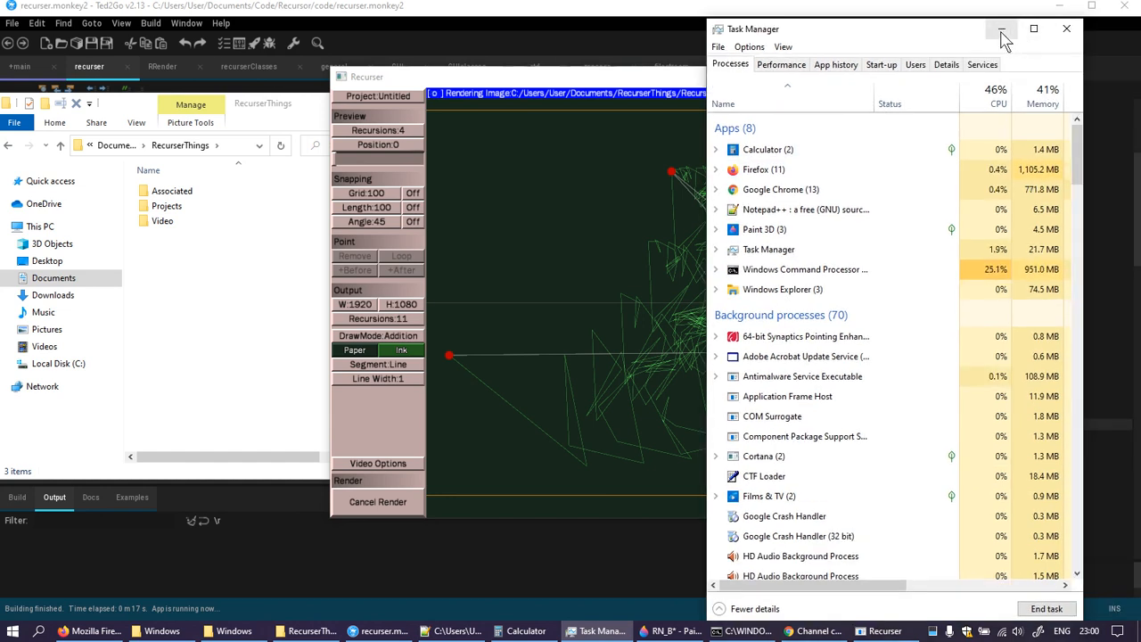
mouse_move(1002, 29)
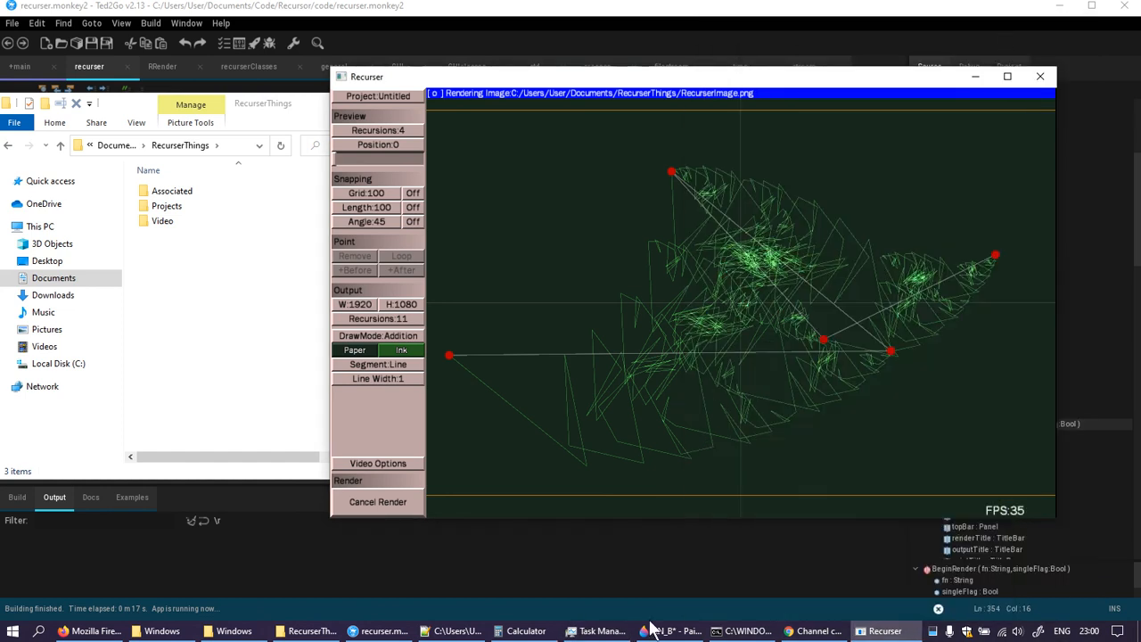
click(598, 630)
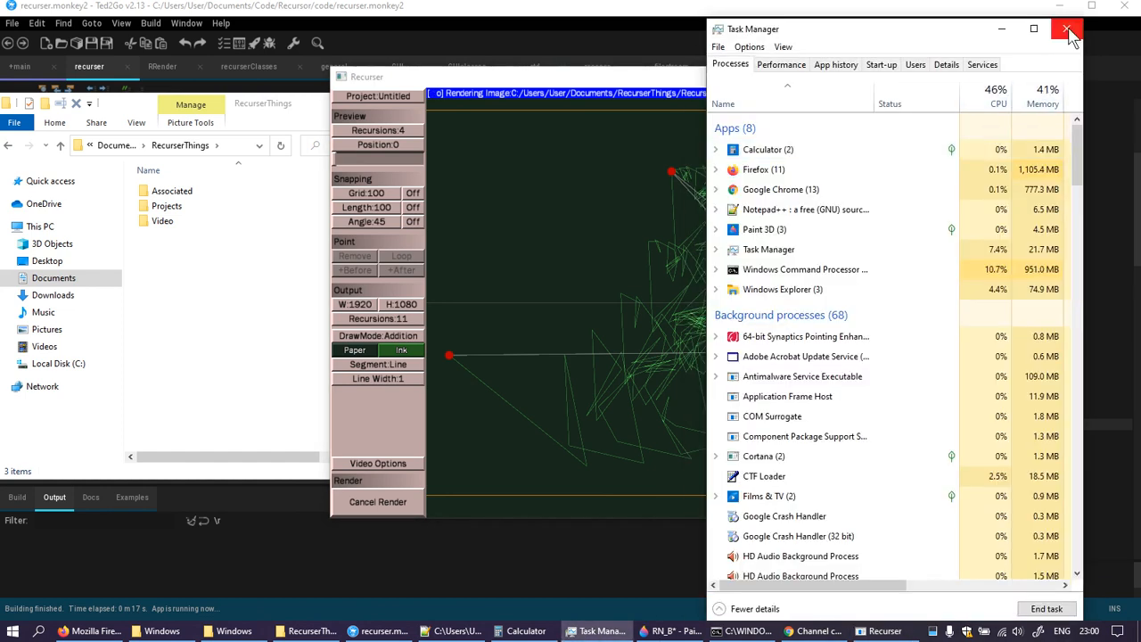
click(1068, 29)
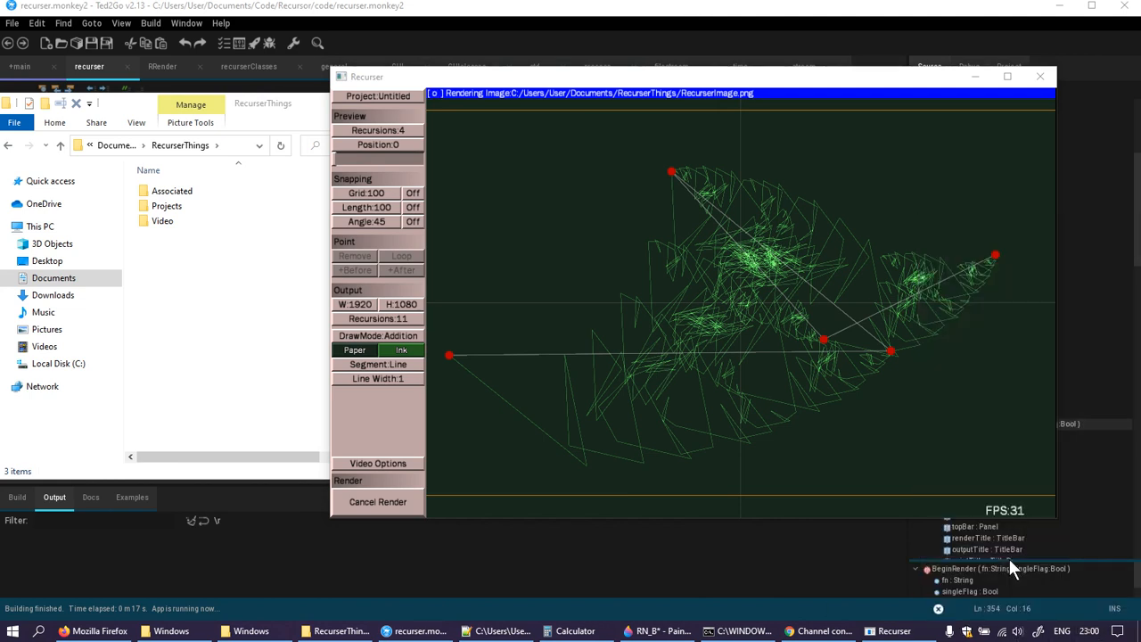
click(887, 631)
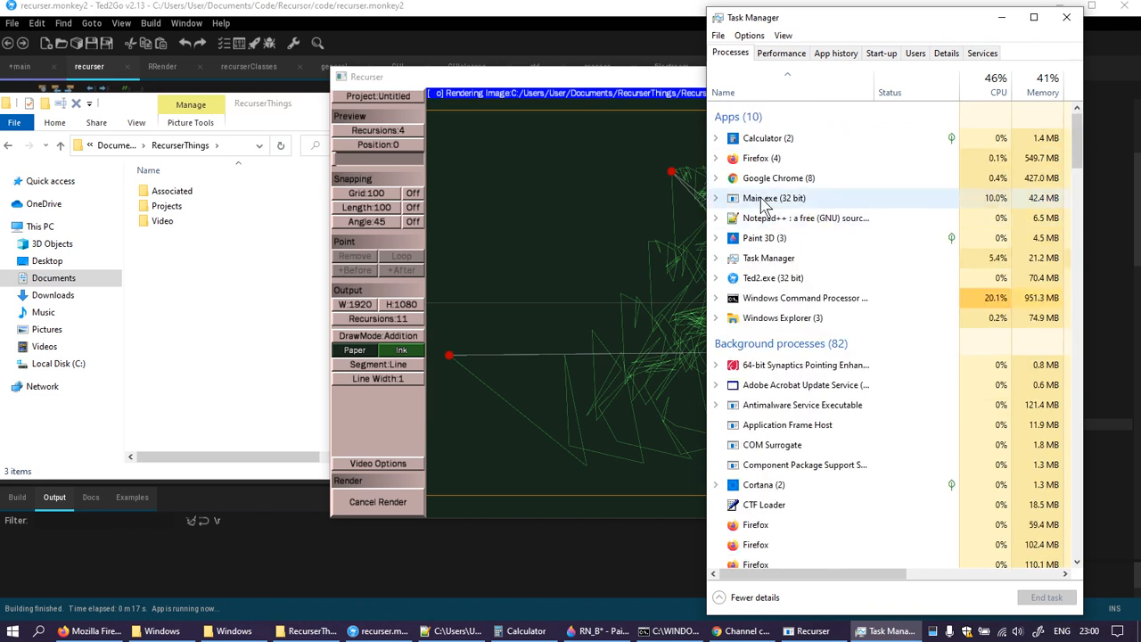
click(717, 198)
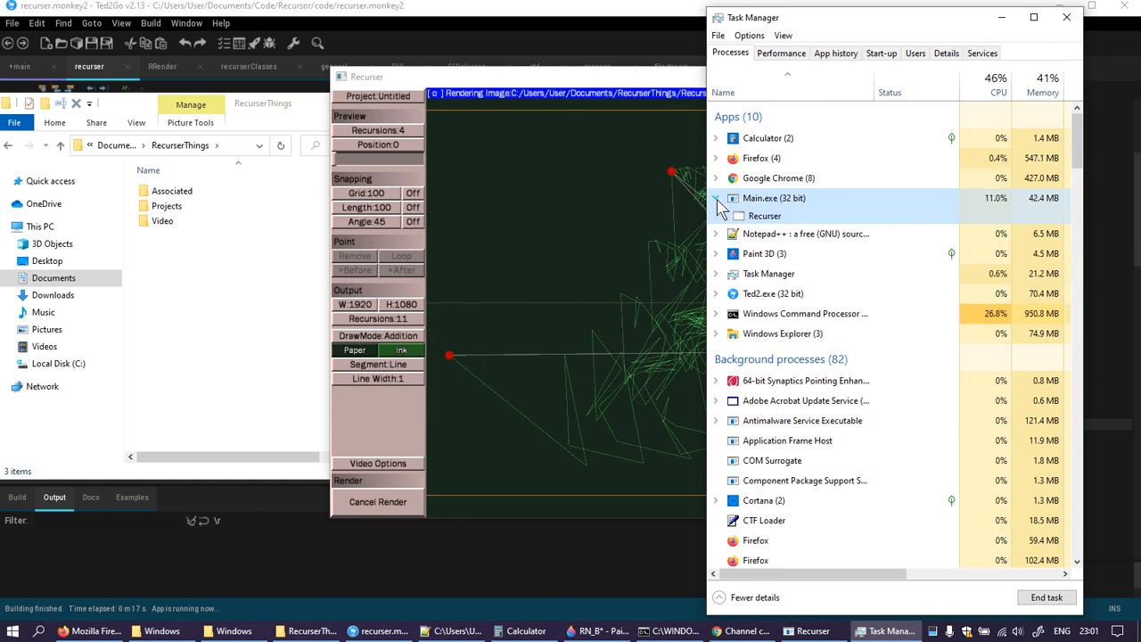
click(807, 630)
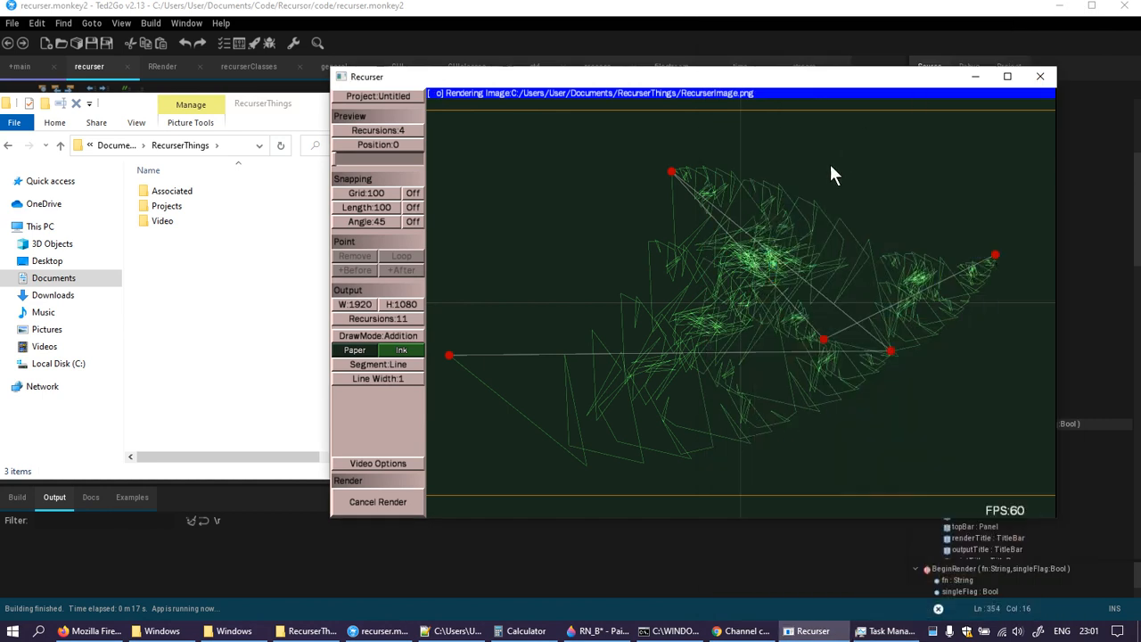
mouse_move(524, 400)
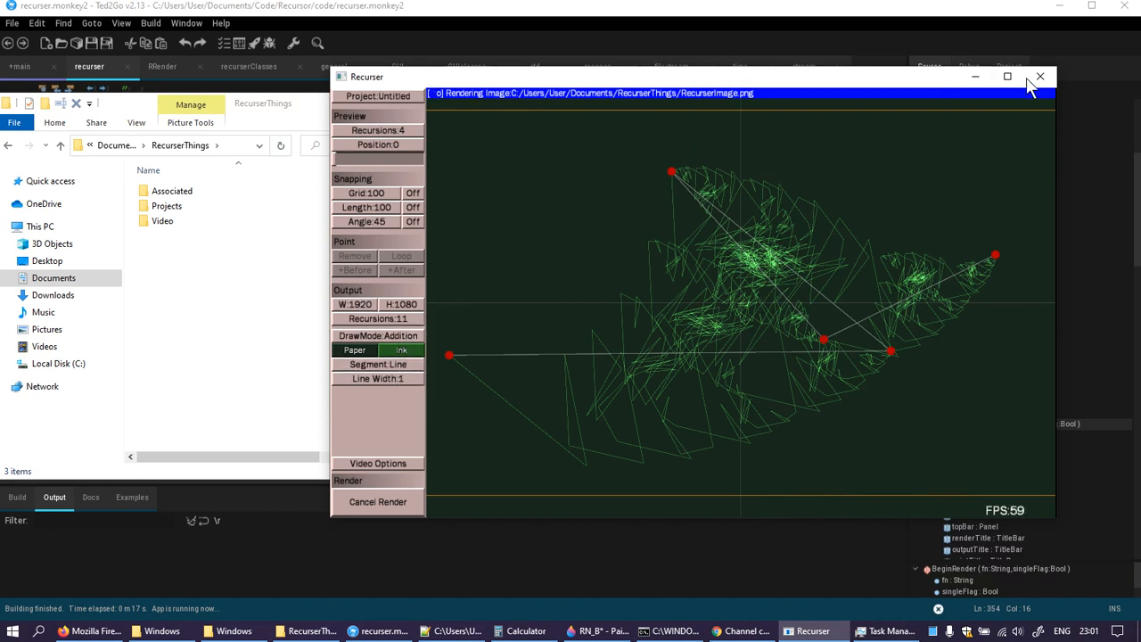
mouse_move(1040, 77)
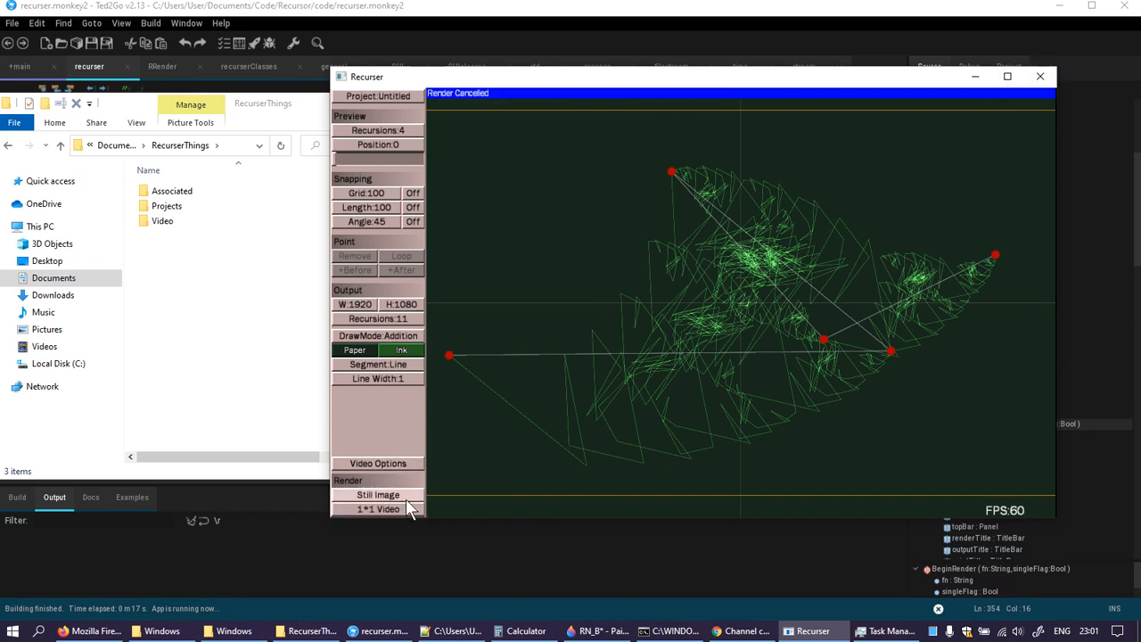
- Switch the draw mode to Gradient and save the still render as RecurserImage.png
click(355, 349)
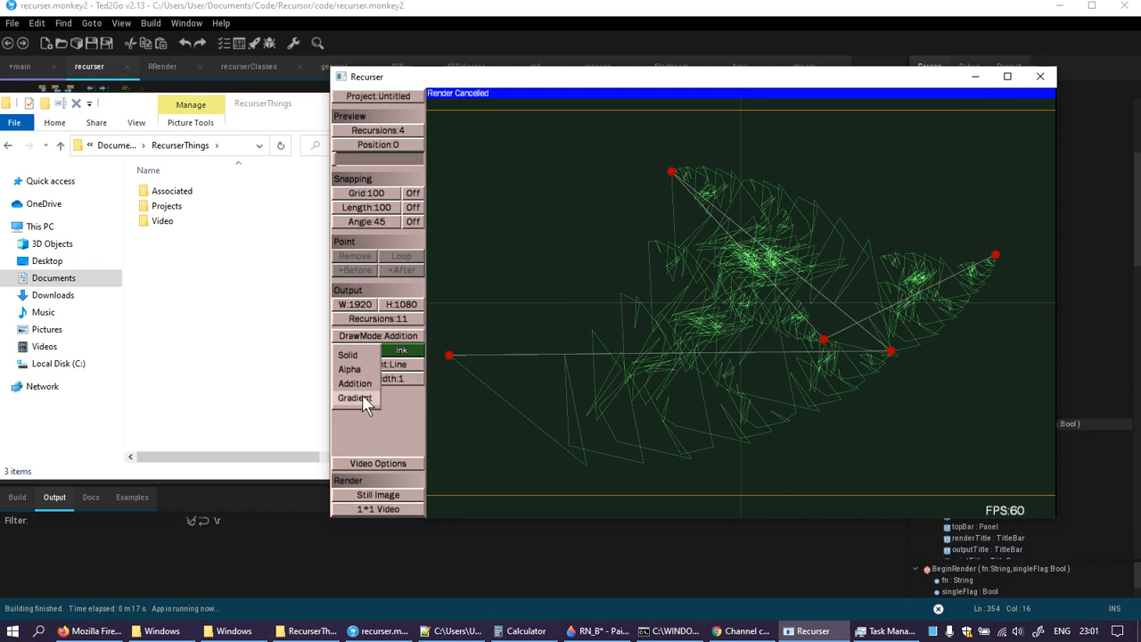
click(354, 397)
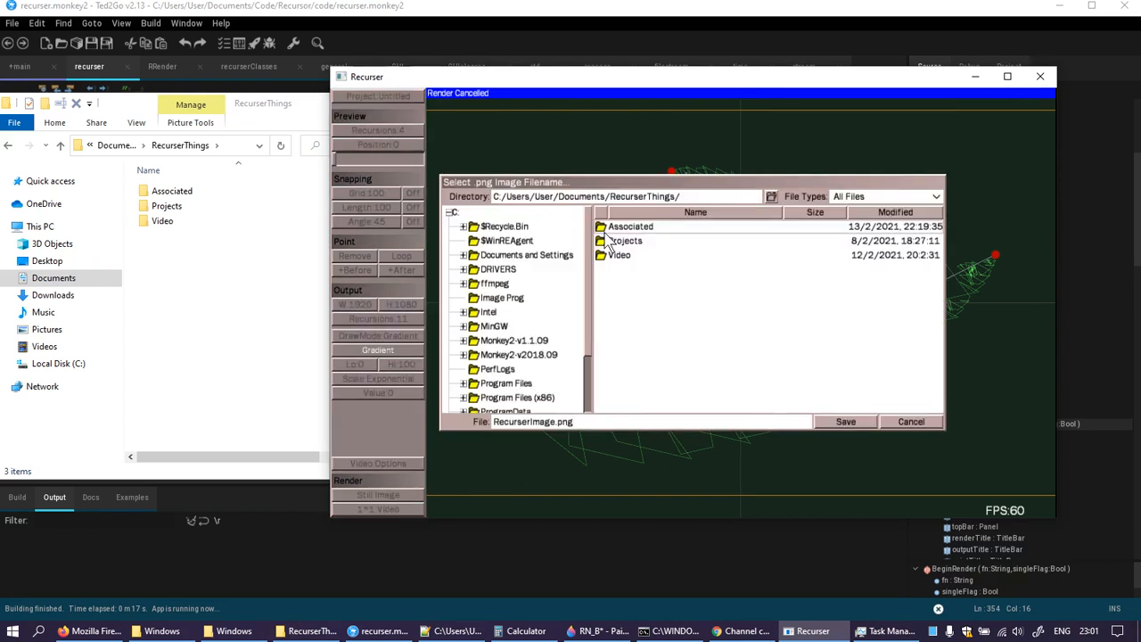
click(845, 421)
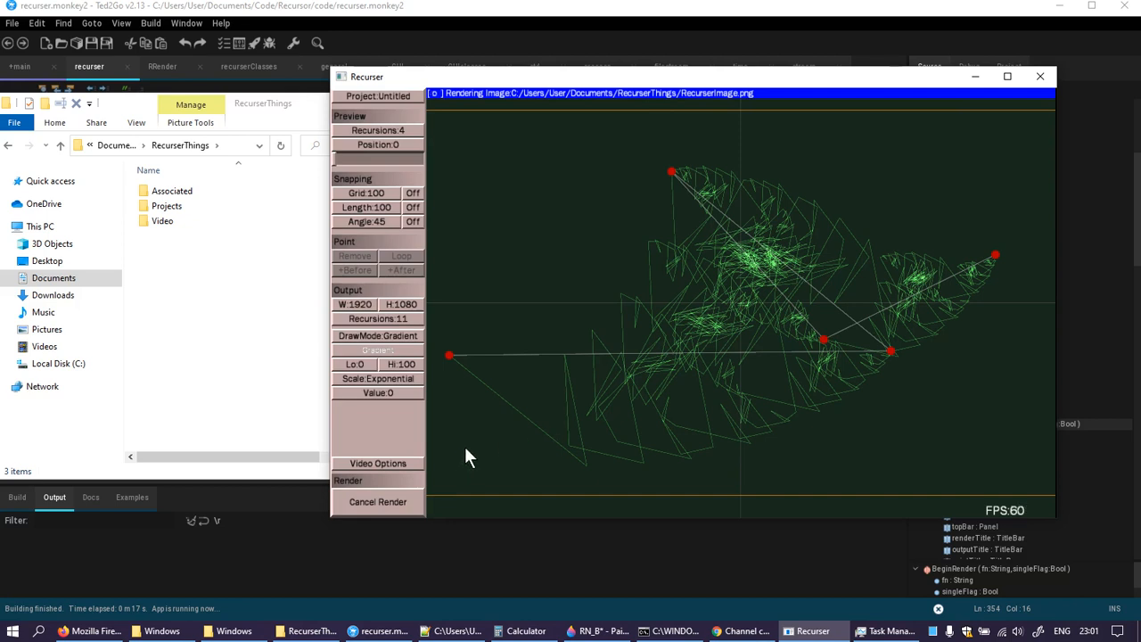
mouse_move(527, 162)
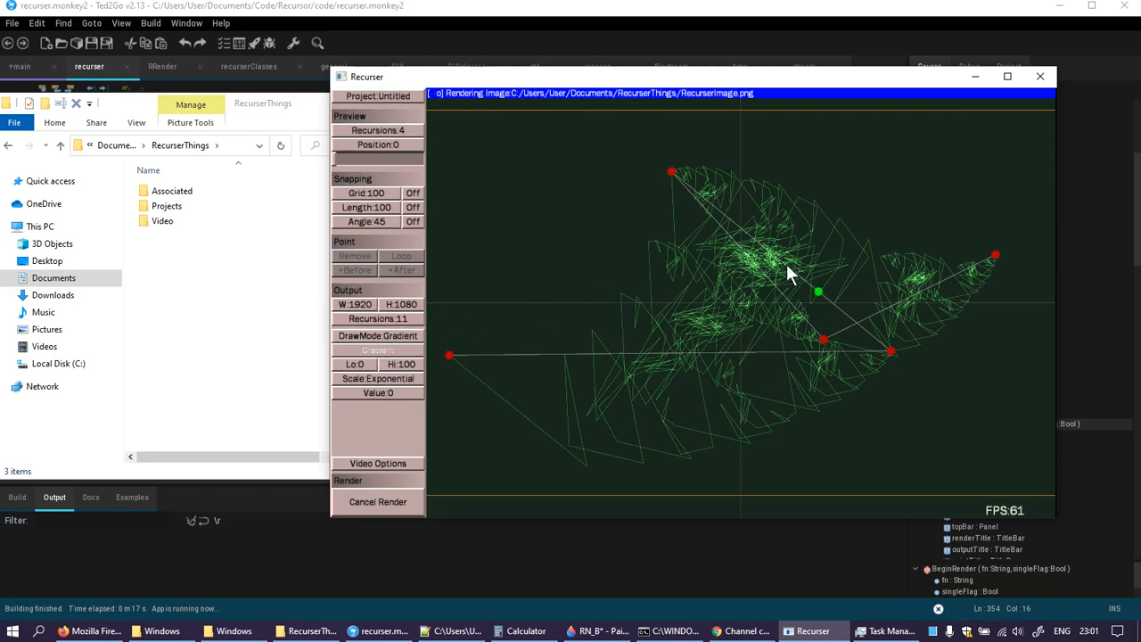
mouse_move(588, 334)
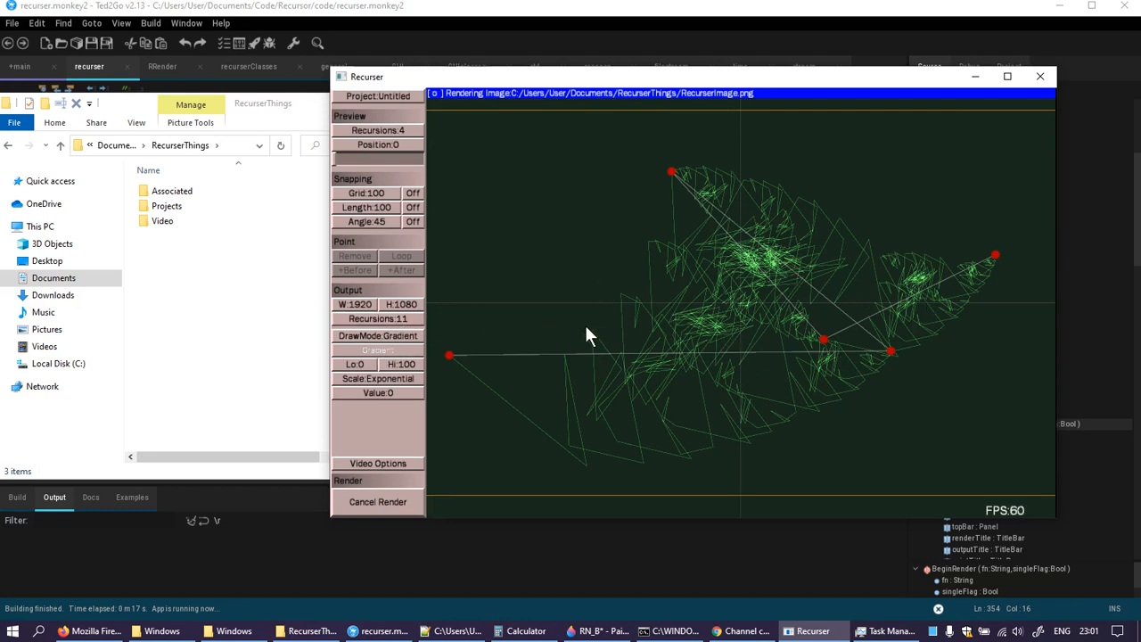
mouse_move(507, 317)
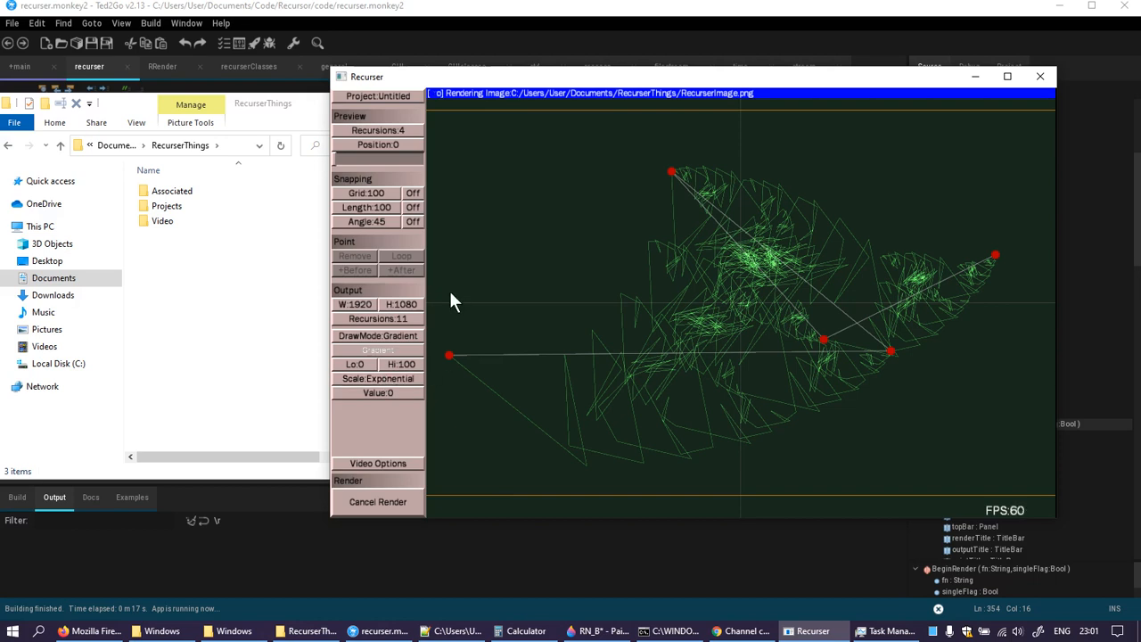
mouse_move(584, 314)
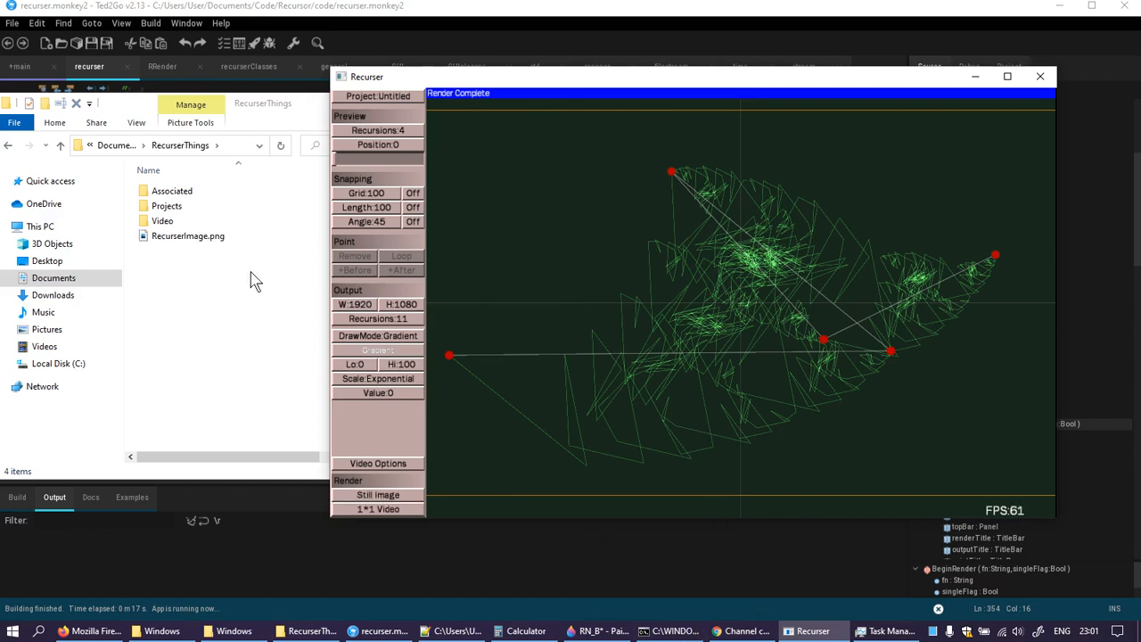
- Bring the RecurserThings folder forward and open RecurserImage.png
click(188, 236)
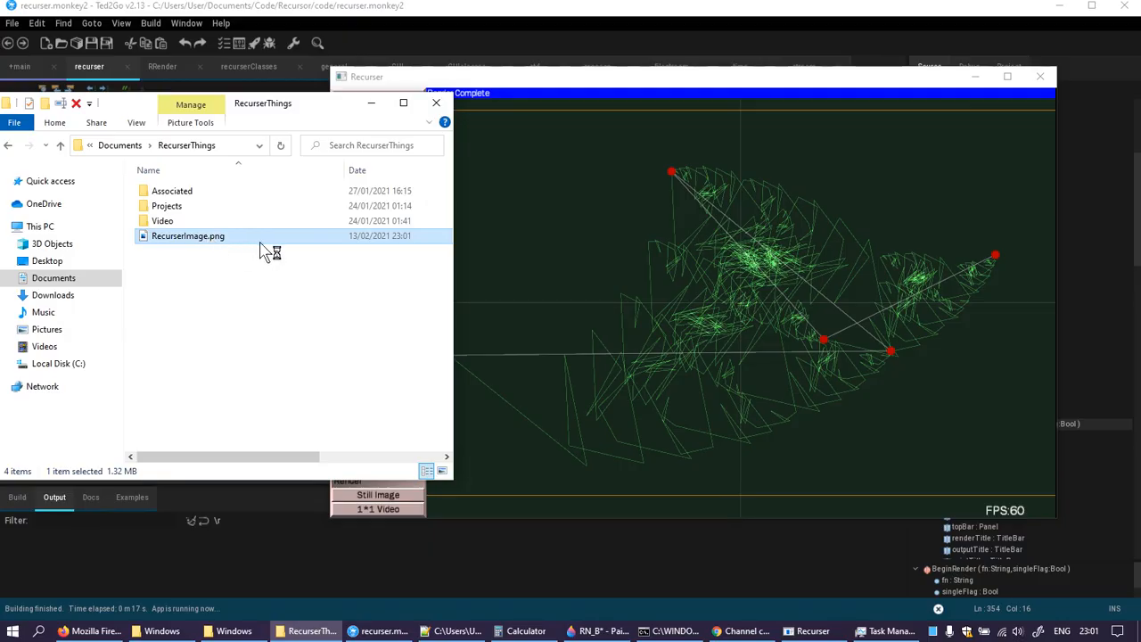
double_click(188, 235)
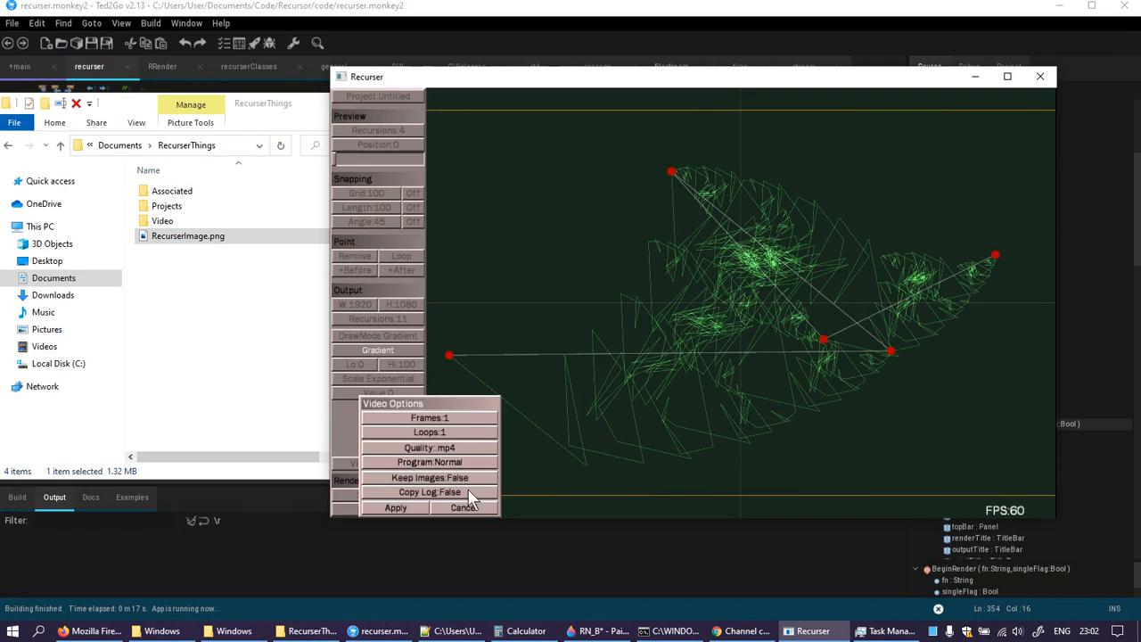
- Cancel Video Options, restore Gradient draw mode, and dismiss the recursions dialog unchanged
click(463, 507)
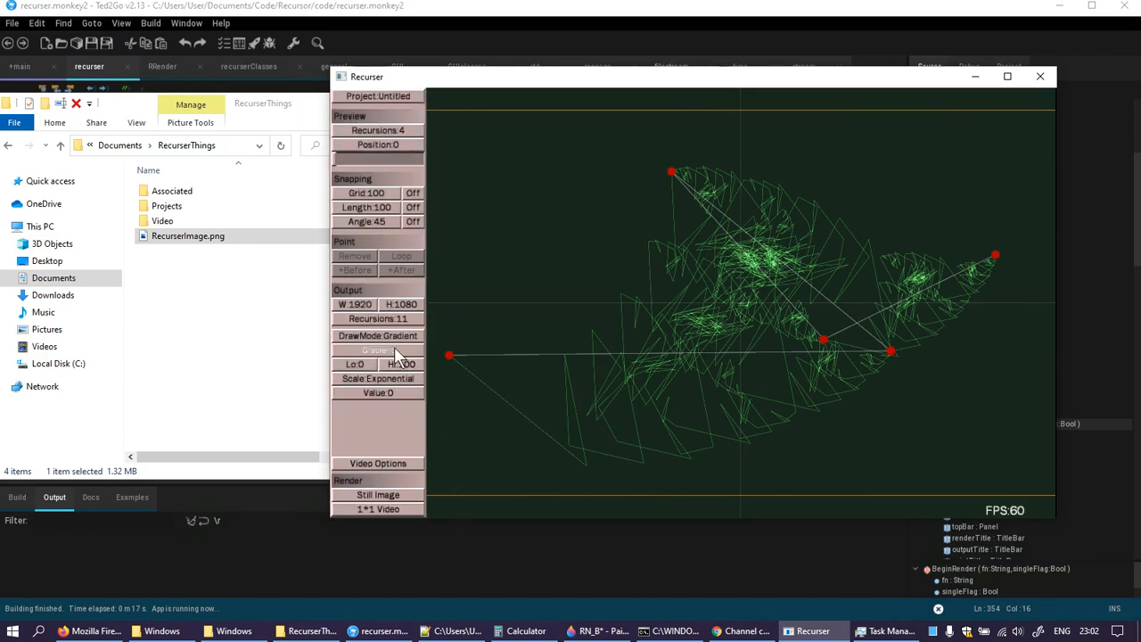
click(377, 378)
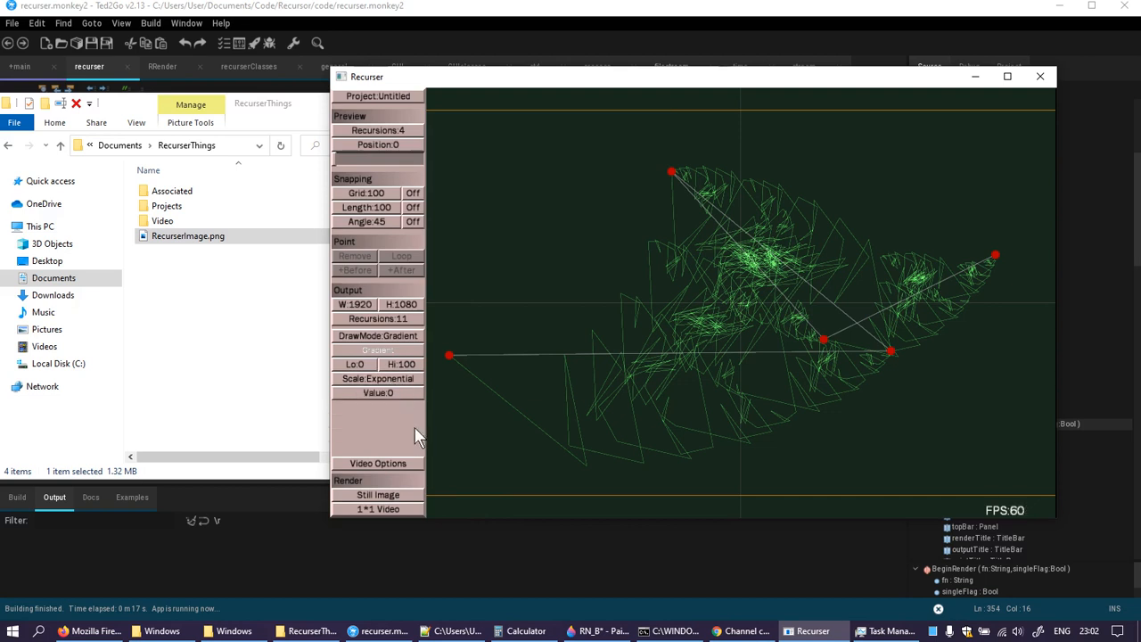
mouse_move(408, 384)
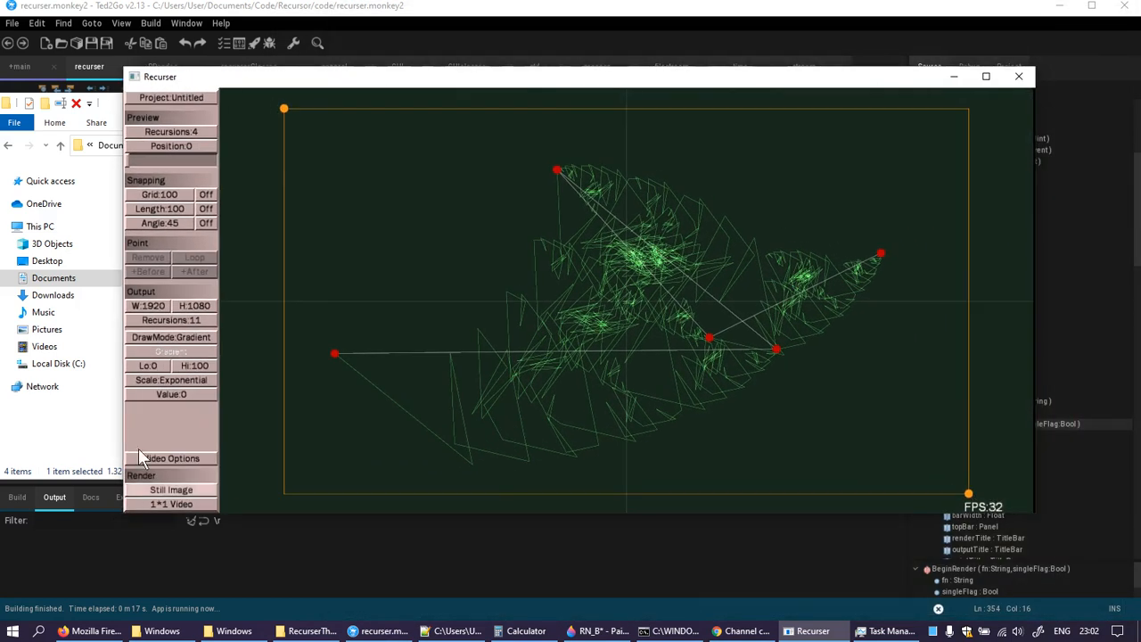
click(170, 337)
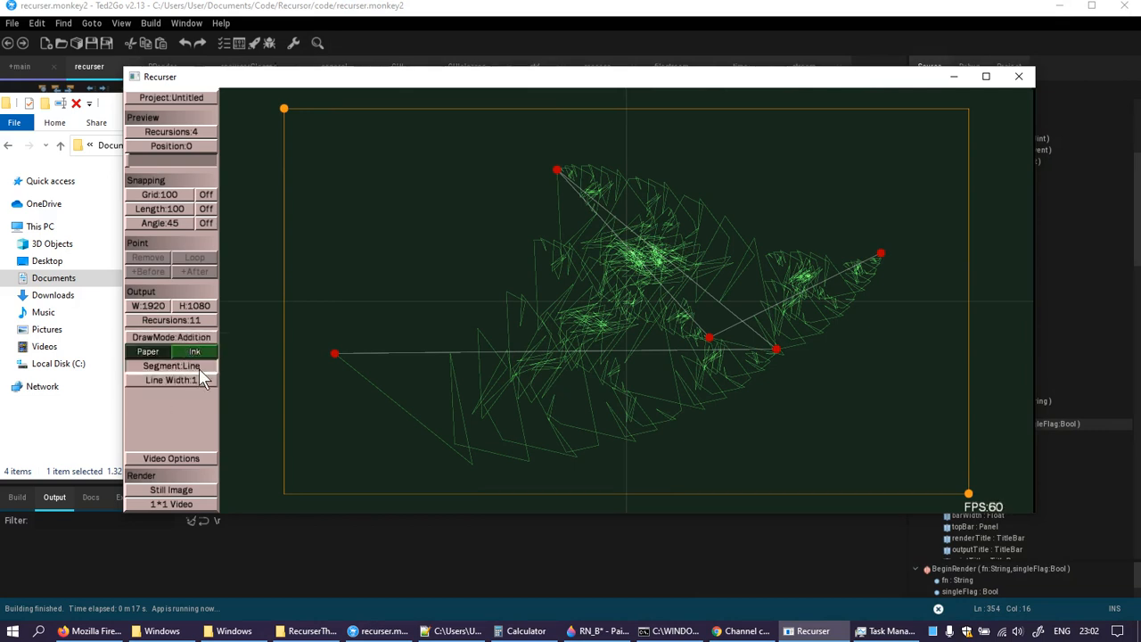
click(169, 366)
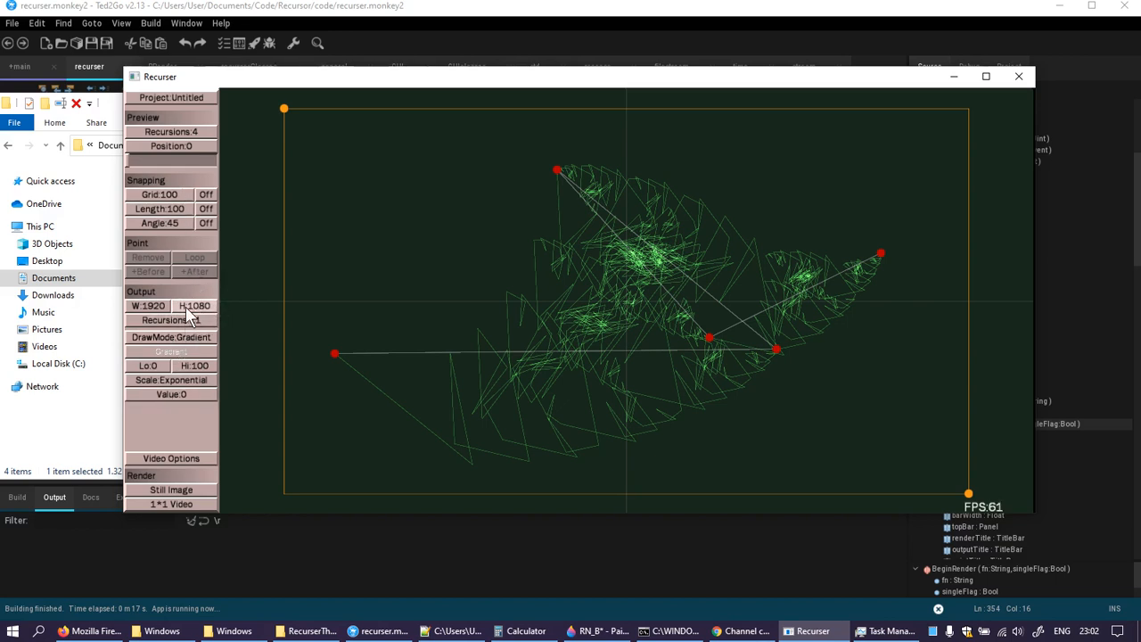
click(161, 321)
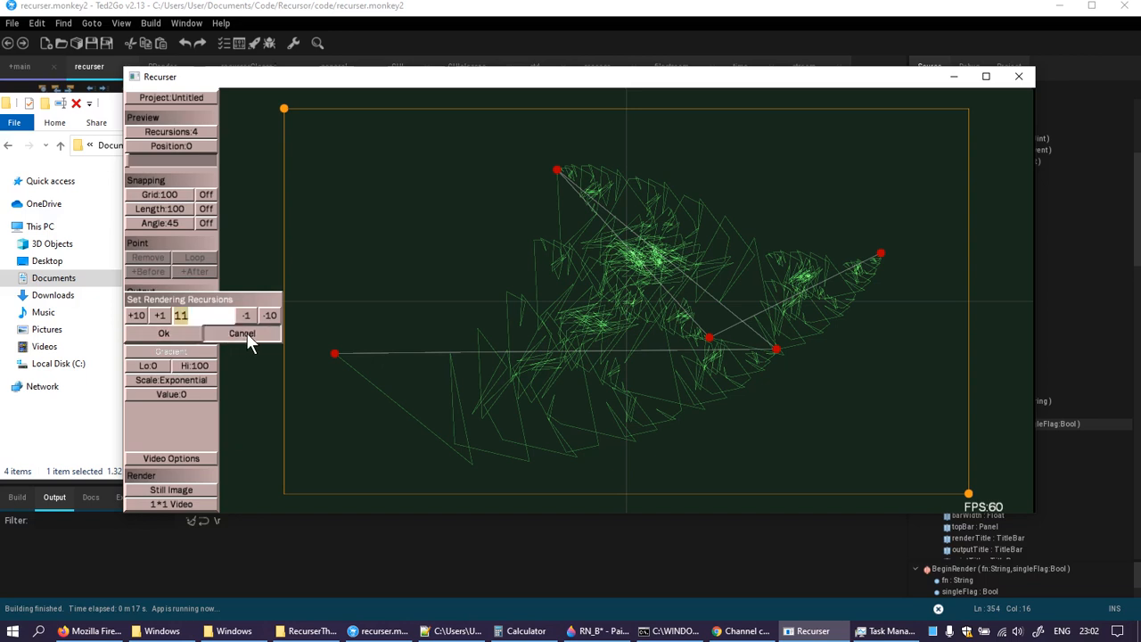
click(164, 333)
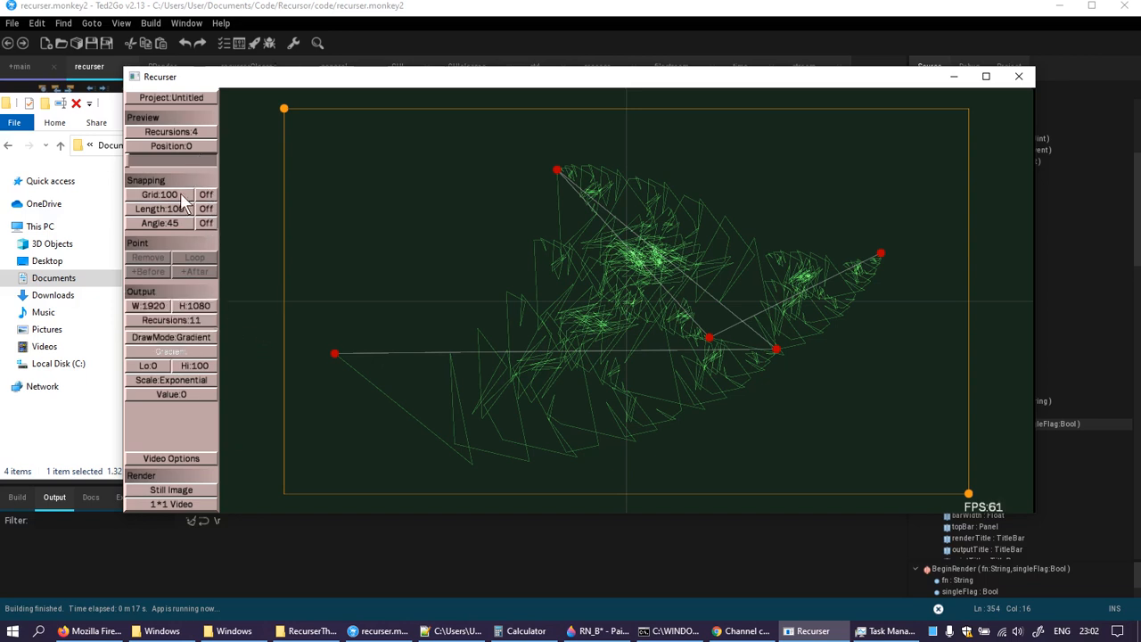